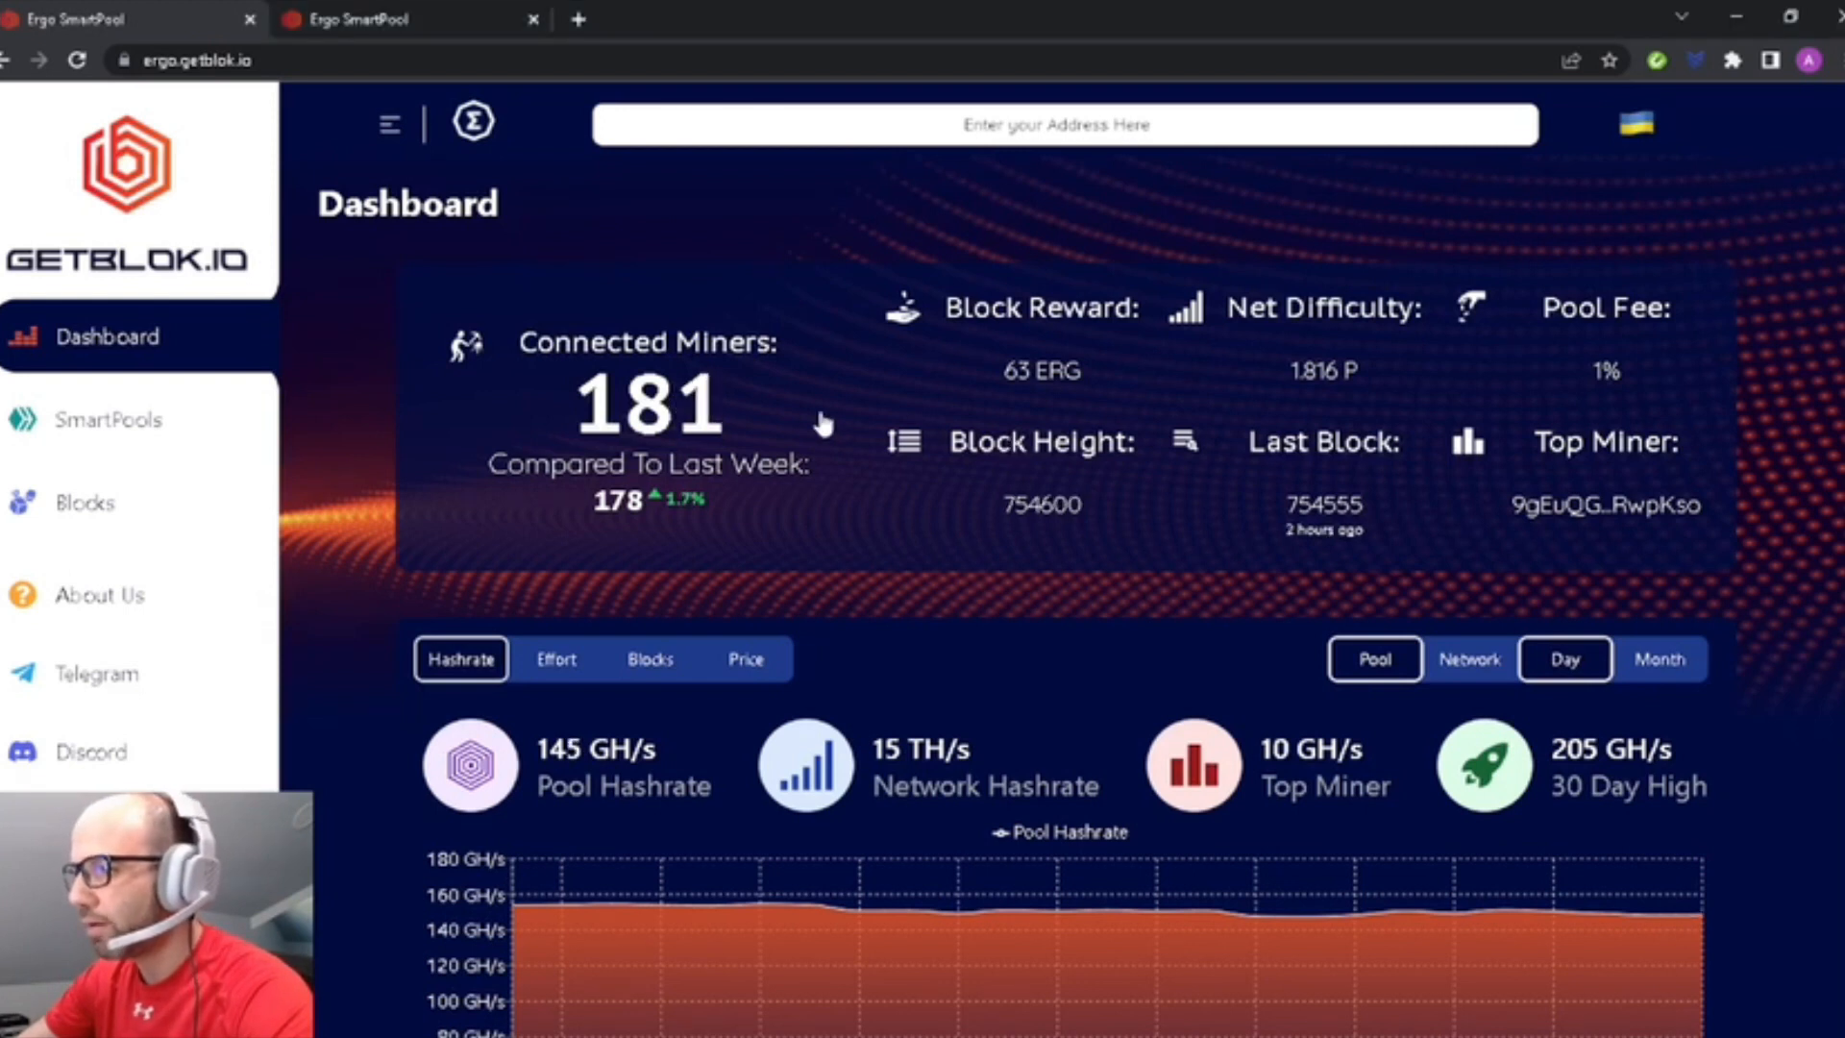
Check the connected miners list, then move down to the network hashrate chart for the past month.
click(648, 400)
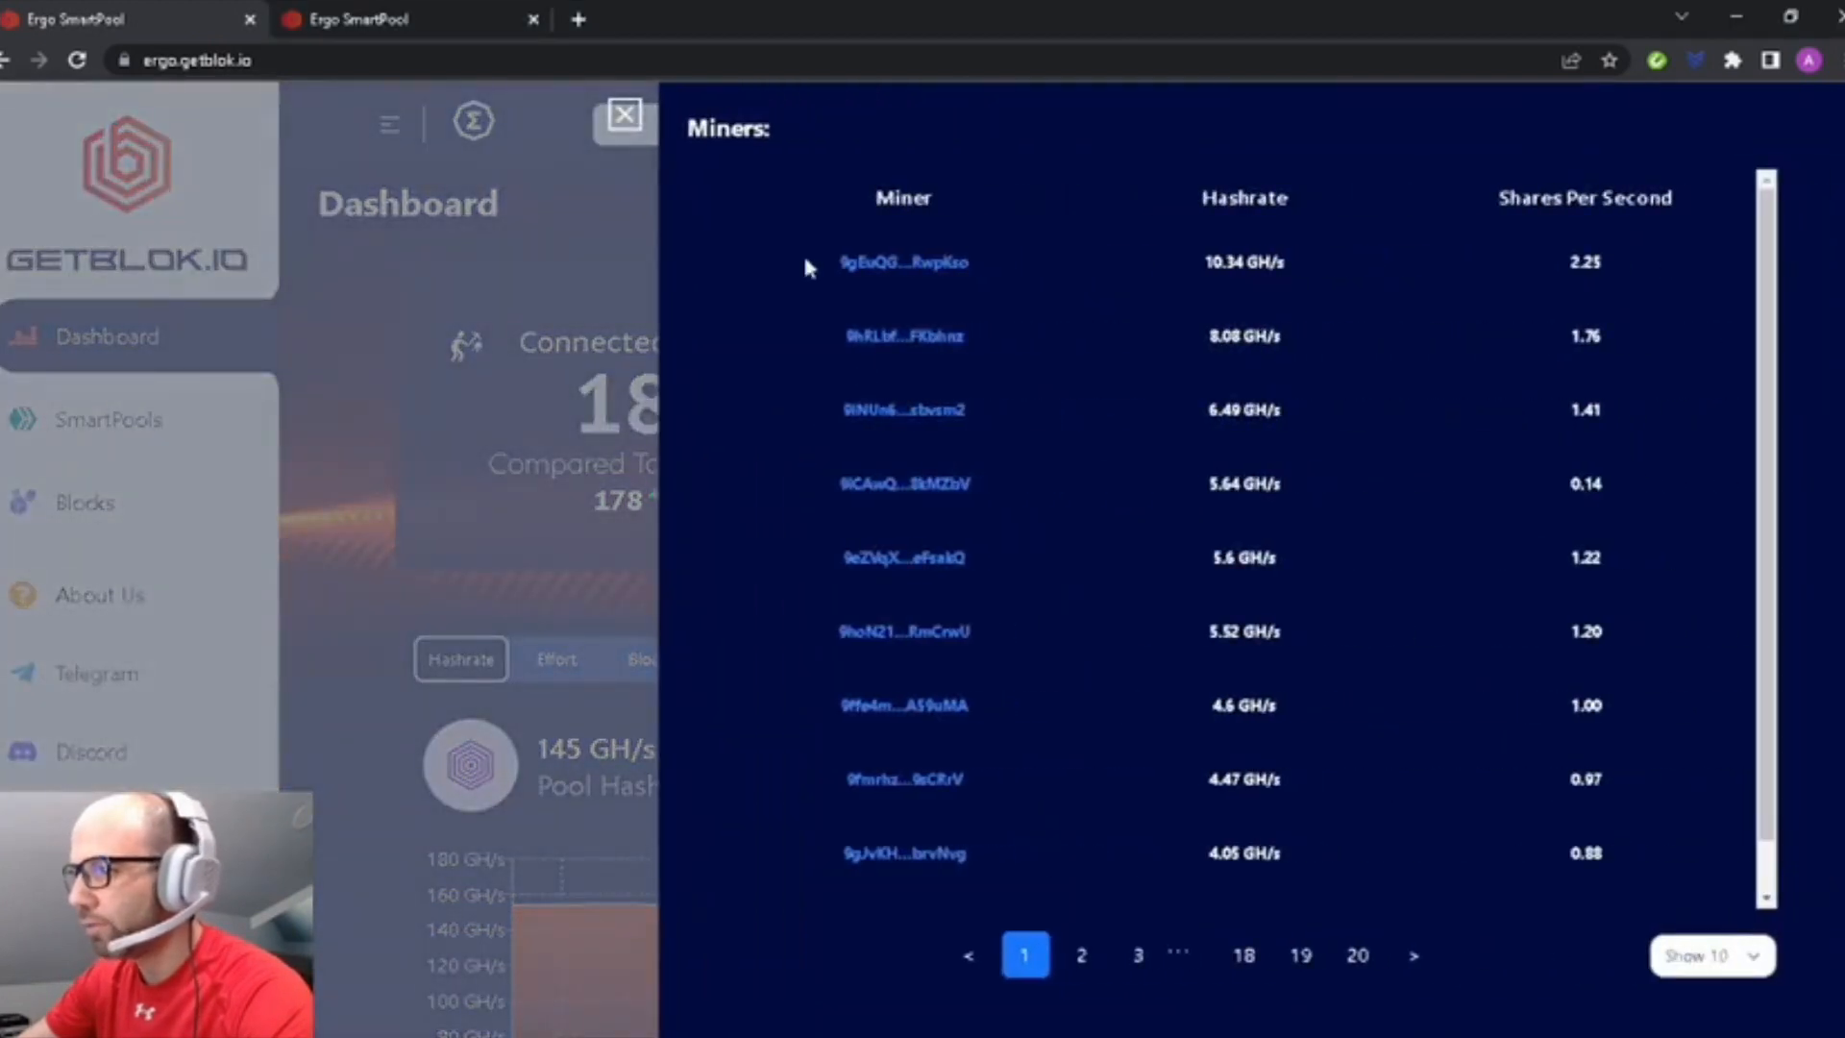
mouse_move(899, 327)
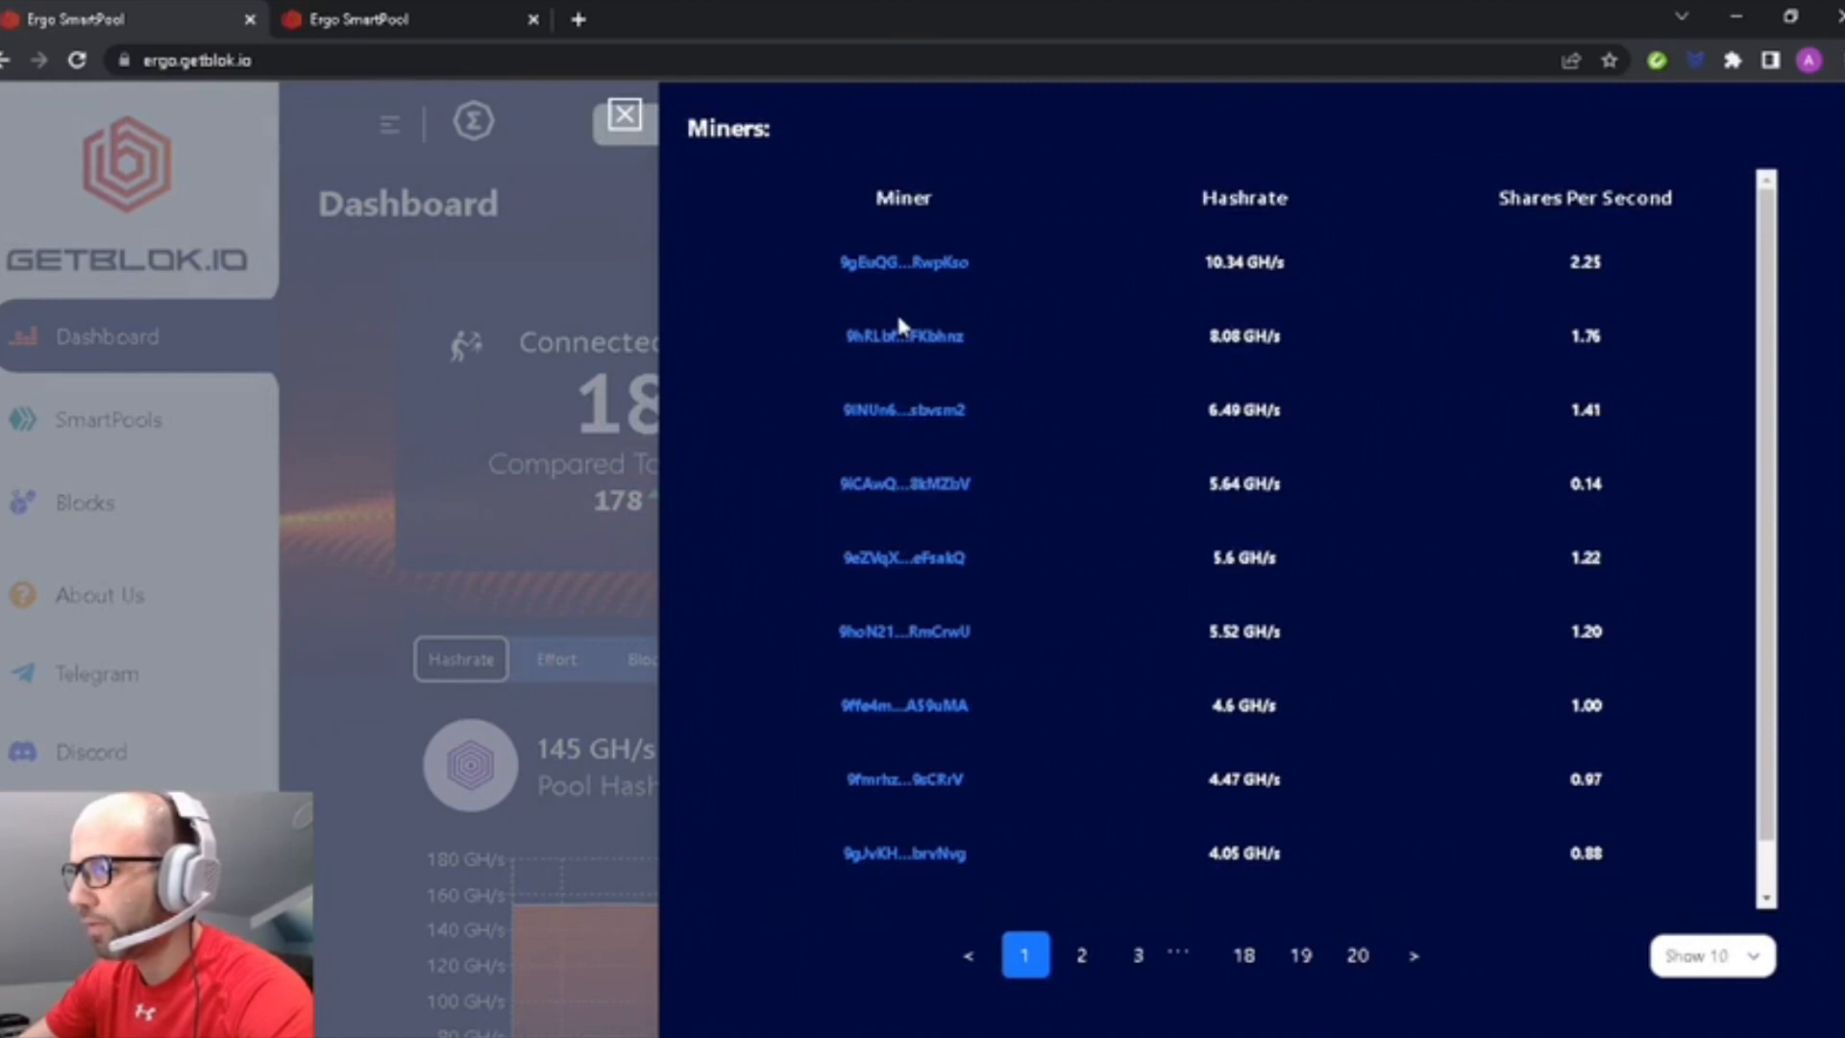
click(623, 115)
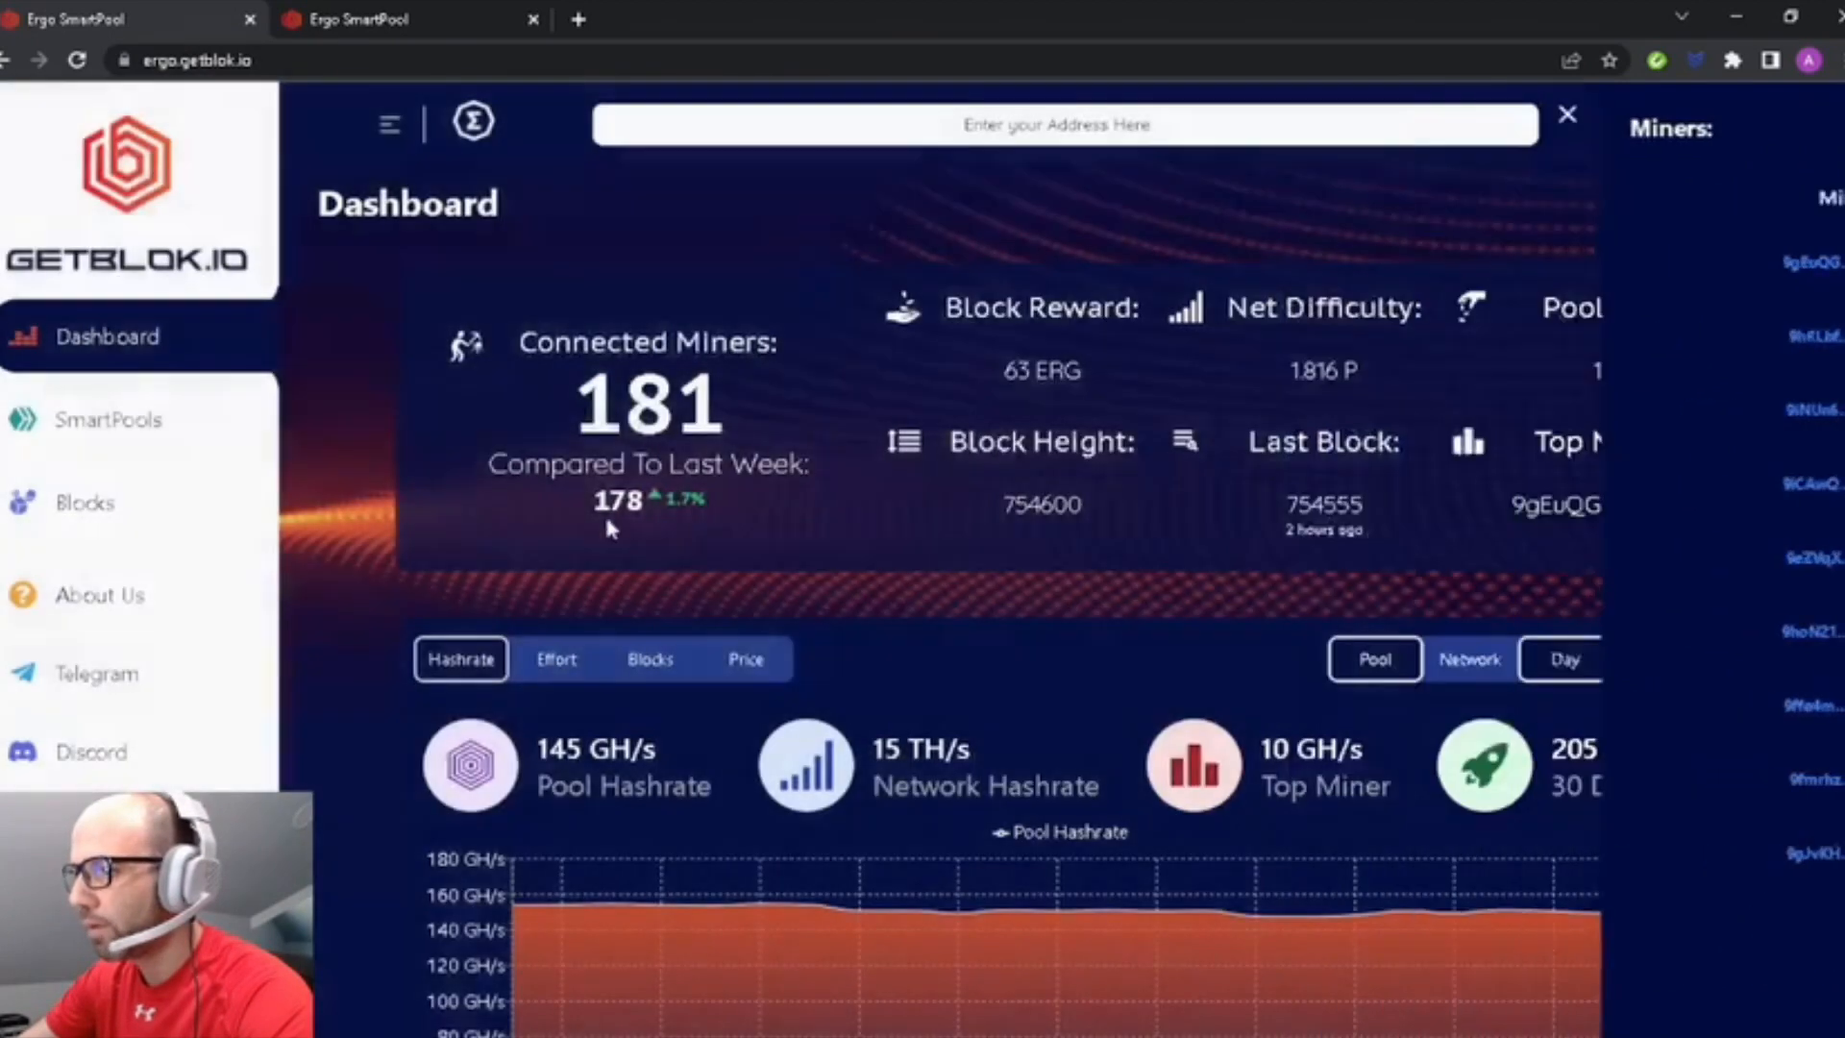
scroll(down, 3)
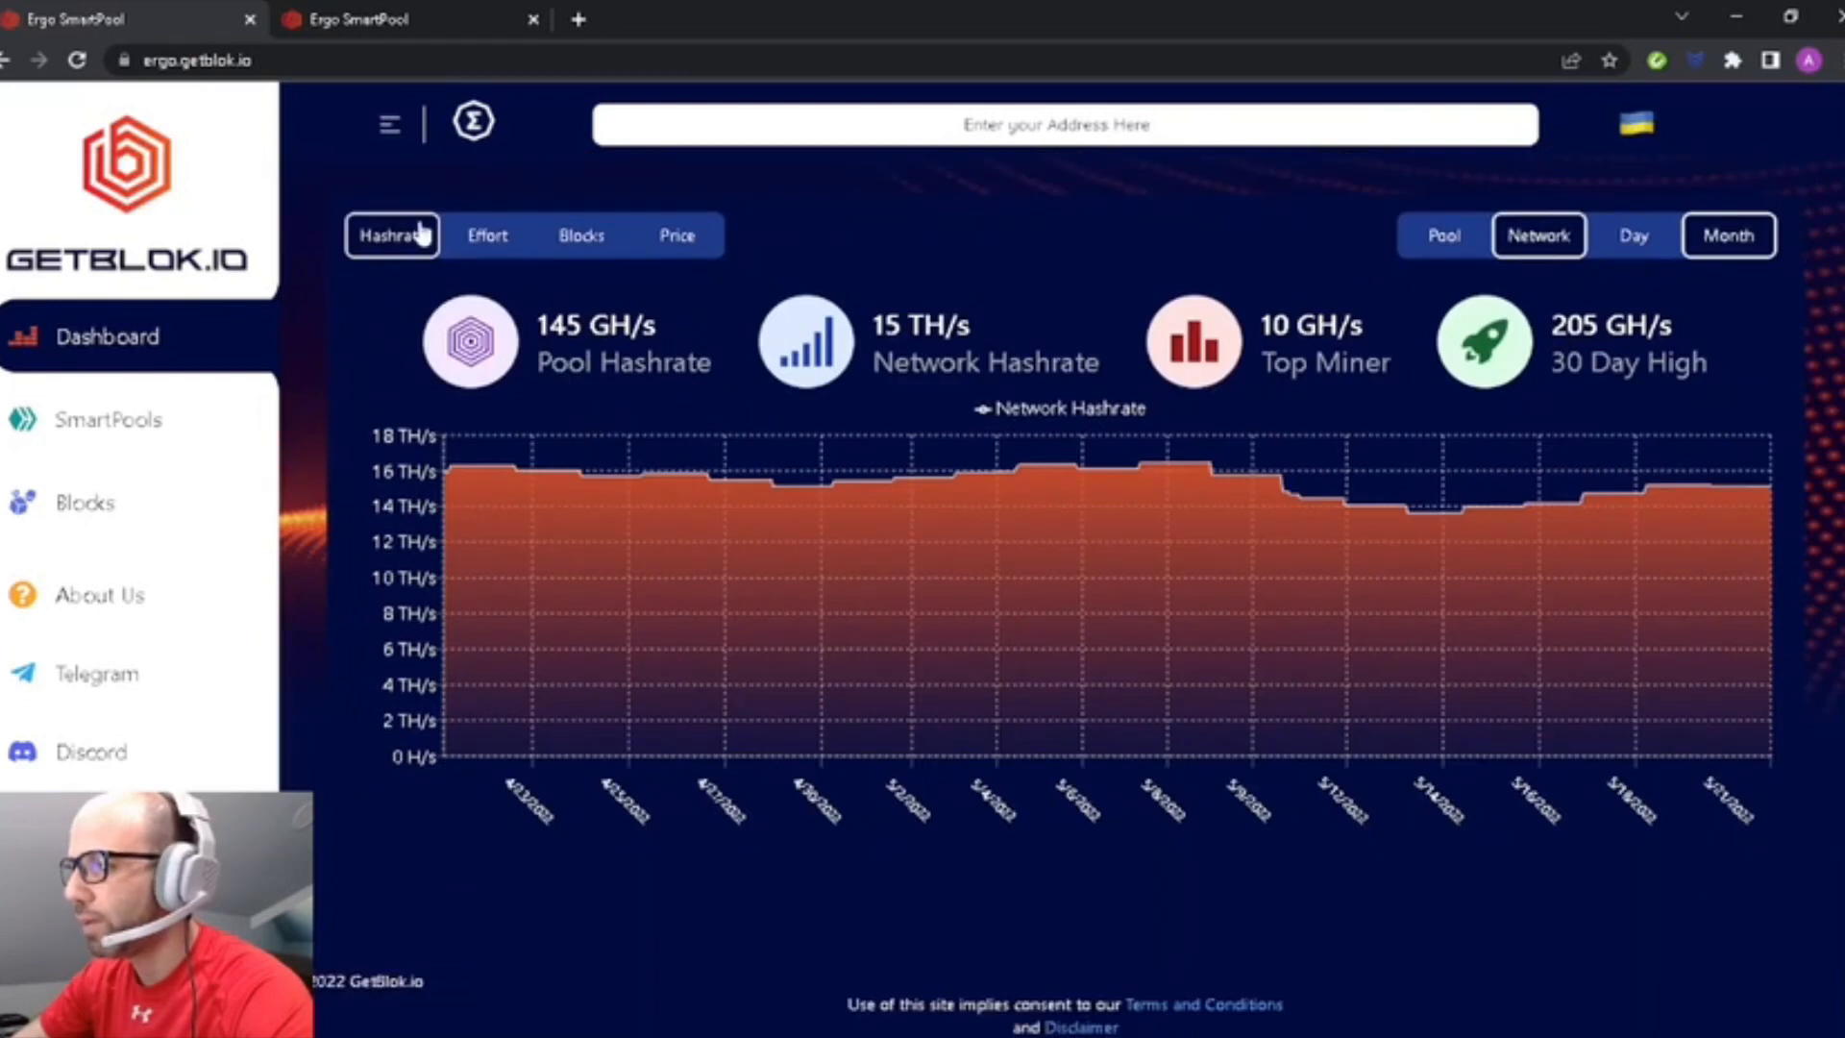
mouse_move(473, 255)
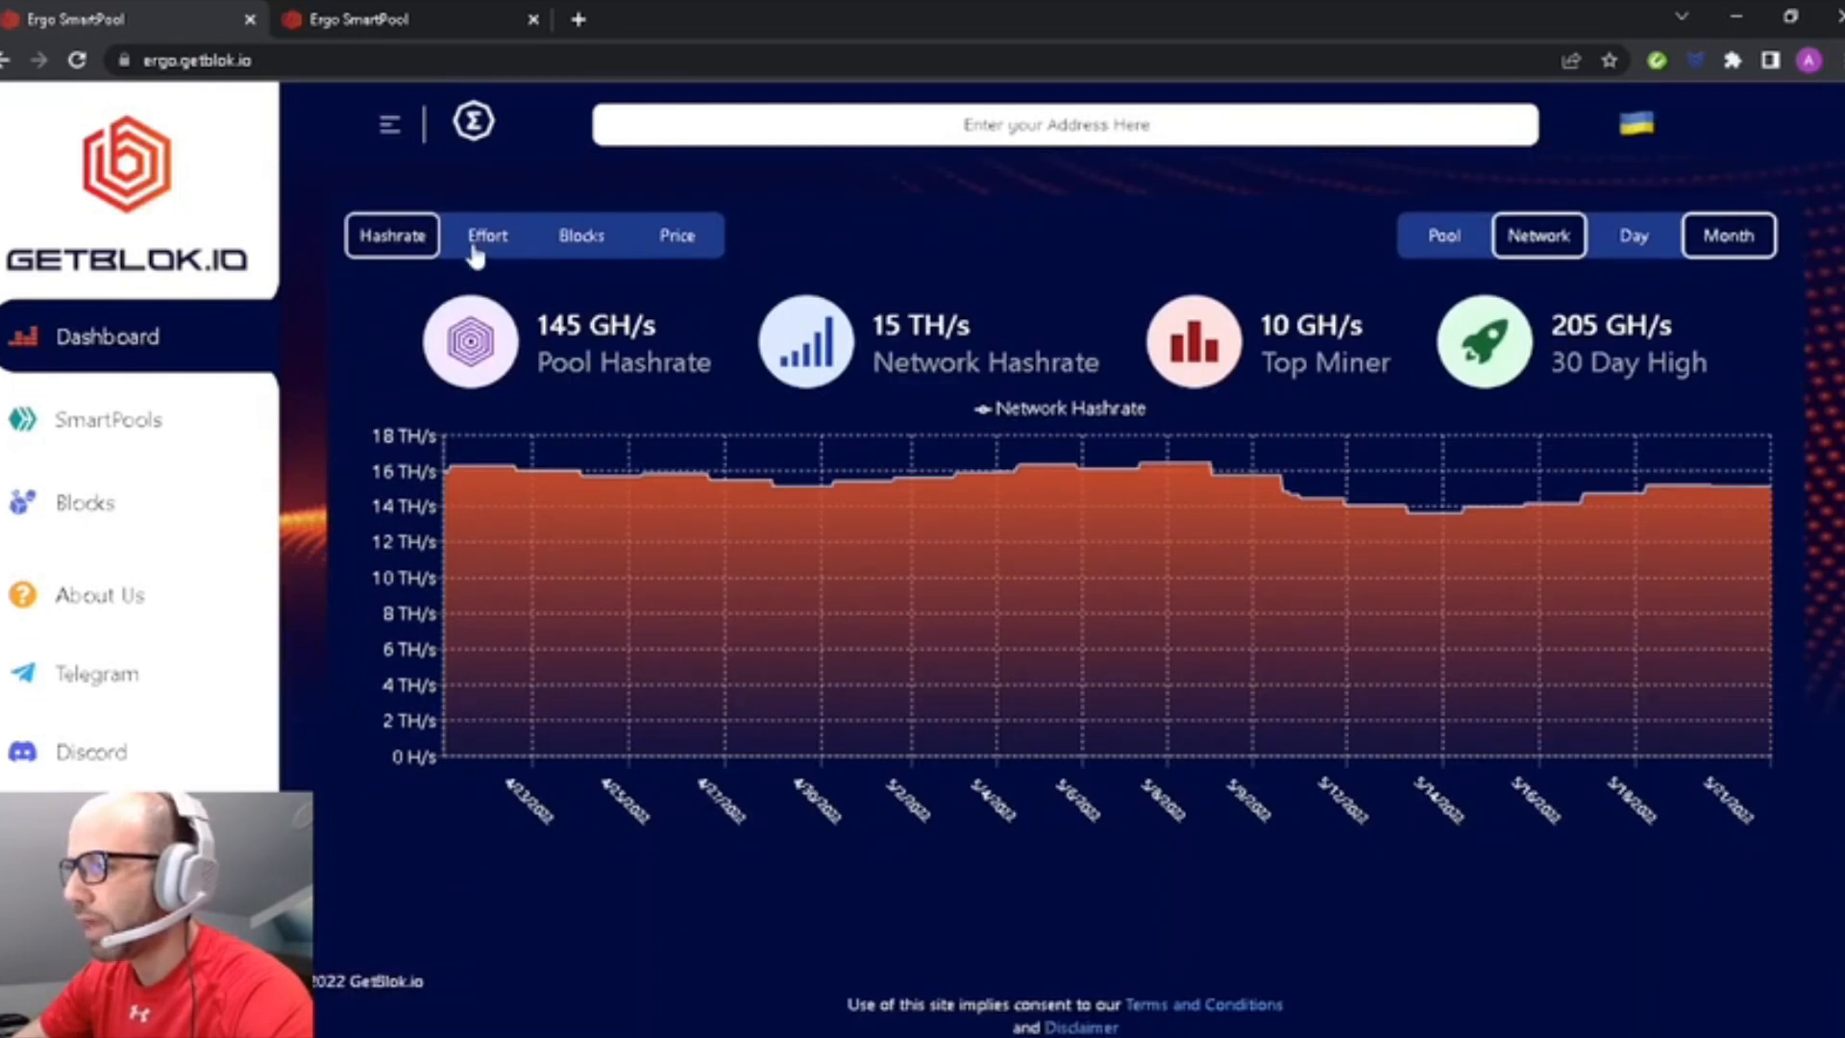
mouse_move(636, 254)
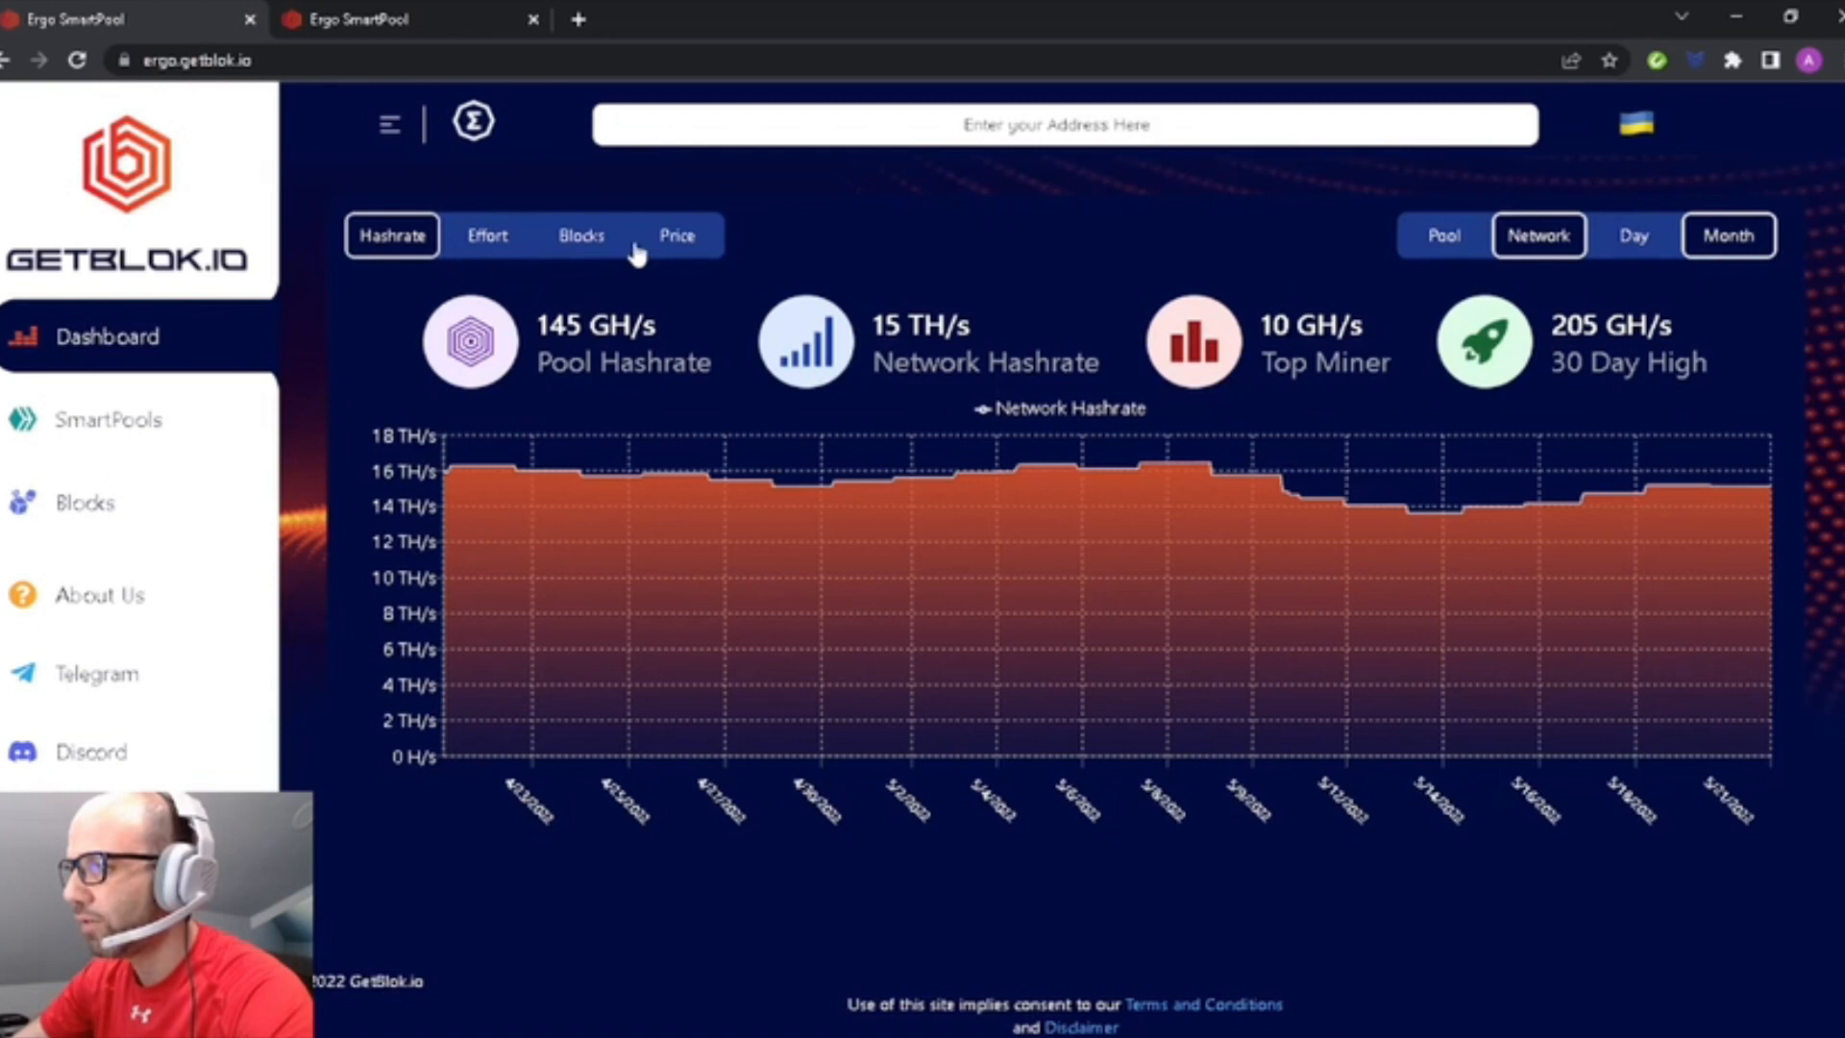
mouse_move(1059, 400)
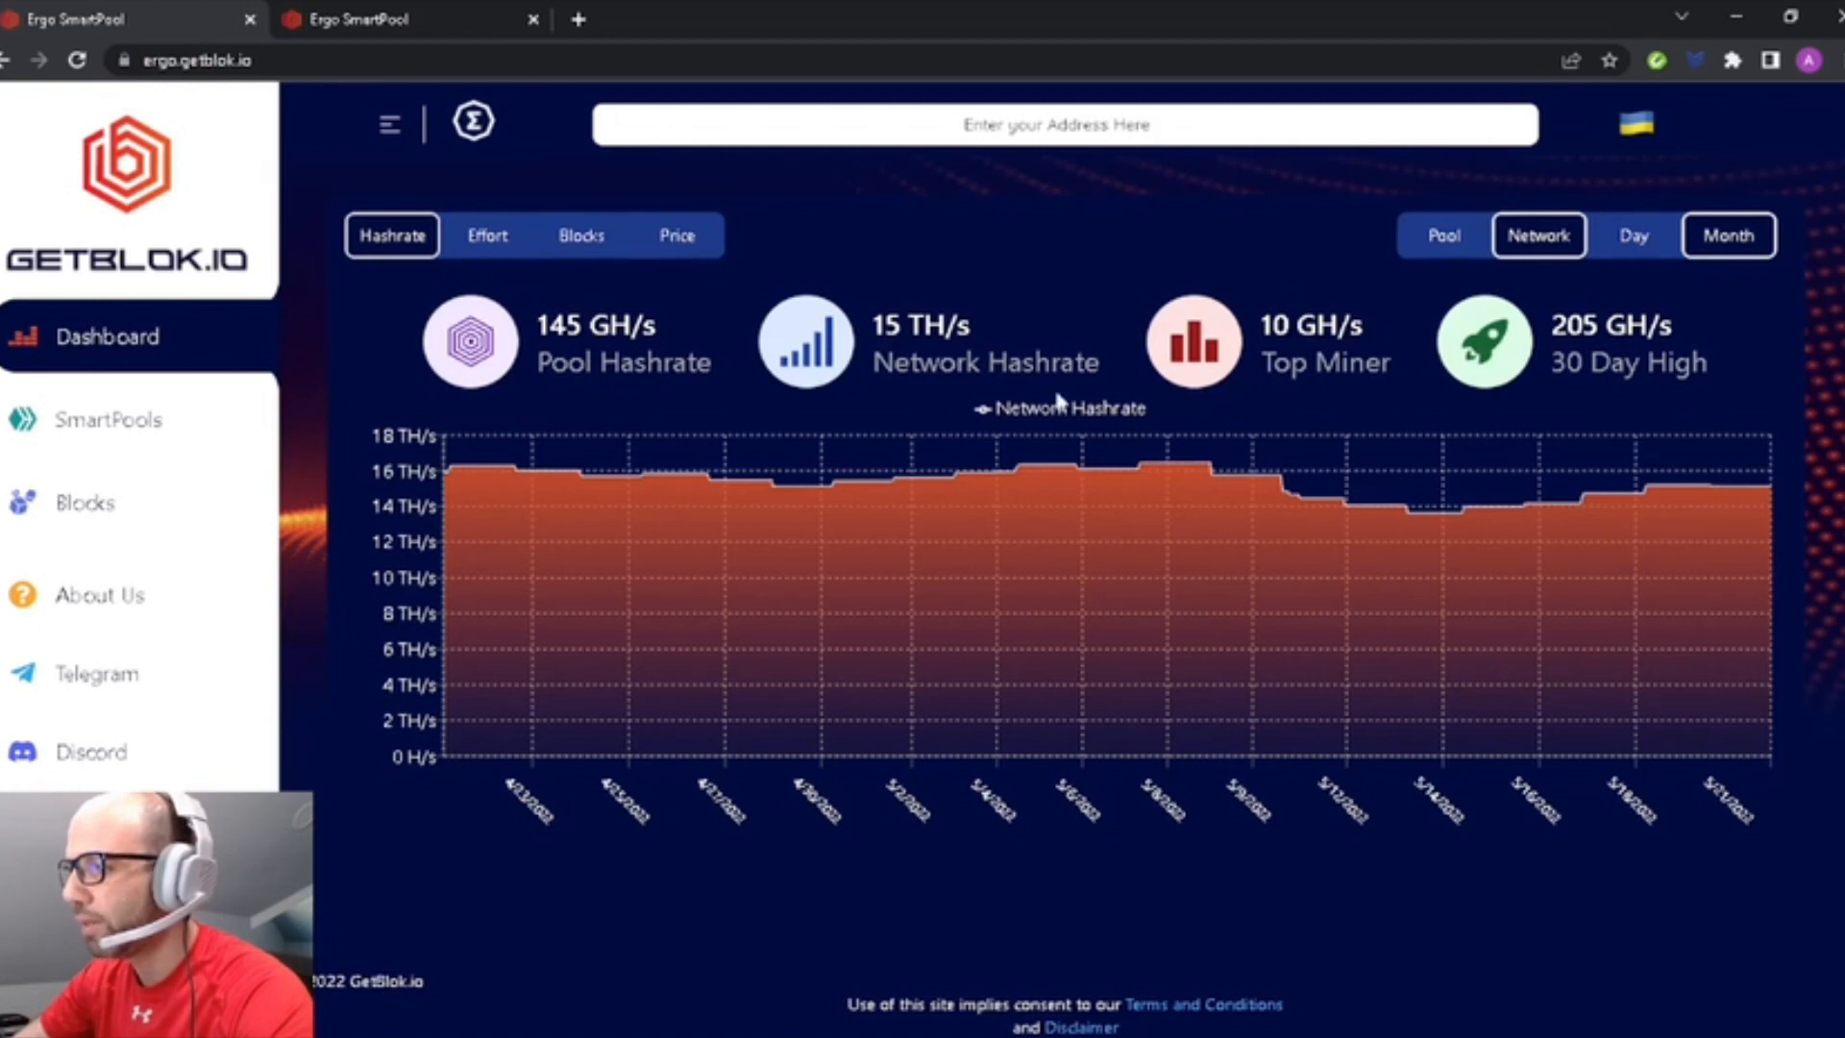
mouse_move(484, 234)
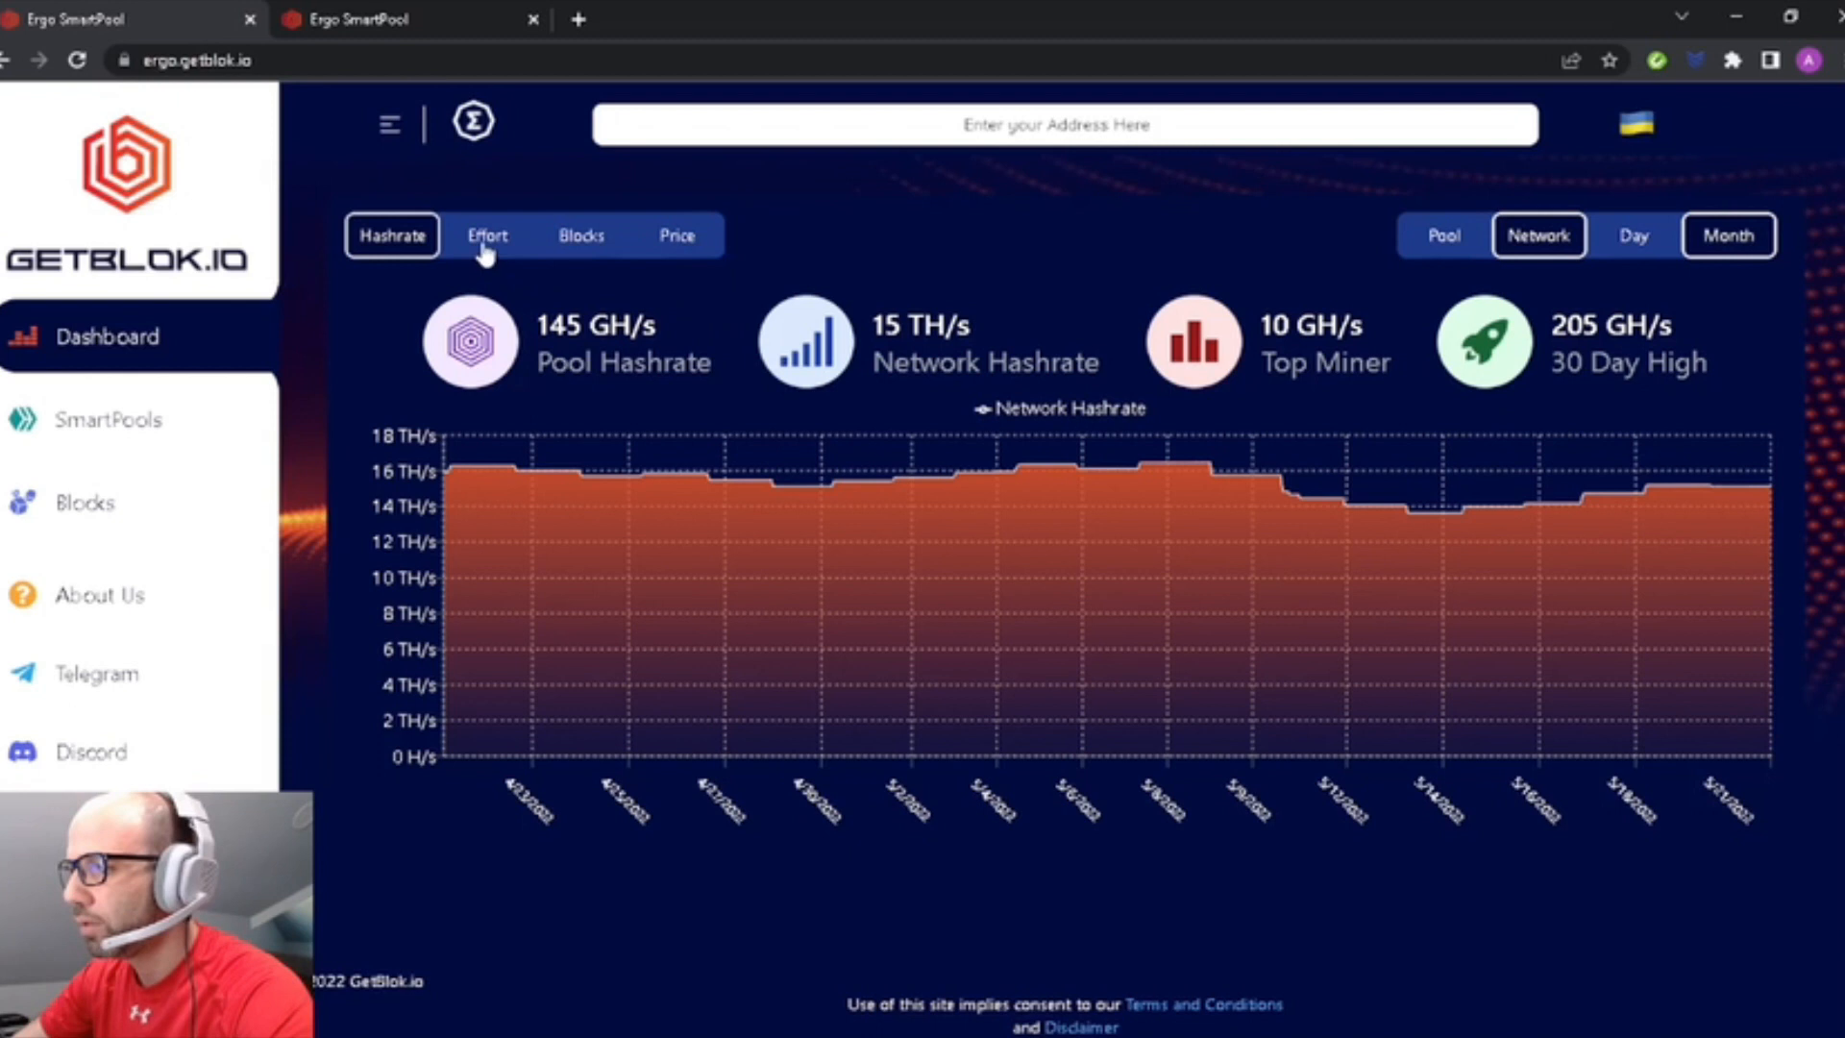
mouse_move(542, 270)
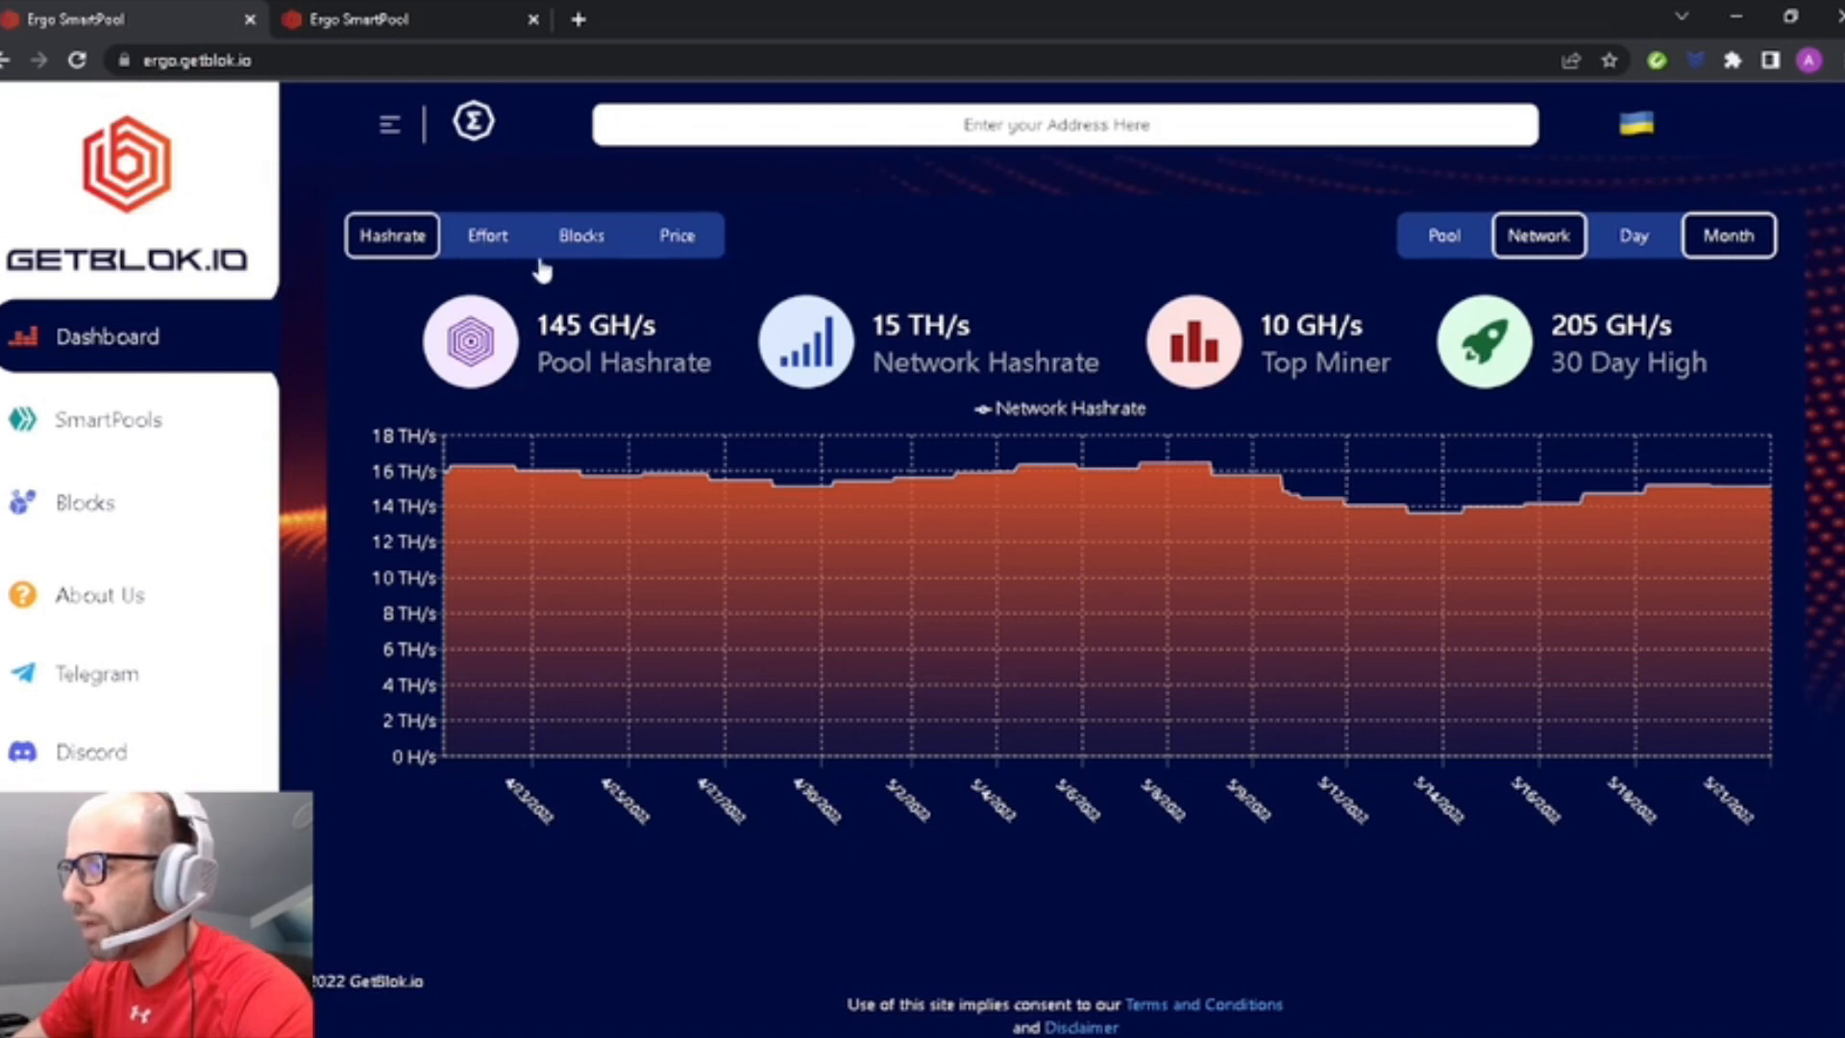
mouse_move(753, 267)
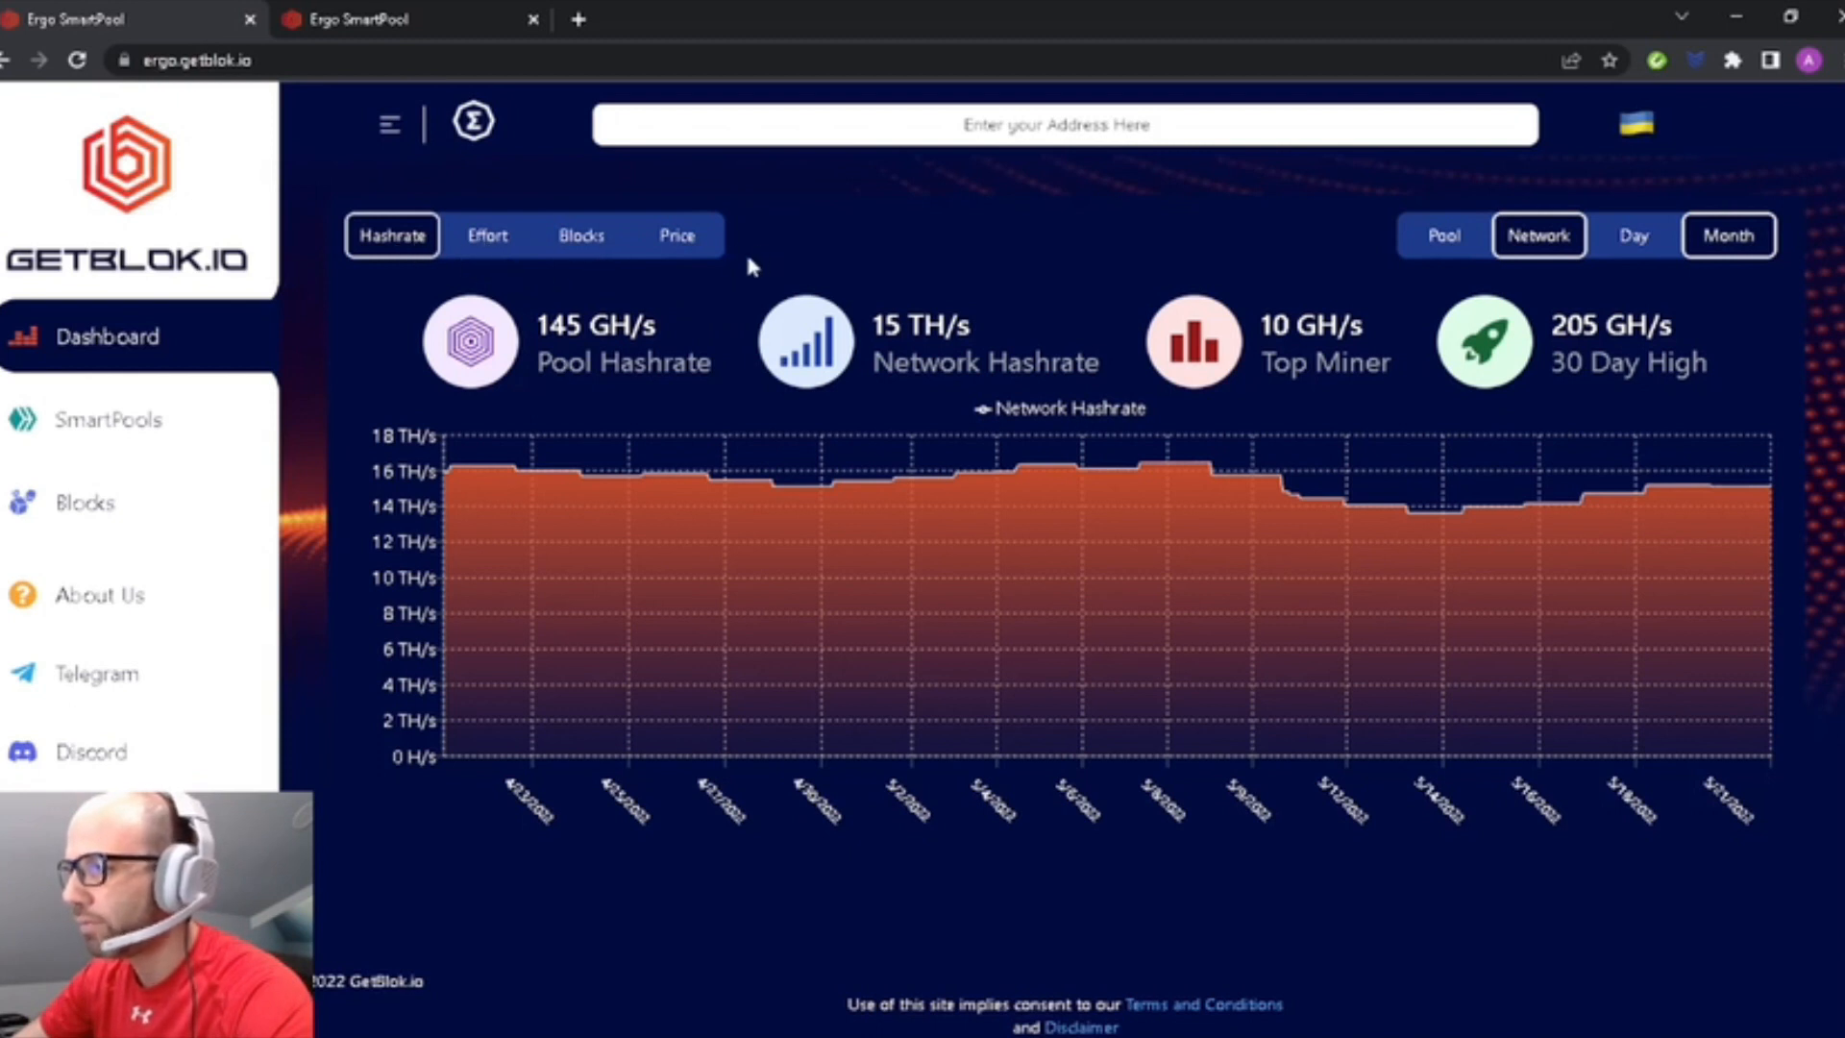
Show blocks found on the chart with today, weekly, monthly and total counts.
click(581, 234)
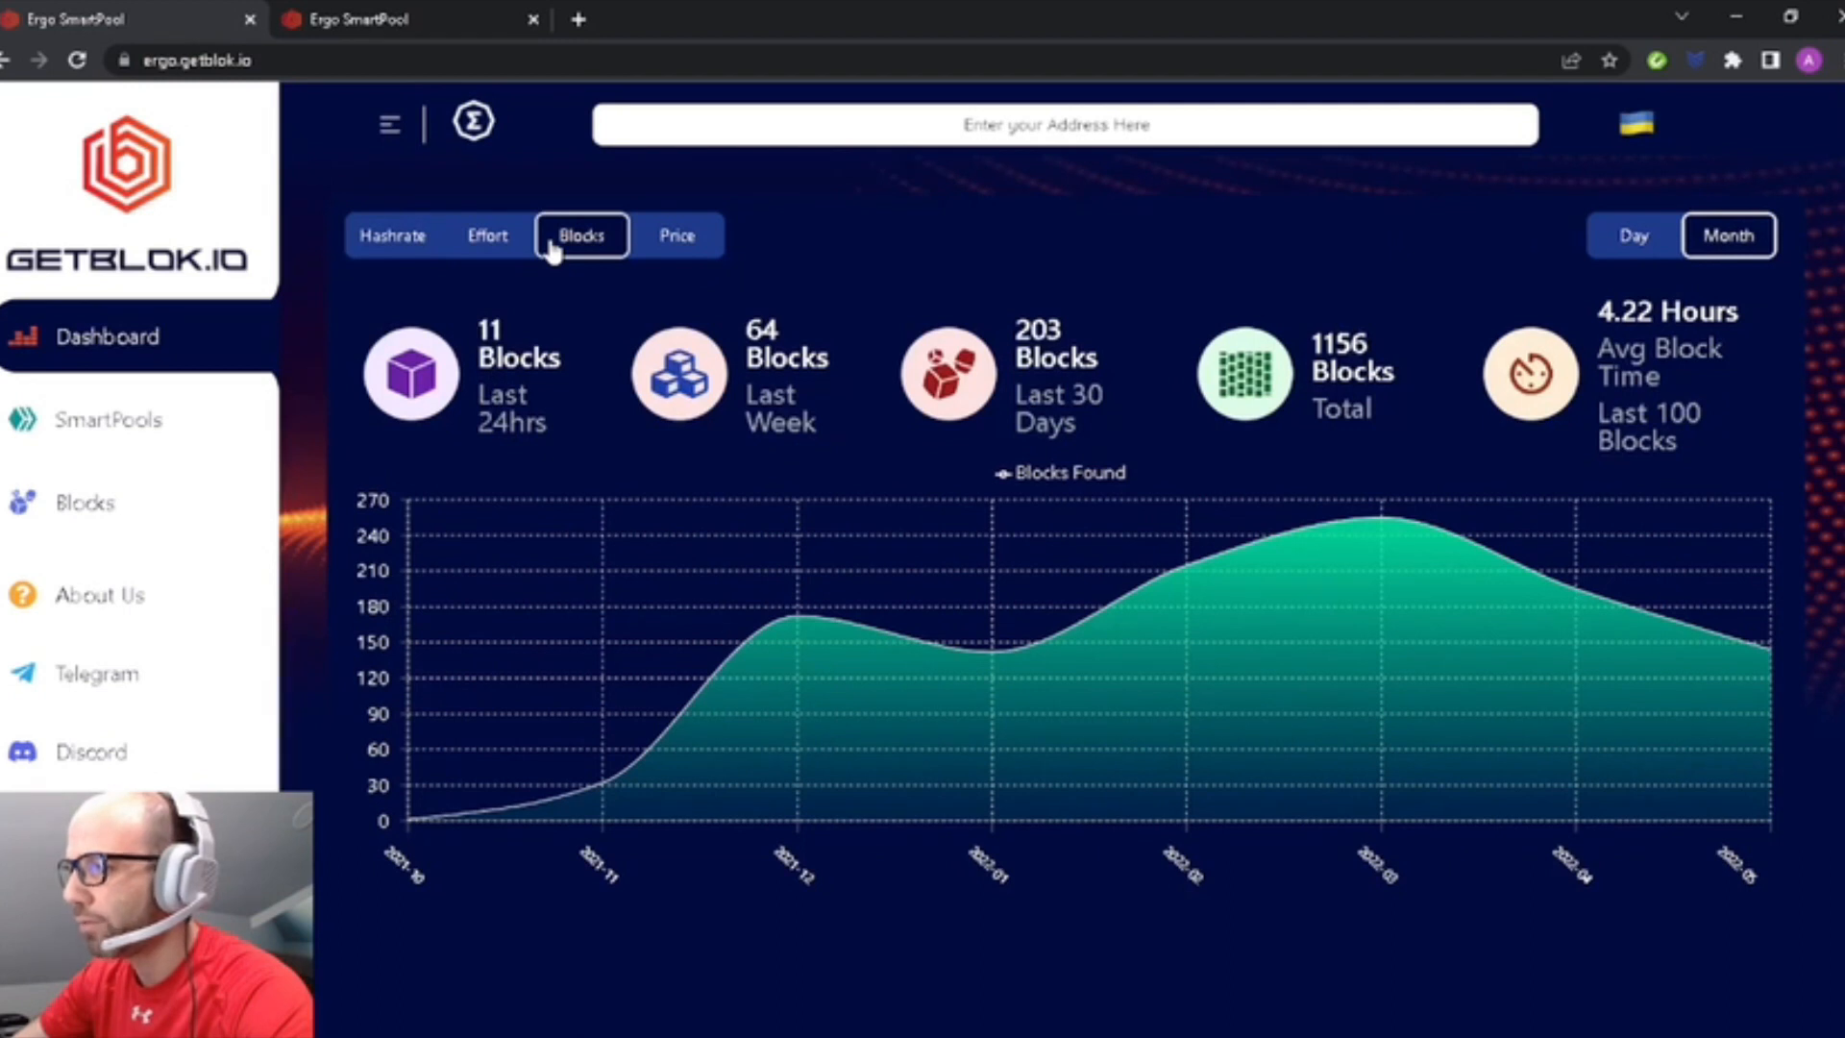
mouse_move(523, 454)
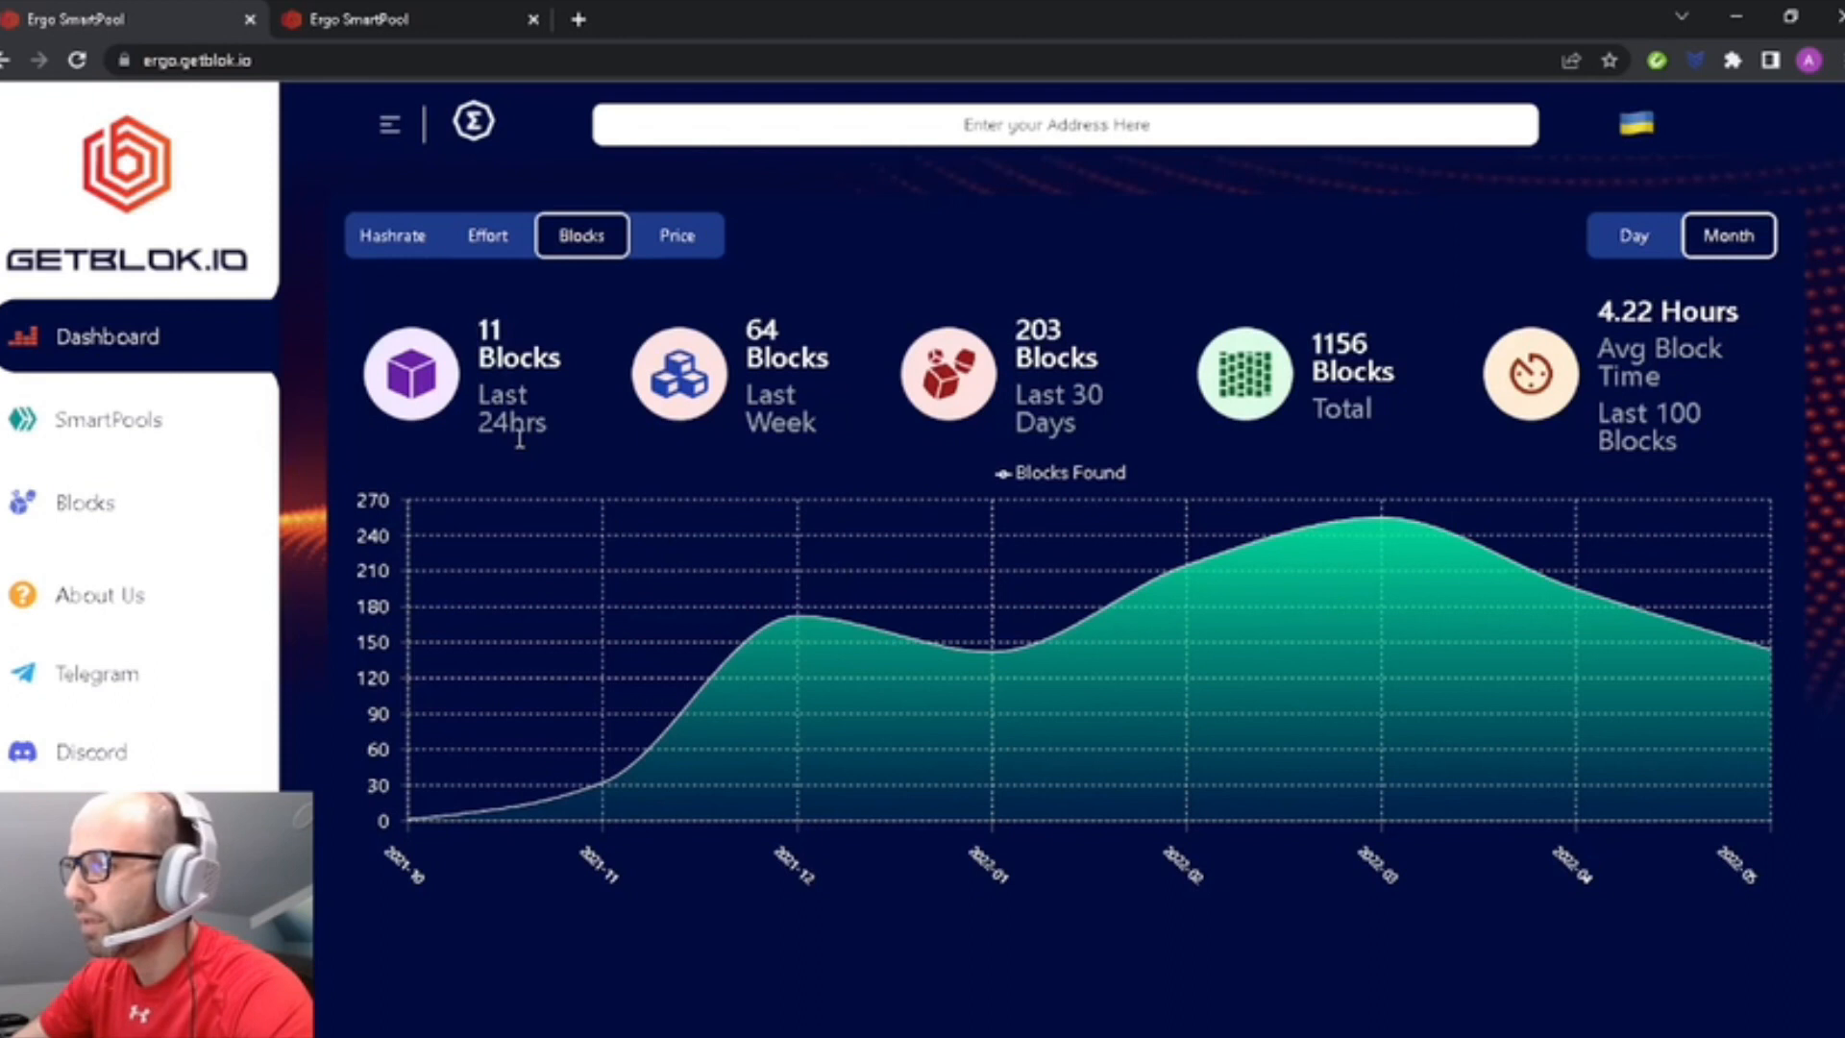
mouse_move(830, 474)
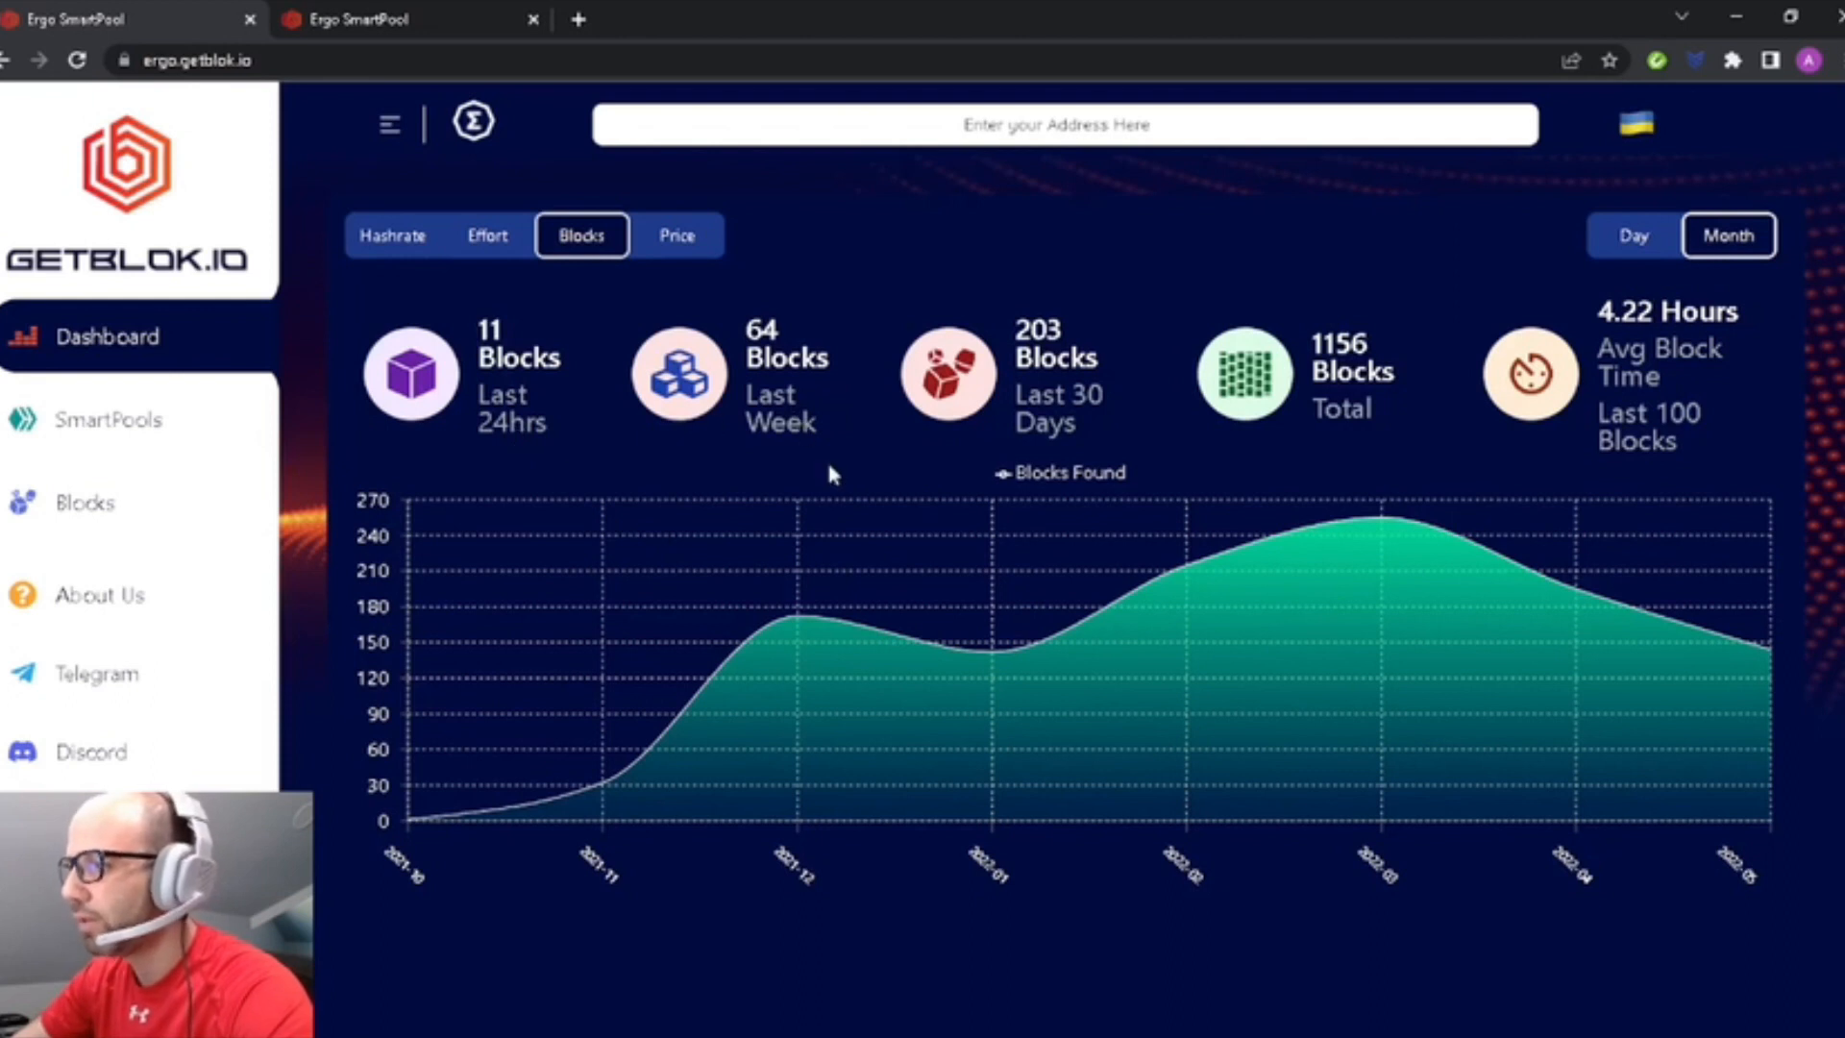
mouse_move(1059, 423)
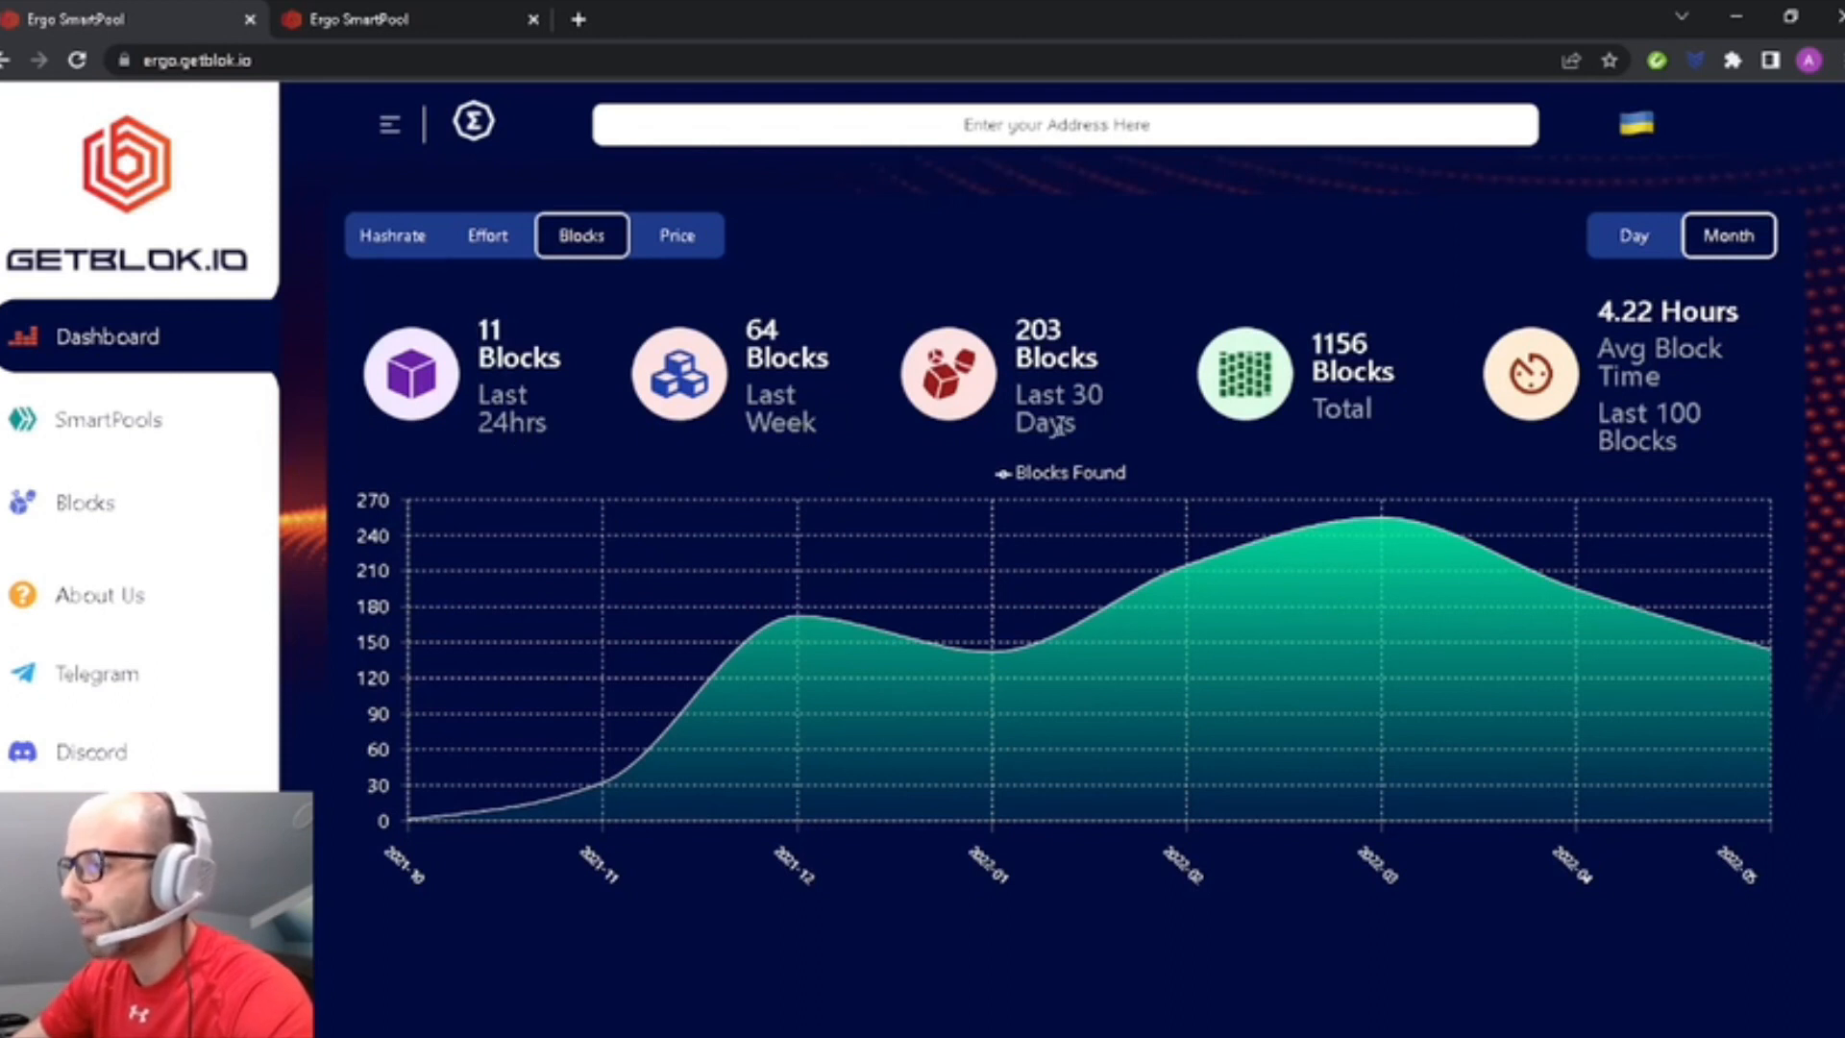
mouse_move(1387, 420)
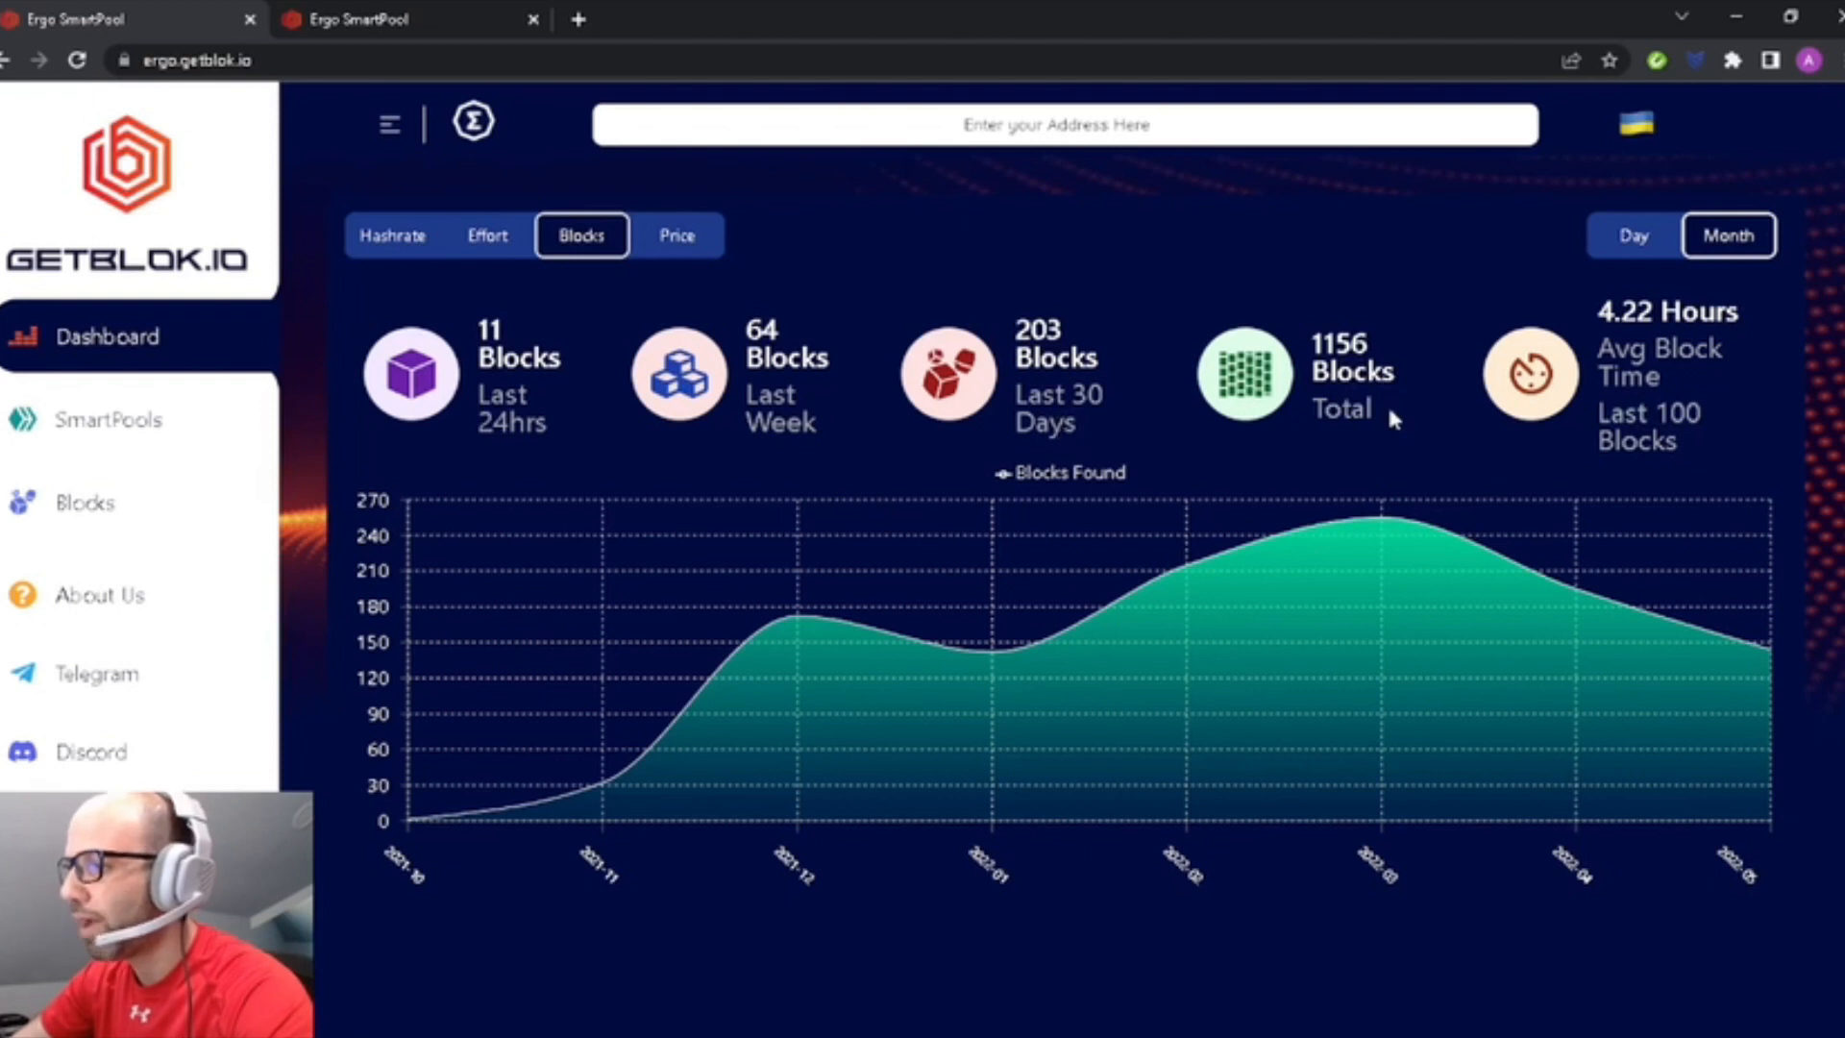
mouse_move(1351, 406)
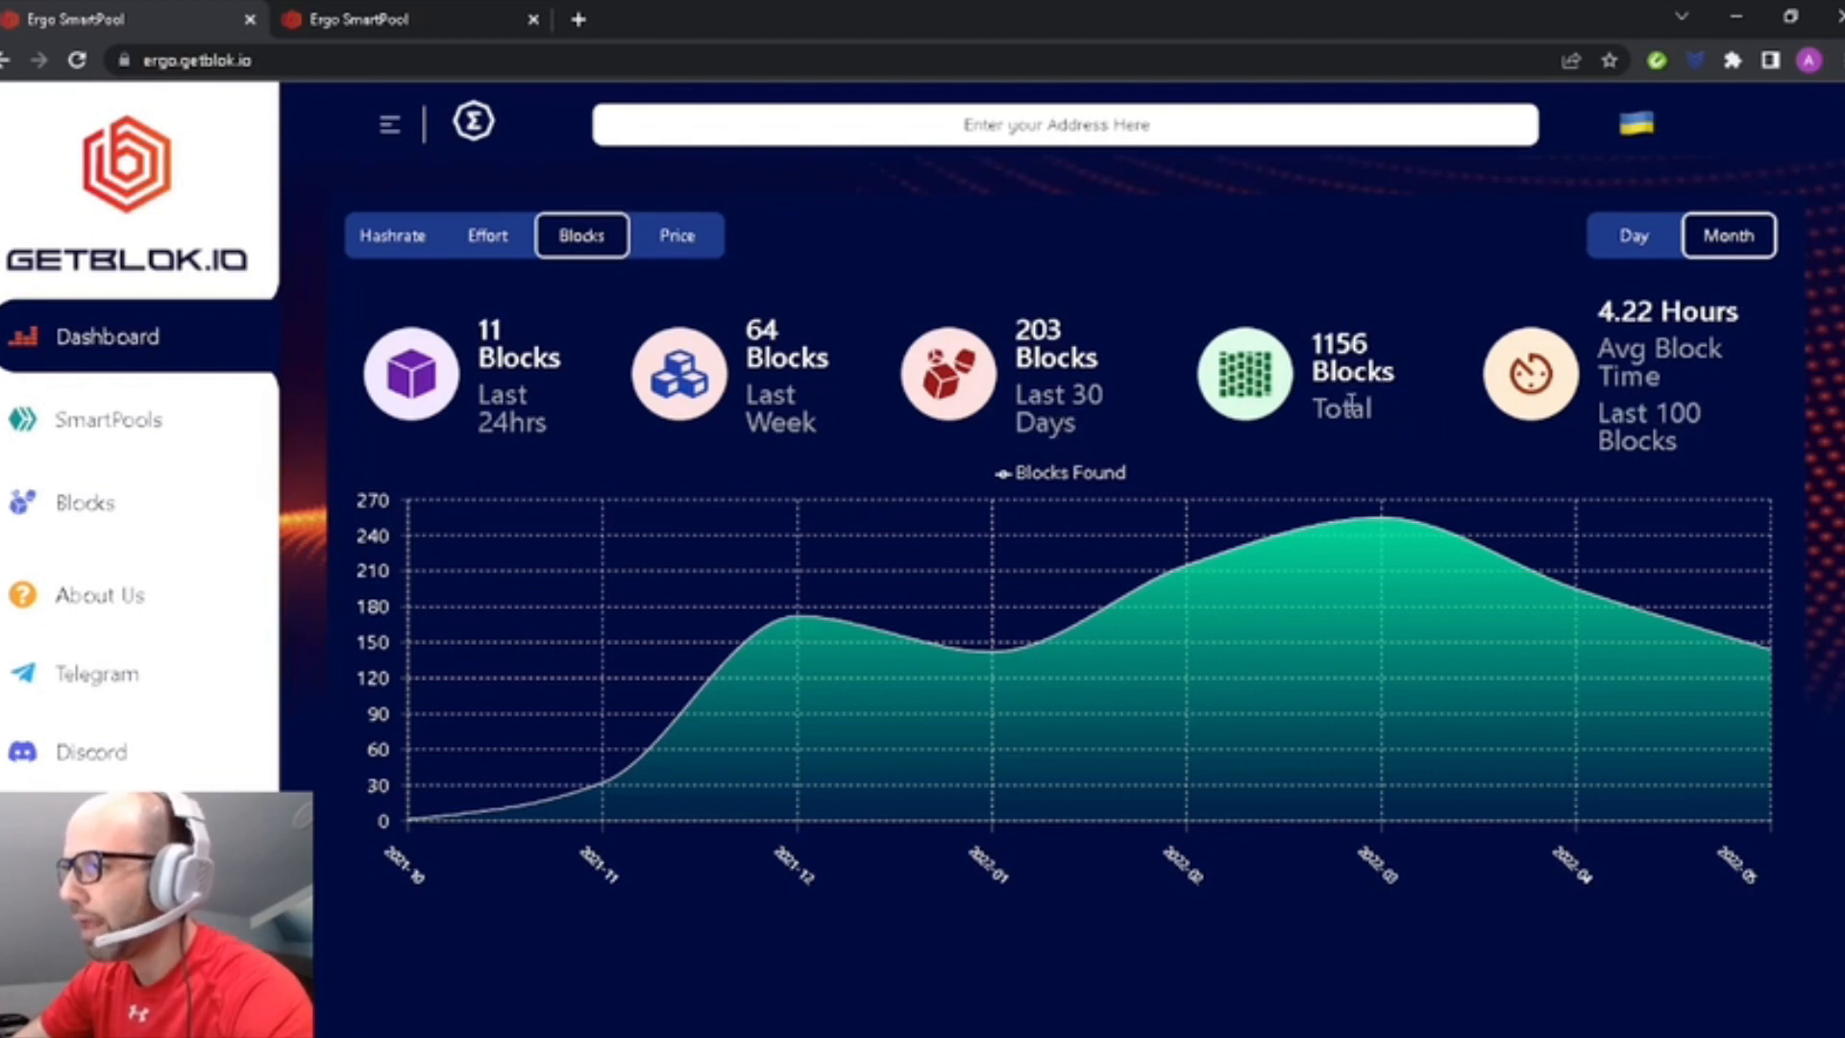
mouse_move(1653, 496)
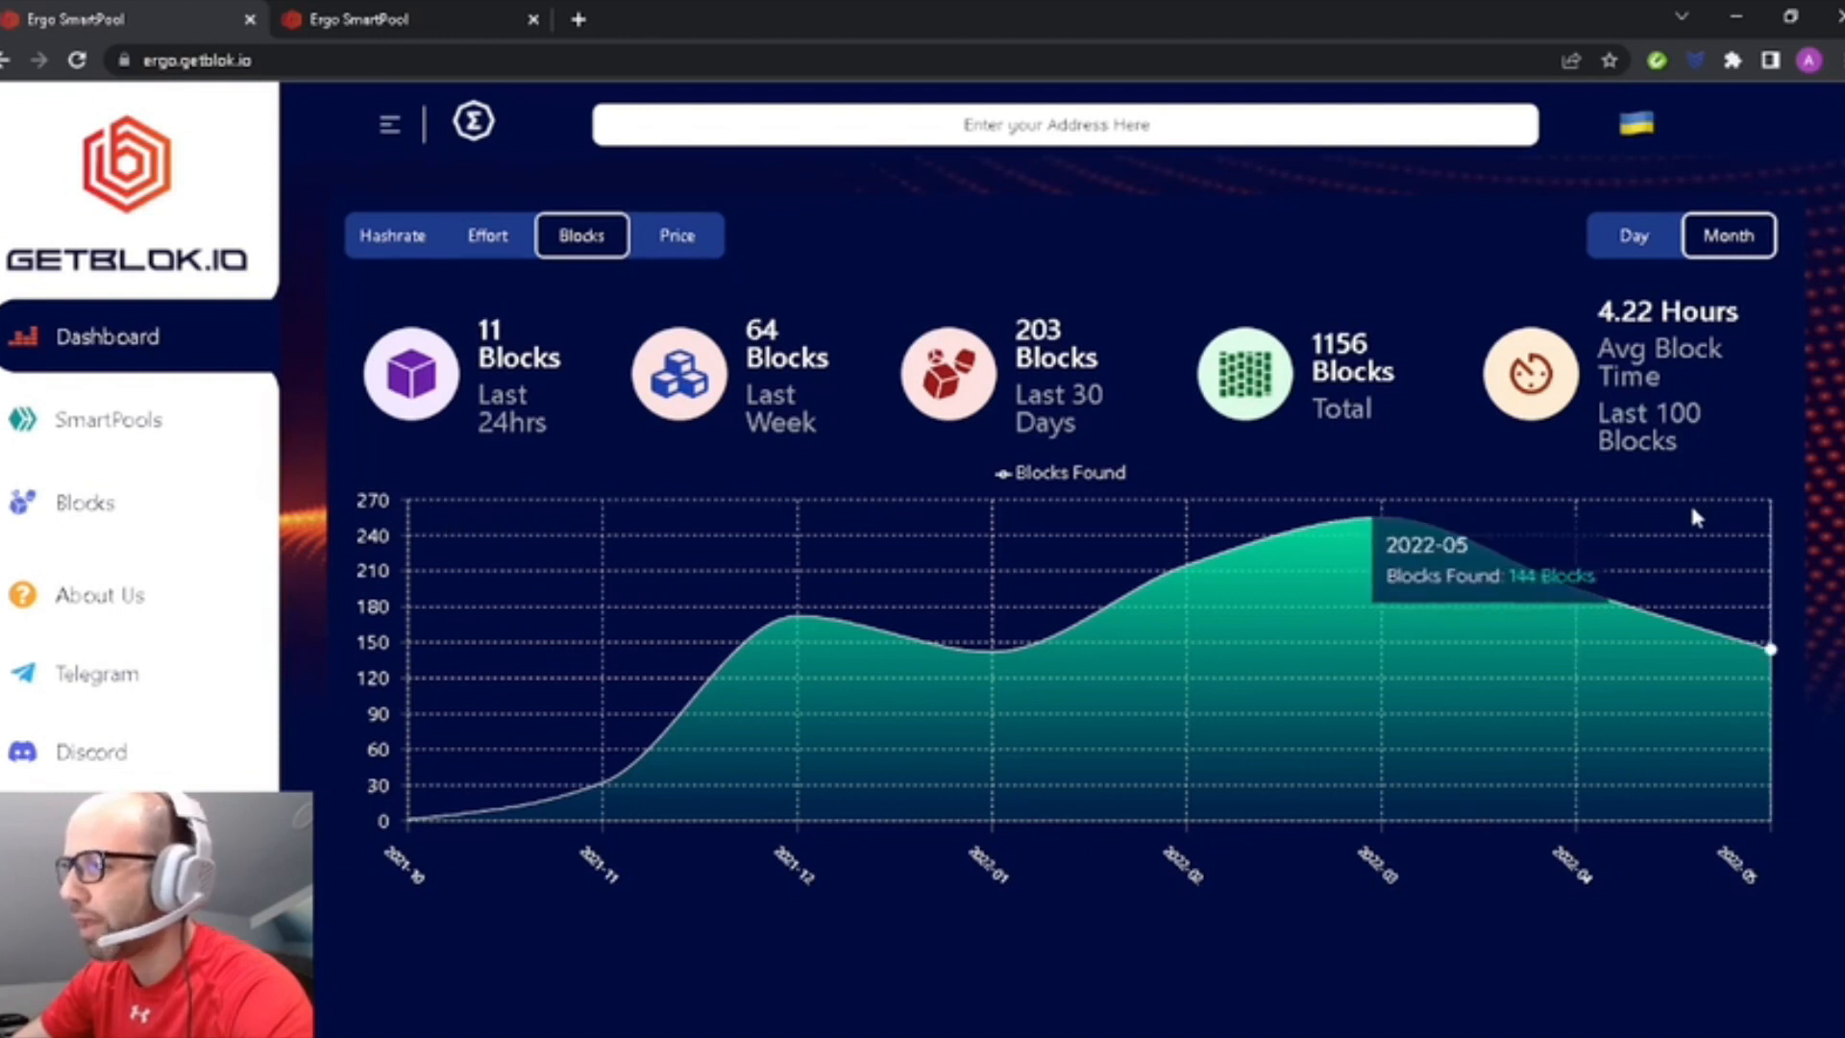
scroll(up, 3)
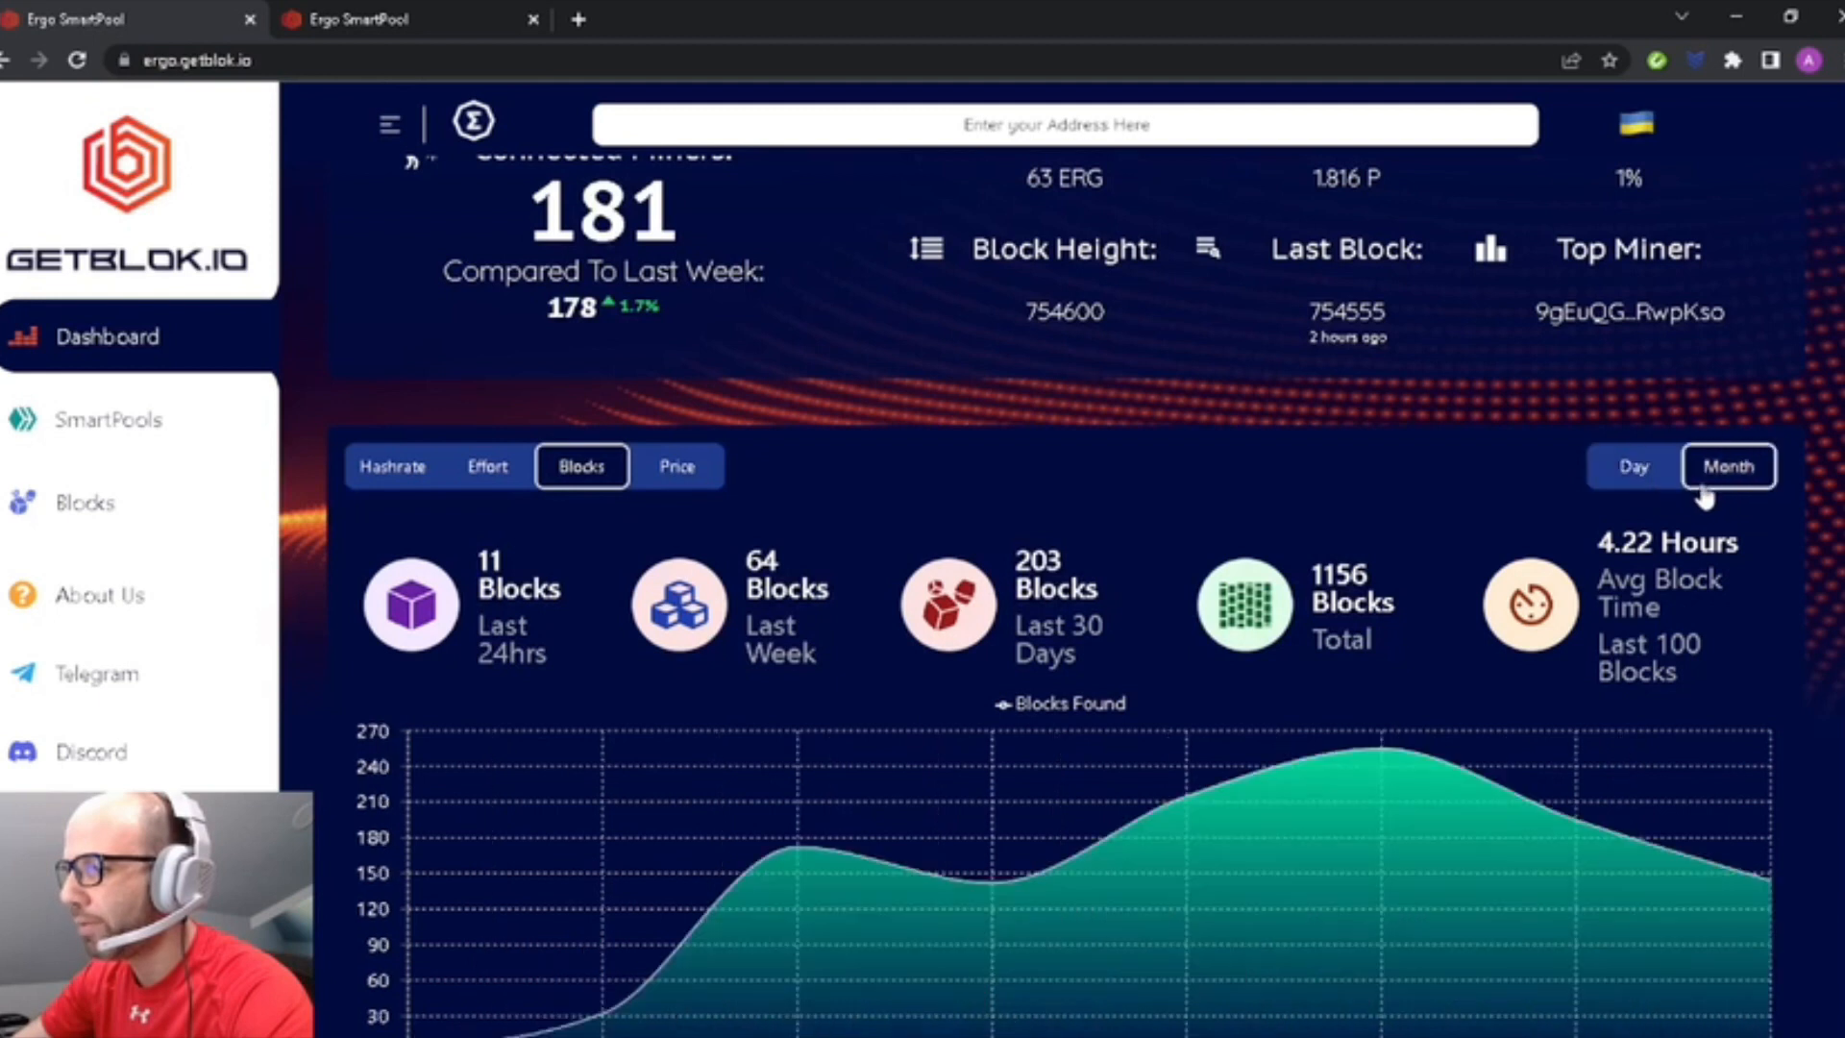
Show the ERG price chart with market cap and weekly, monthly, yearly changes.
click(674, 465)
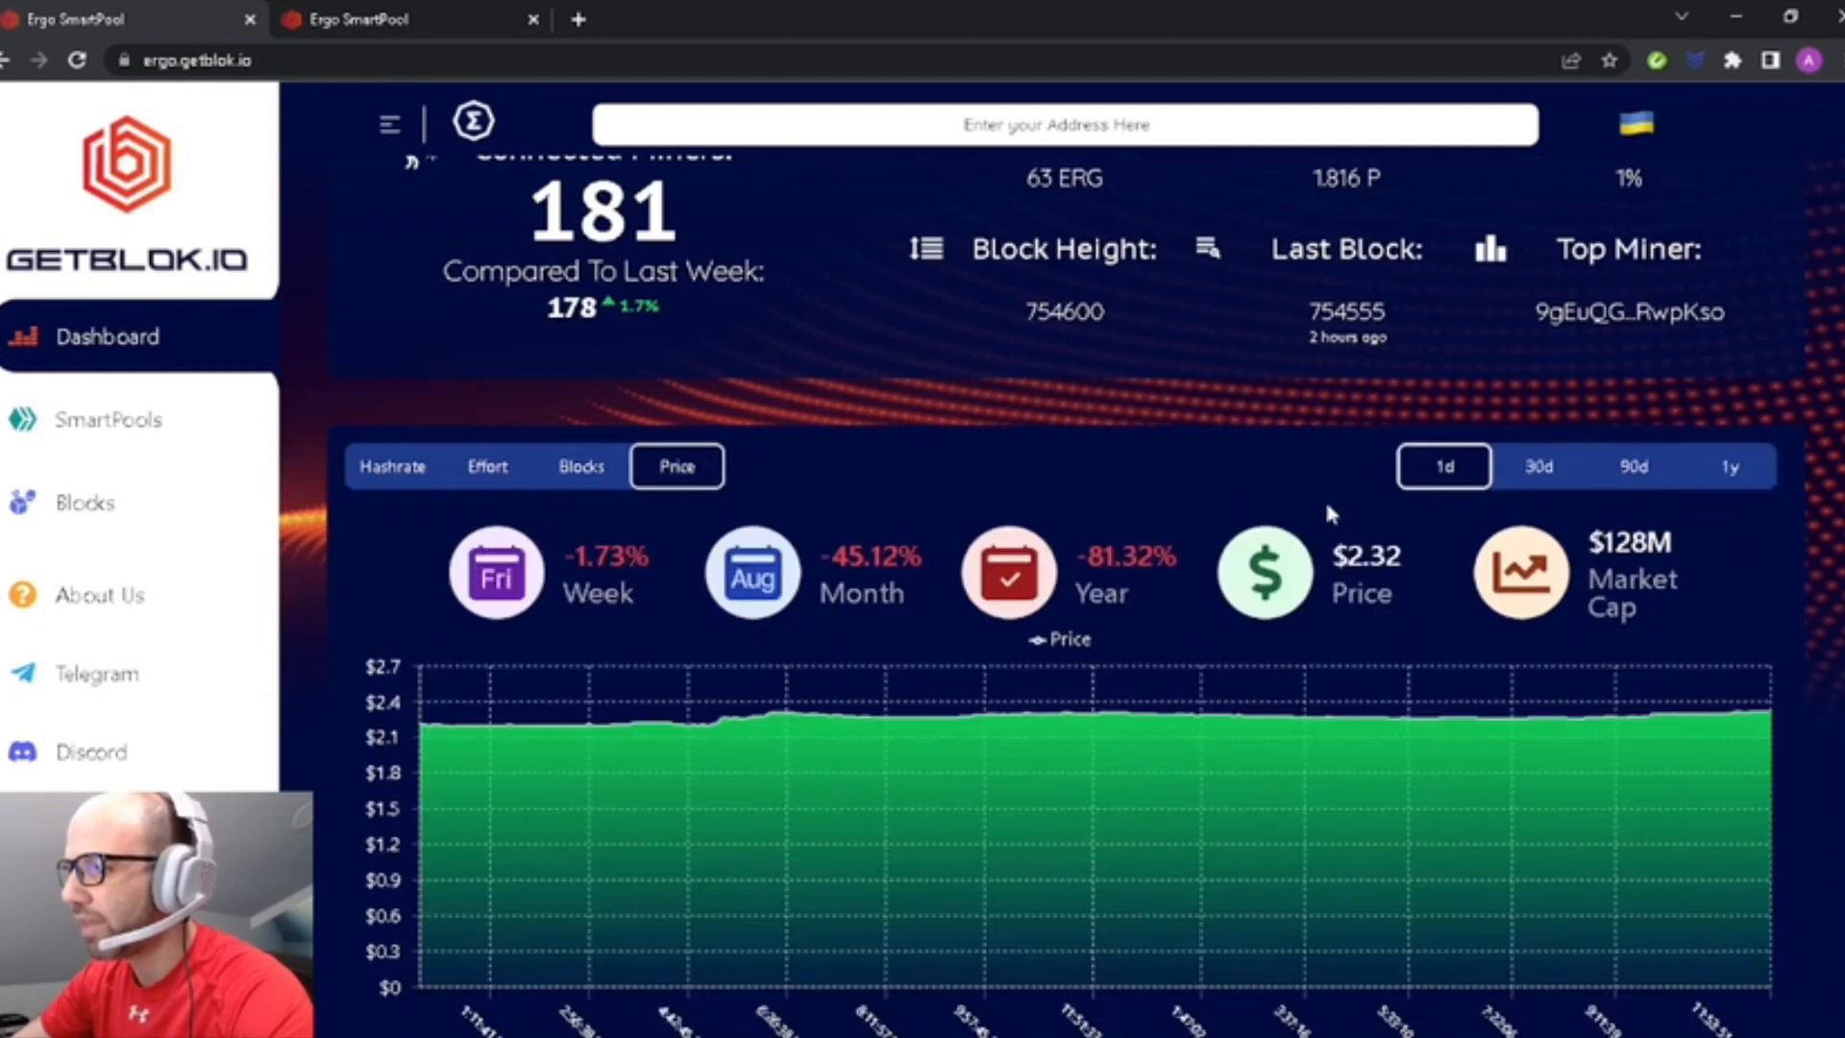
click(1540, 465)
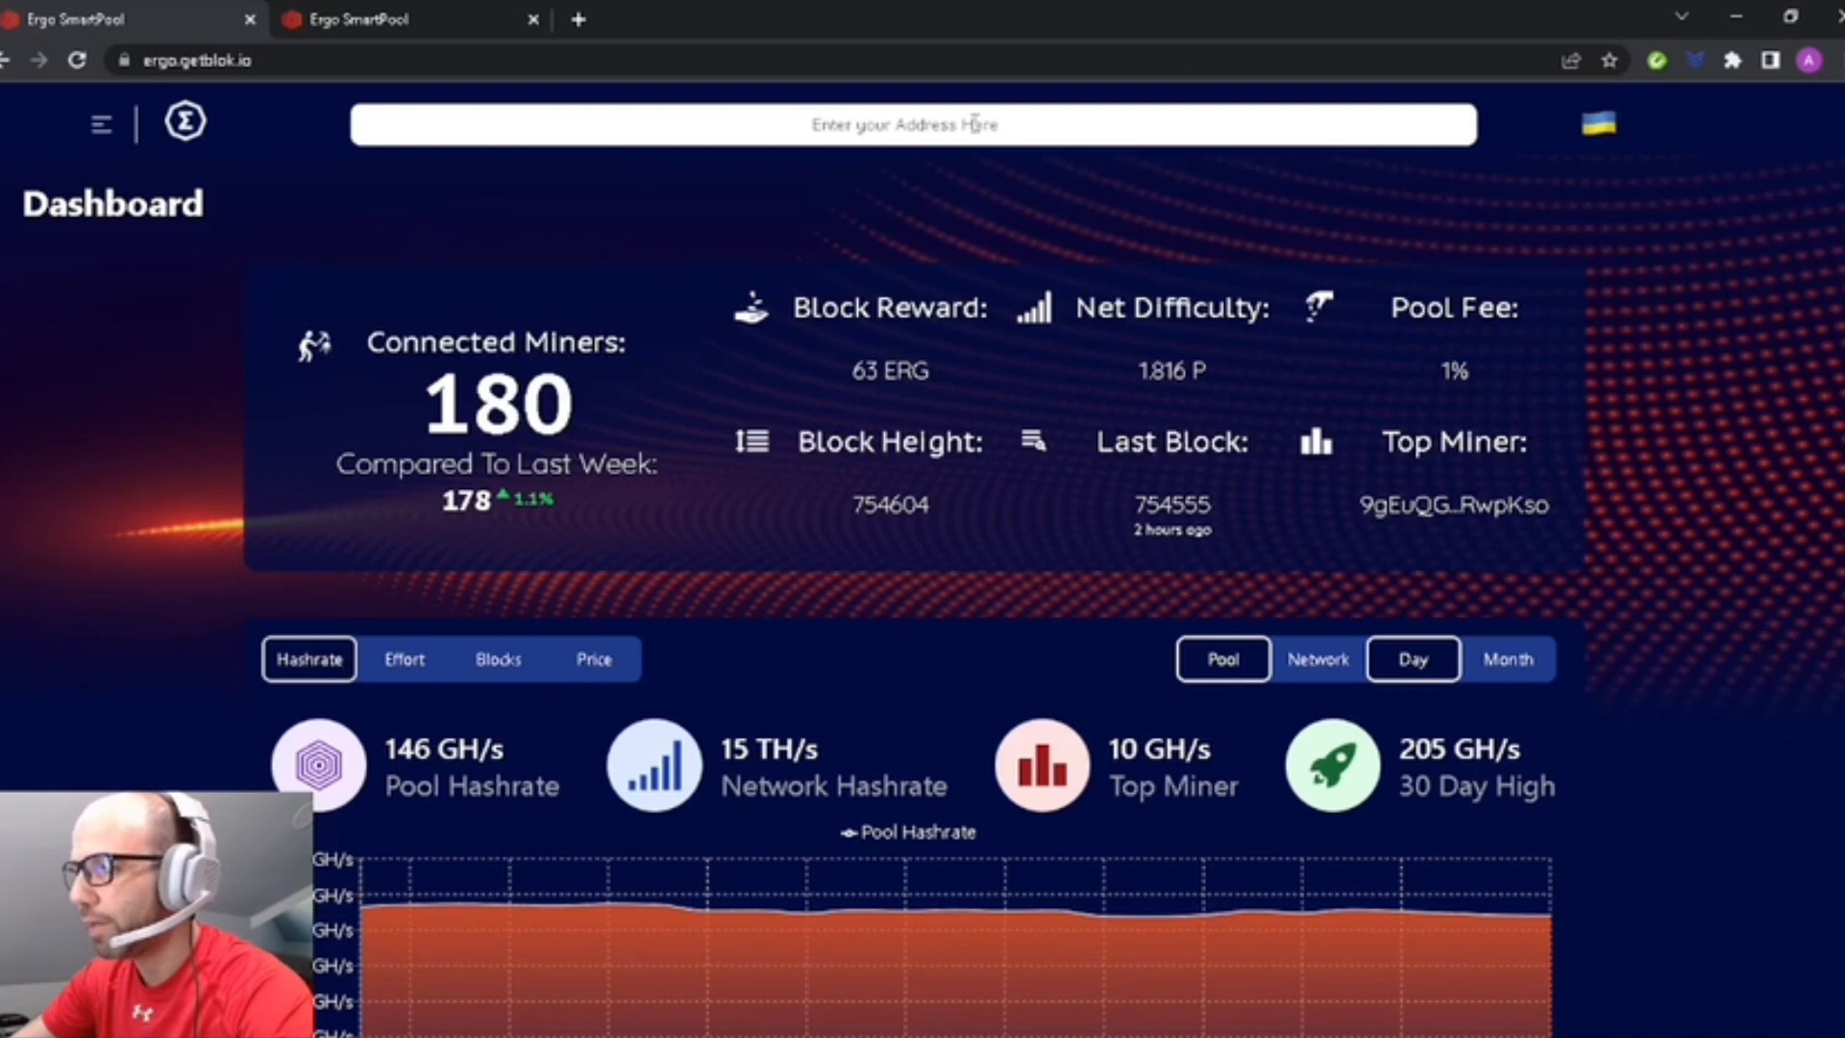
Load the dashboard for the first previously saved miner address.
click(906, 125)
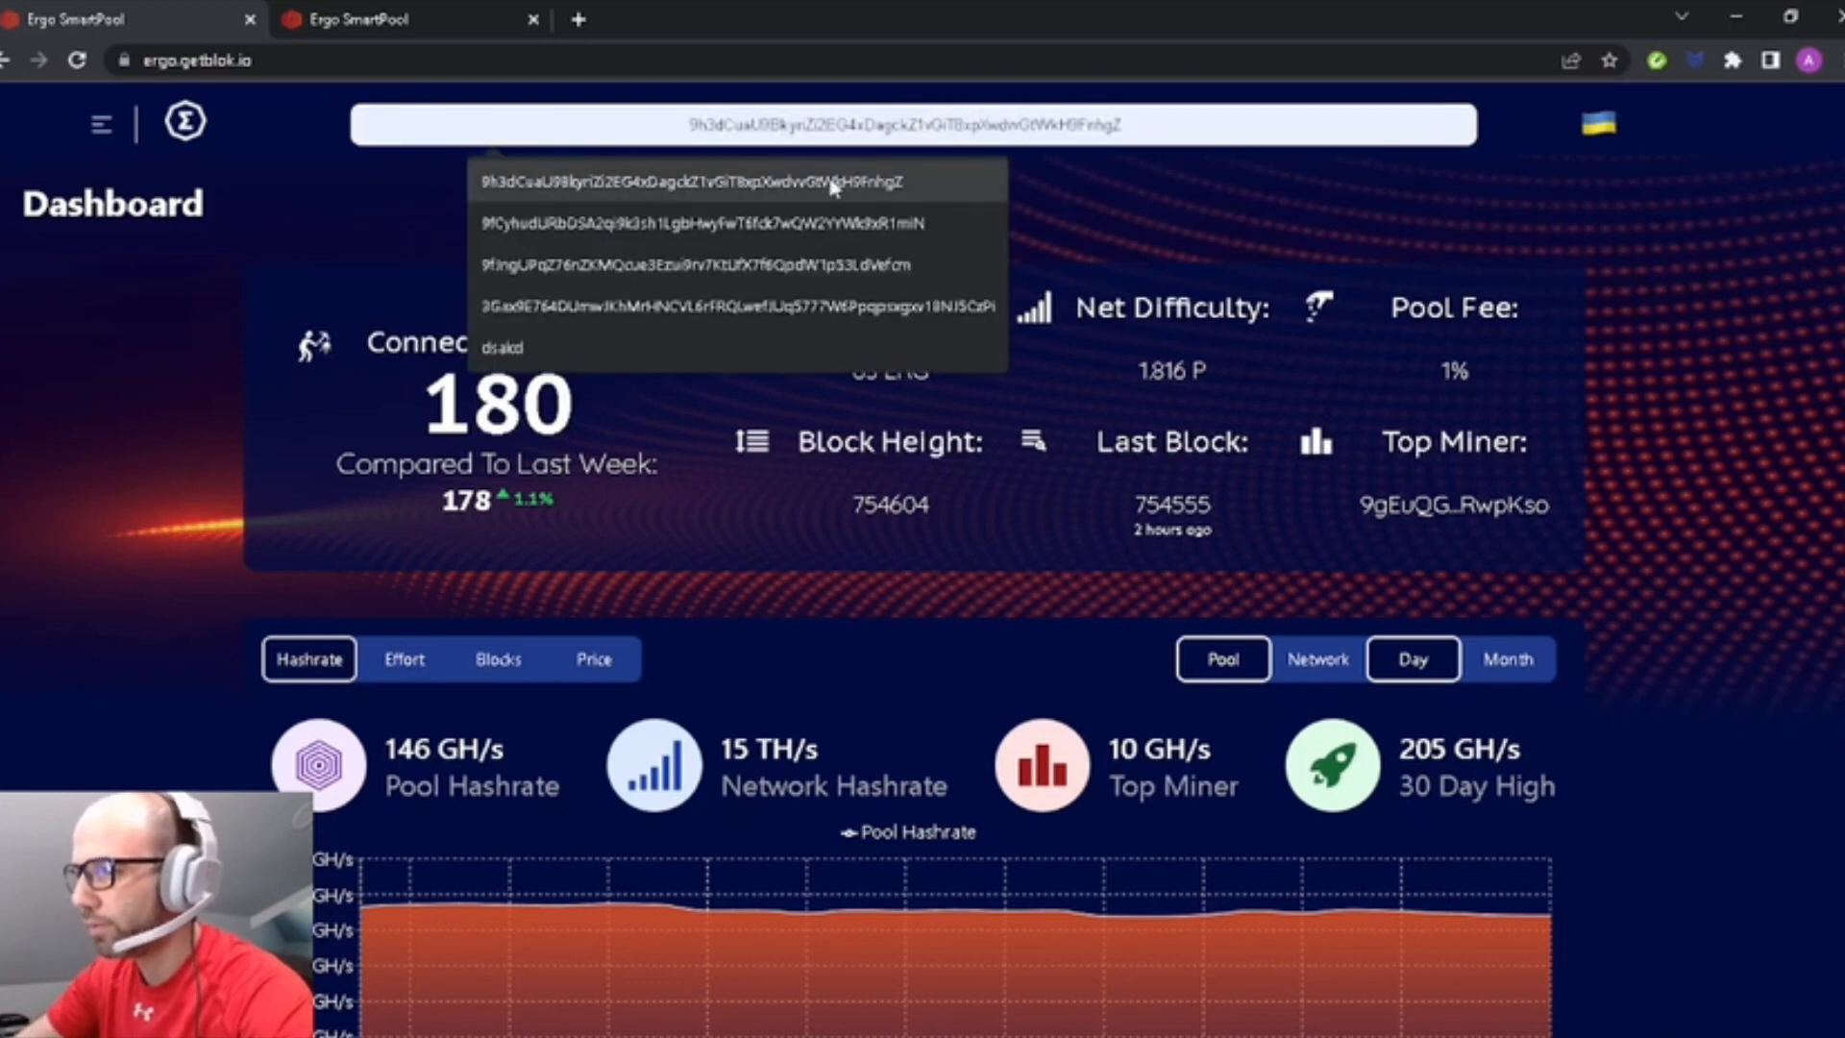
click(688, 181)
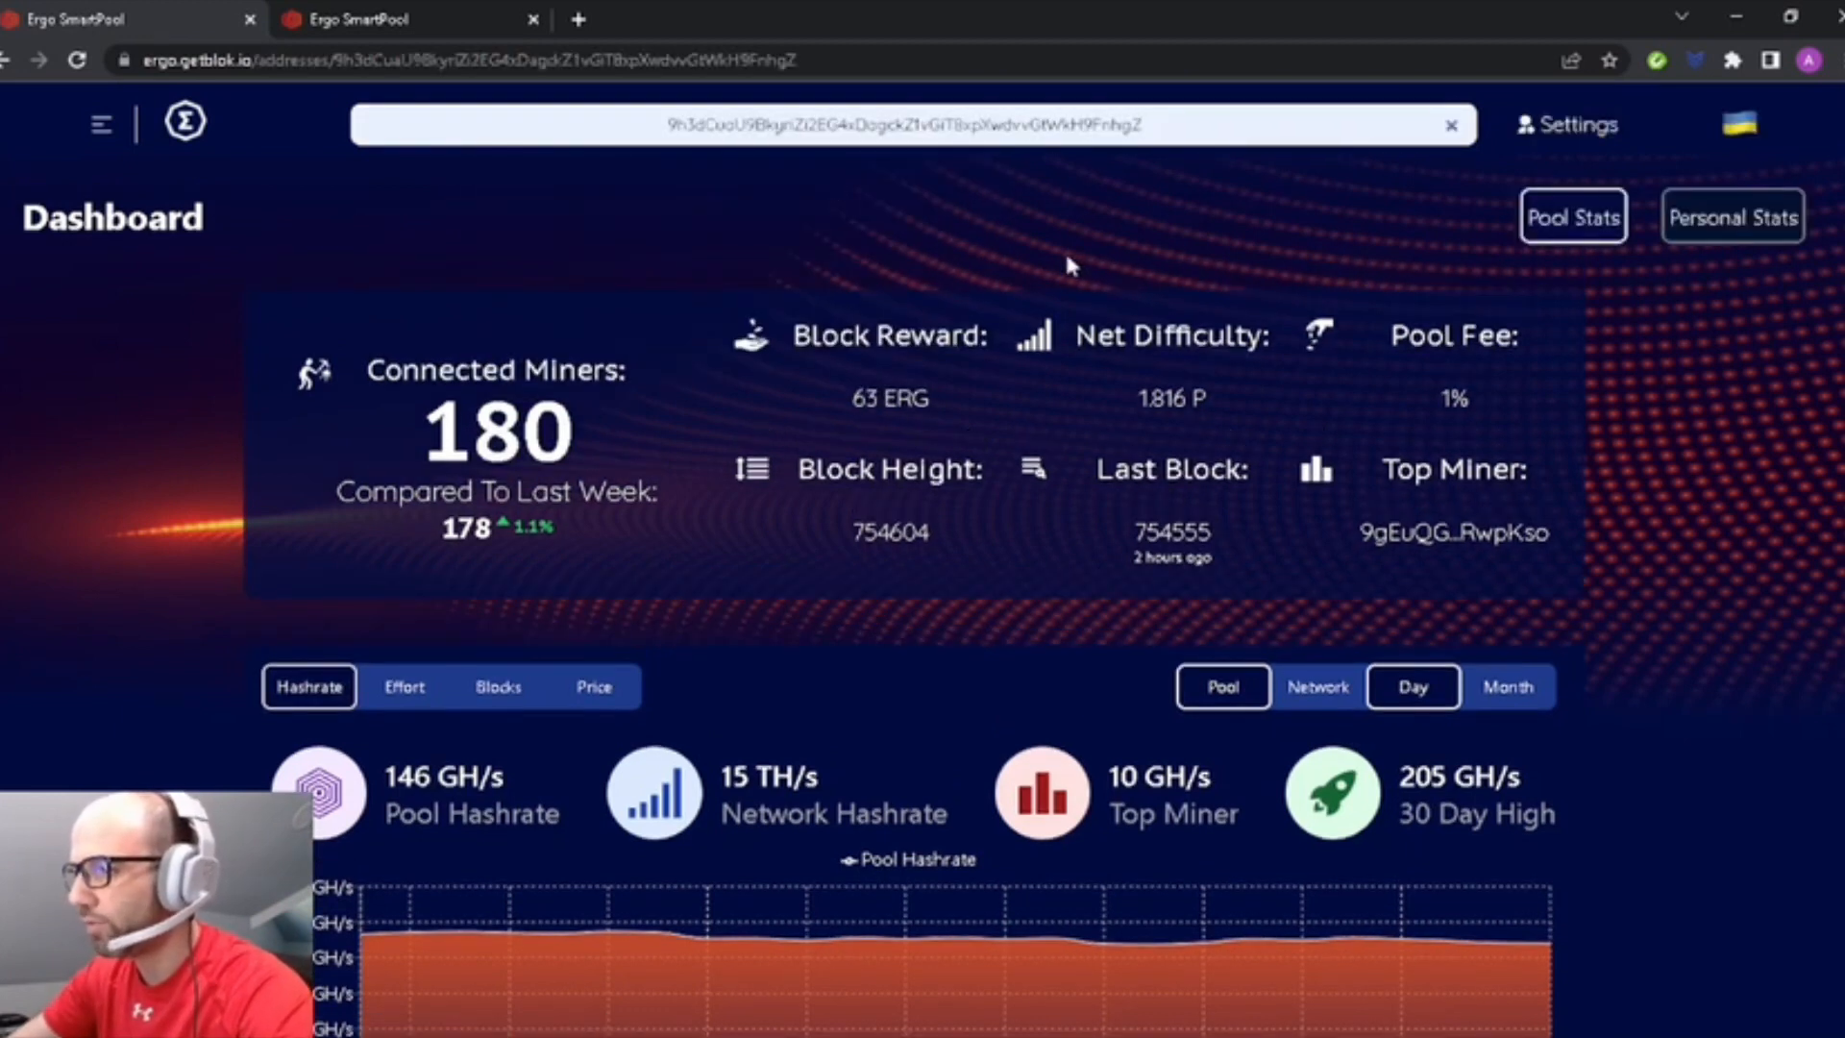
mouse_move(1700, 217)
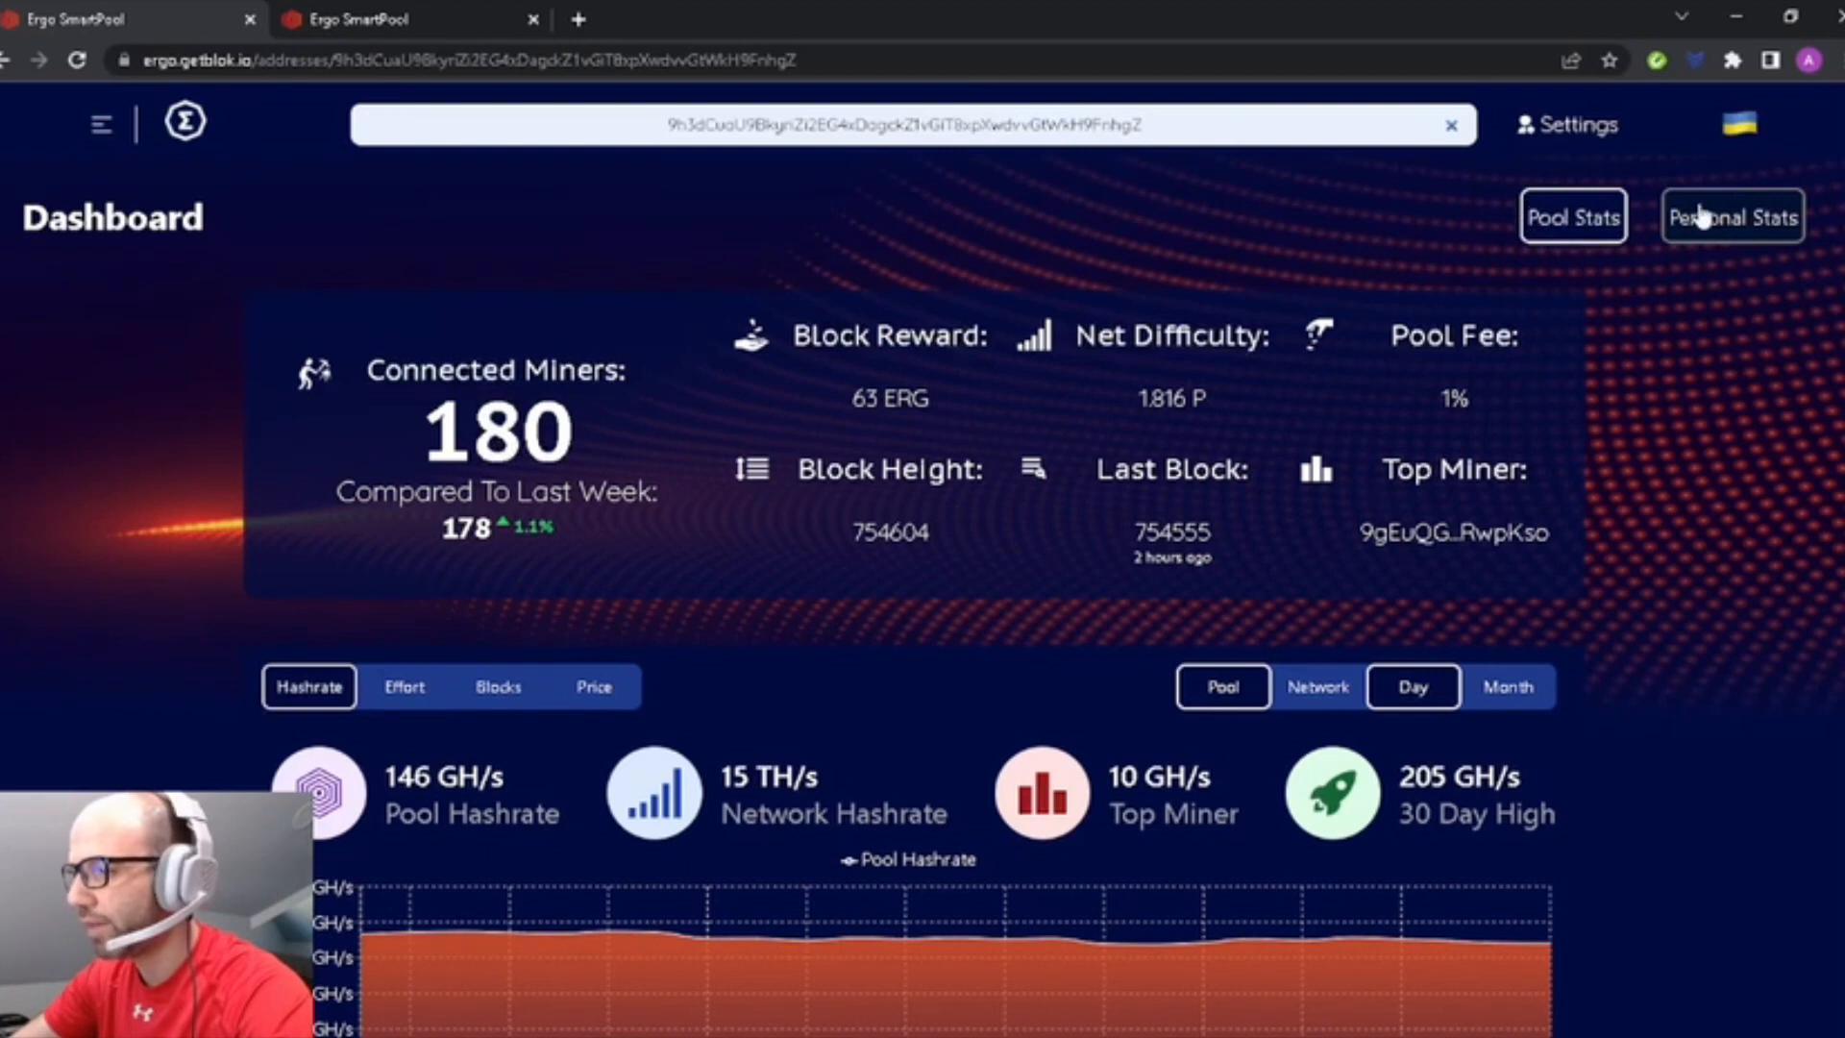
mouse_move(1713, 233)
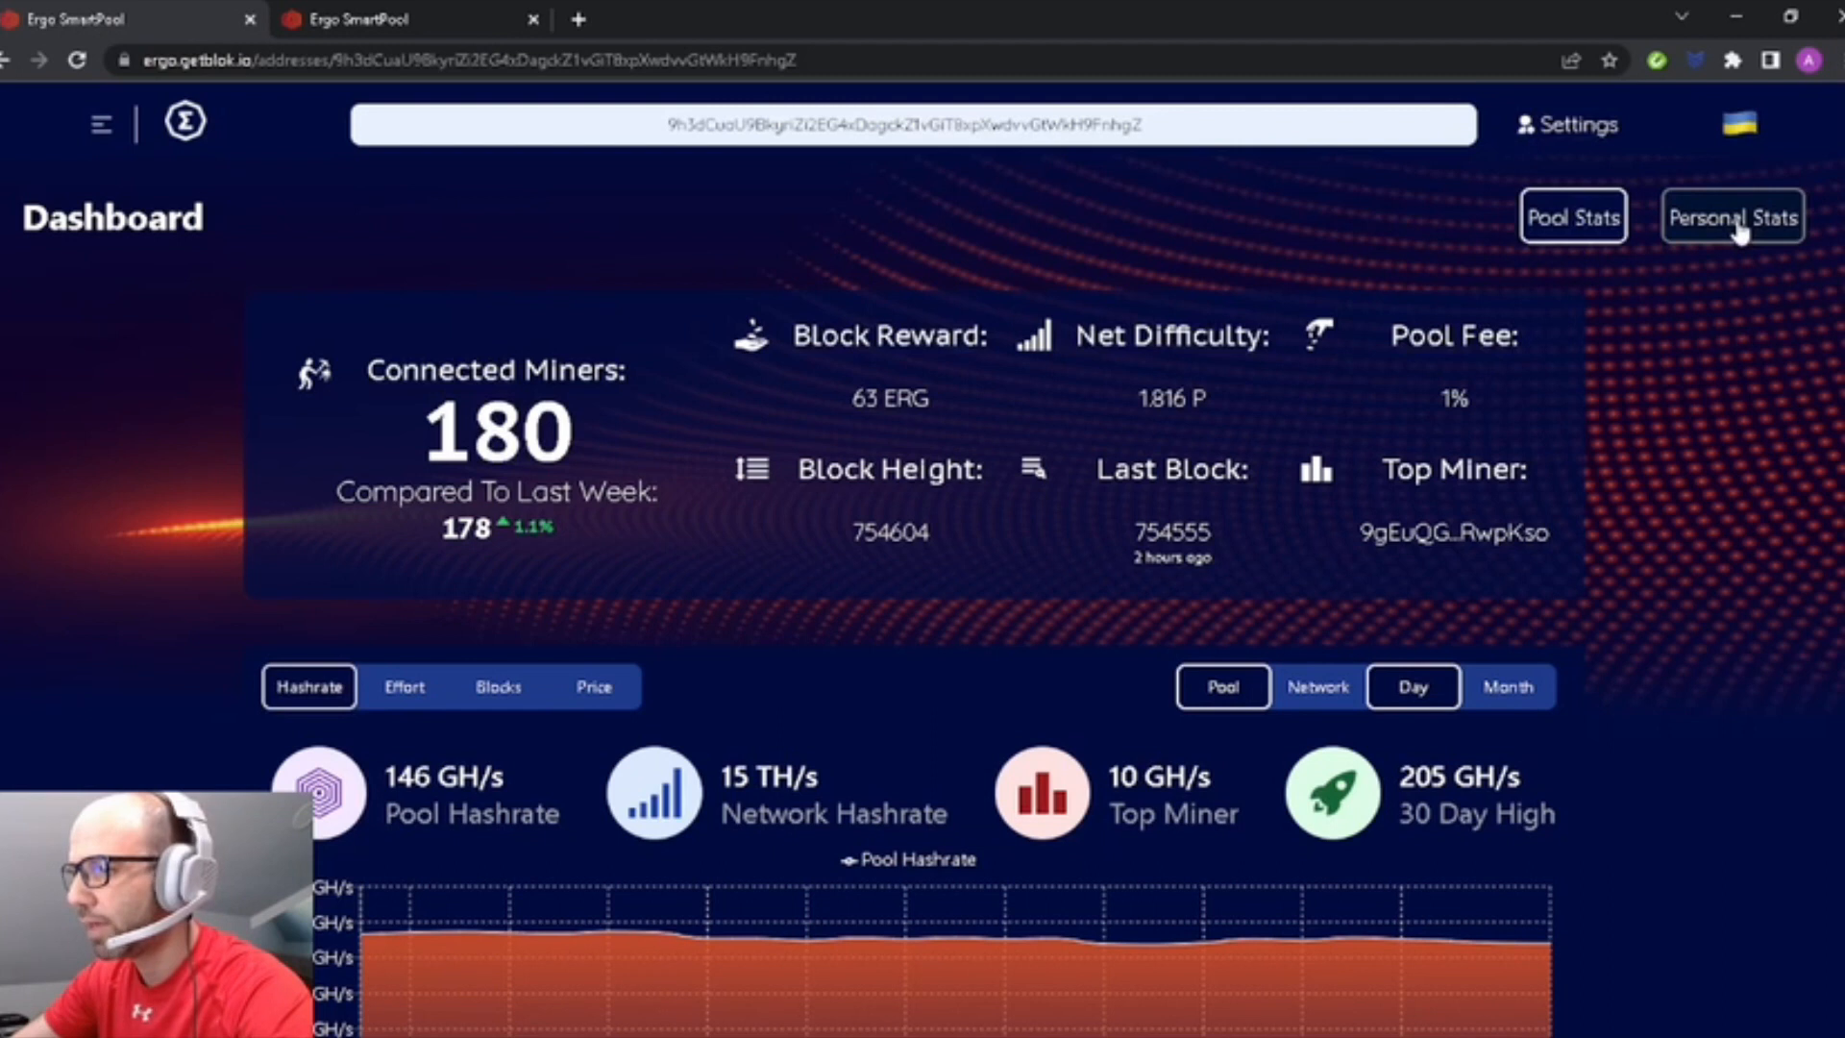
Switch to the miner's personal stats: one worker, 1.17 GH/s, rank #31, 7.876 ERG paid.
click(1732, 217)
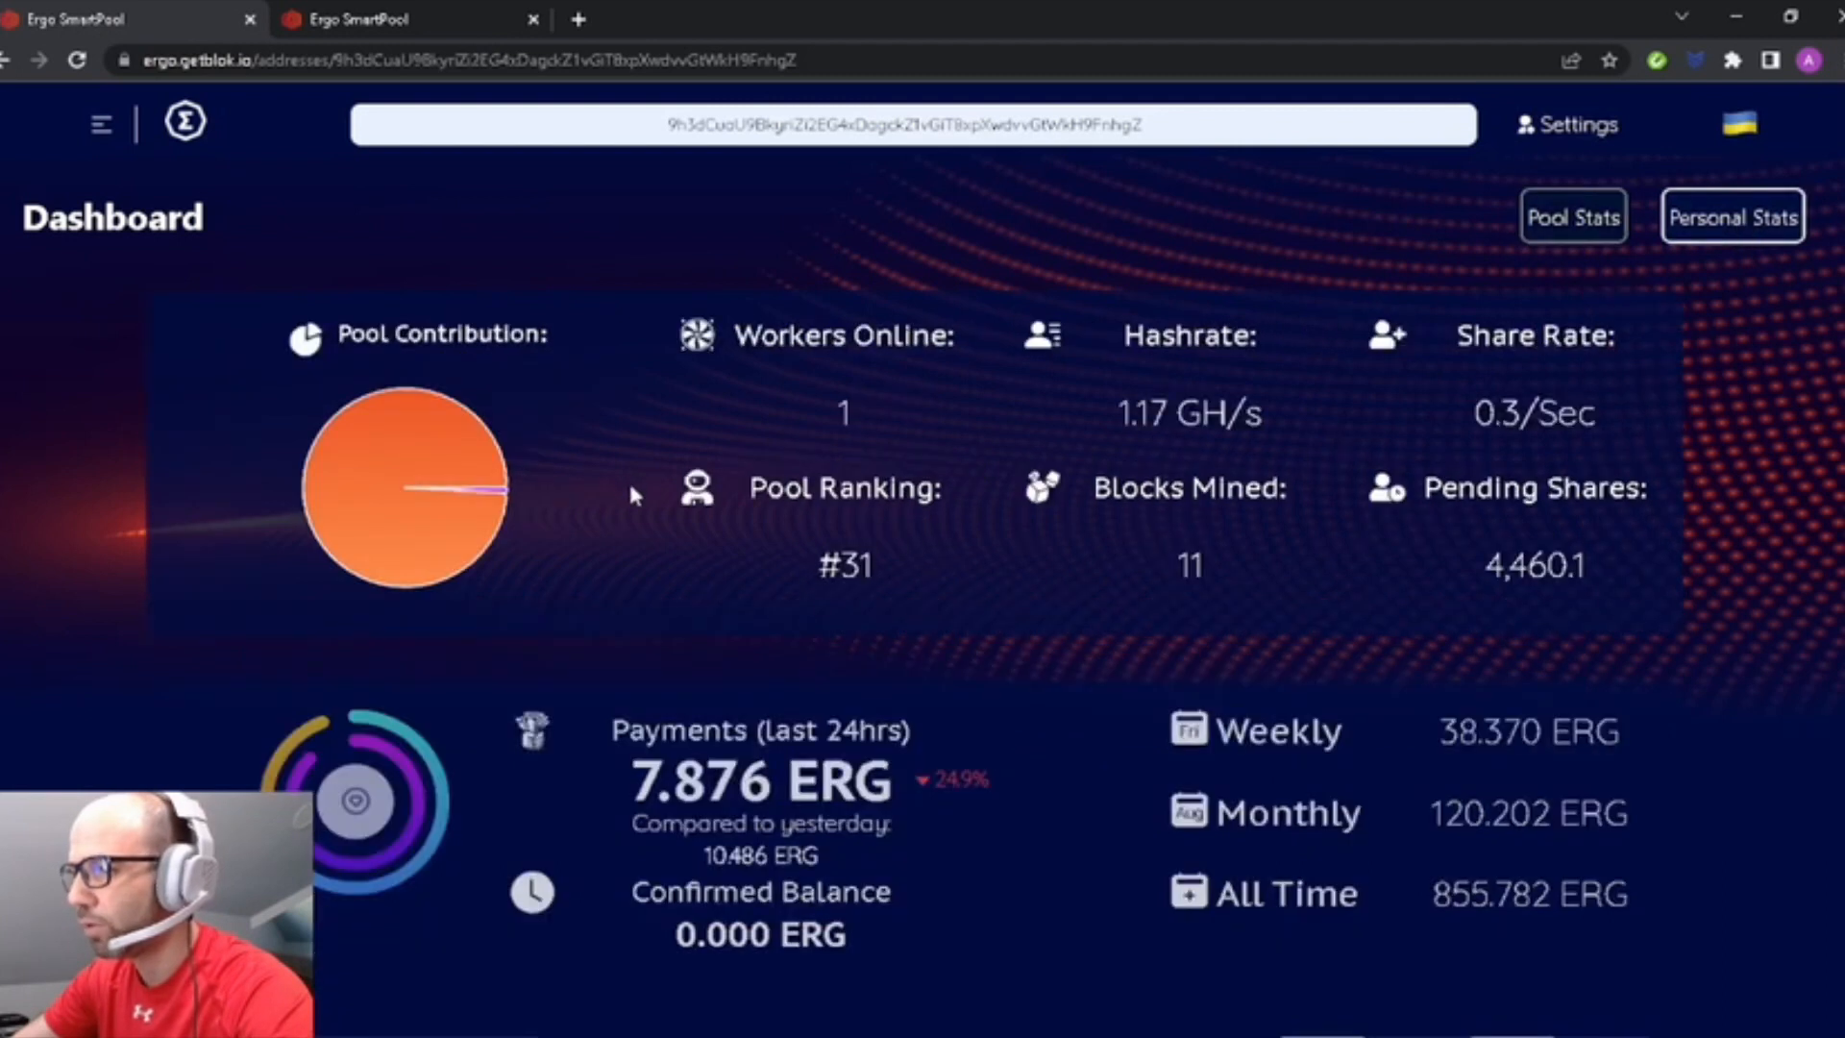
scroll(down, 3)
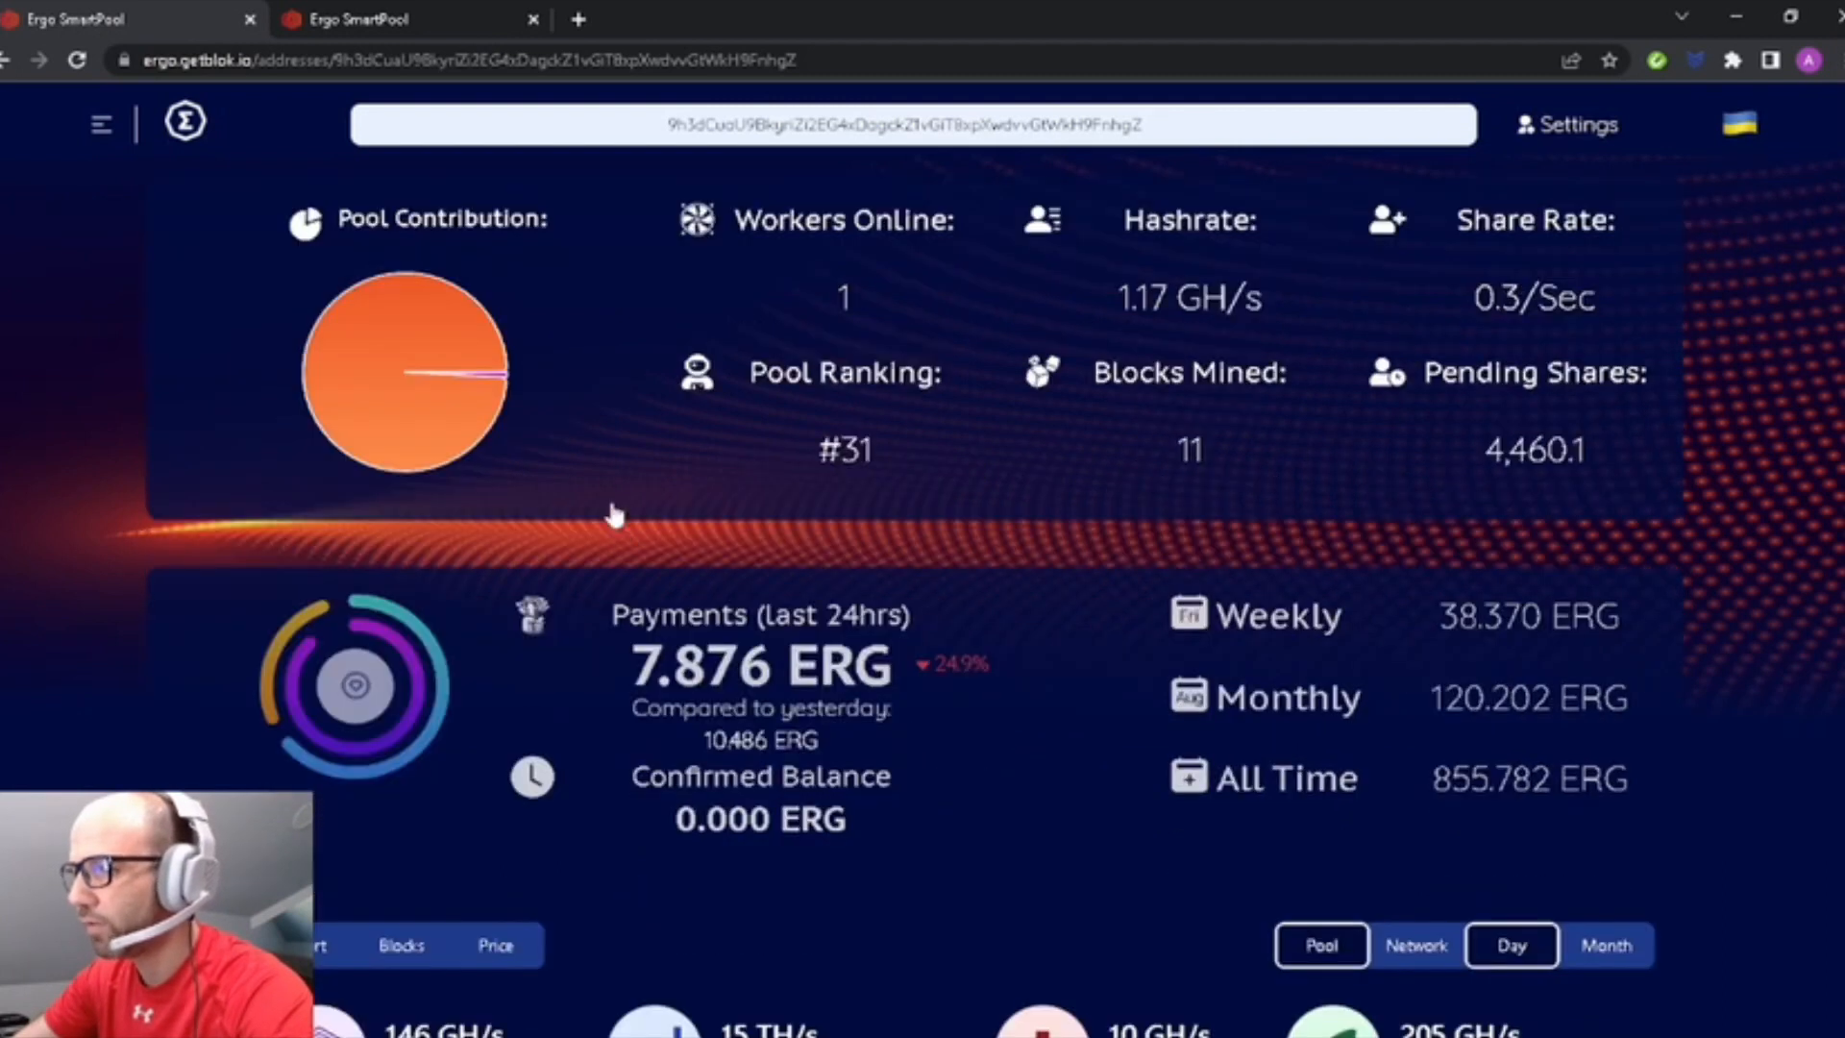
scroll(up, 3)
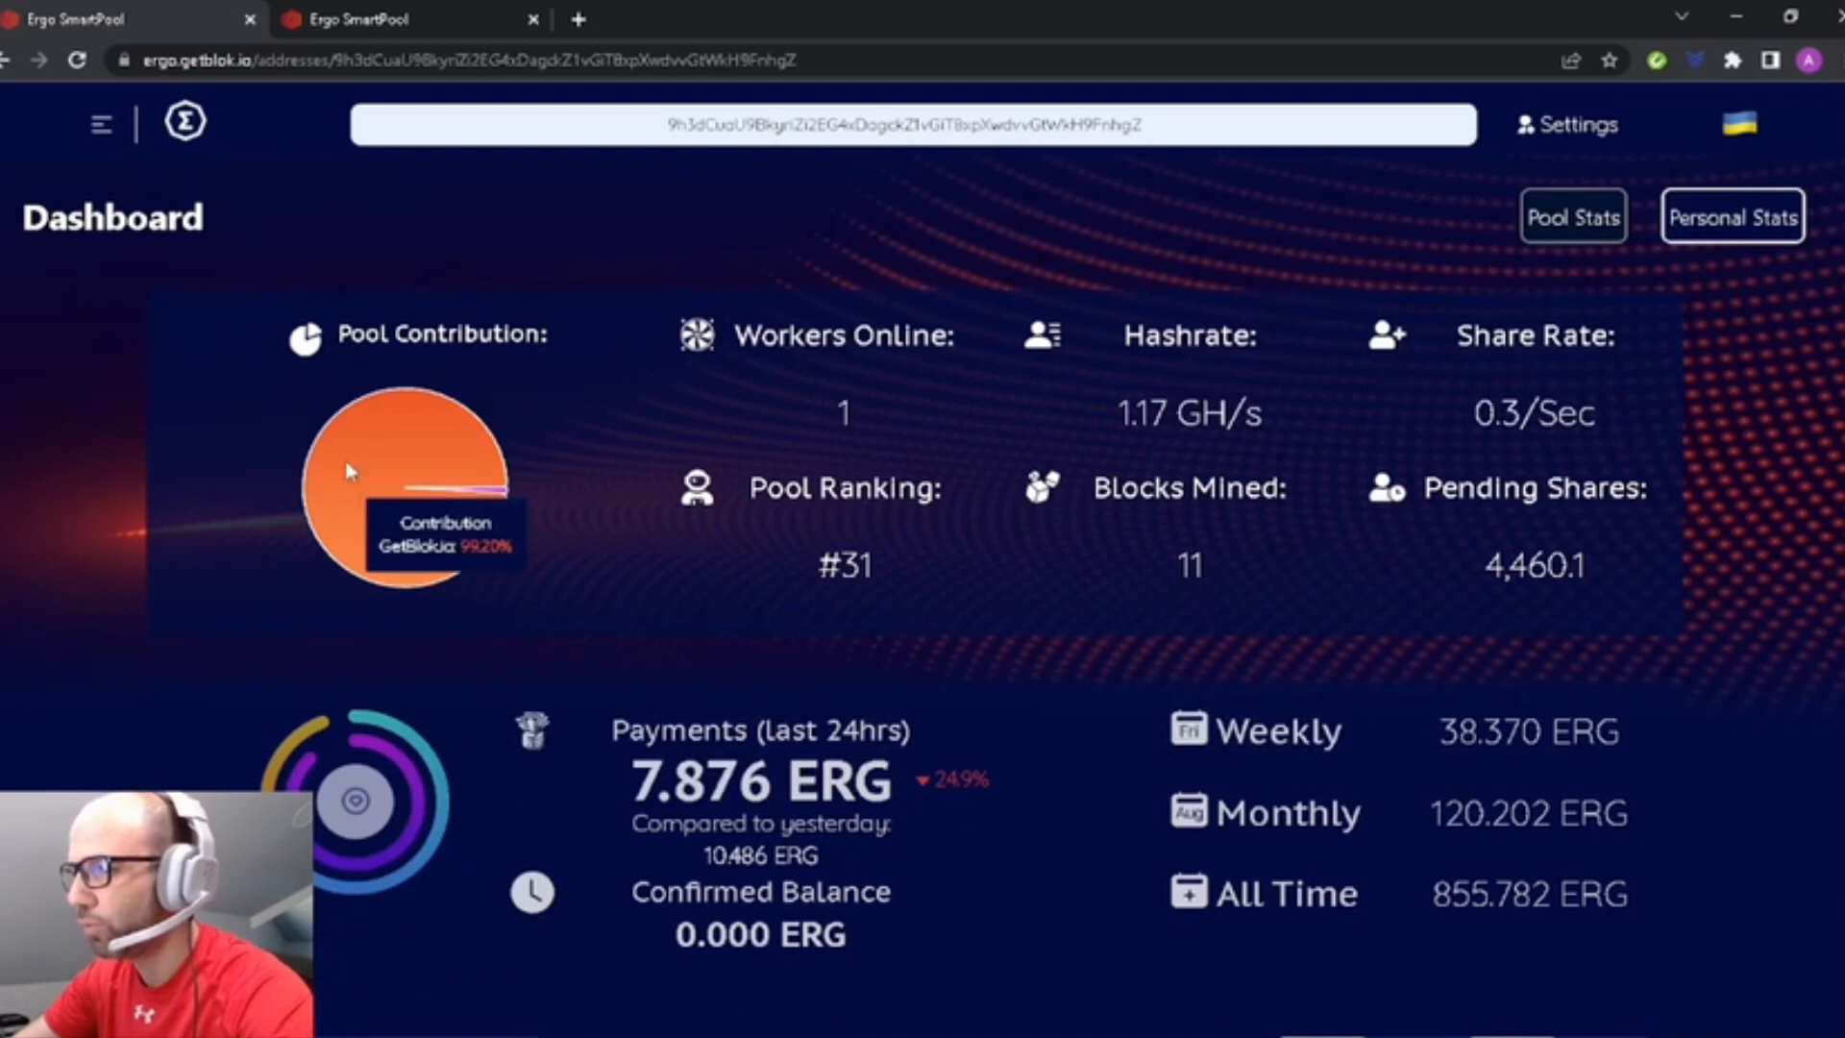
mouse_move(1627, 428)
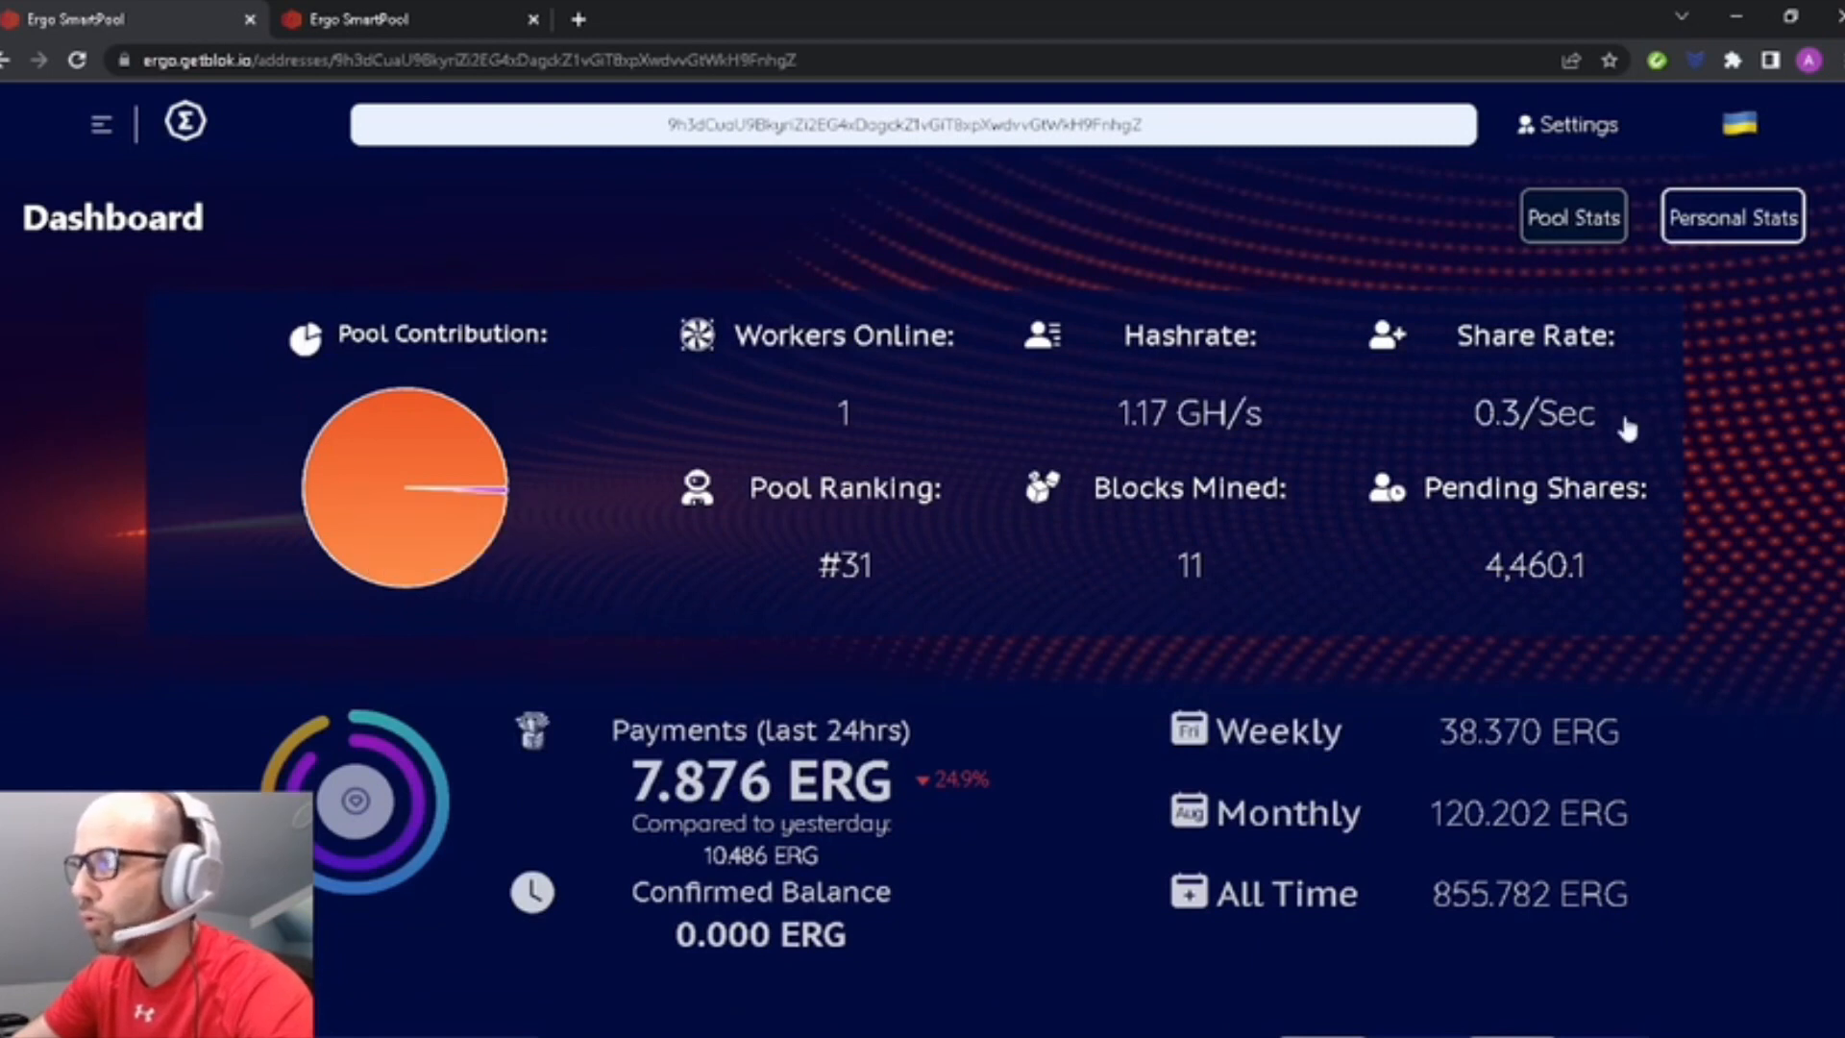
mouse_move(523, 375)
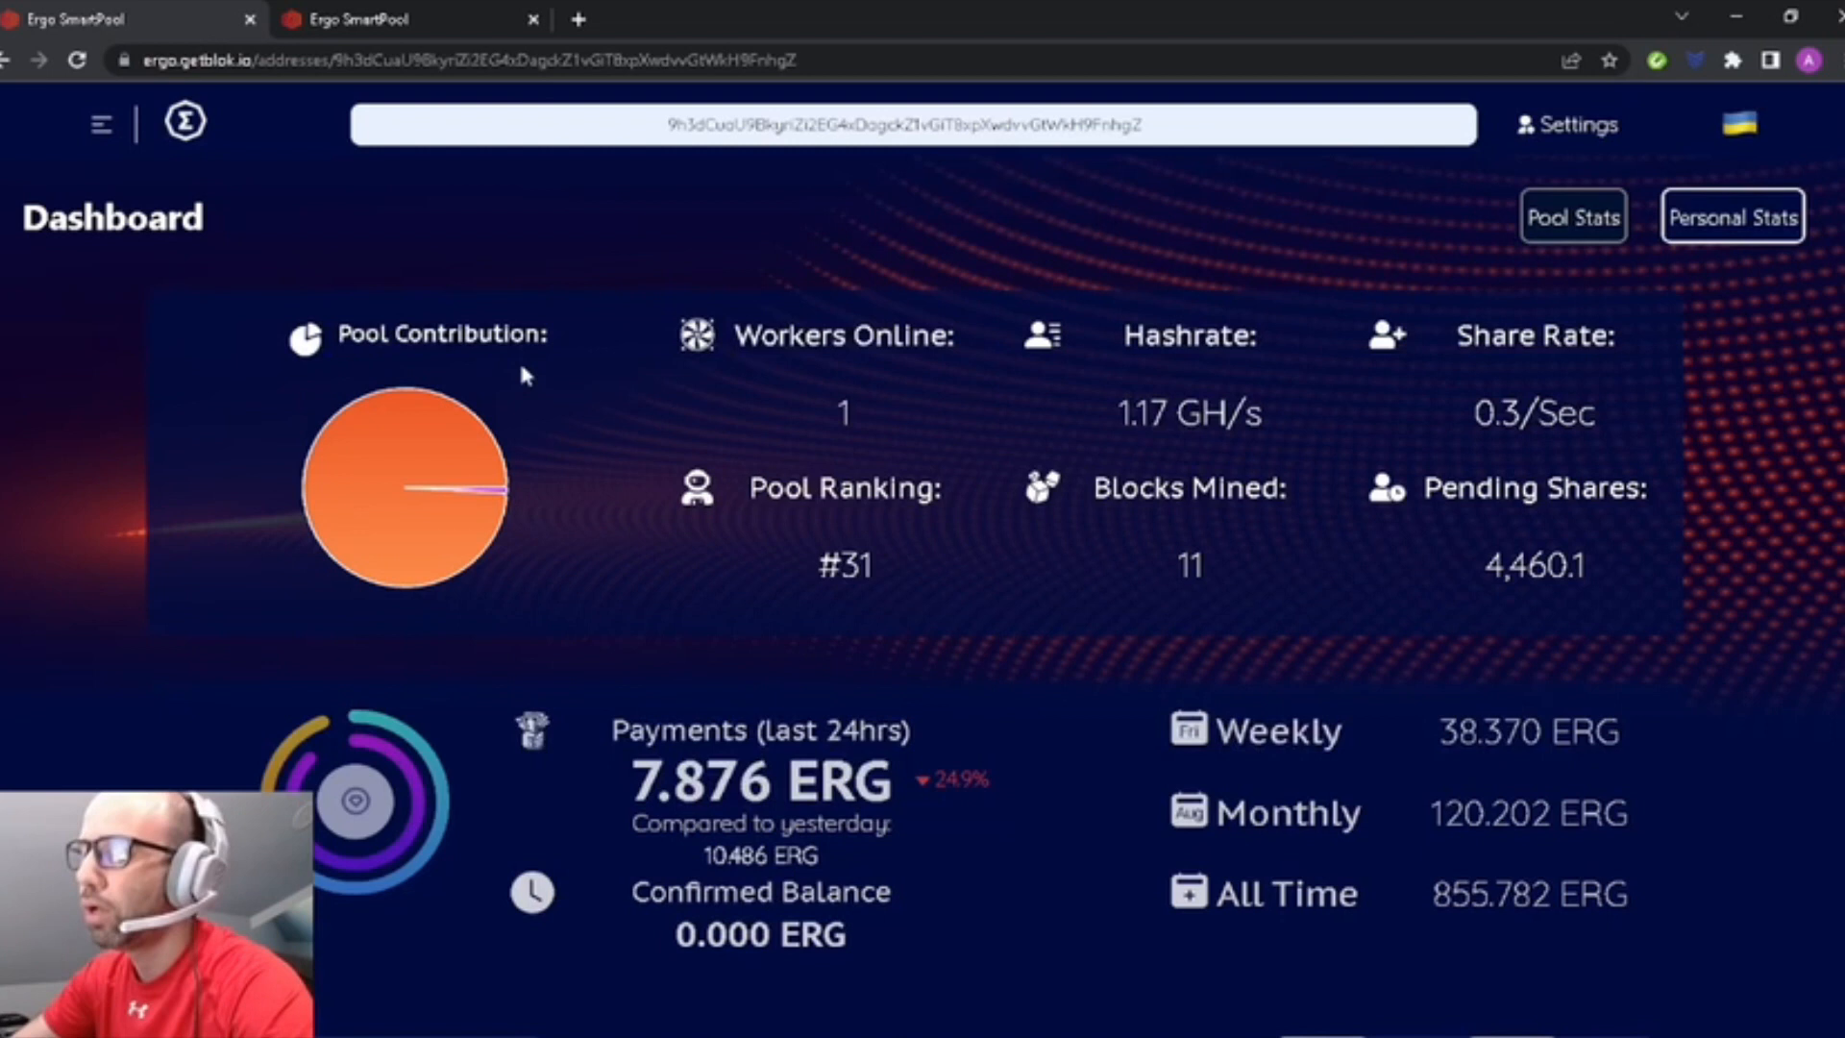
mouse_move(994, 515)
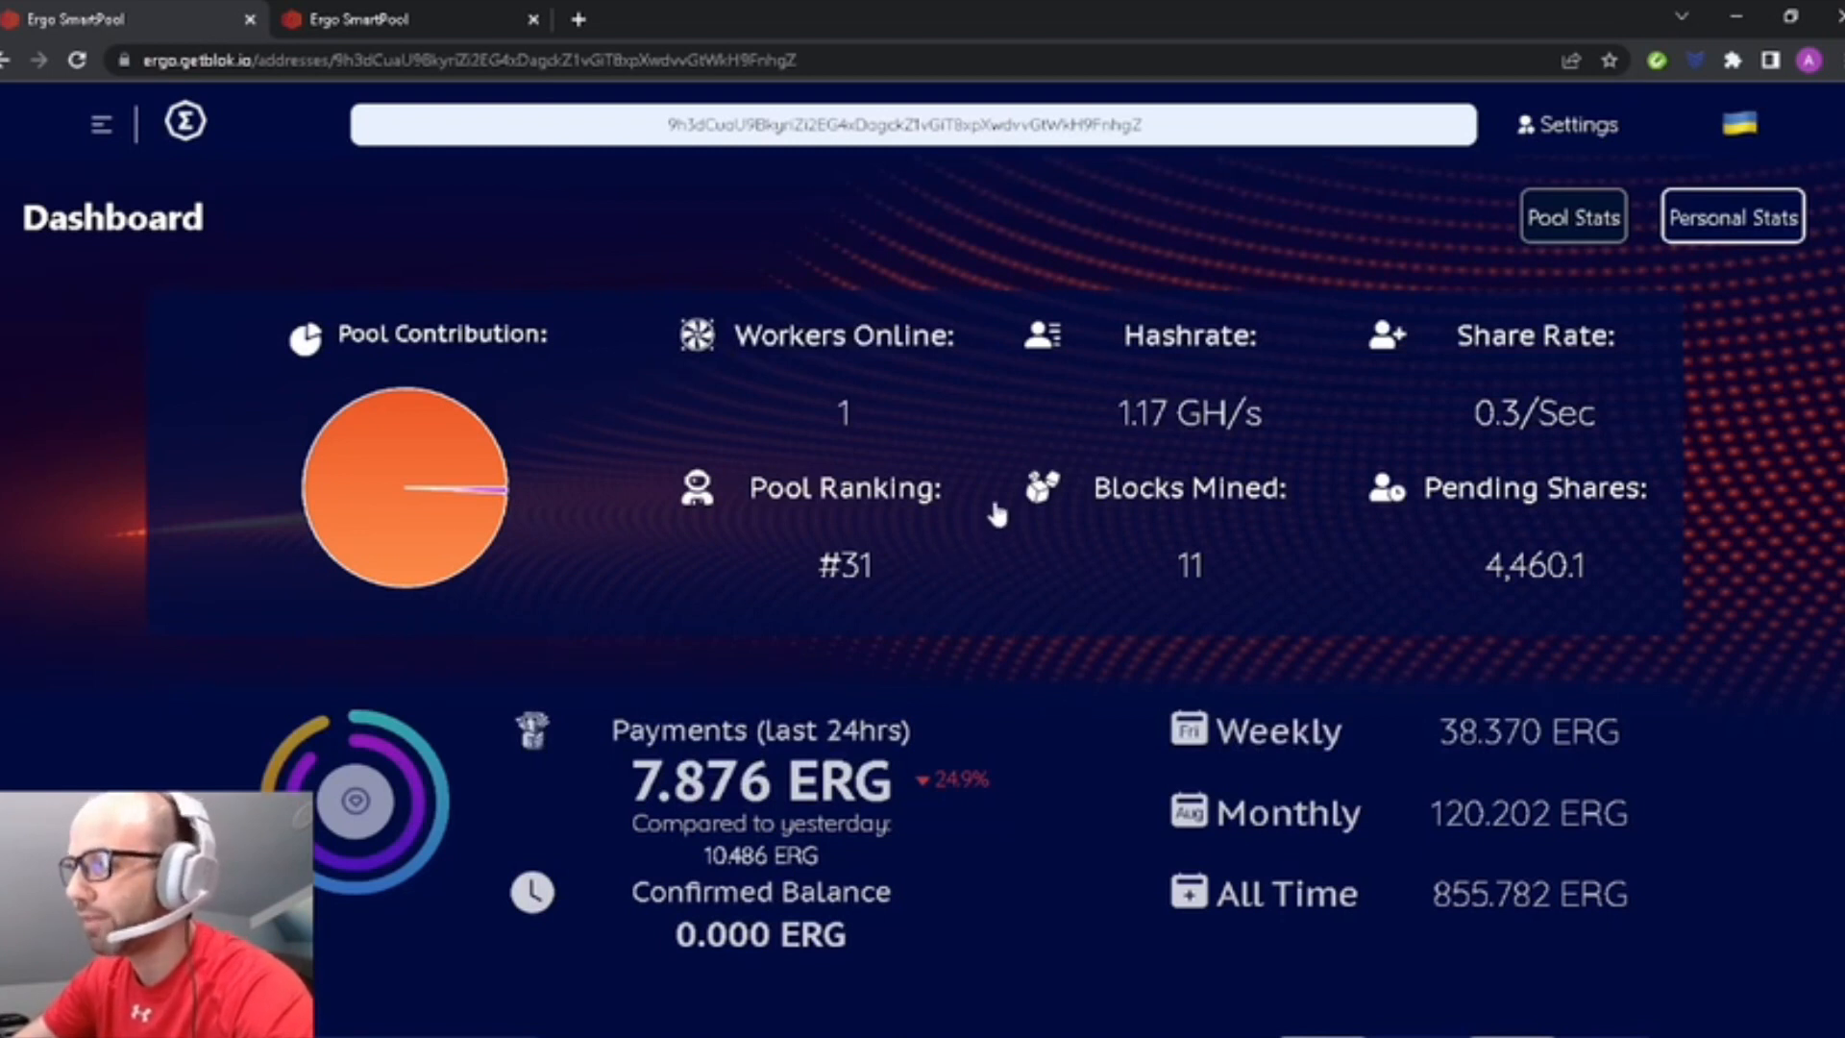
mouse_move(444, 488)
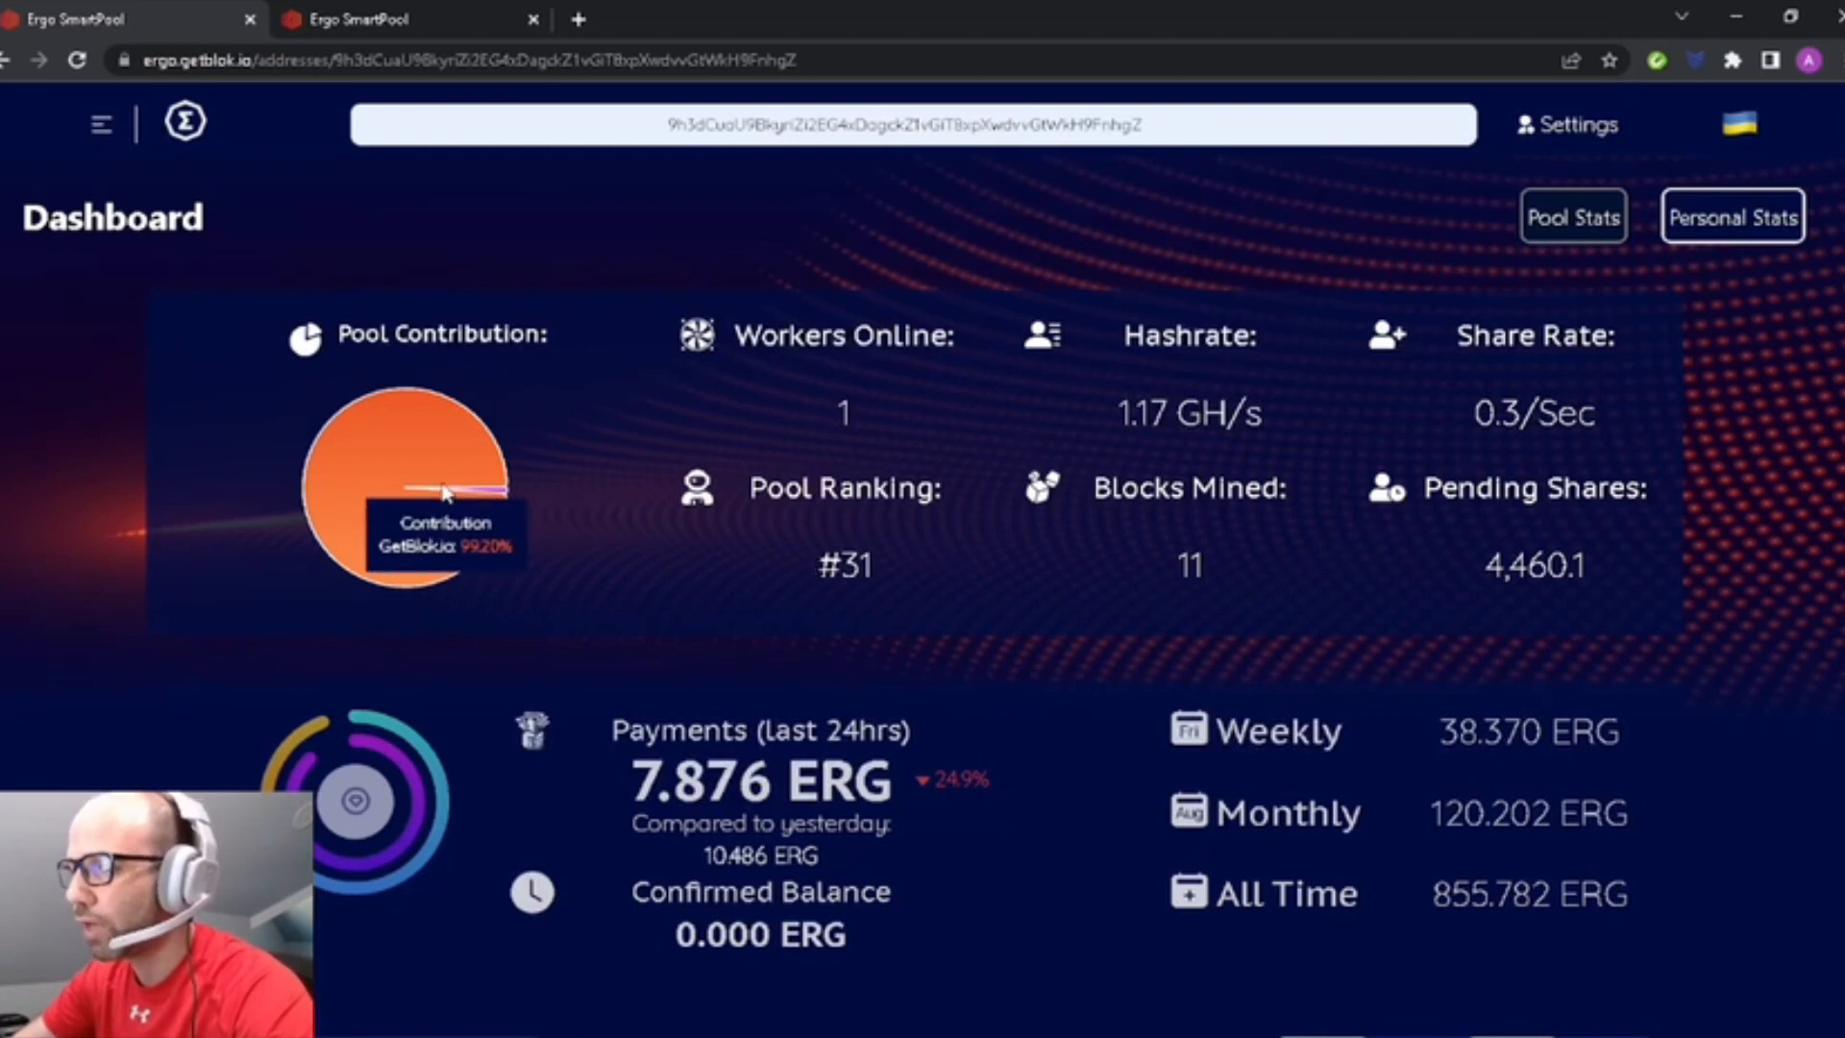
mouse_move(900, 399)
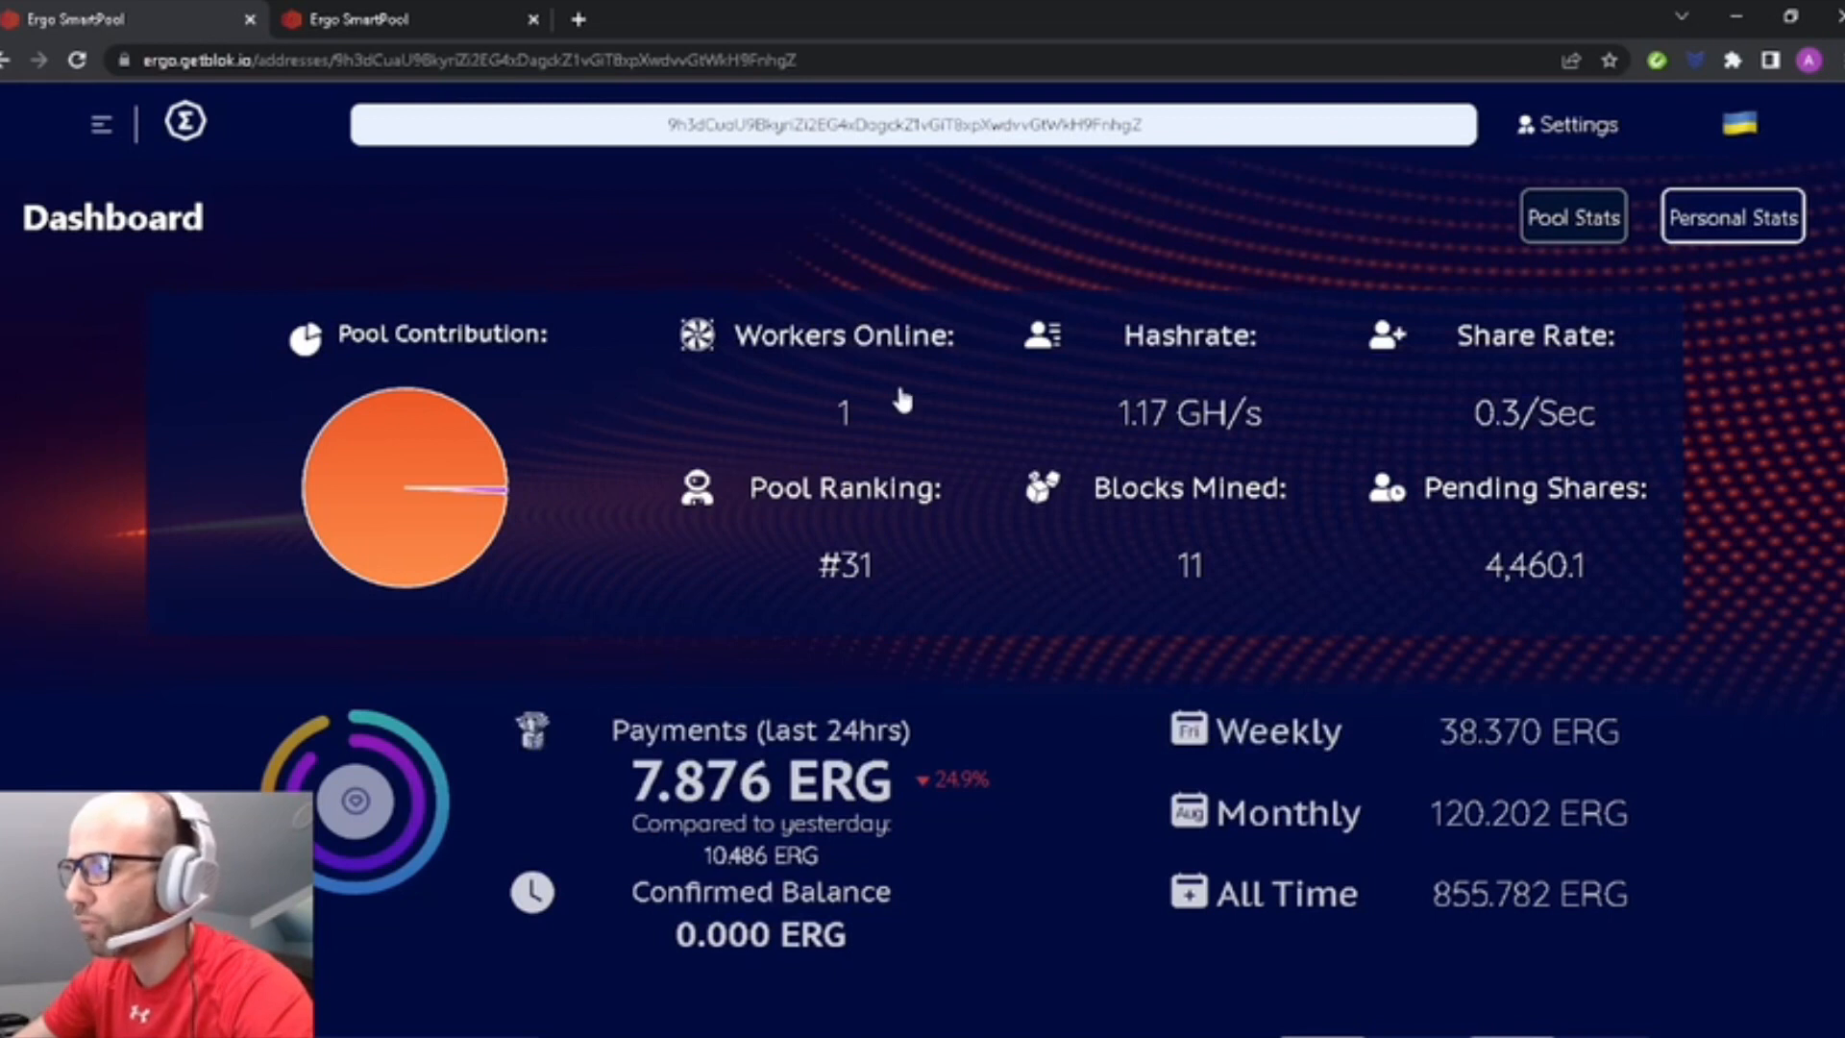
mouse_move(859, 560)
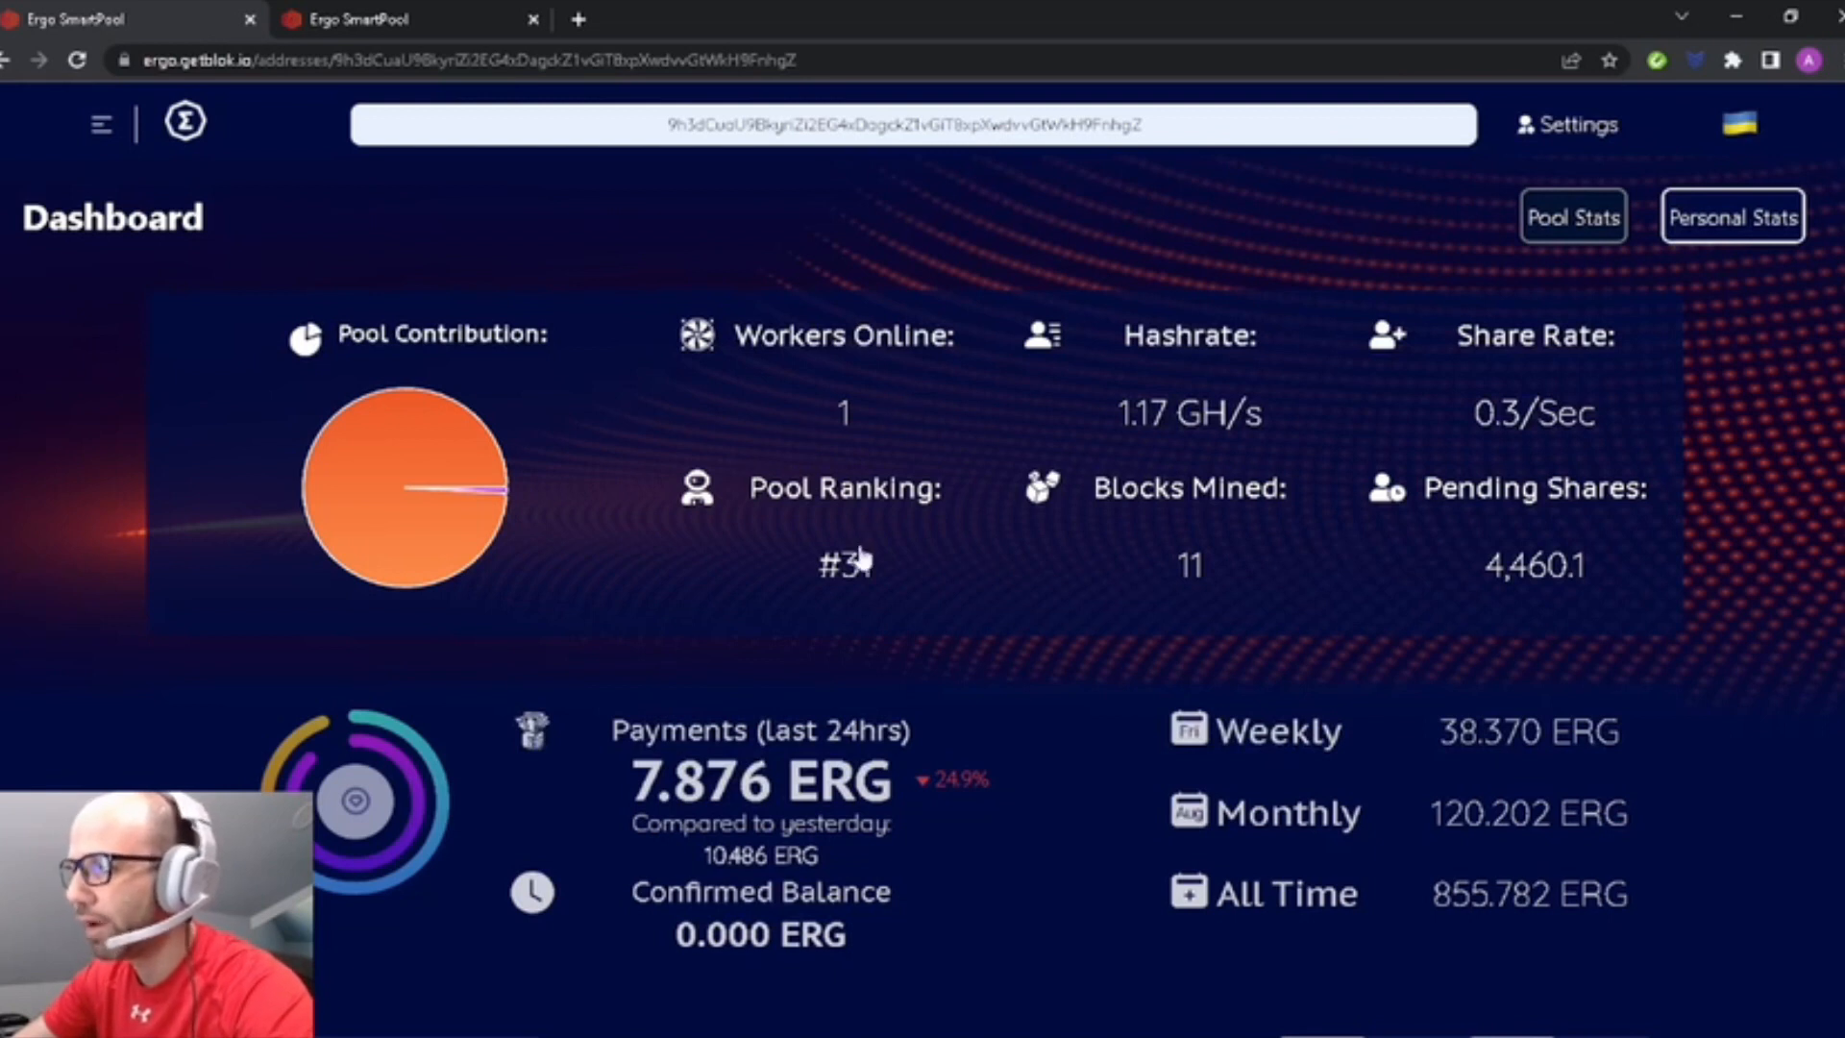
mouse_move(1253, 588)
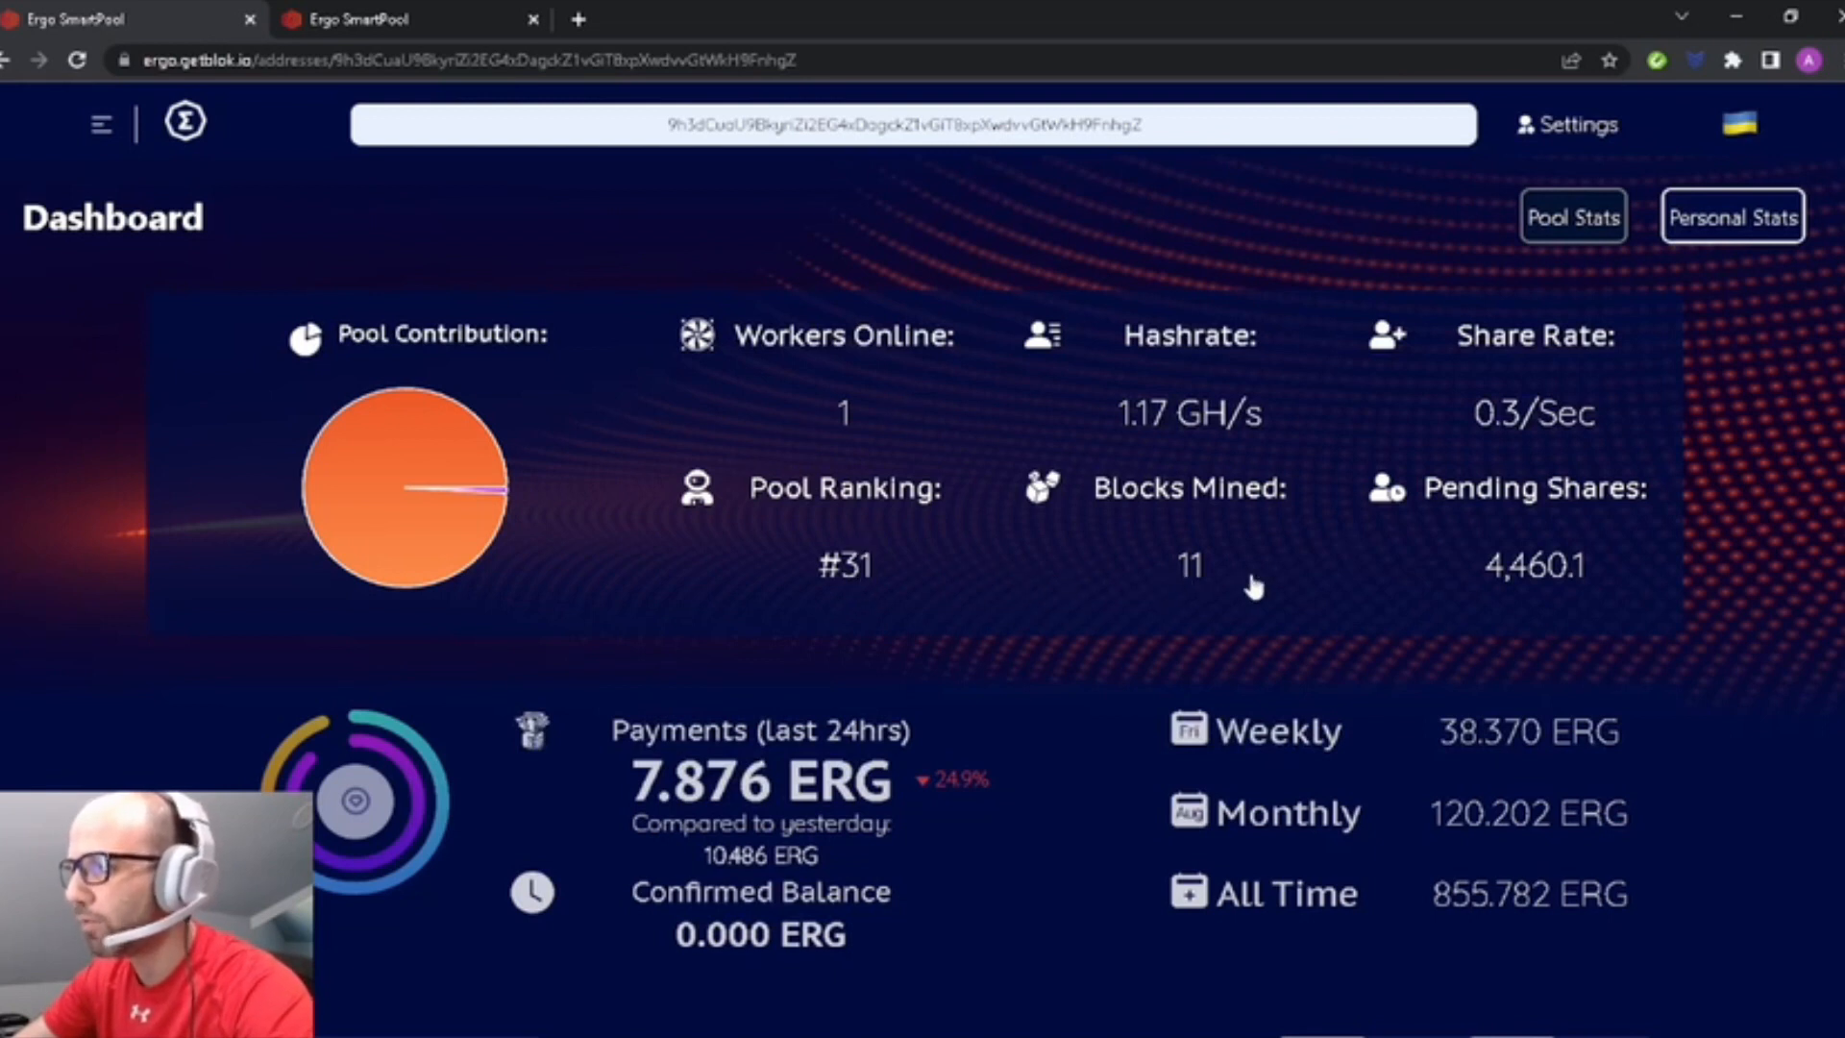
mouse_move(1230, 594)
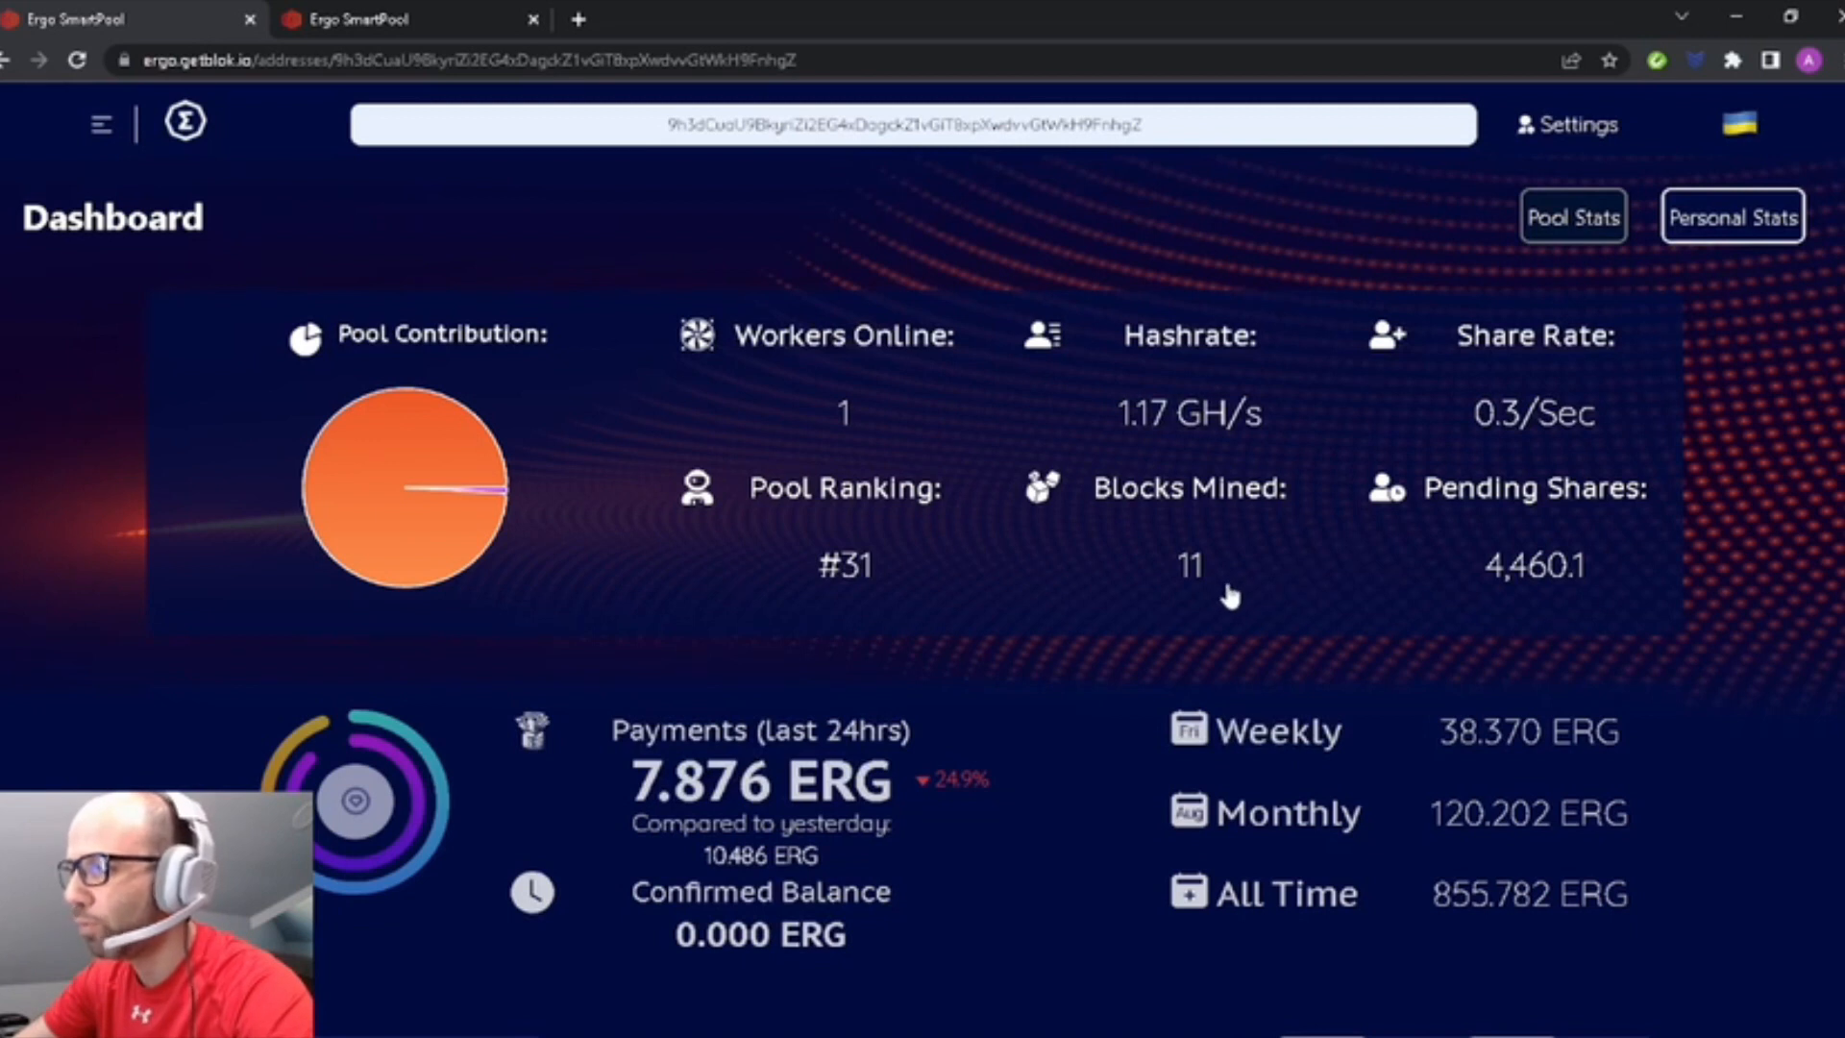
mouse_move(1219, 421)
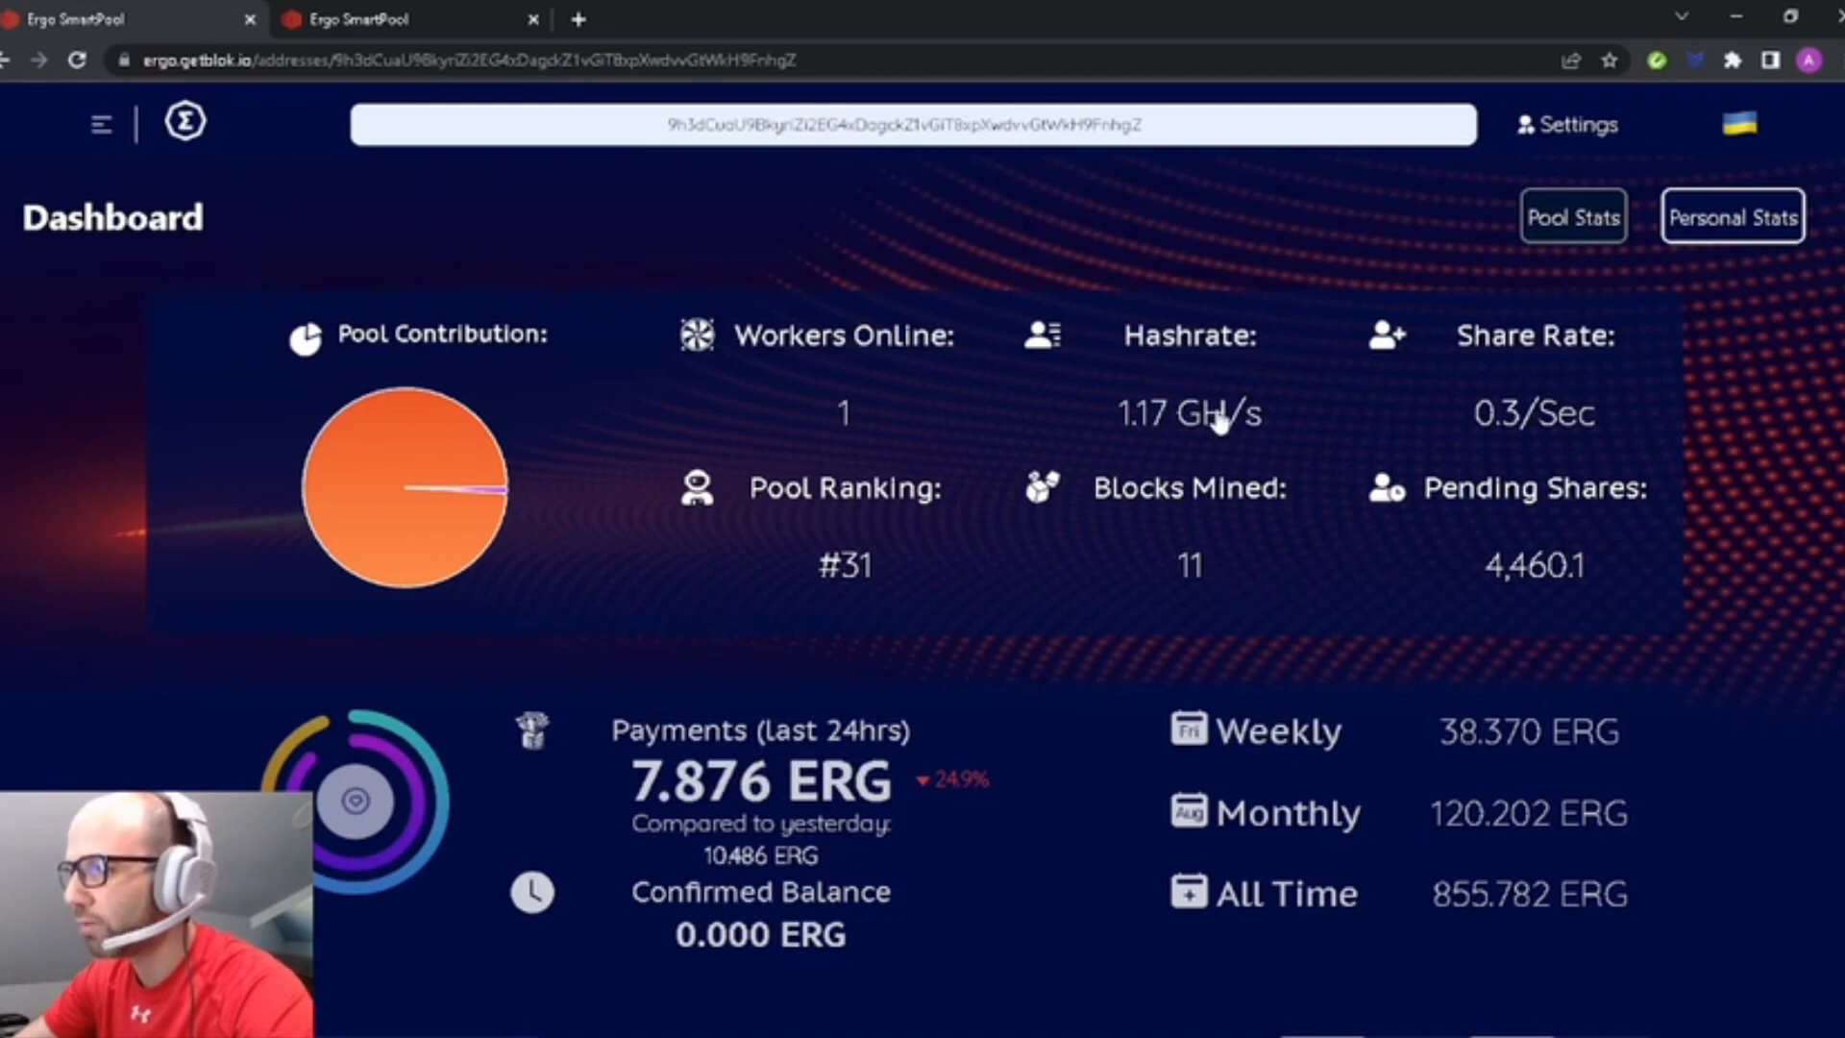
mouse_move(1615, 398)
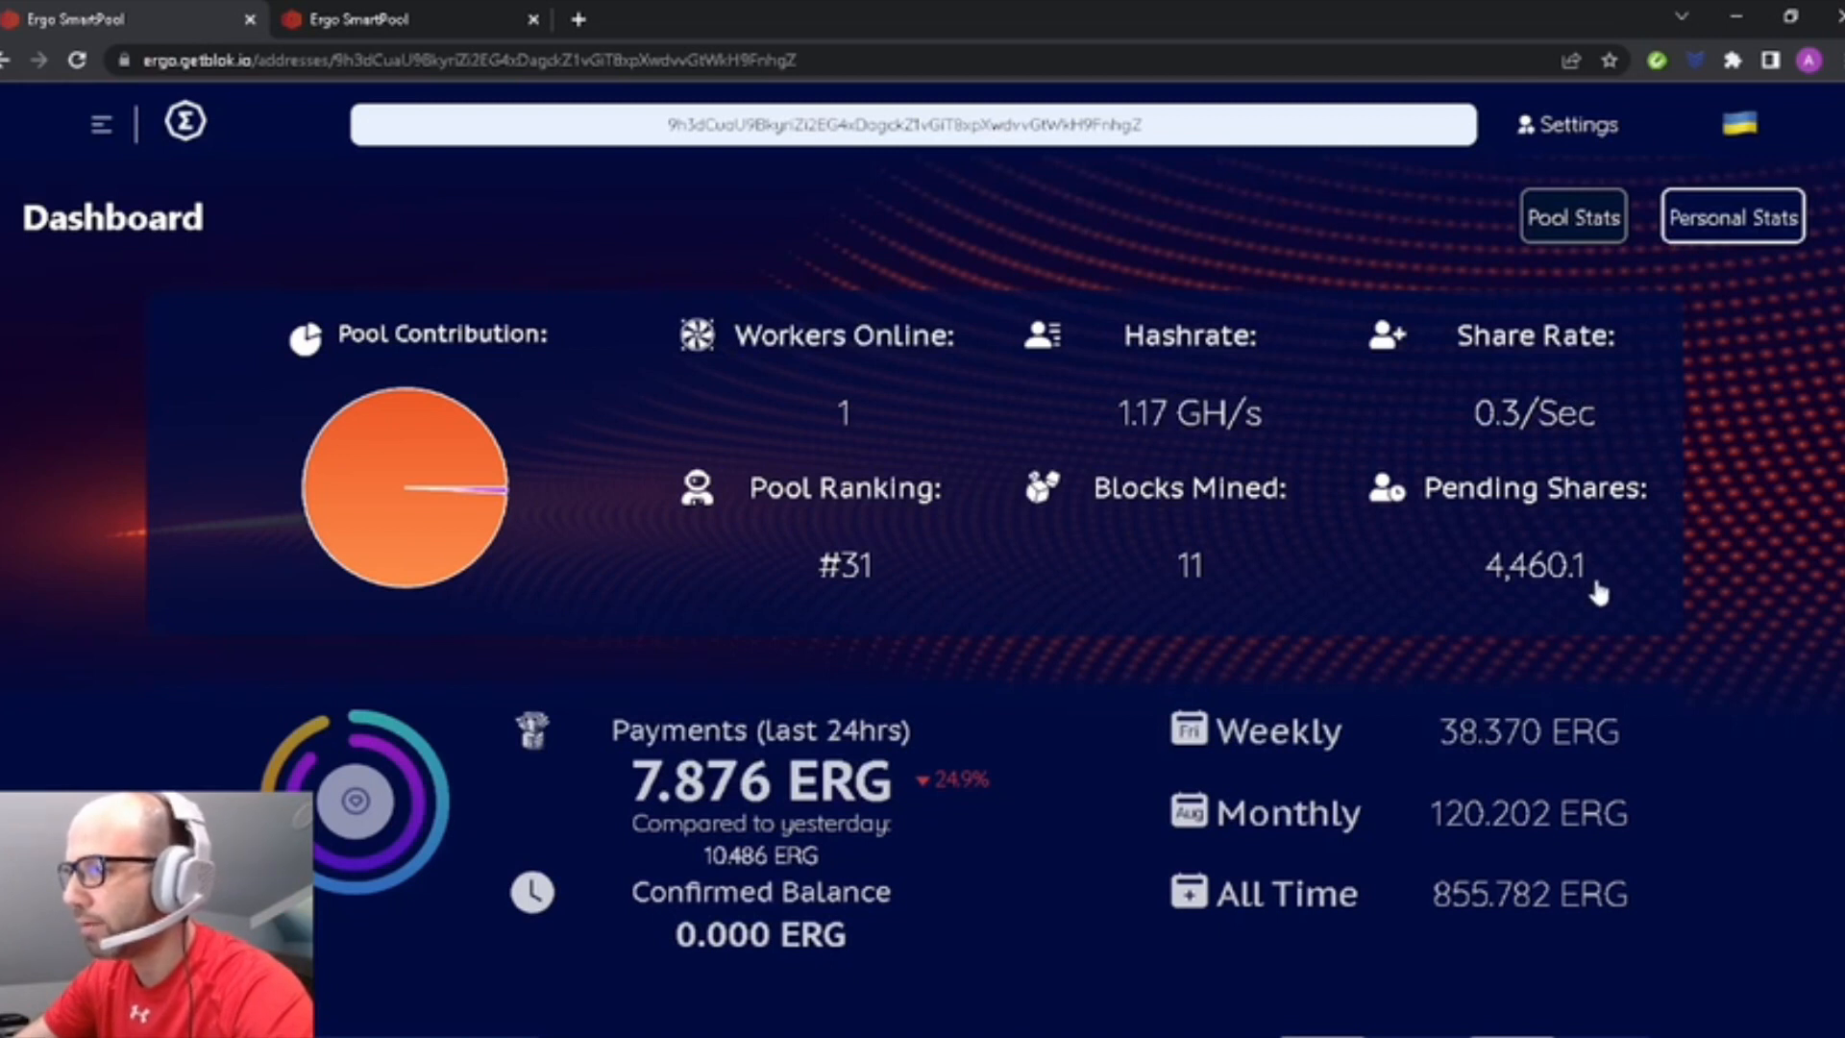
mouse_move(1127, 523)
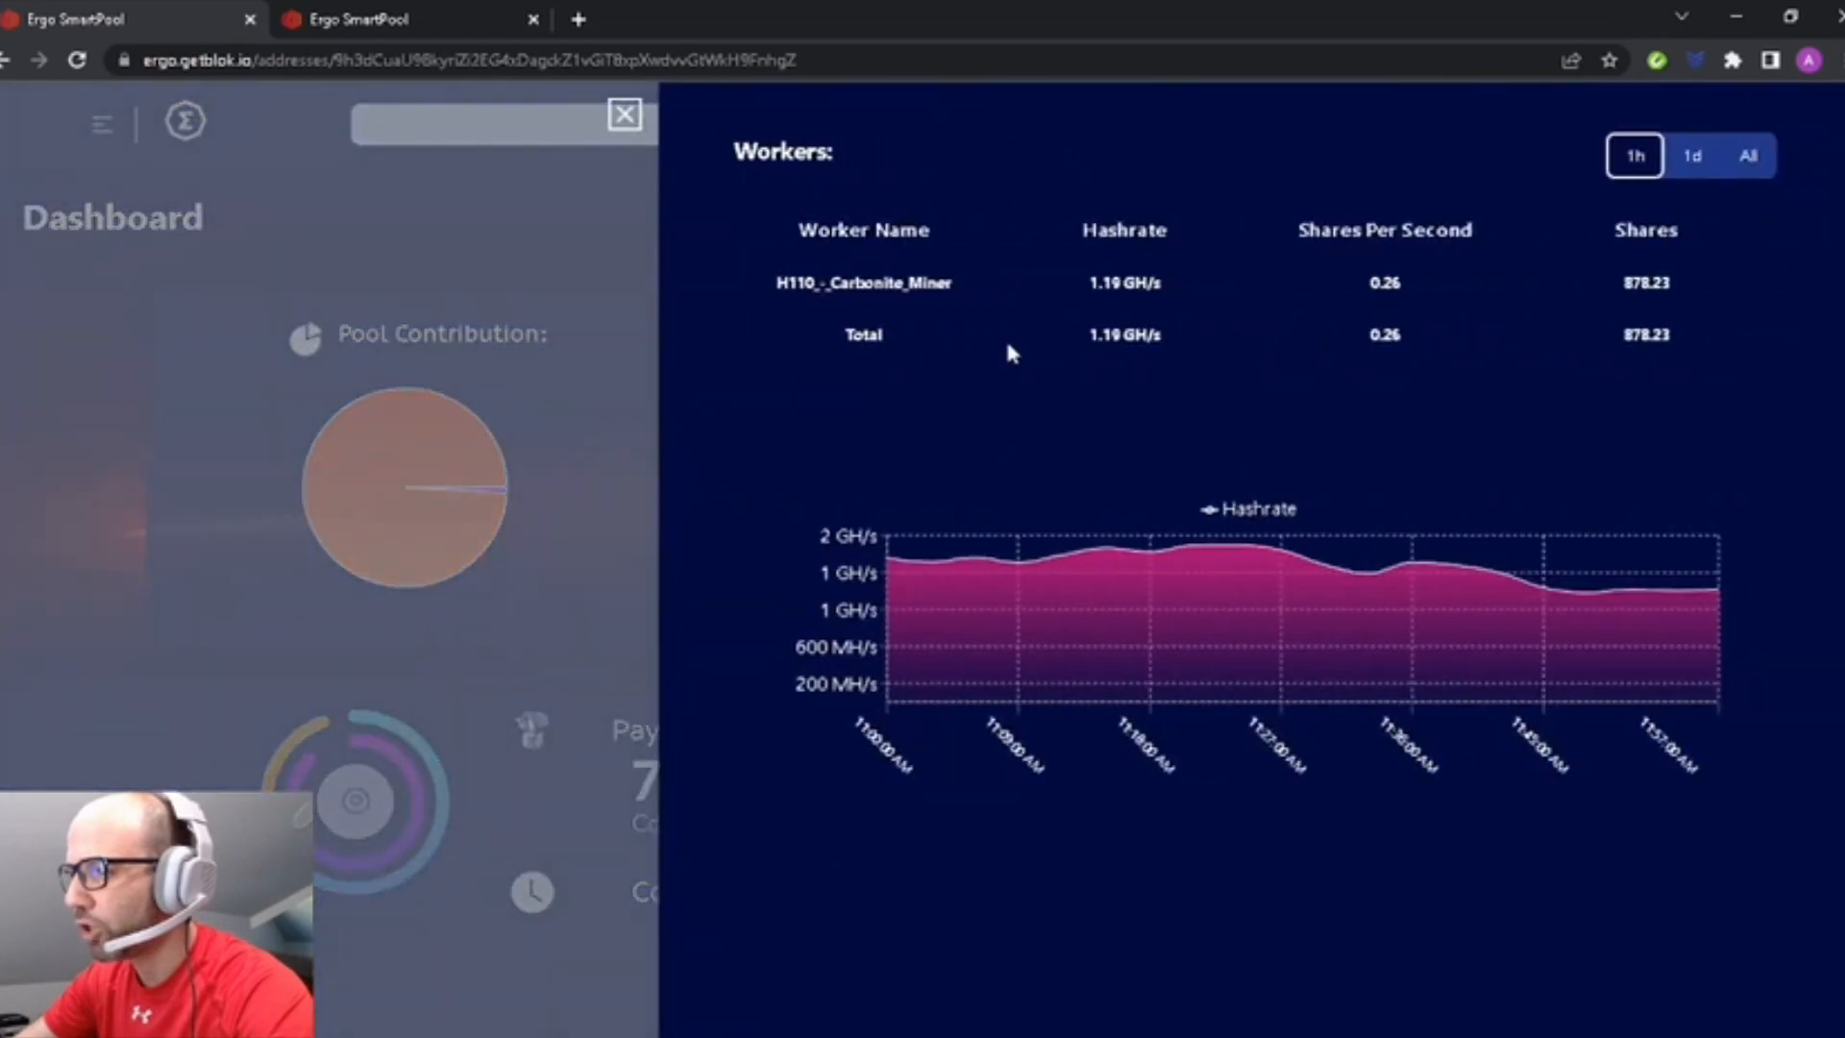
mouse_move(1172, 254)
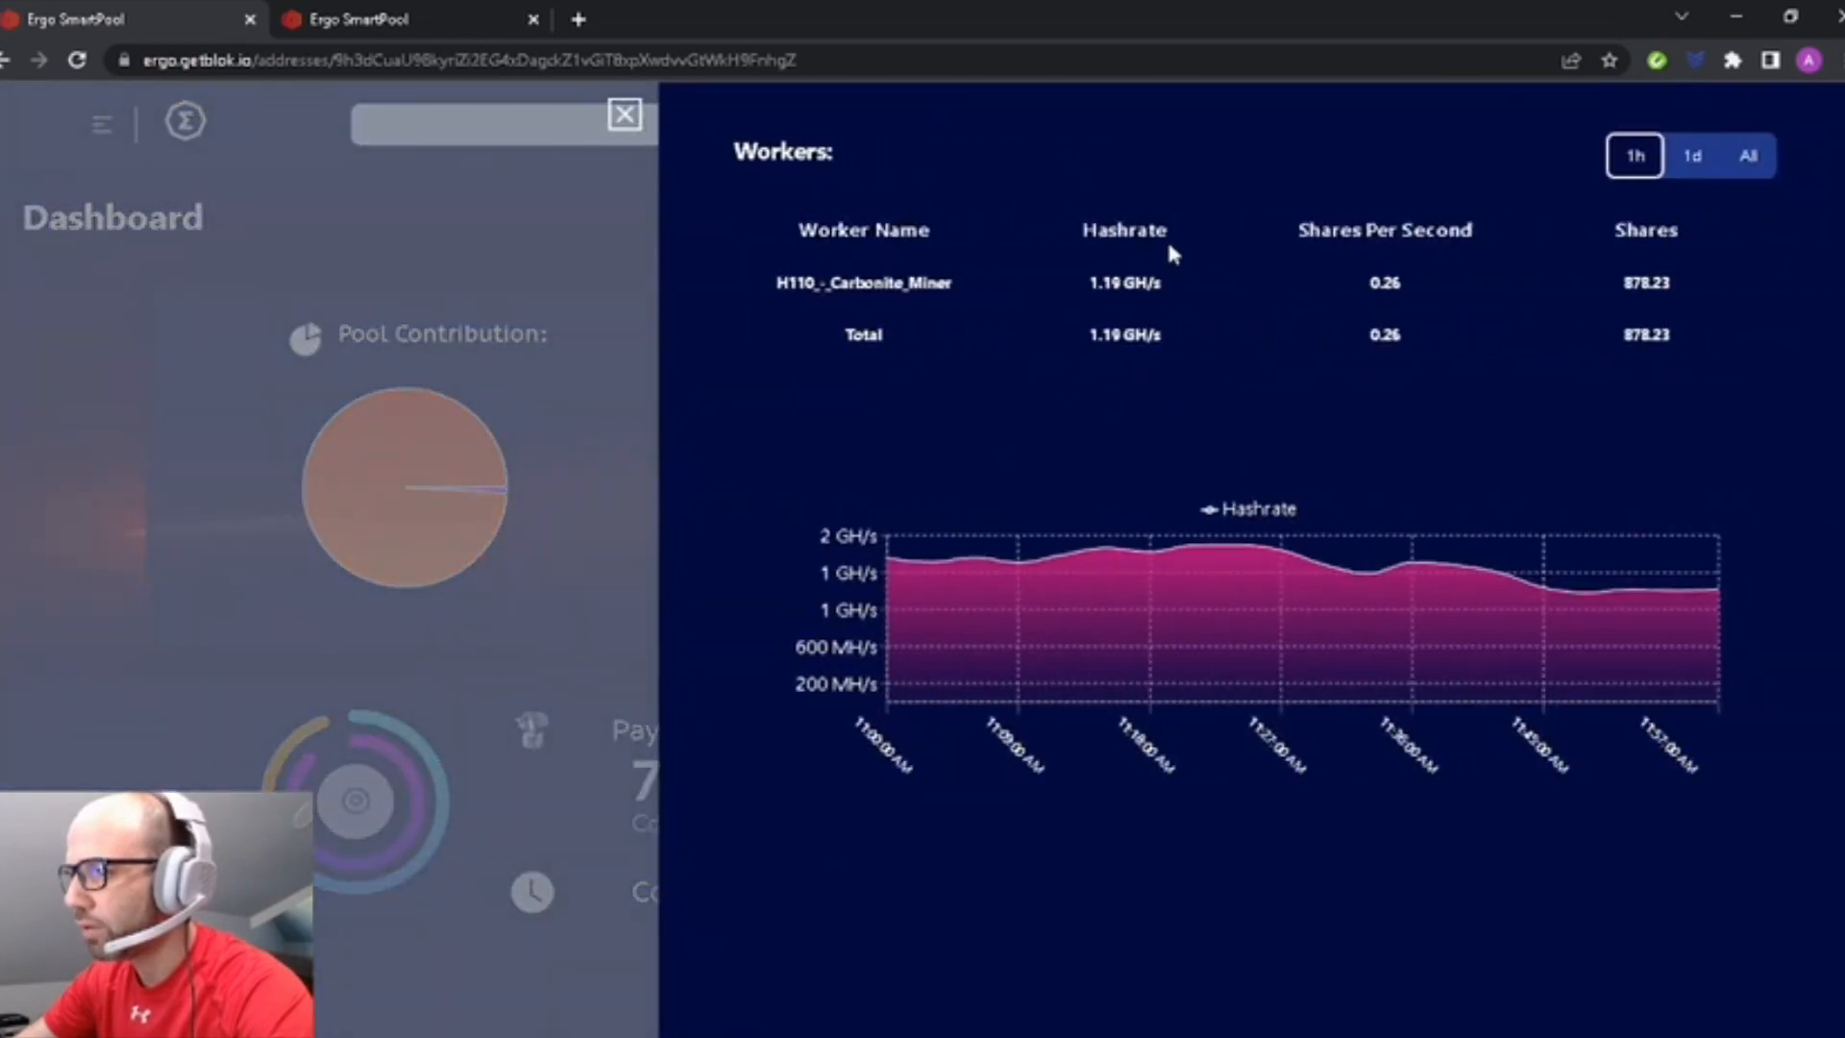
mouse_move(1159, 223)
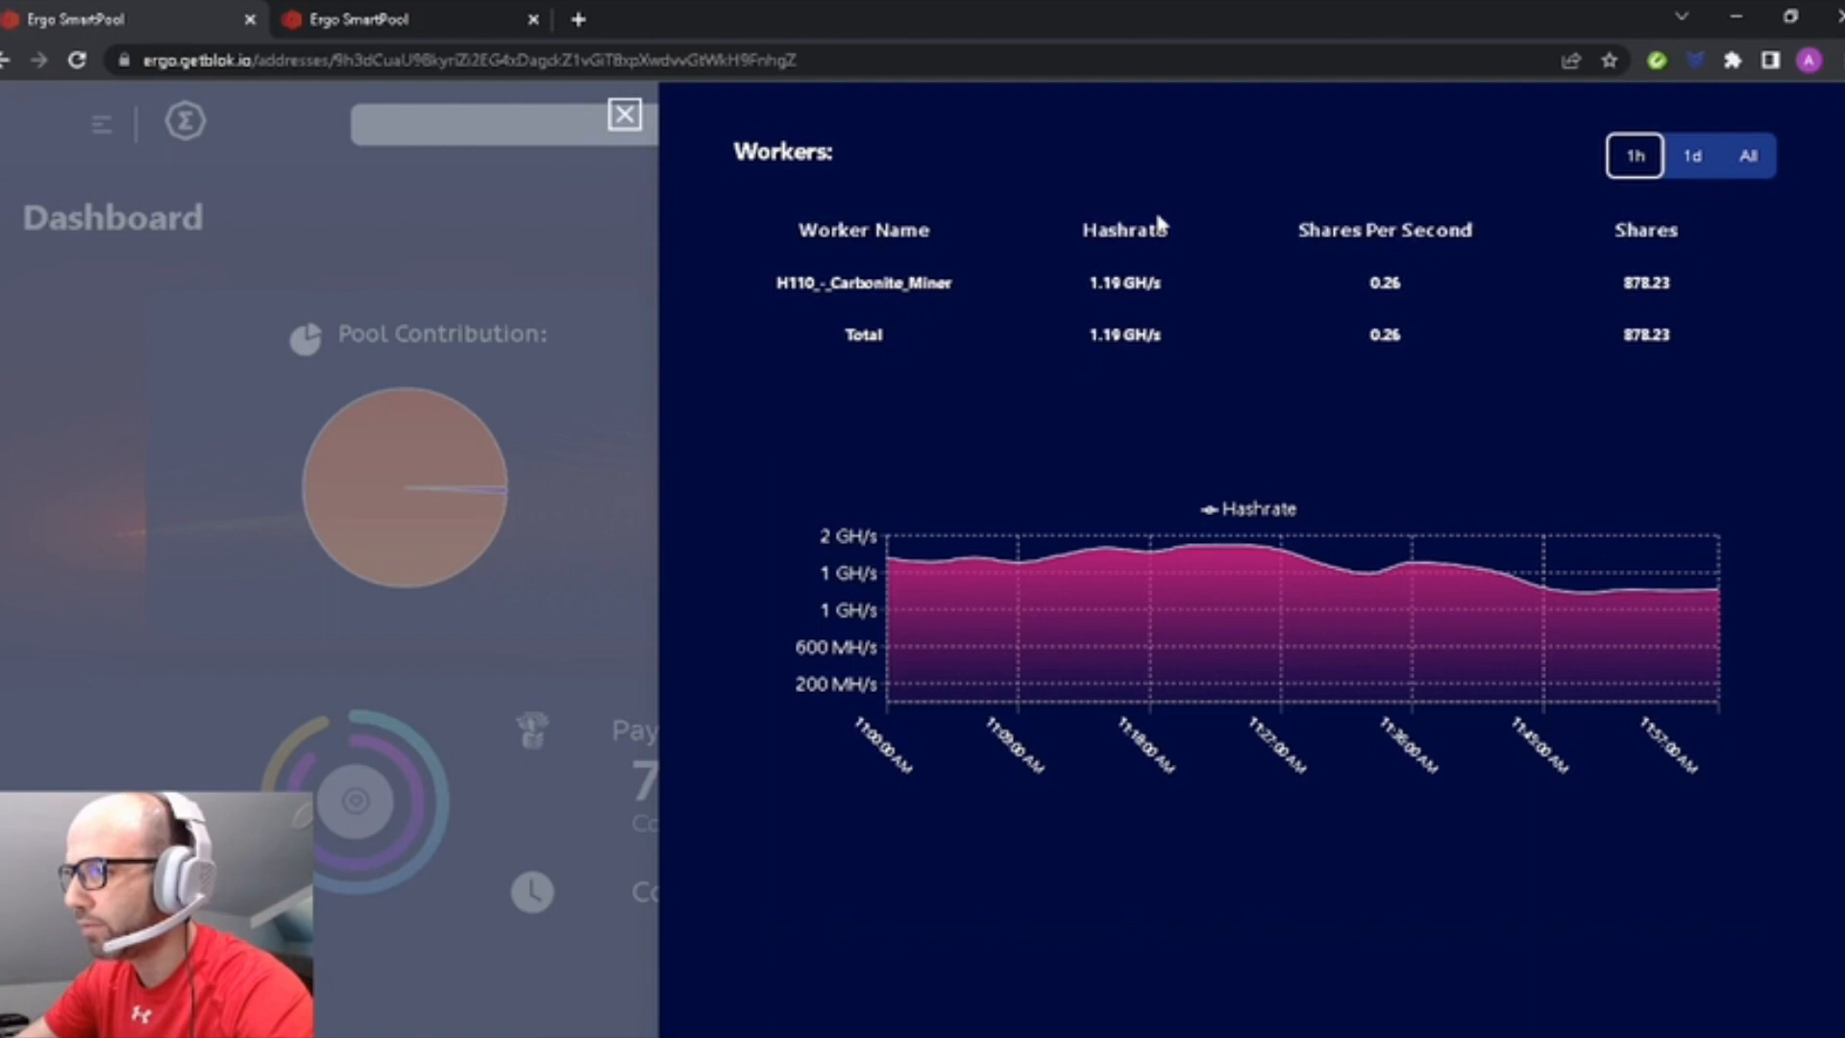
mouse_move(1388, 380)
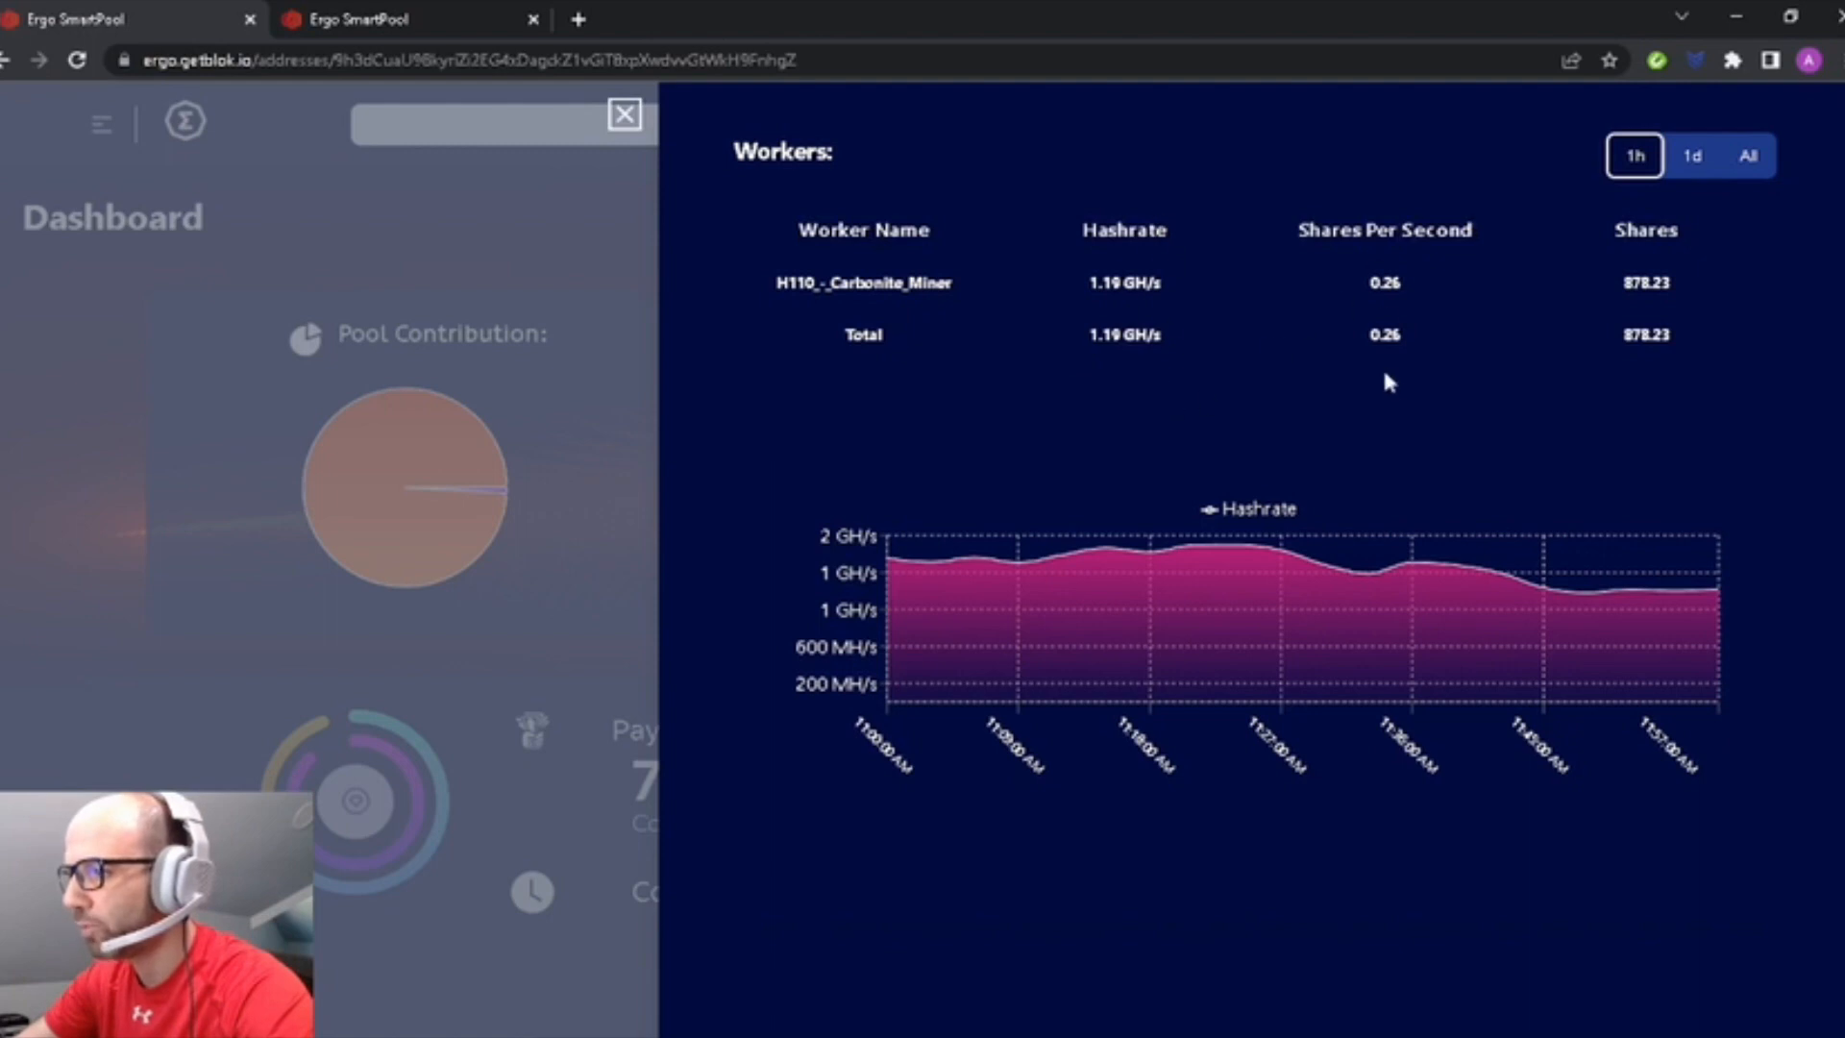
mouse_move(1678, 361)
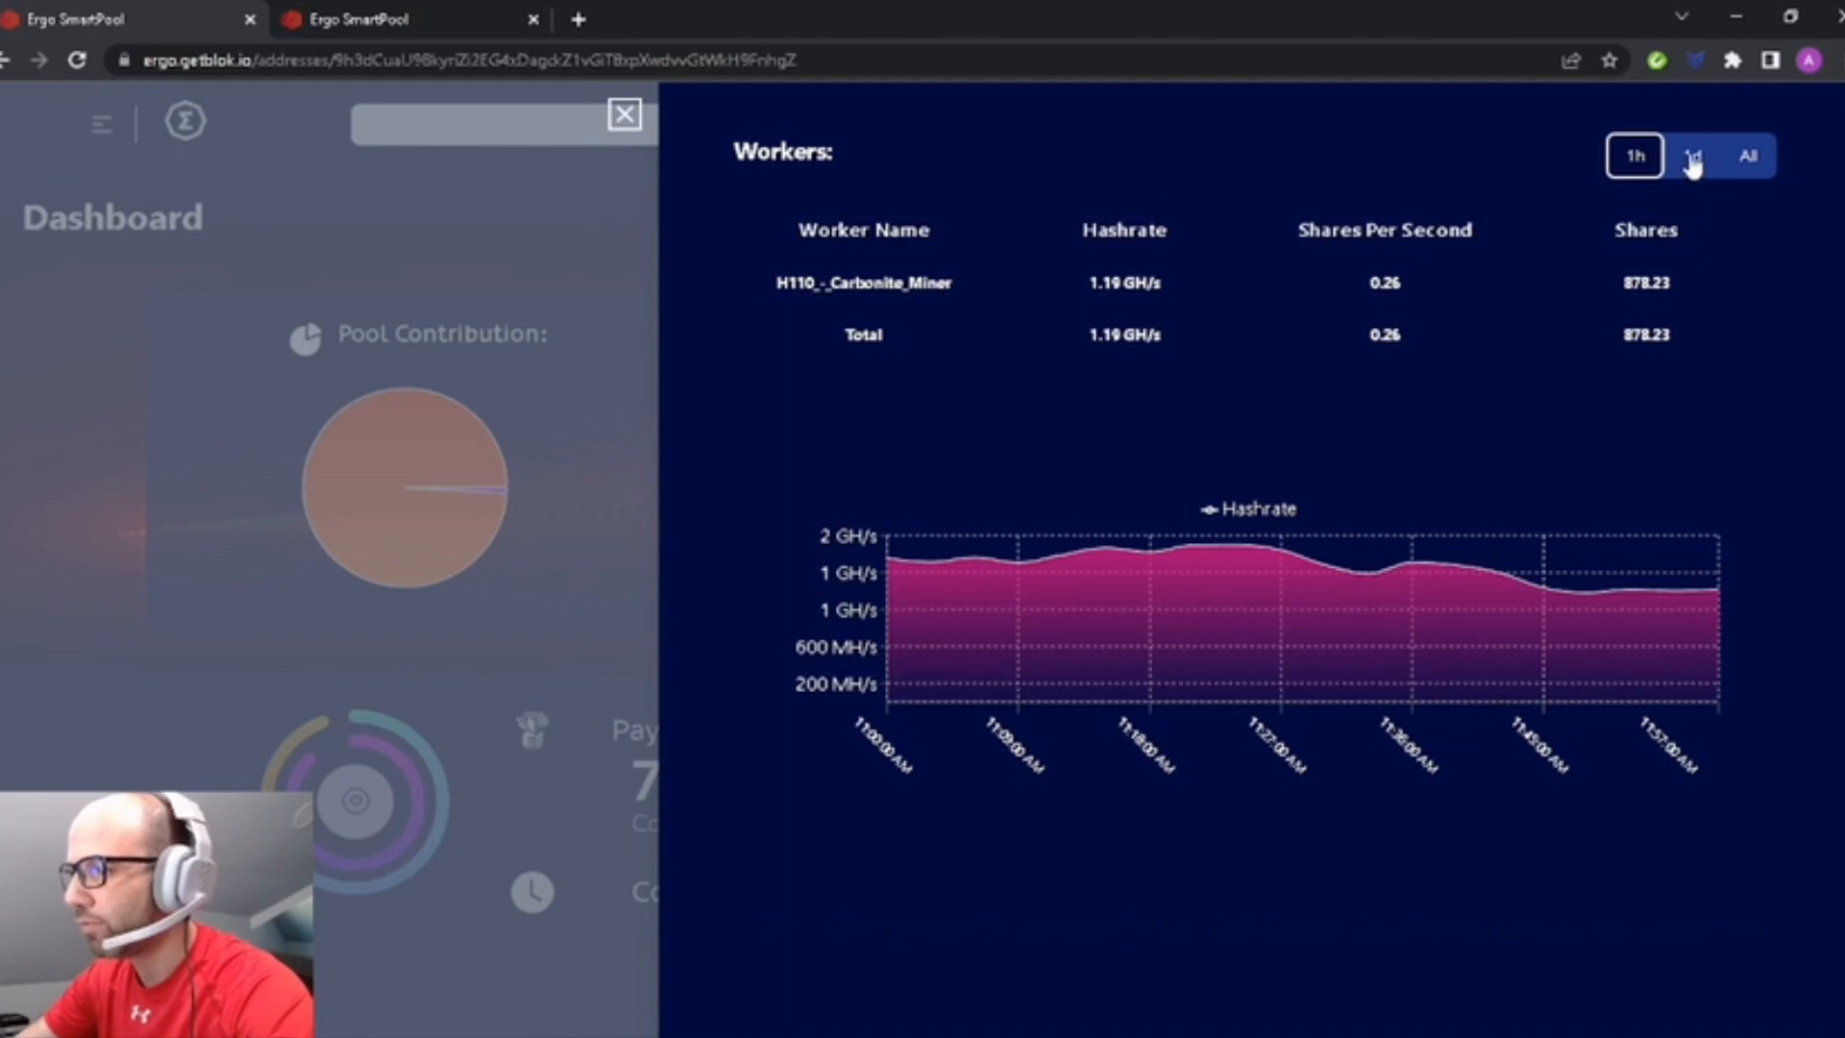
Set the Workers panel range to 1d, showing 1.19 GH/s and 2,743.65 shares.
click(1691, 156)
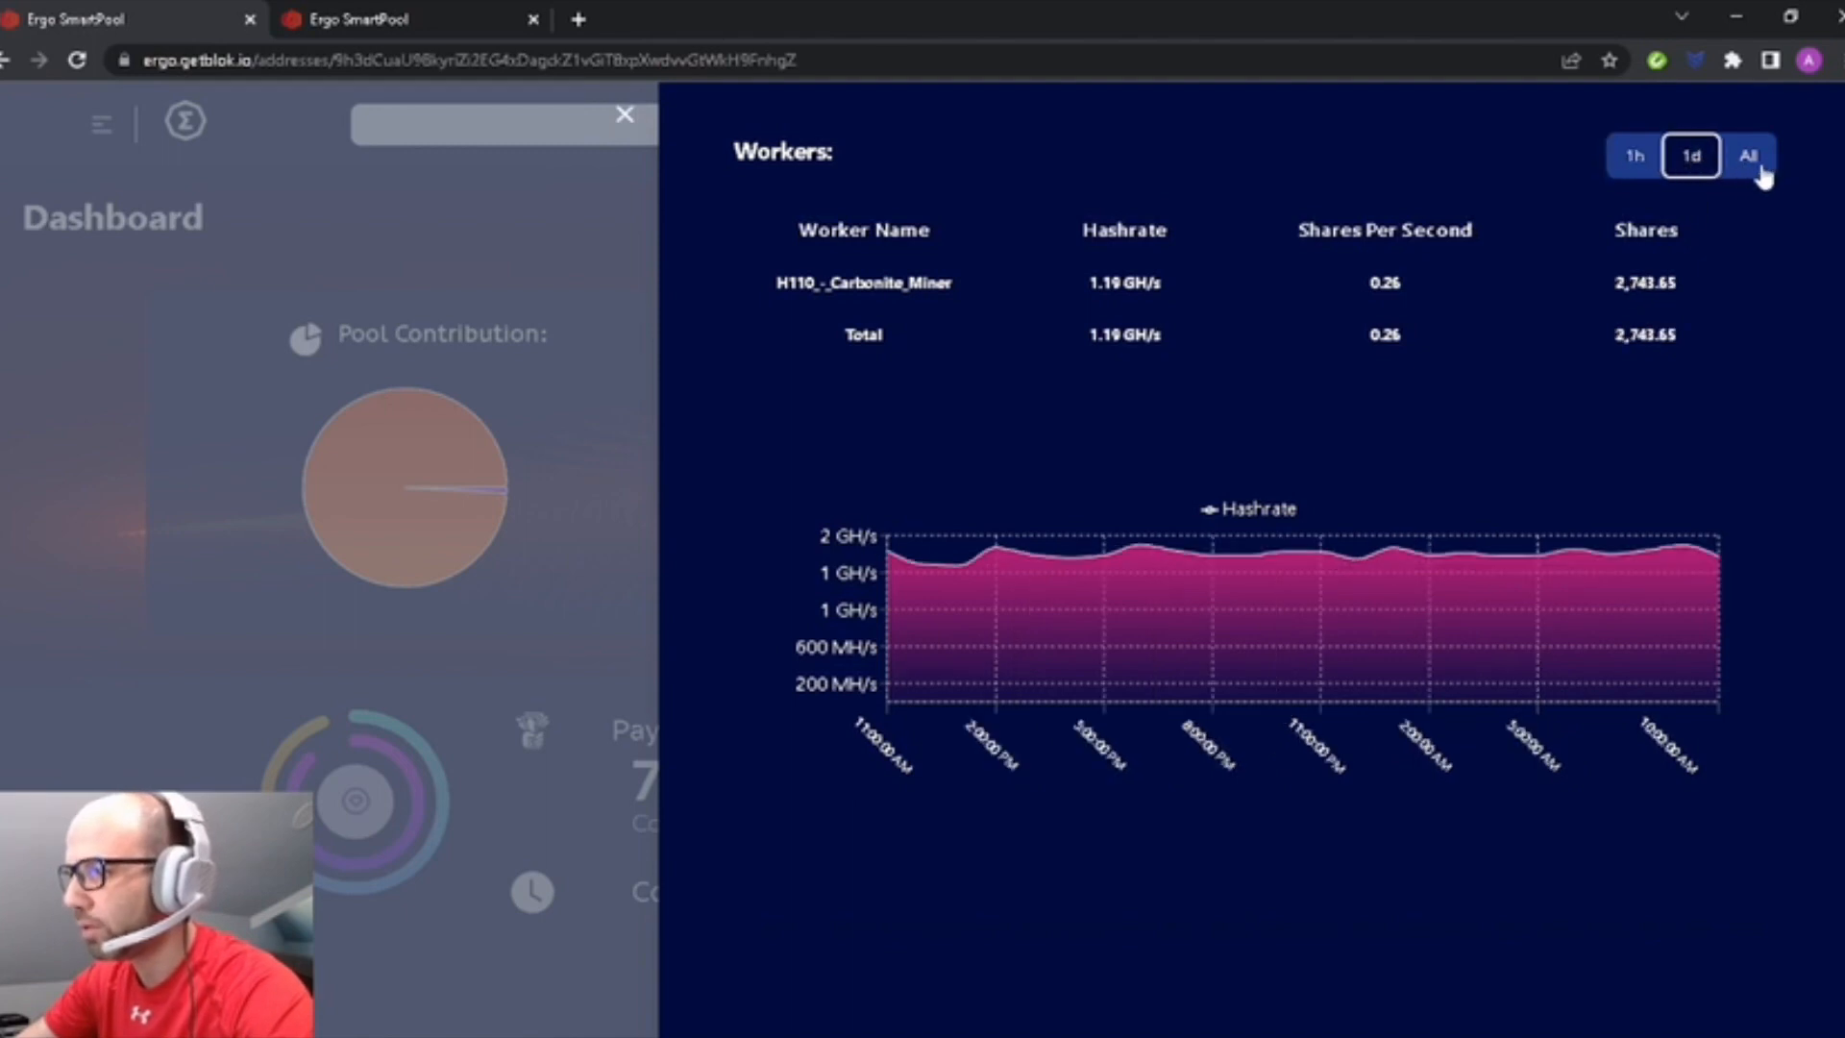
Show all-time worker shares (3,626.54), close the panel and move down to Payments.
click(1749, 154)
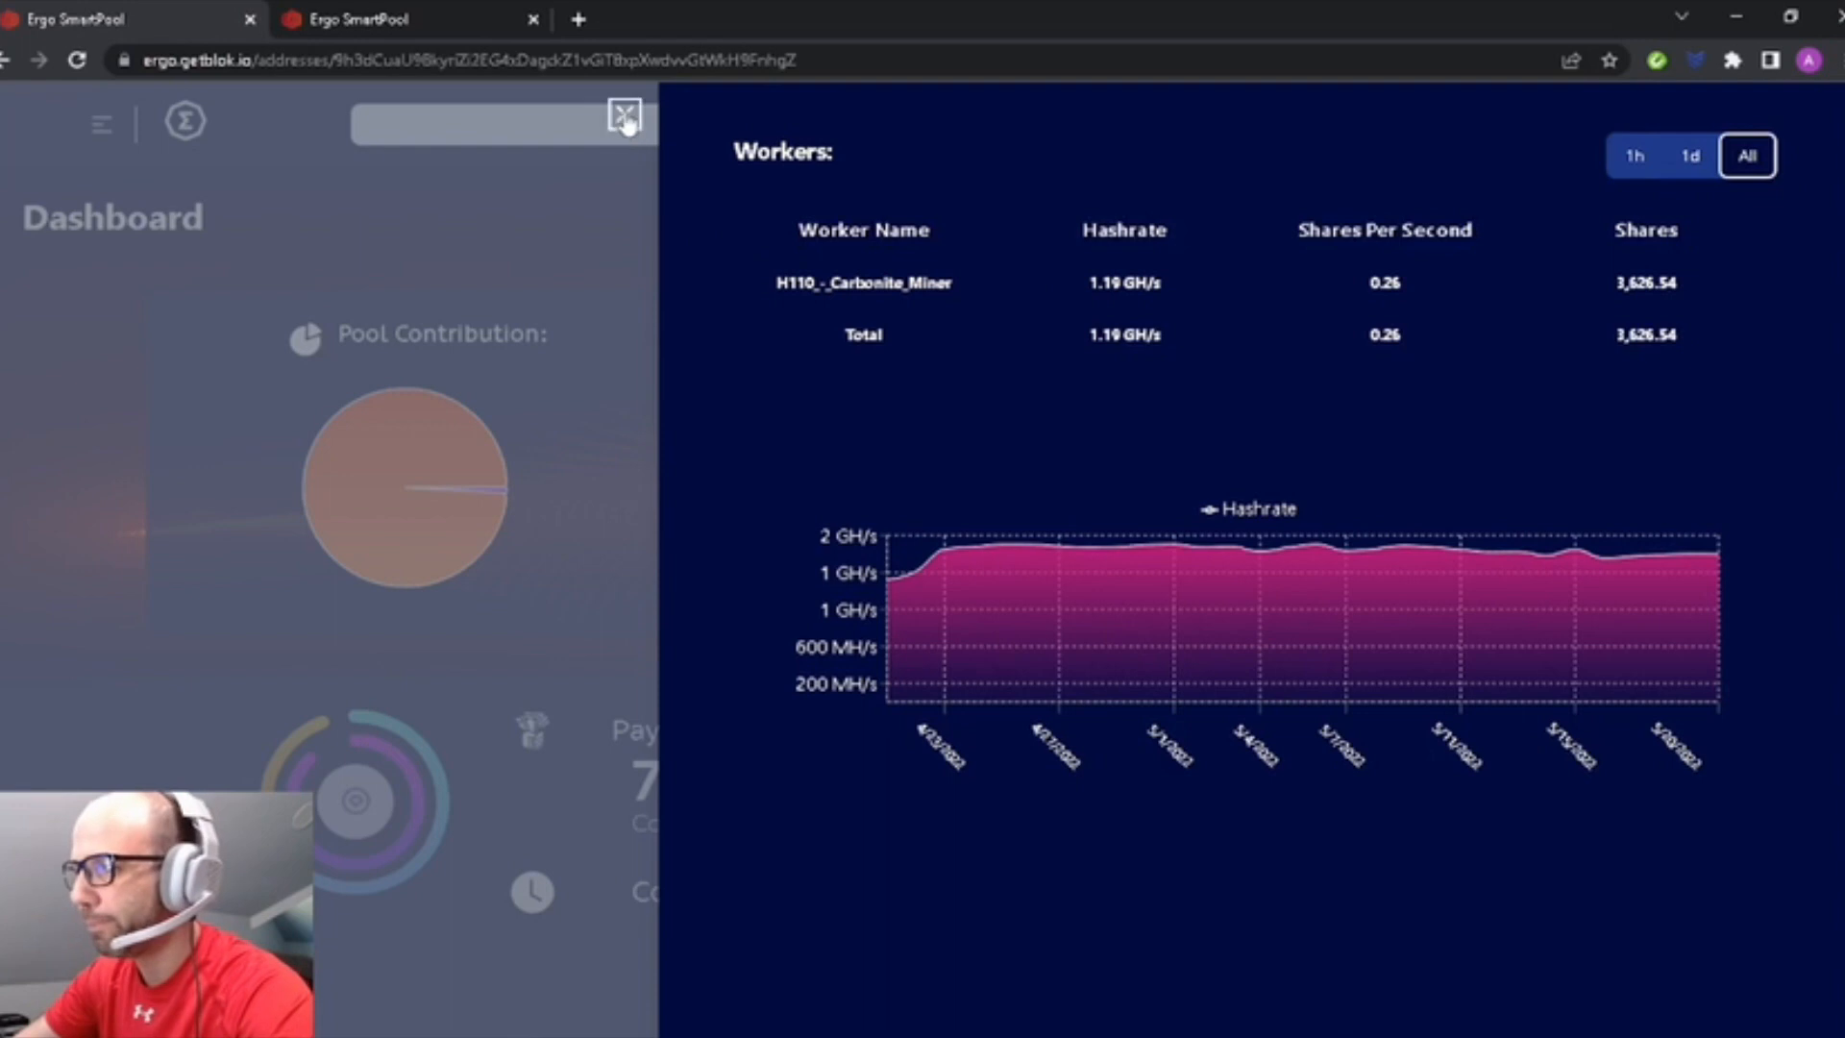
click(625, 113)
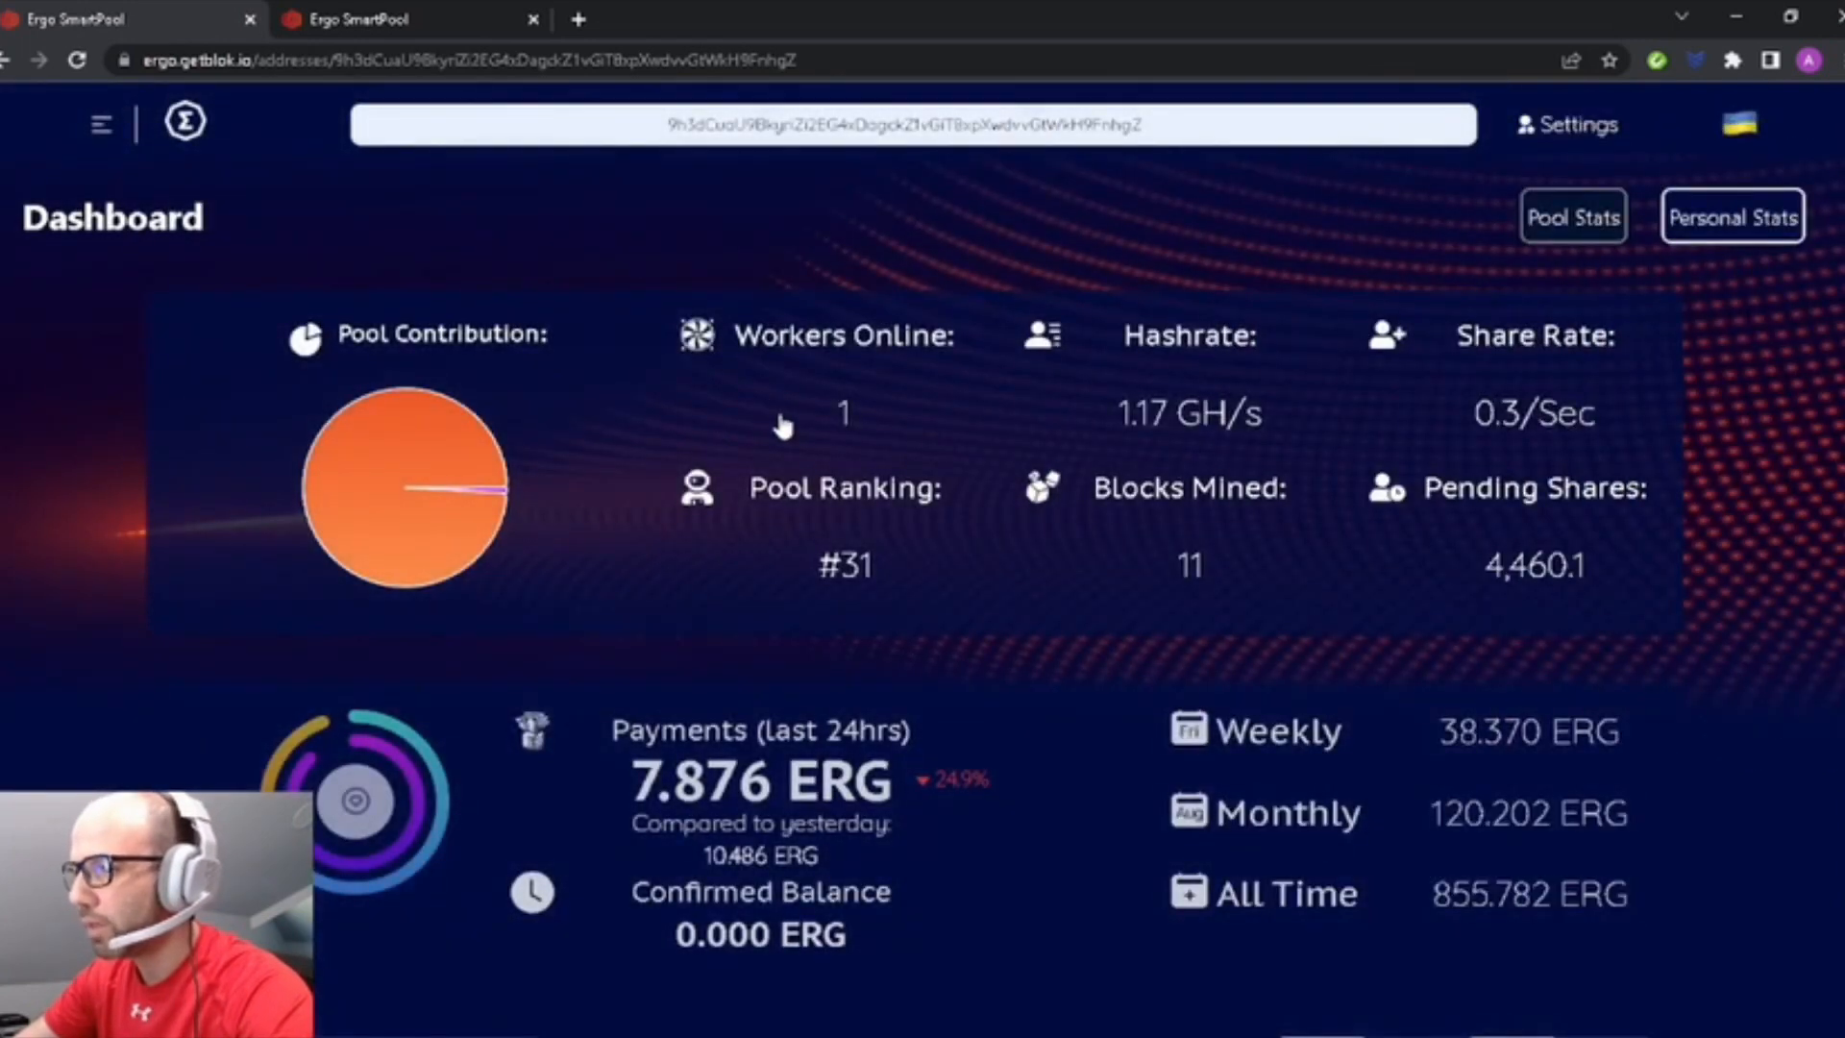
scroll(down, 3)
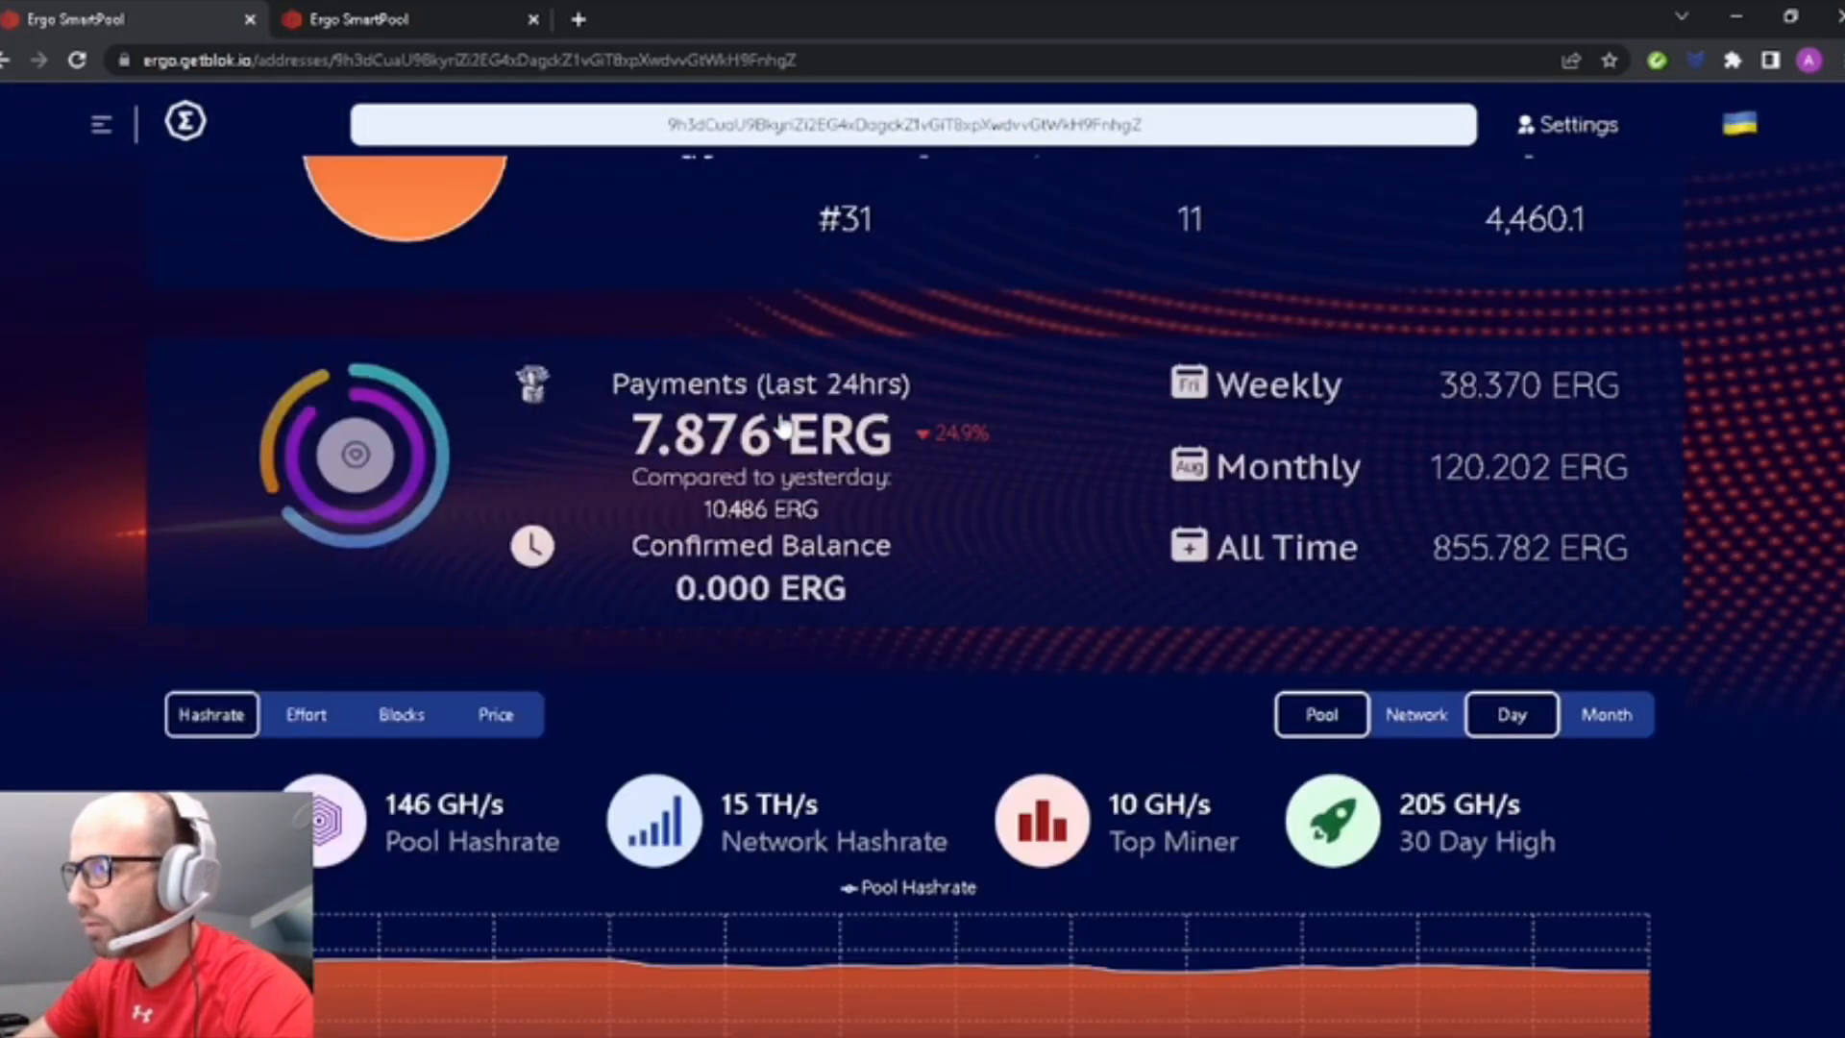
mouse_move(1142, 388)
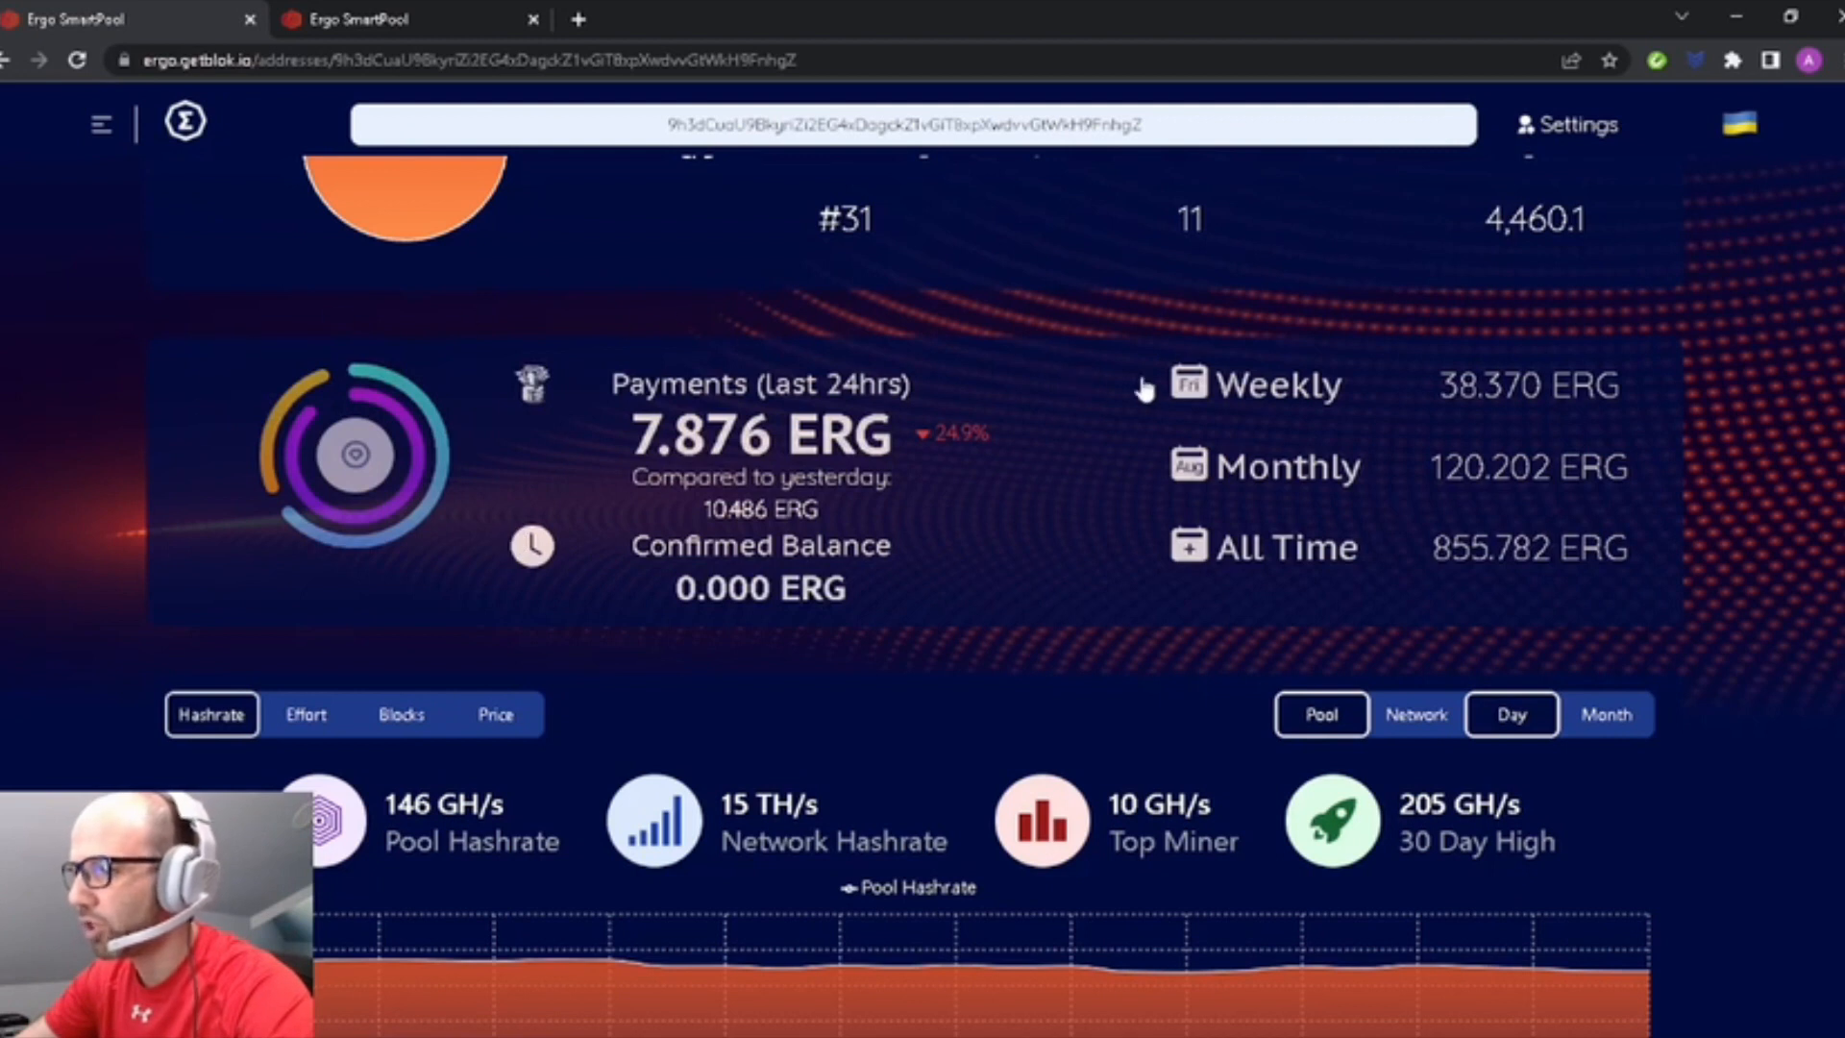
mouse_move(1059, 617)
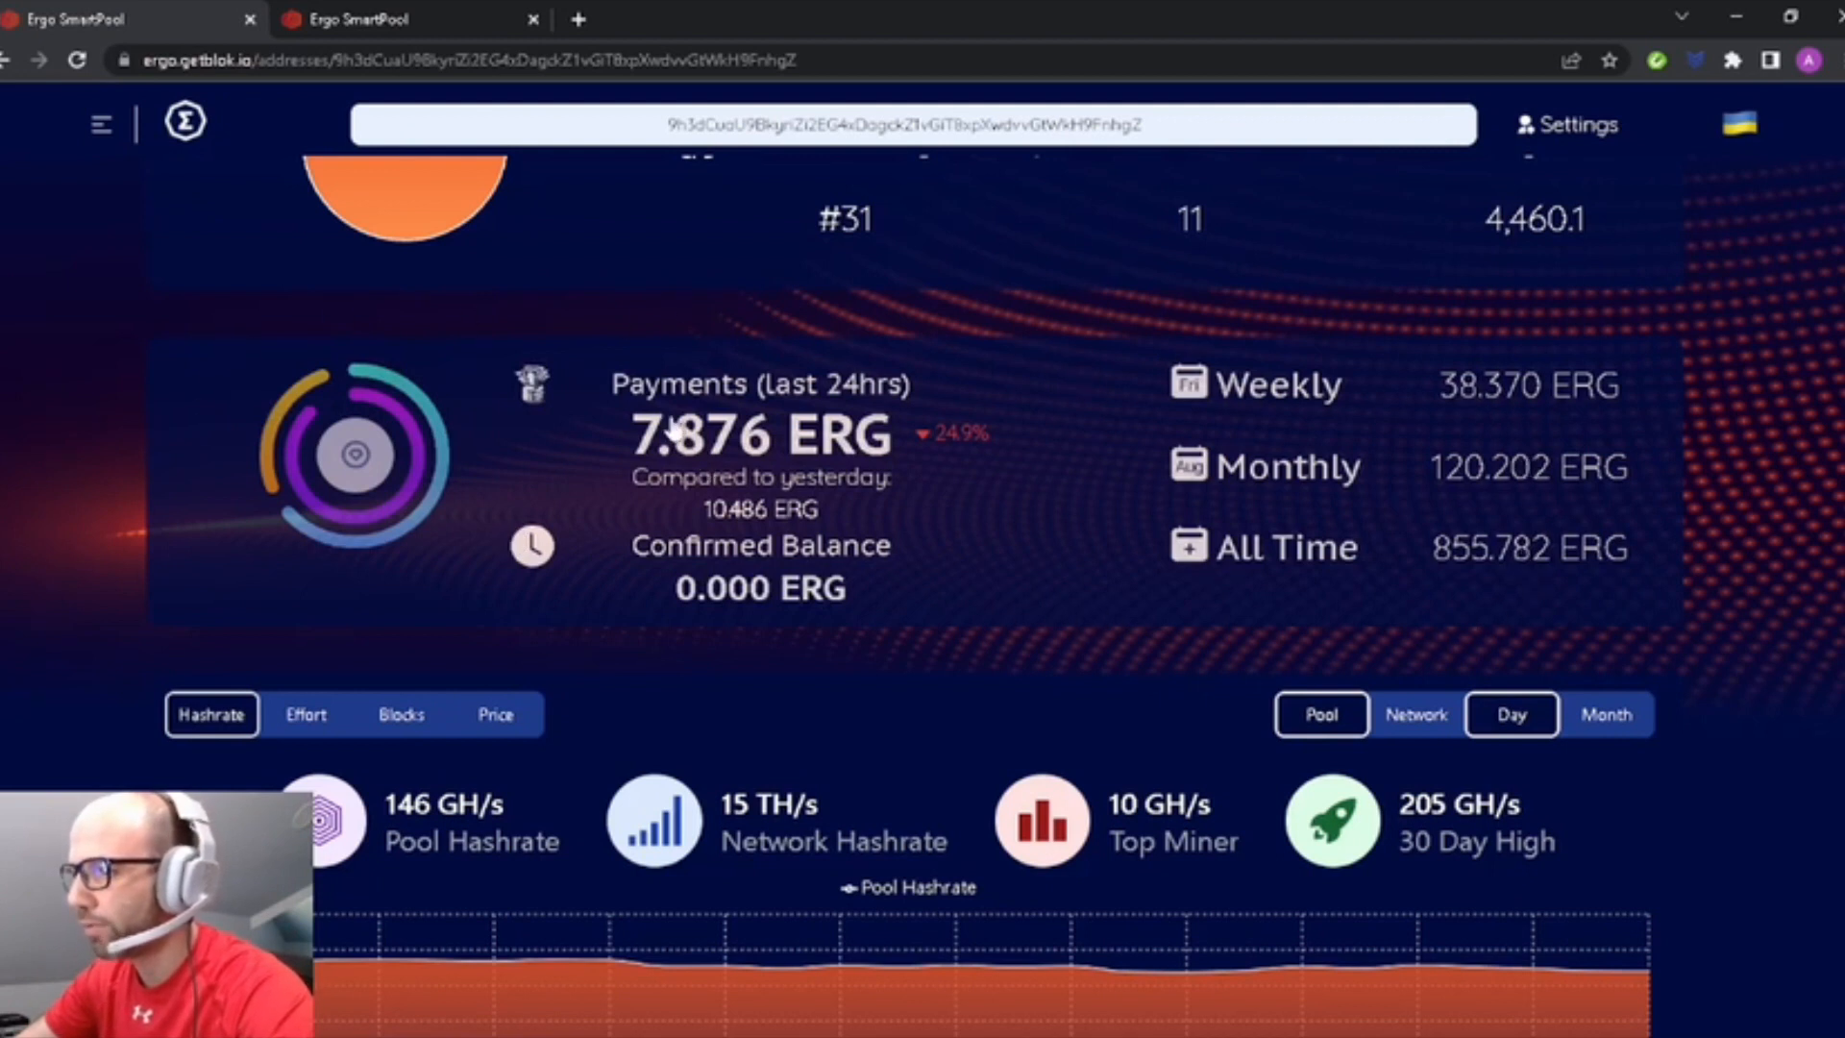
mouse_move(725, 542)
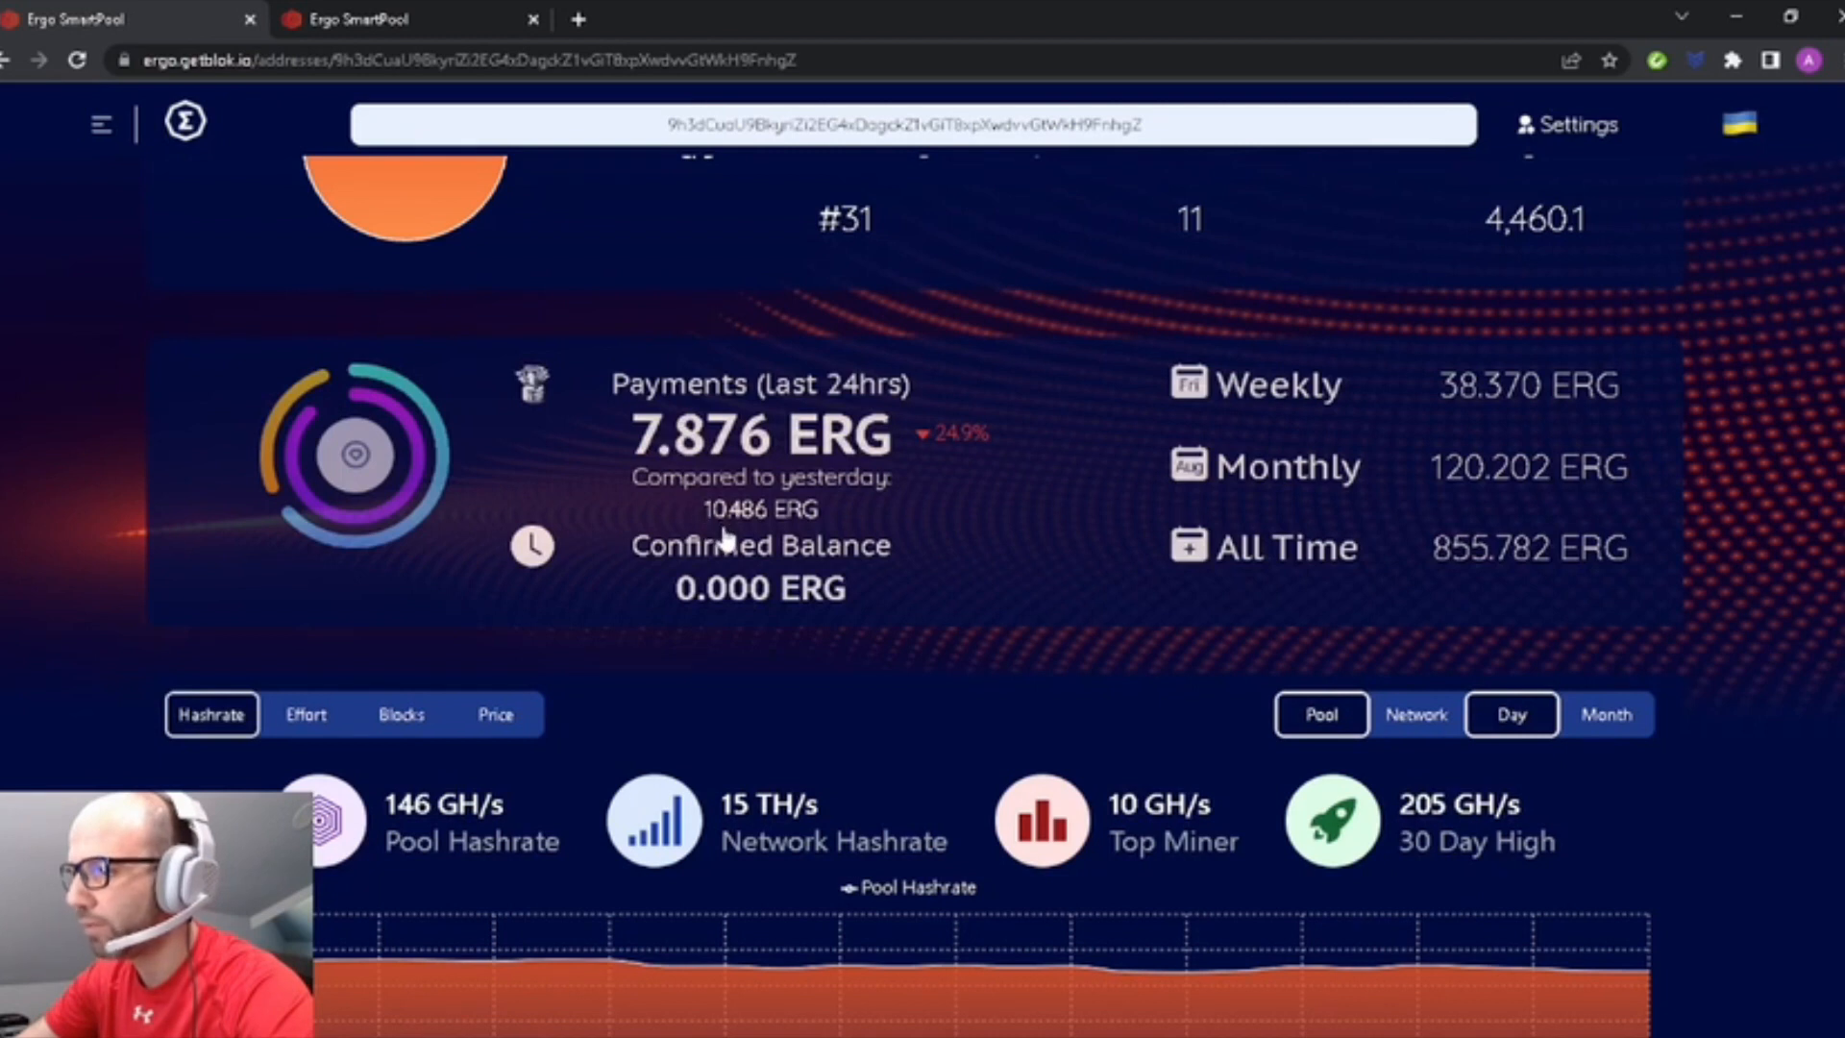
mouse_move(1276, 467)
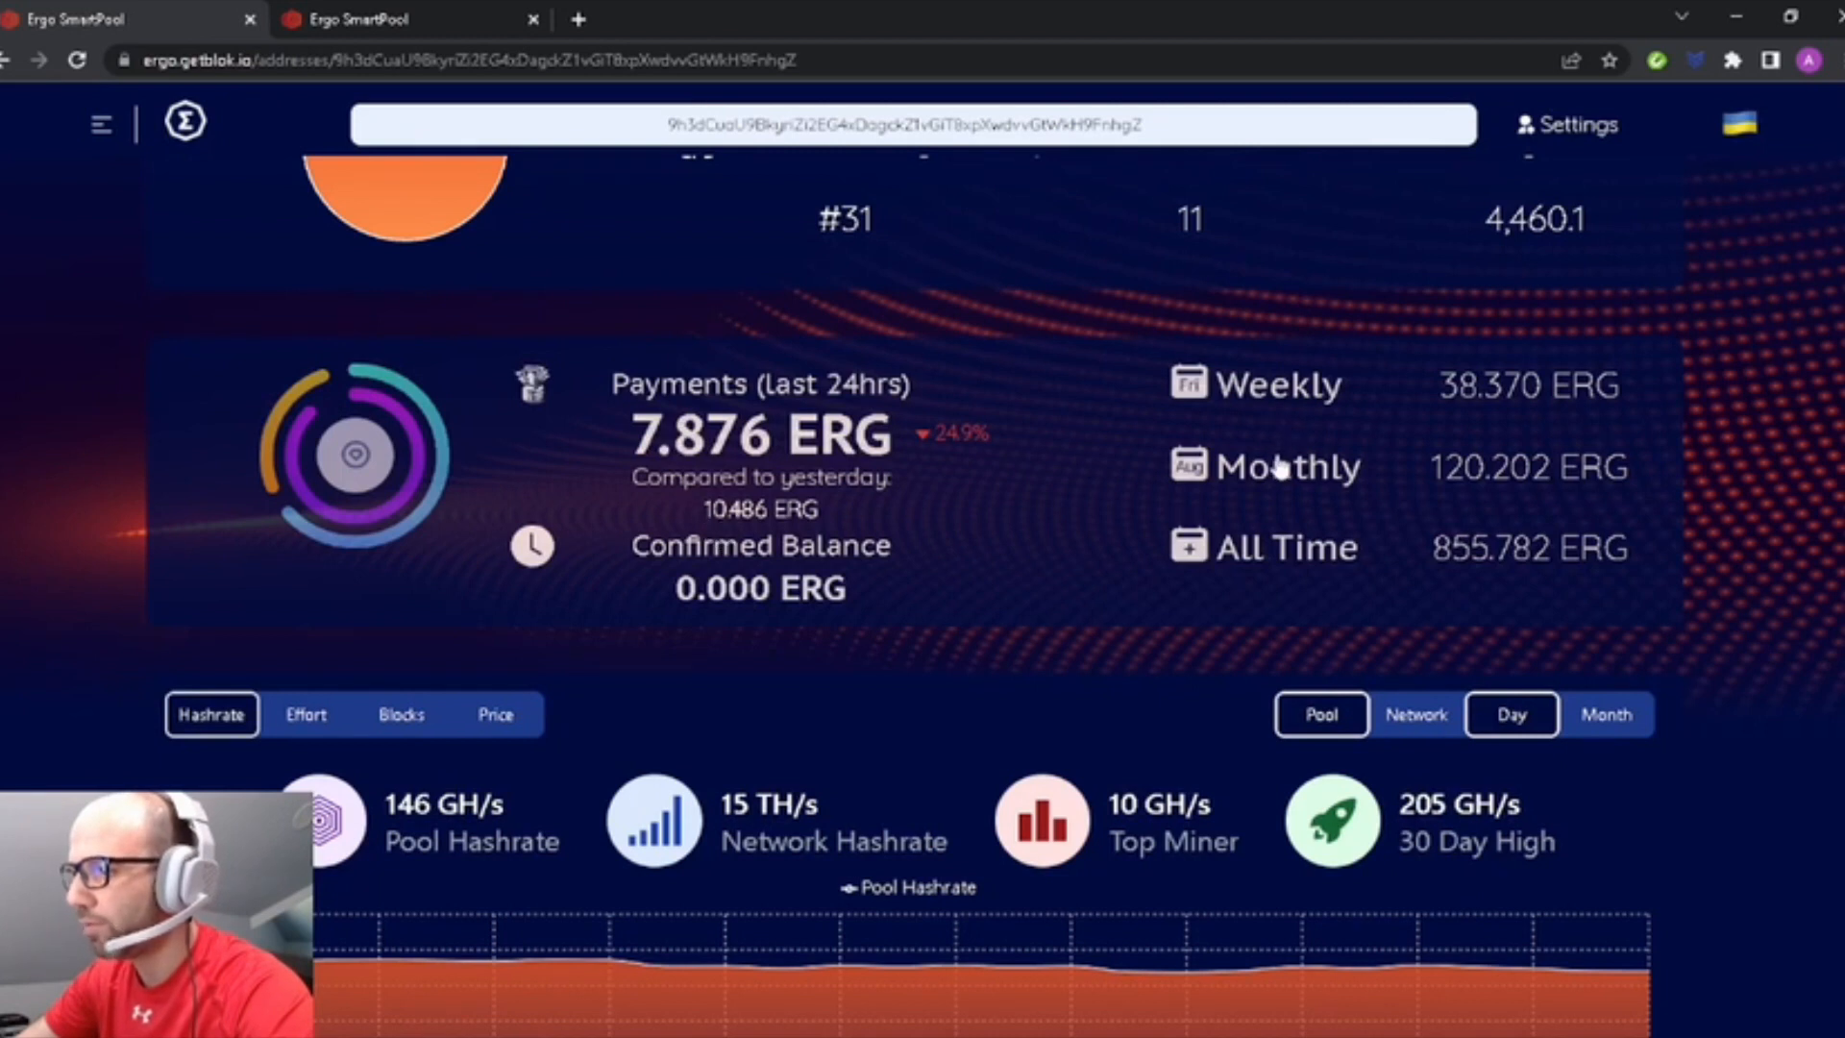
mouse_move(1358, 560)
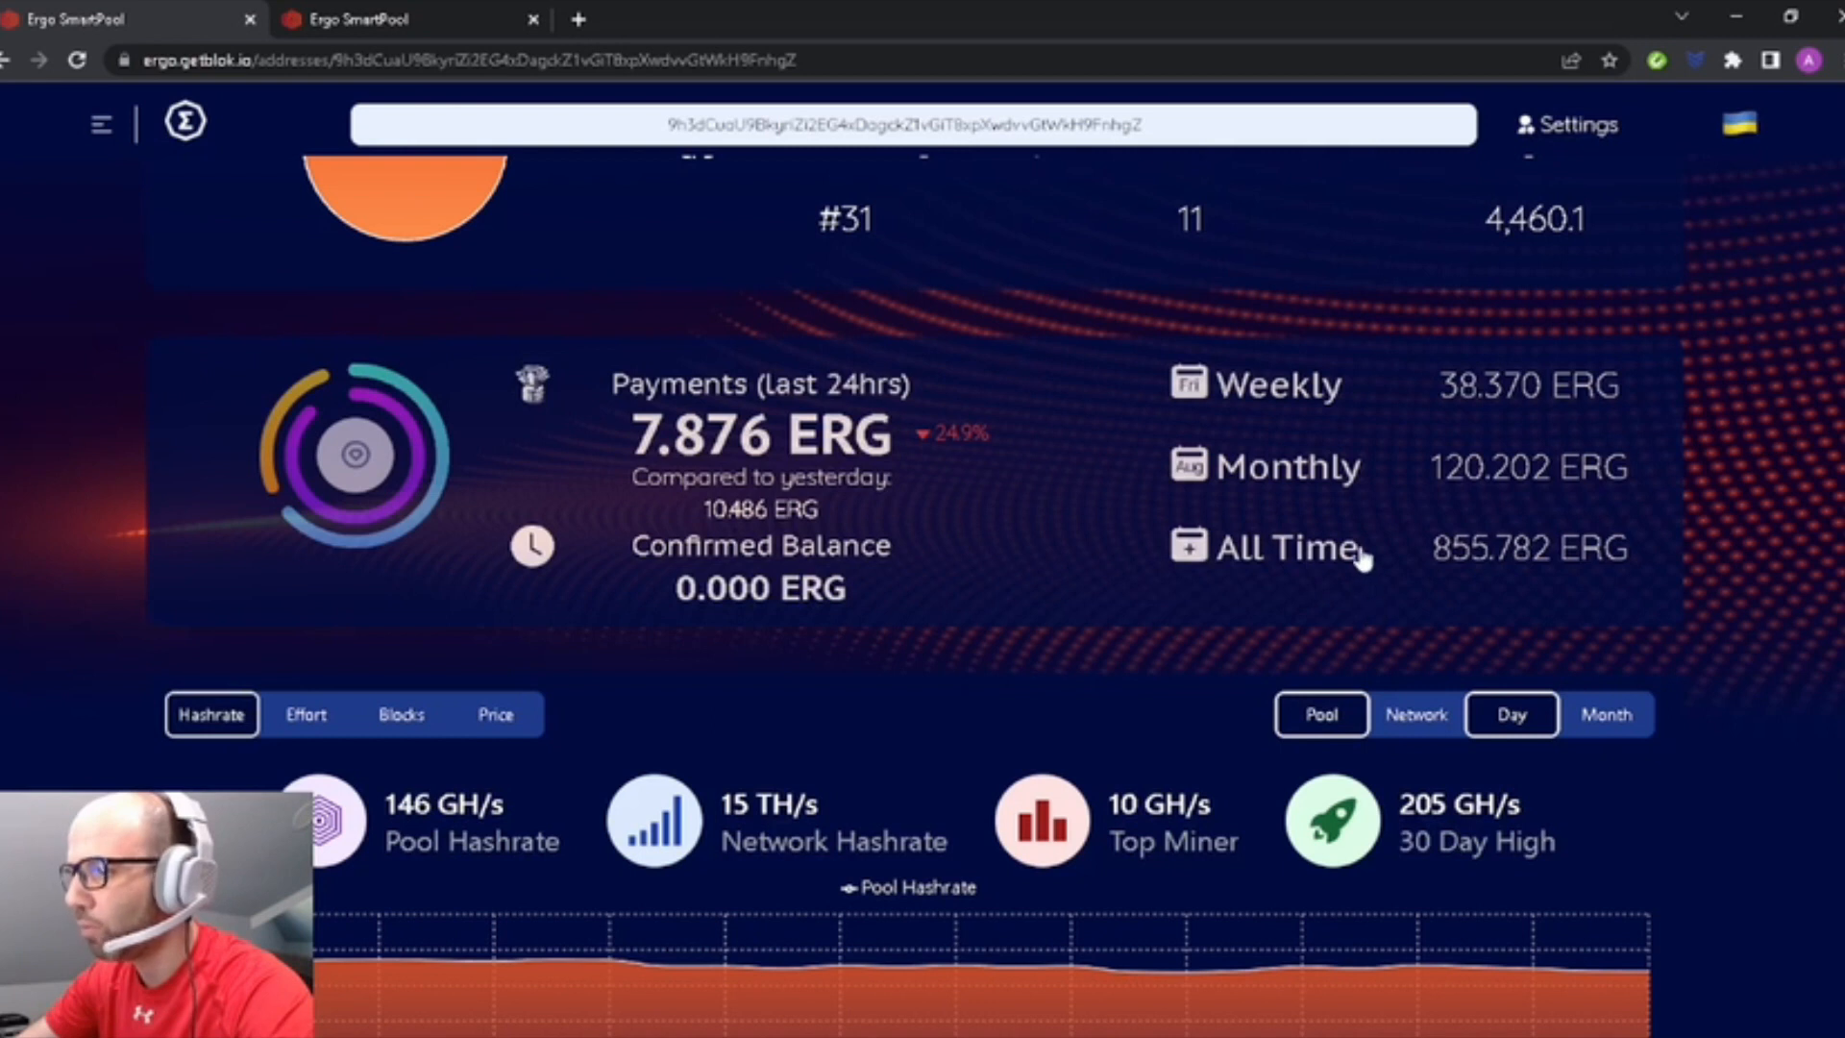
mouse_move(959, 511)
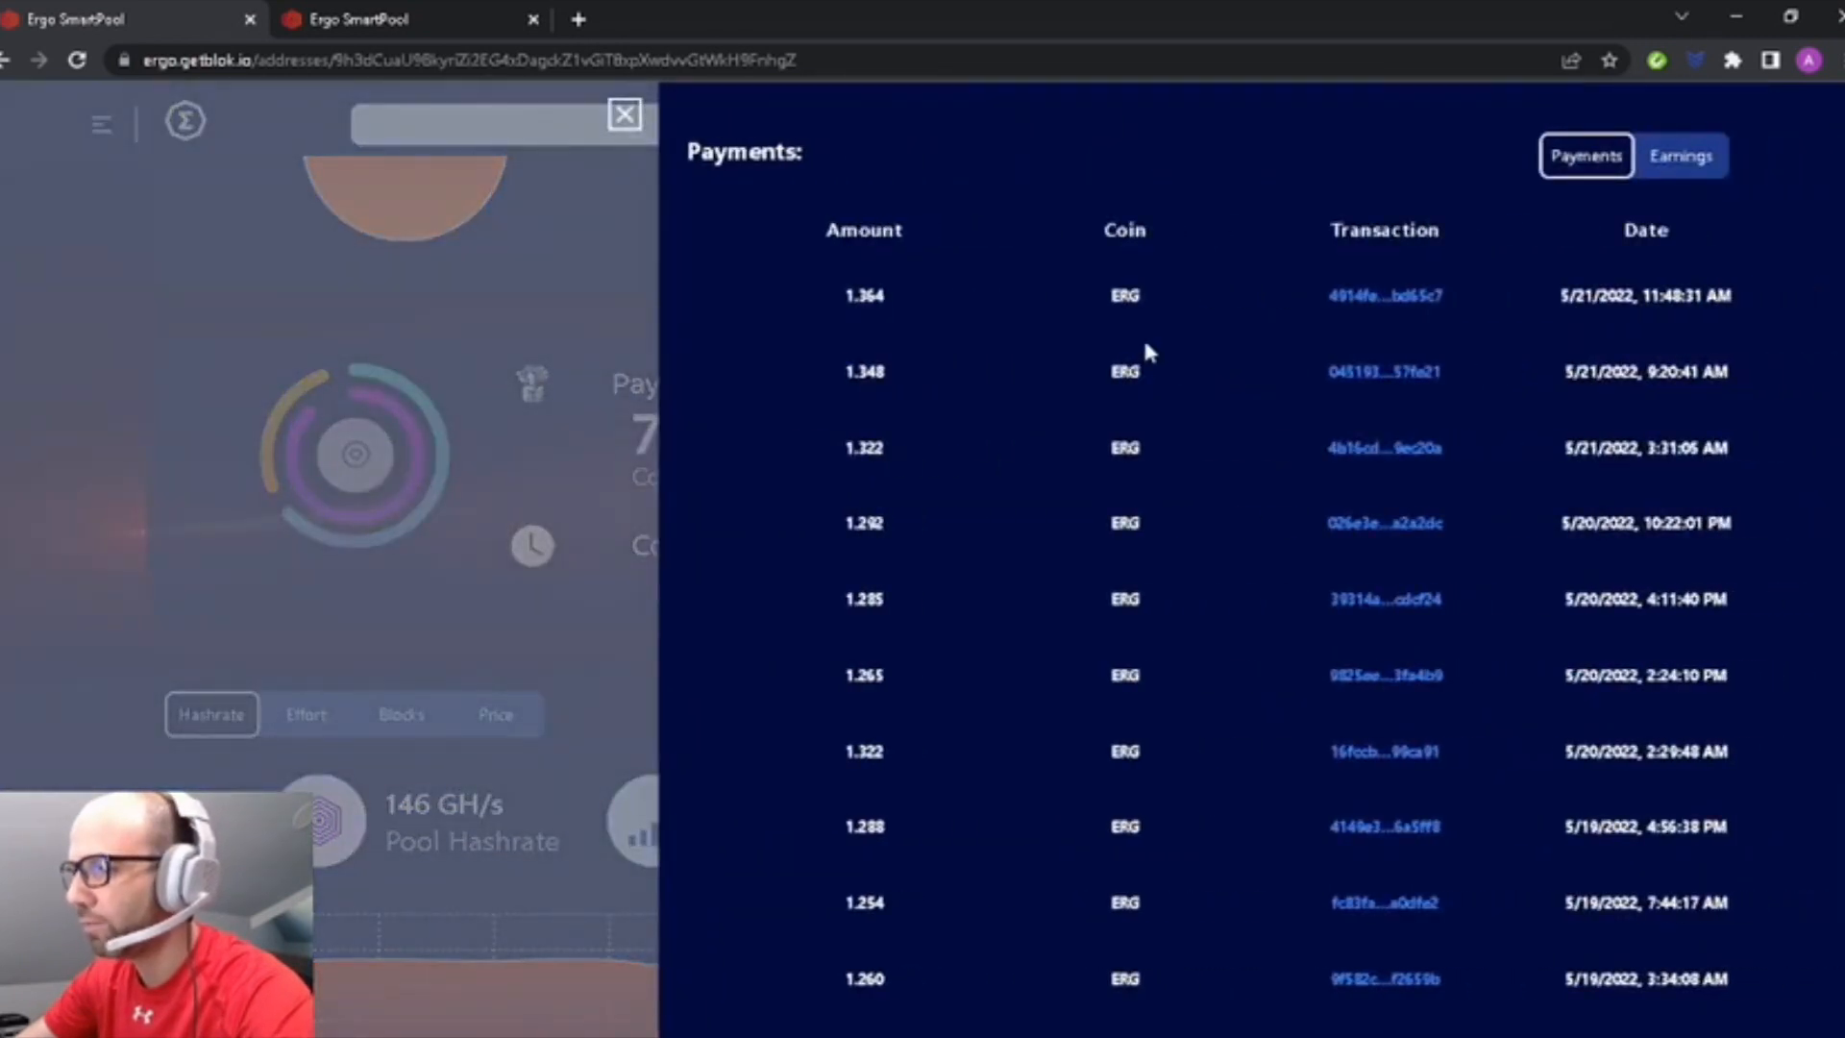
mouse_move(1386, 631)
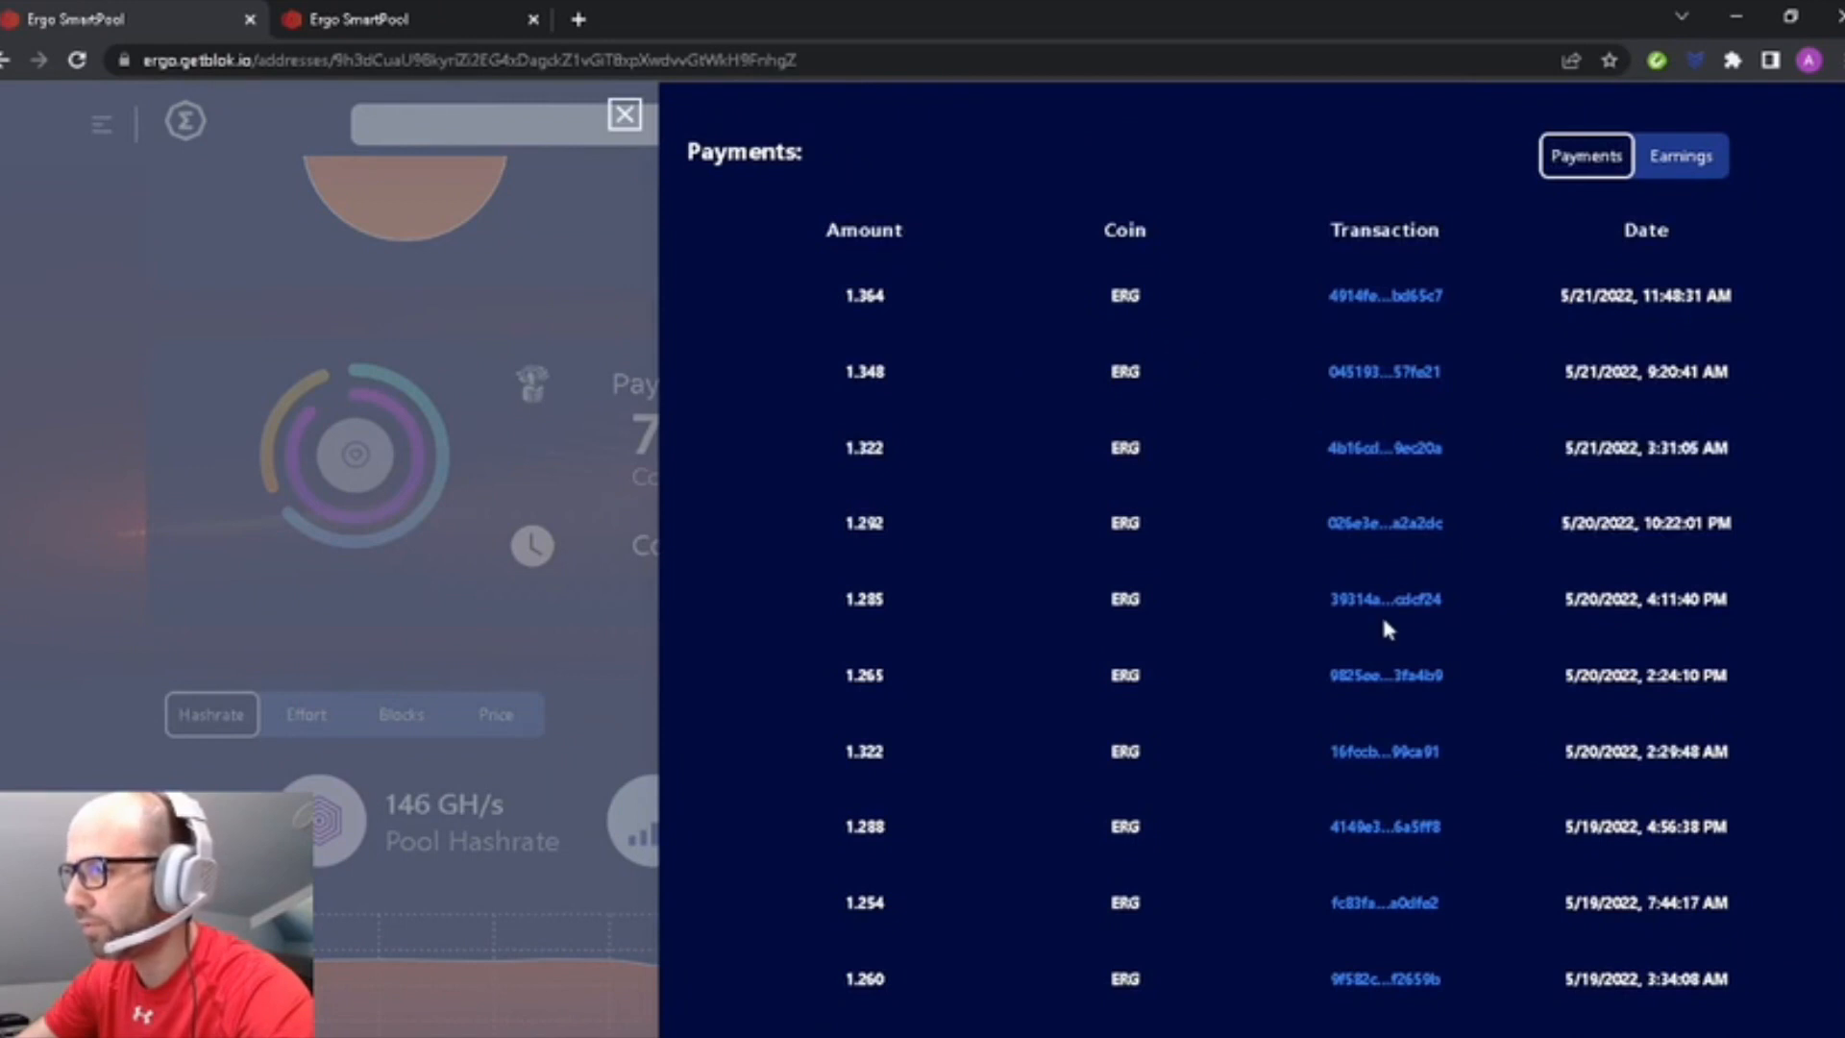
Browse page 2 of payment history, return to page 1, then close the payments.
scroll(down, 3)
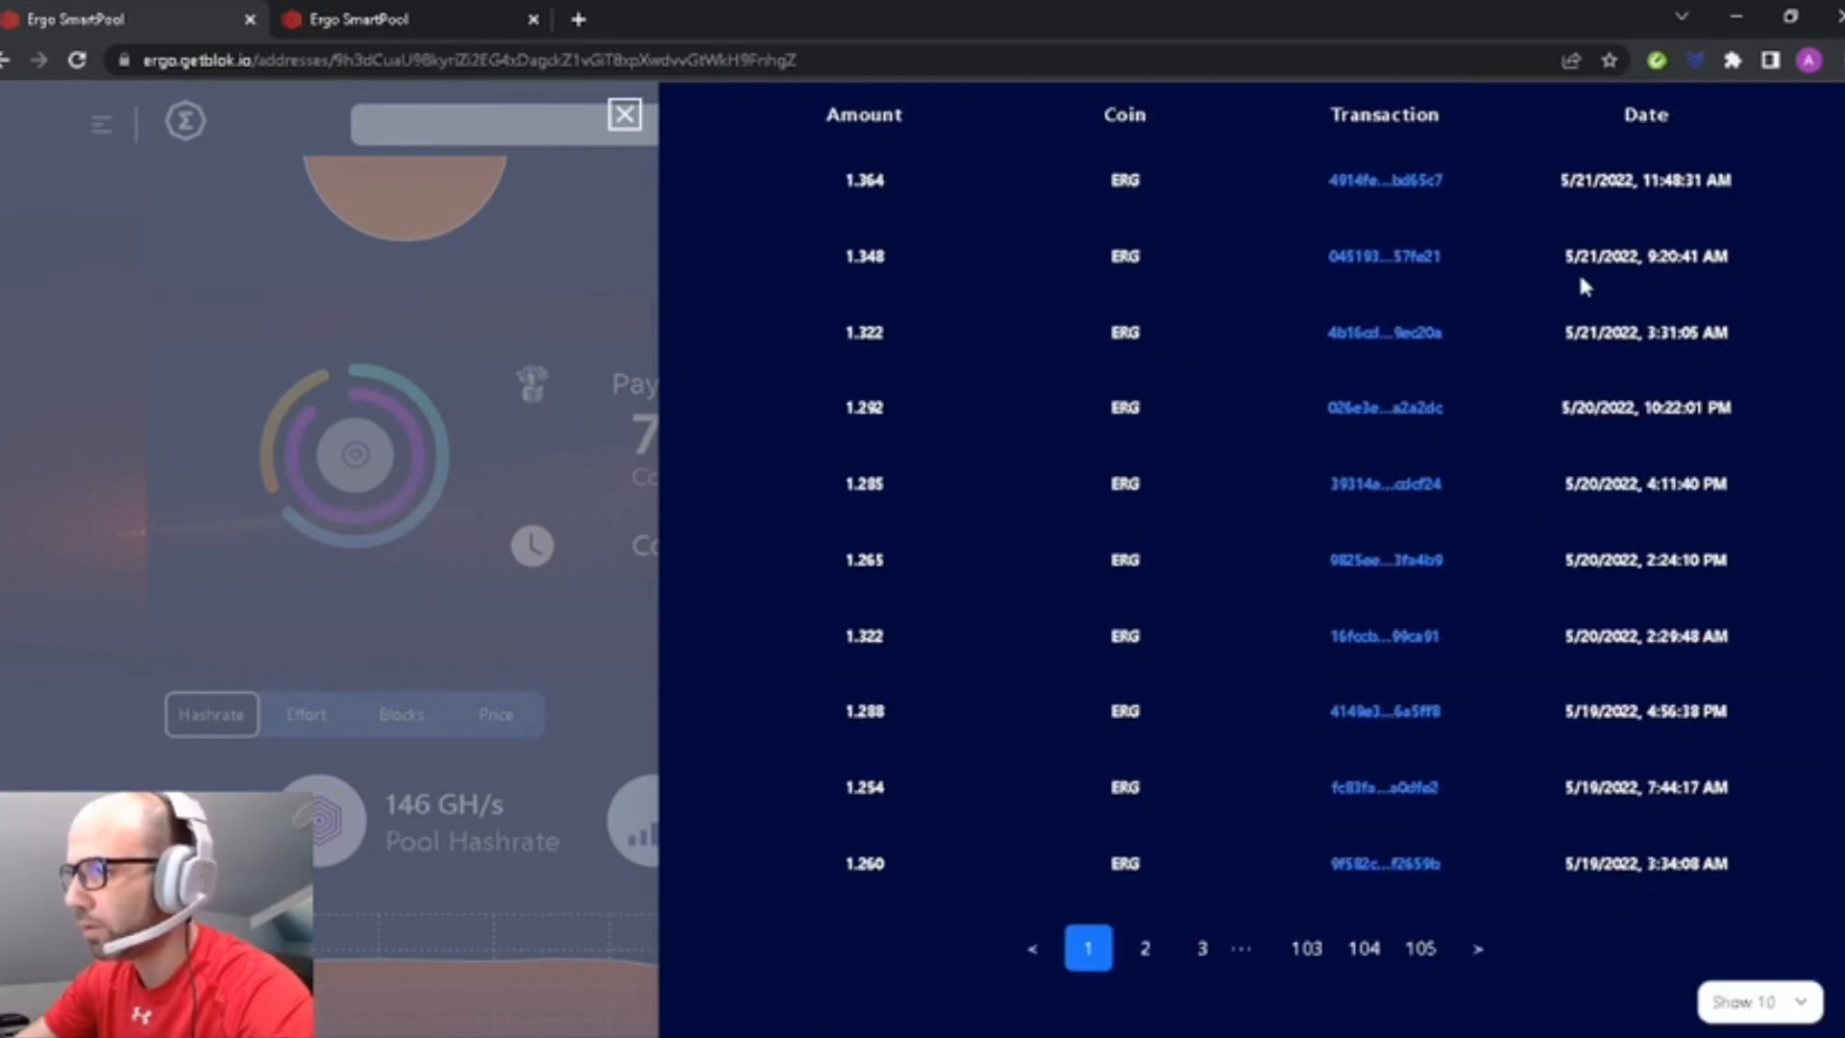
click(1143, 947)
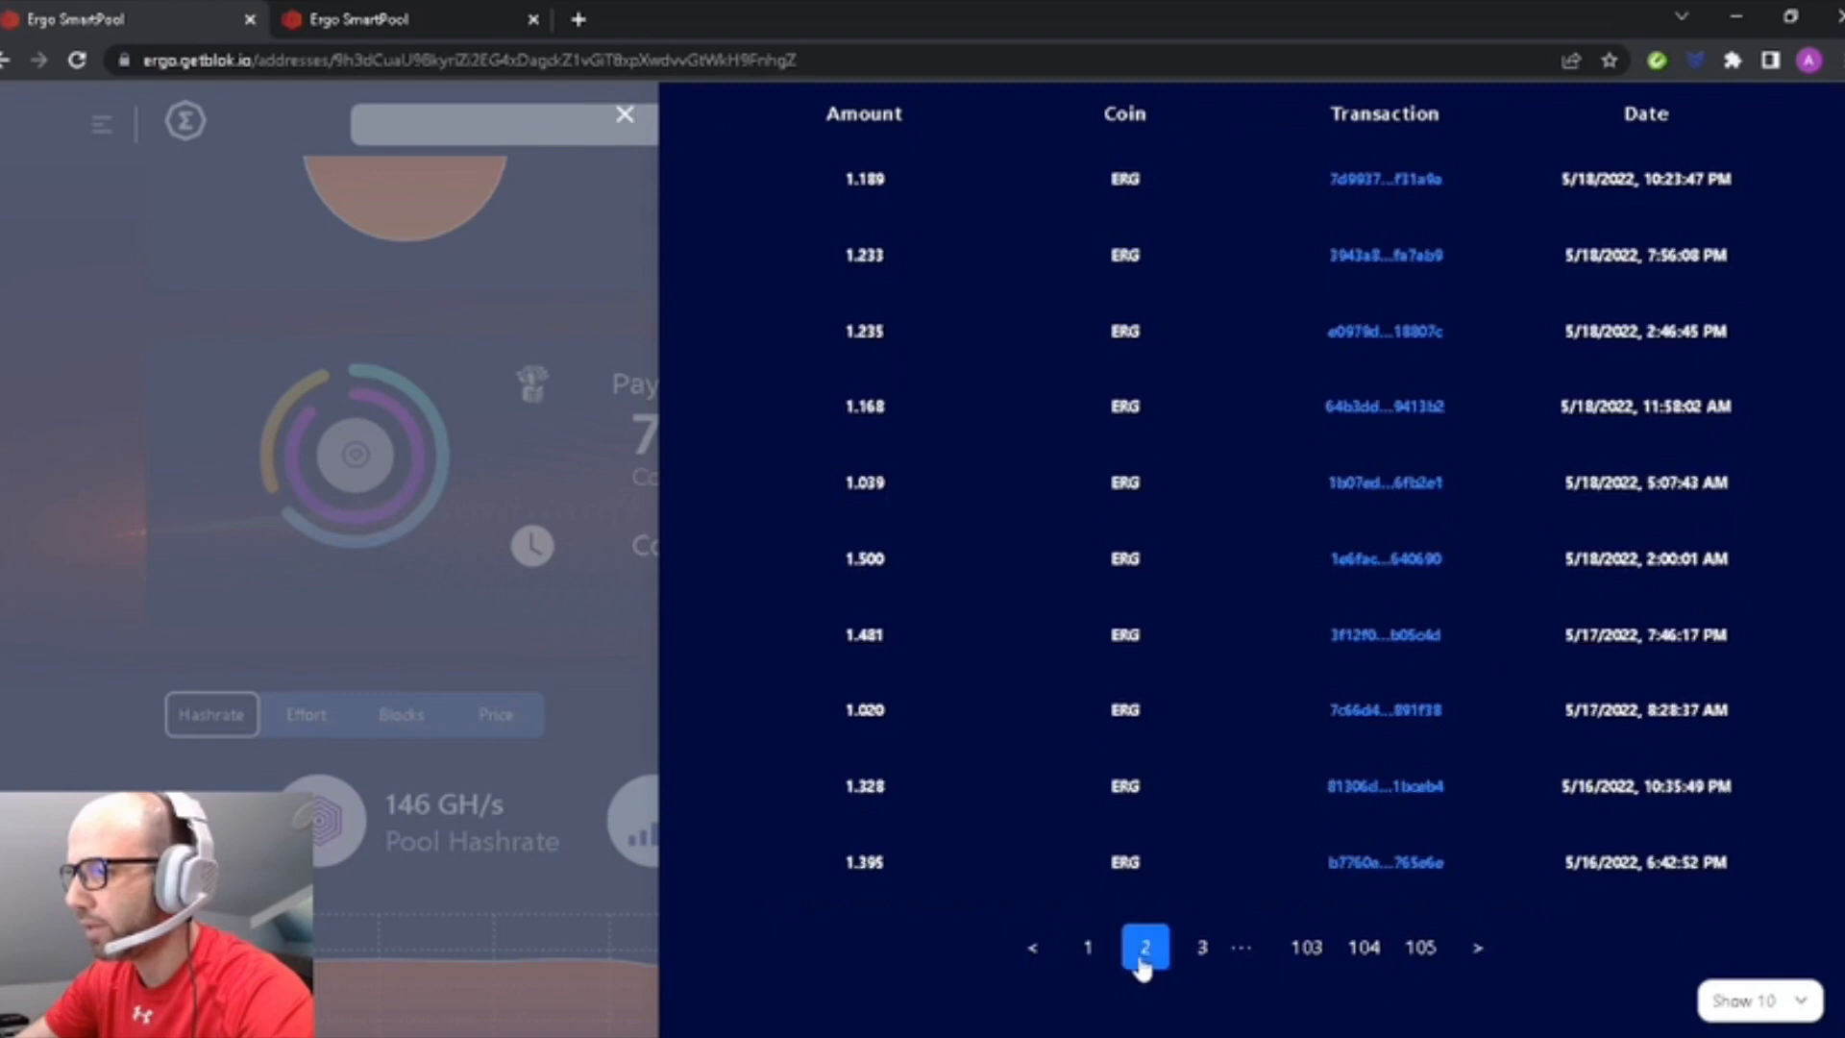
click(1201, 947)
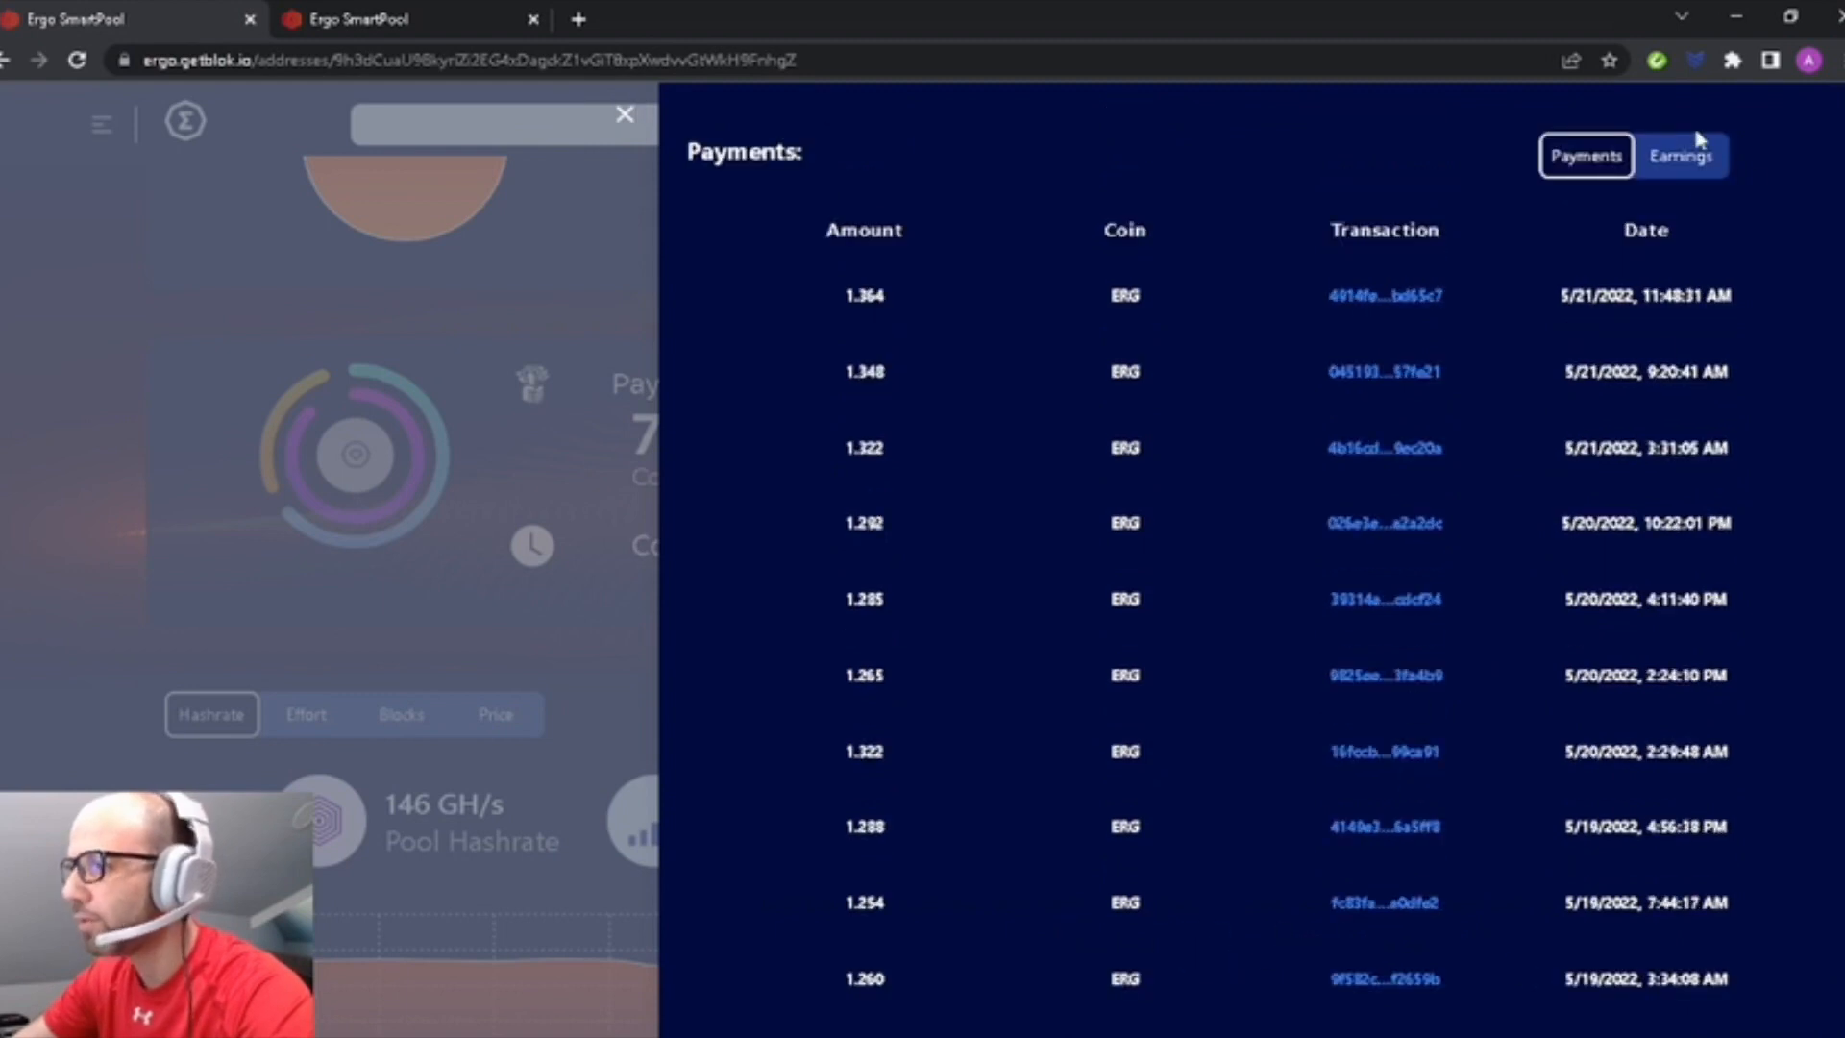
click(1680, 154)
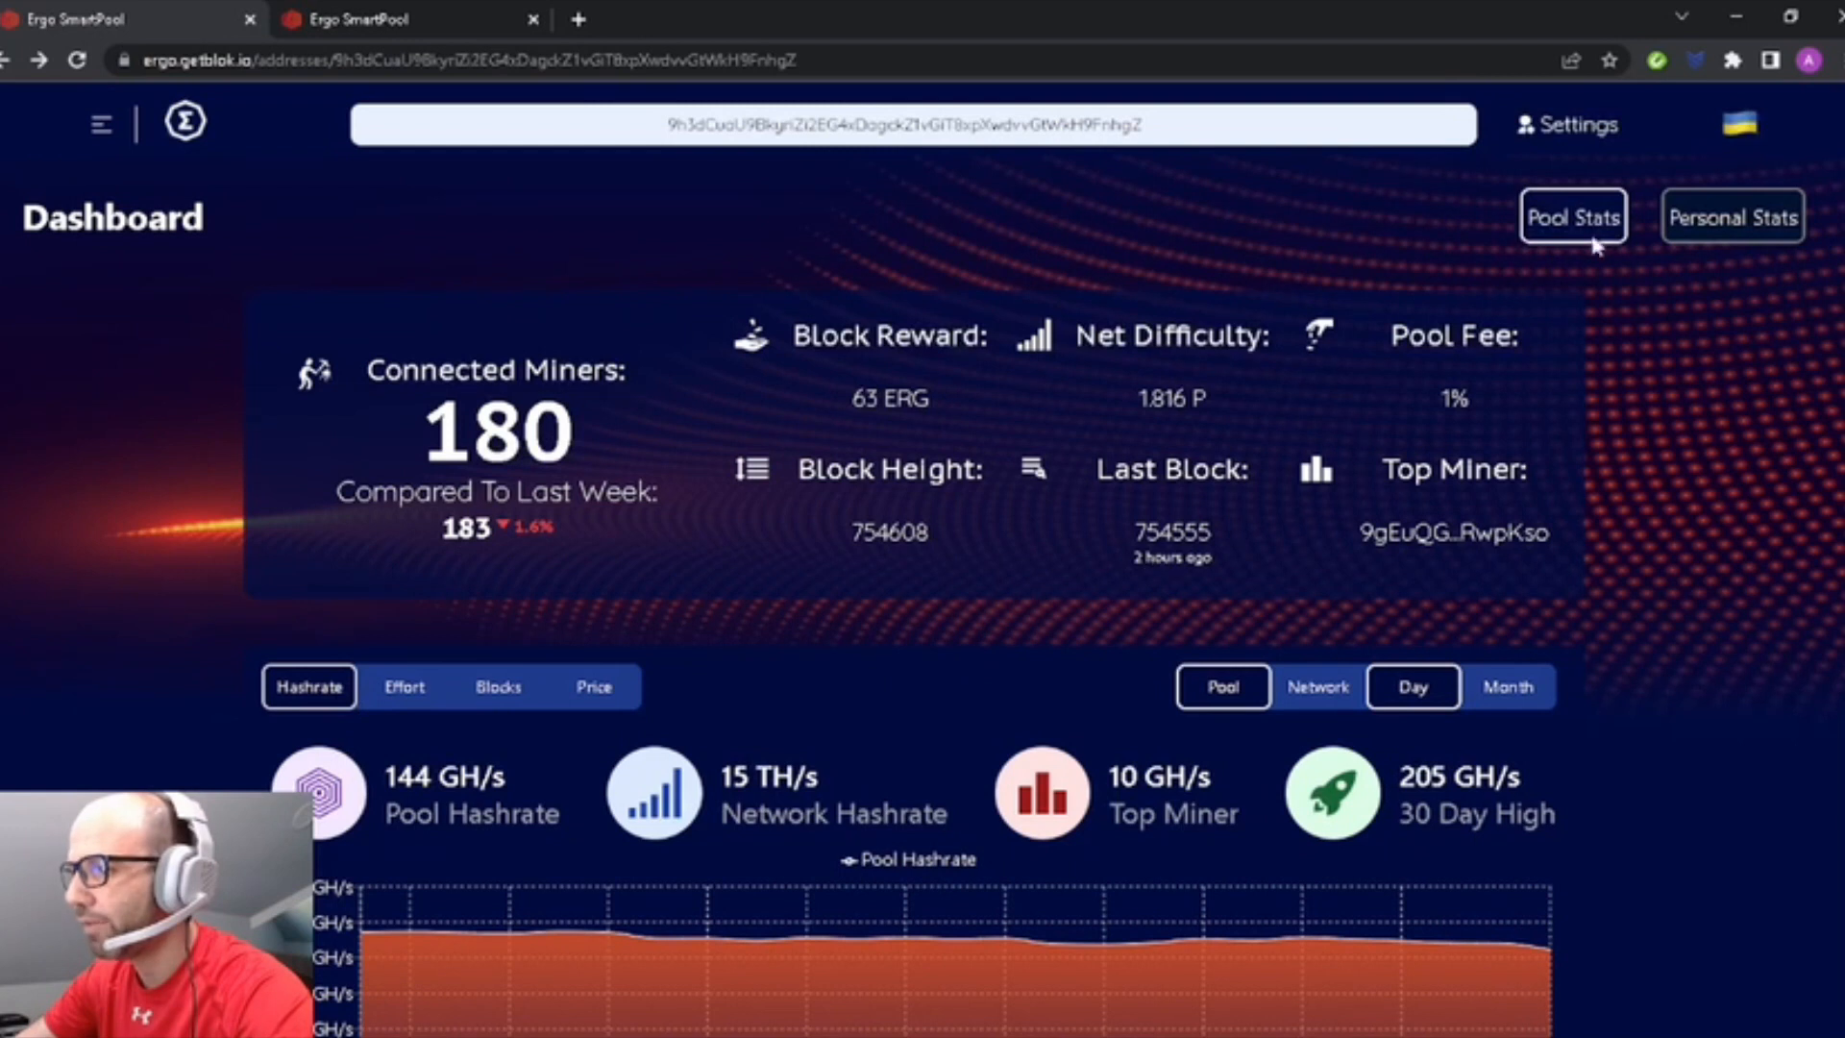
mouse_move(1582, 141)
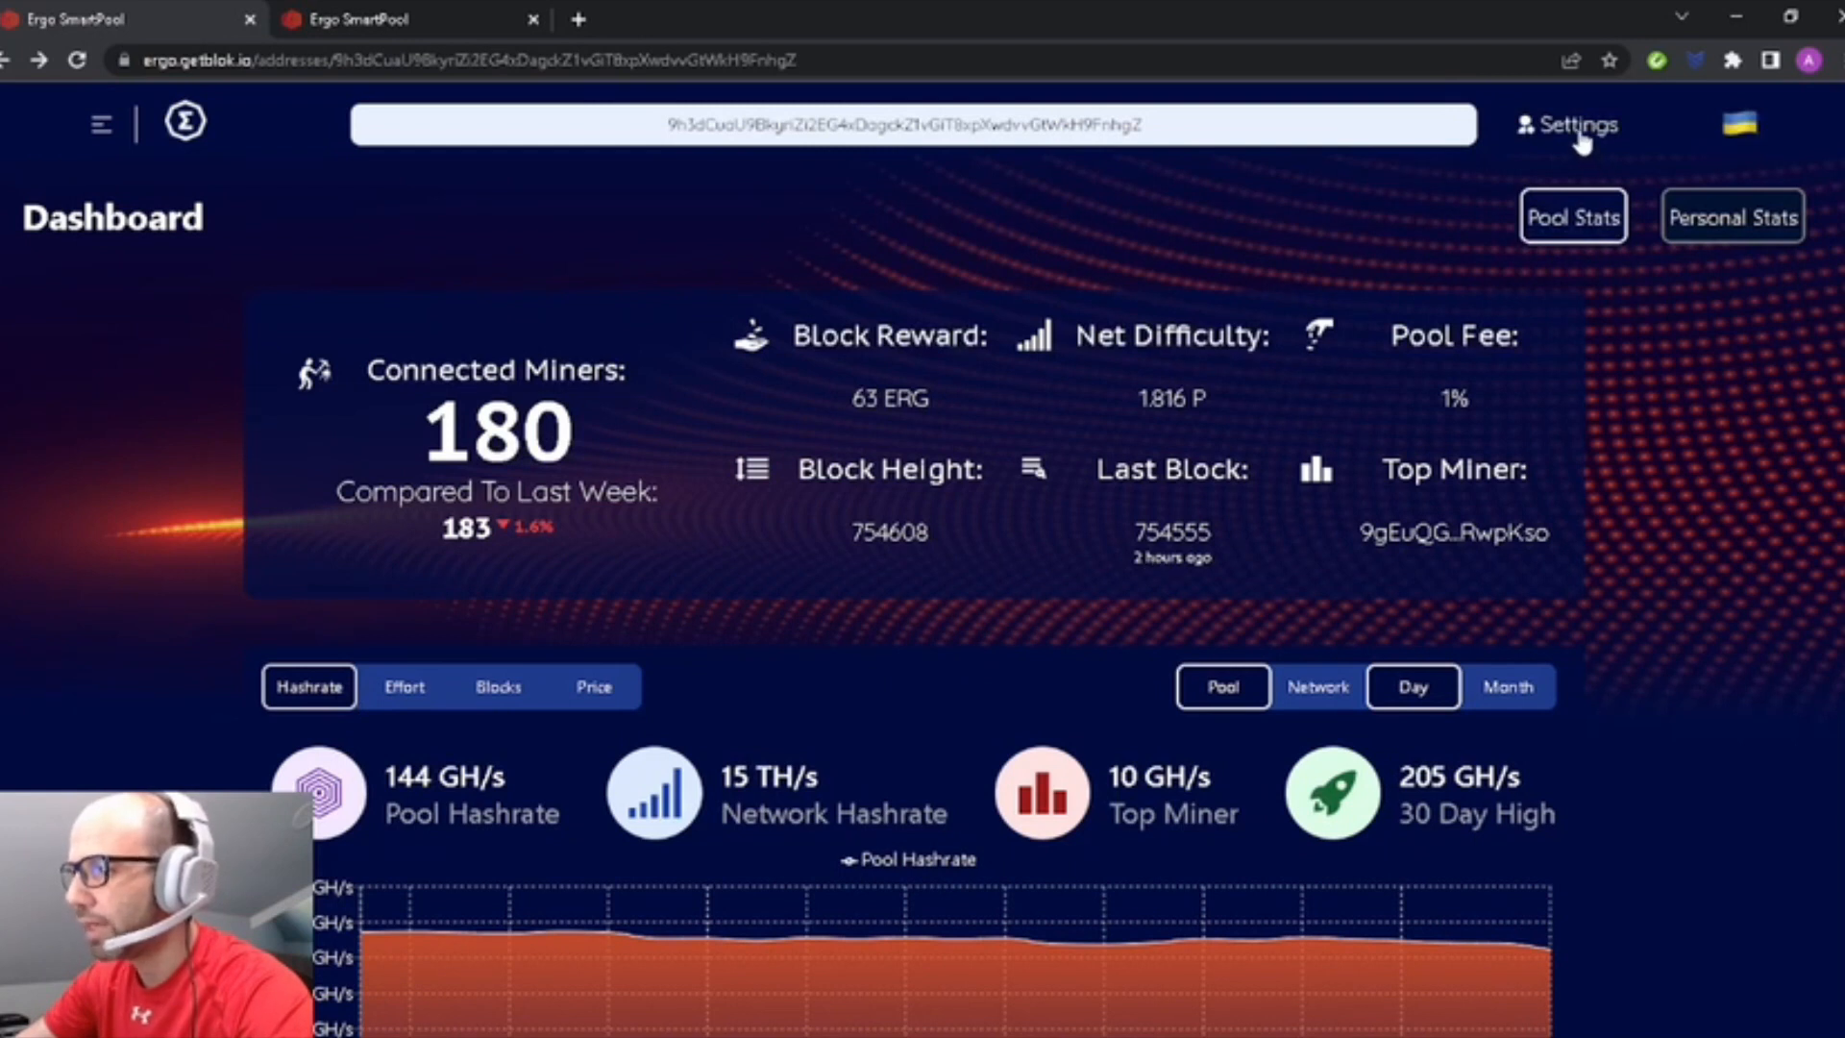
Review the Hashrates For Harmony donation settings, then return to the Miner Settings page.
click(1576, 125)
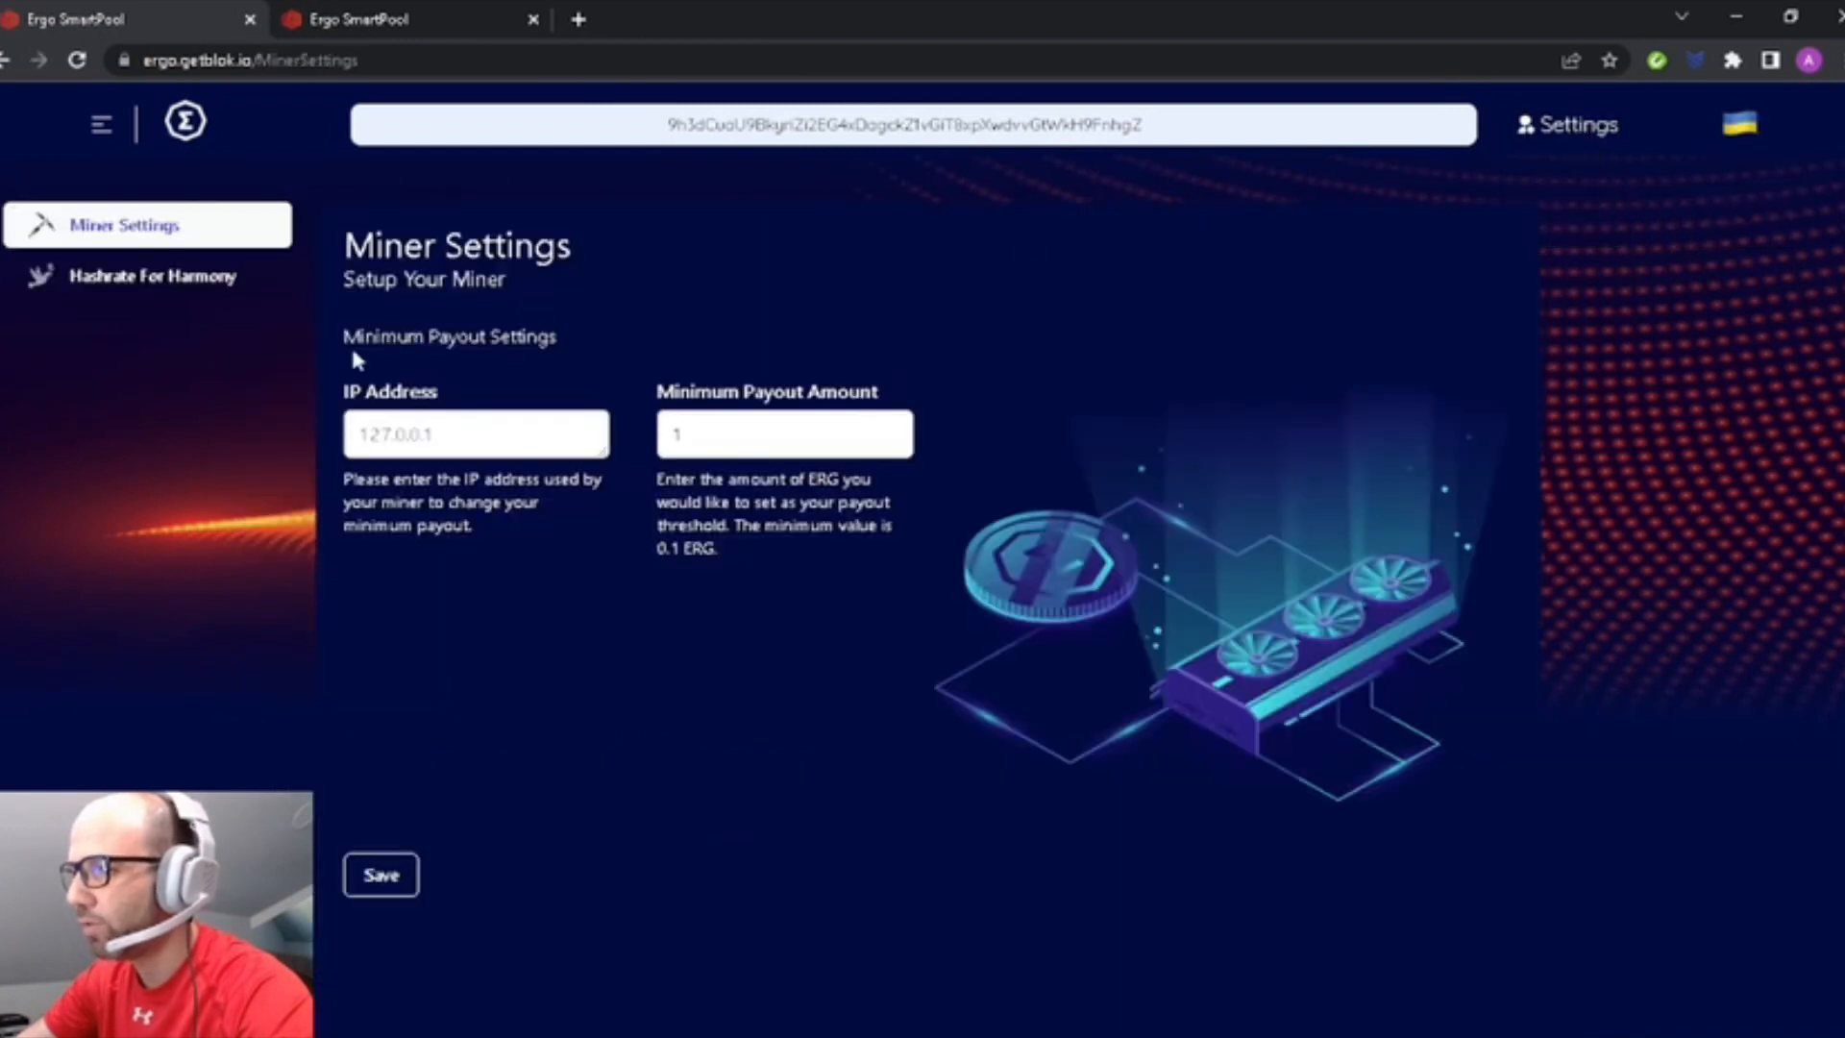
mouse_move(632, 379)
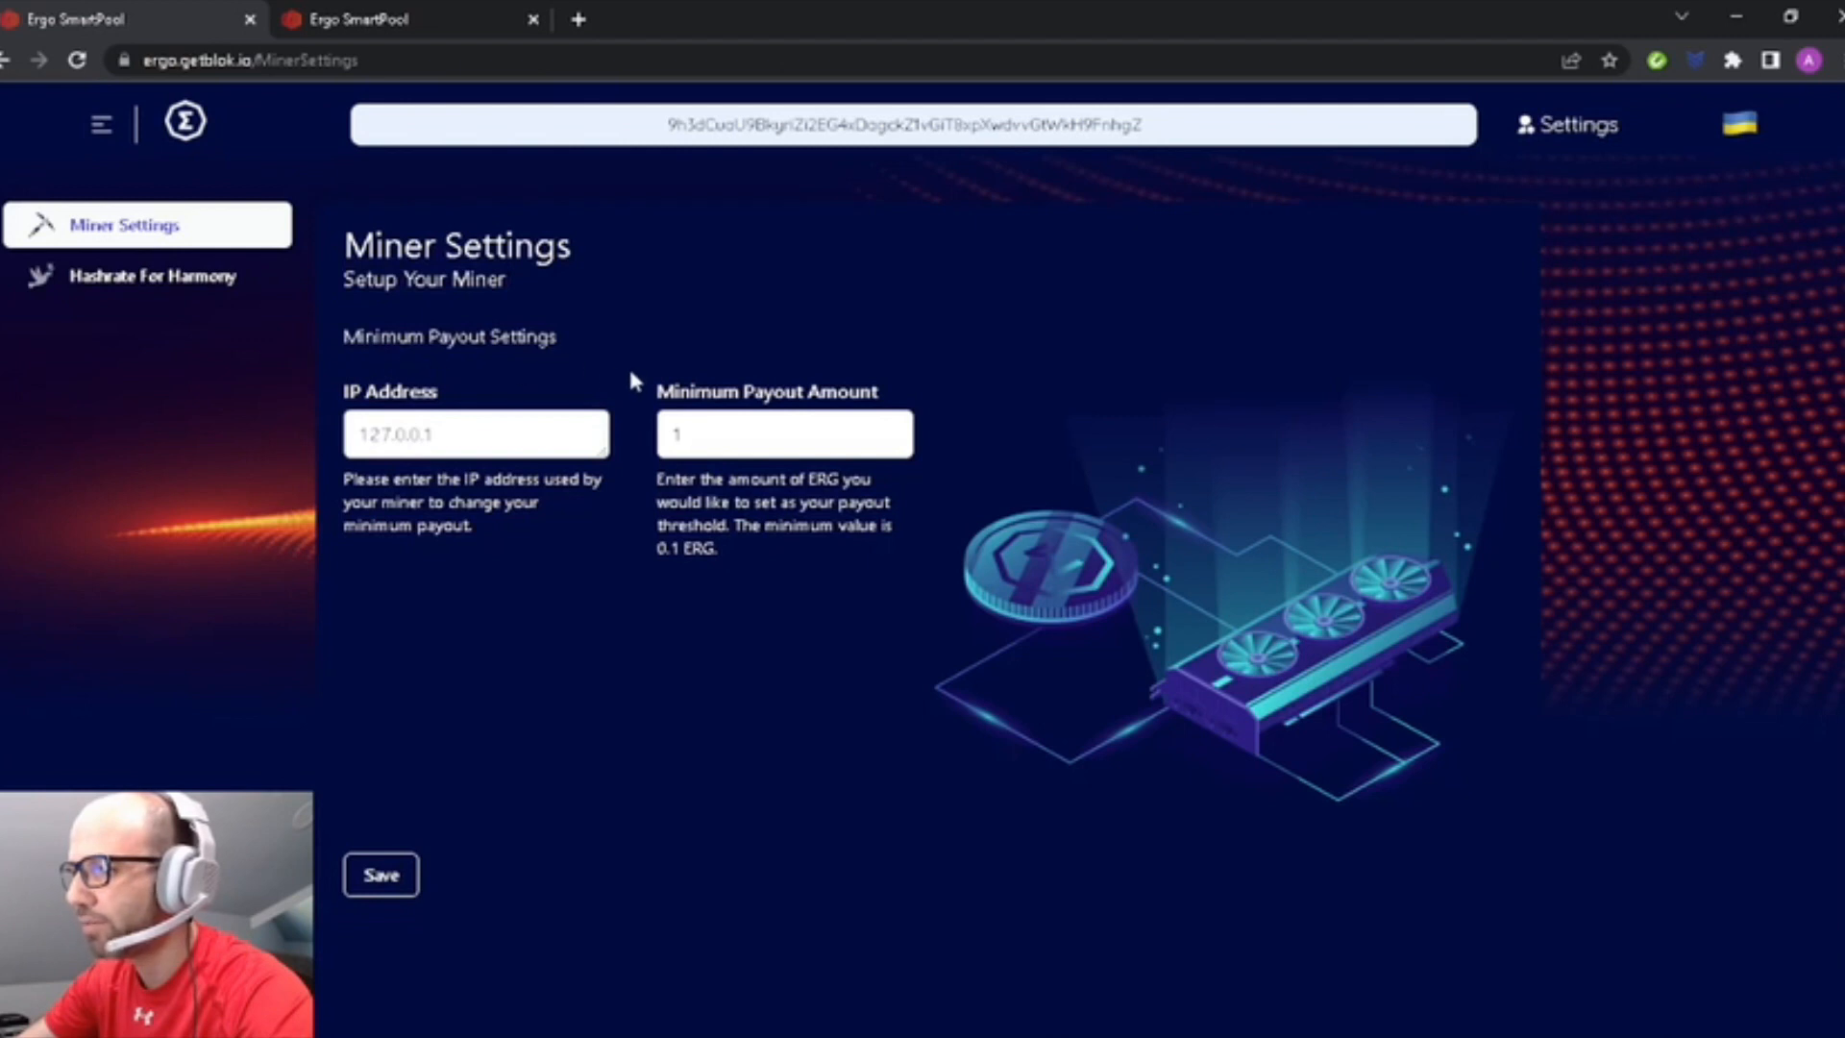
click(150, 274)
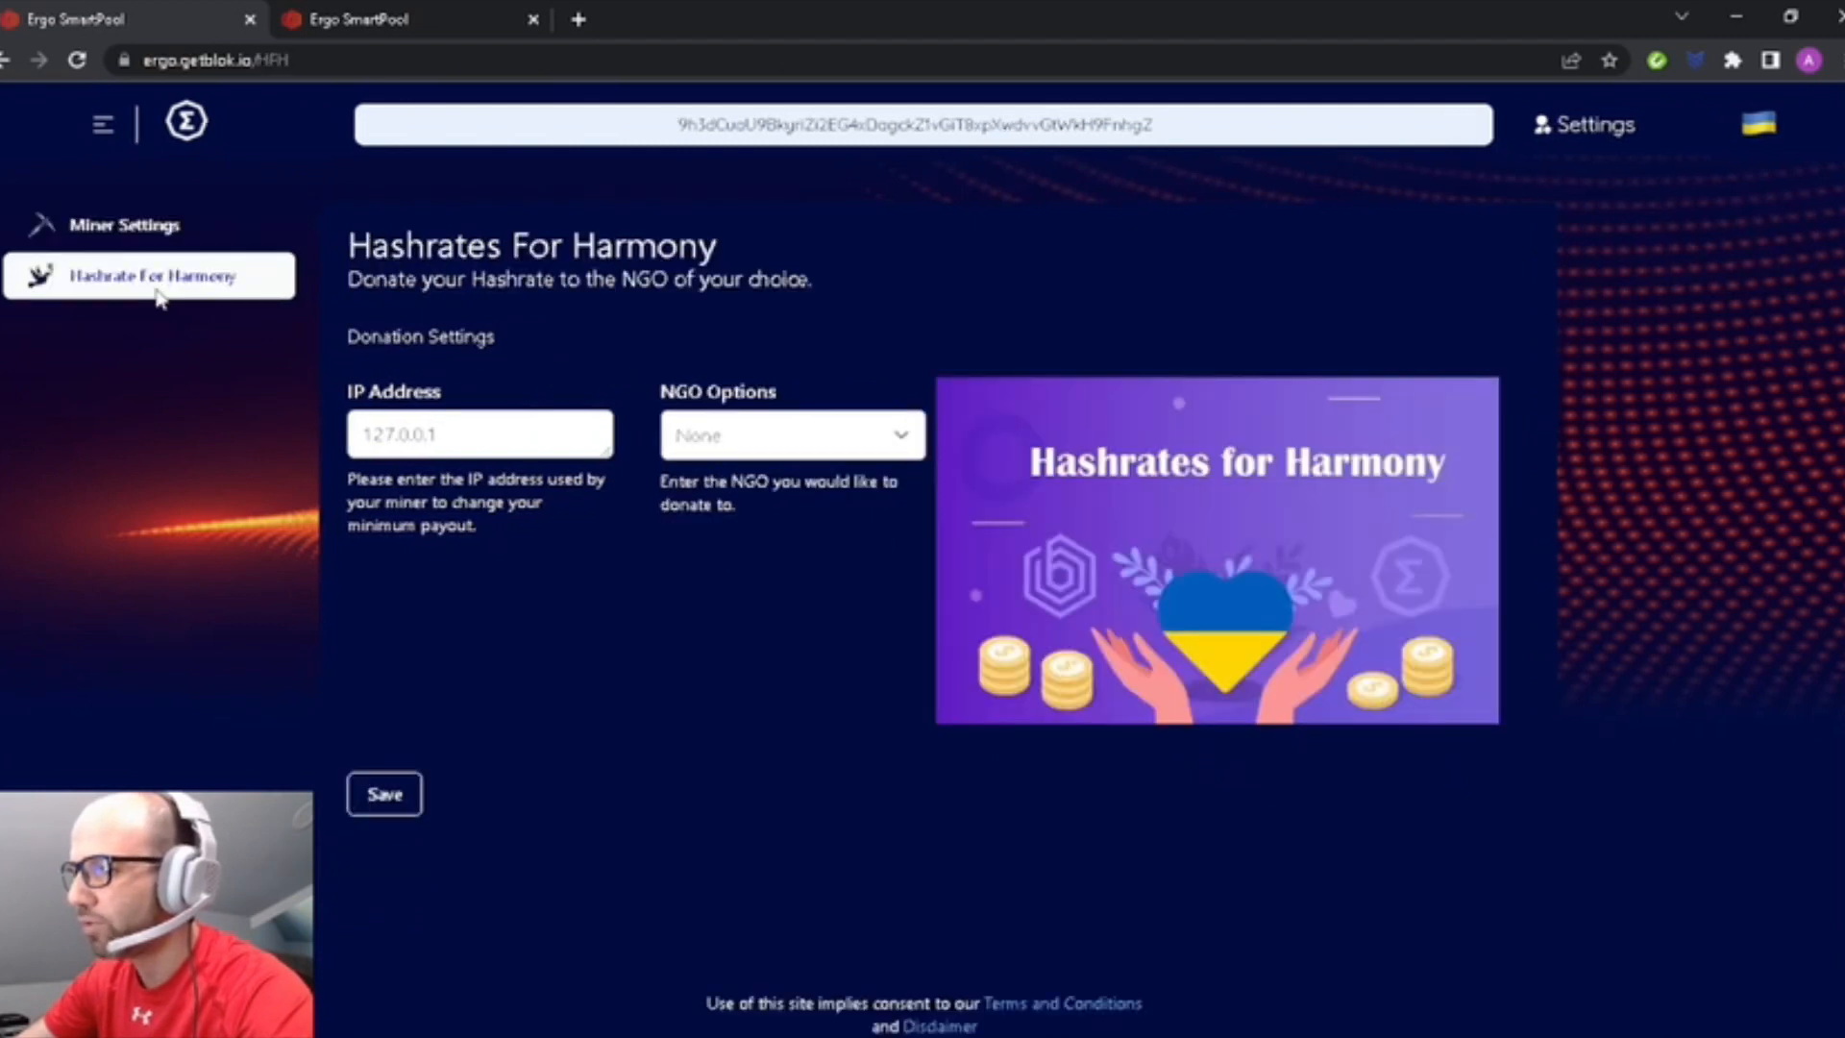
mouse_move(1419, 329)
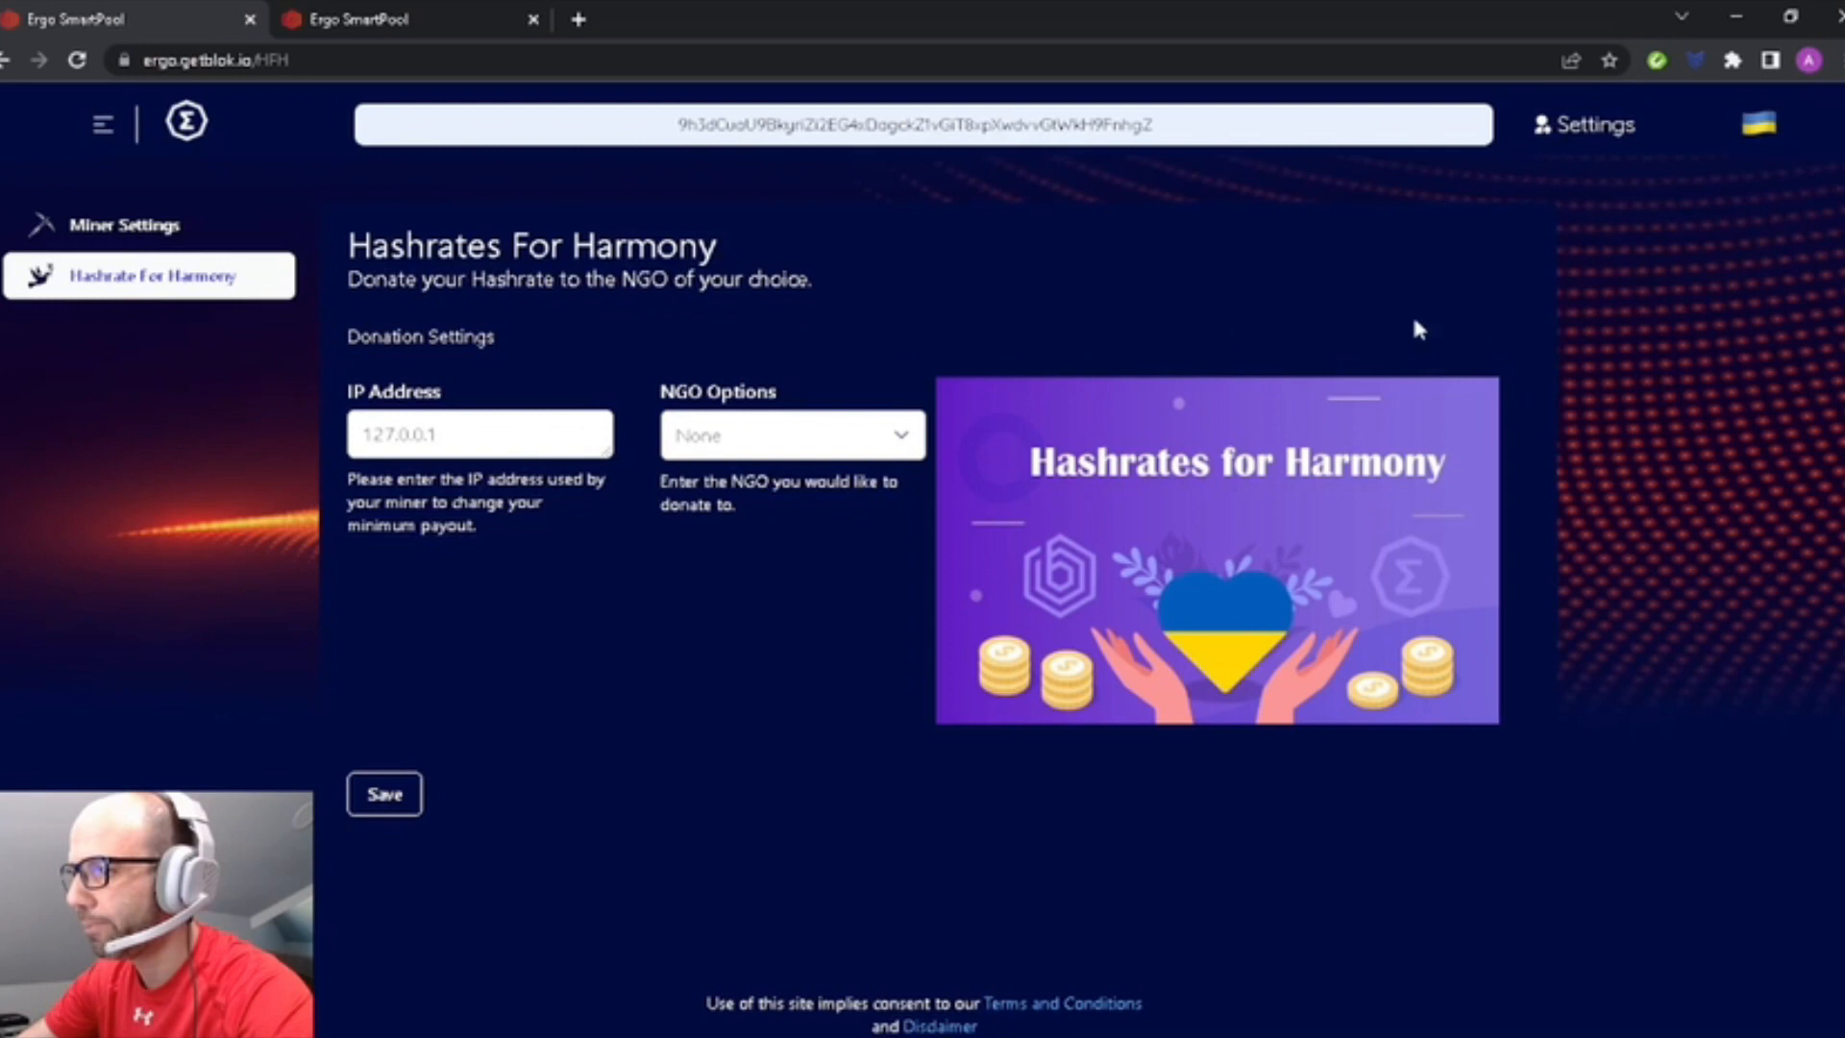
click(123, 225)
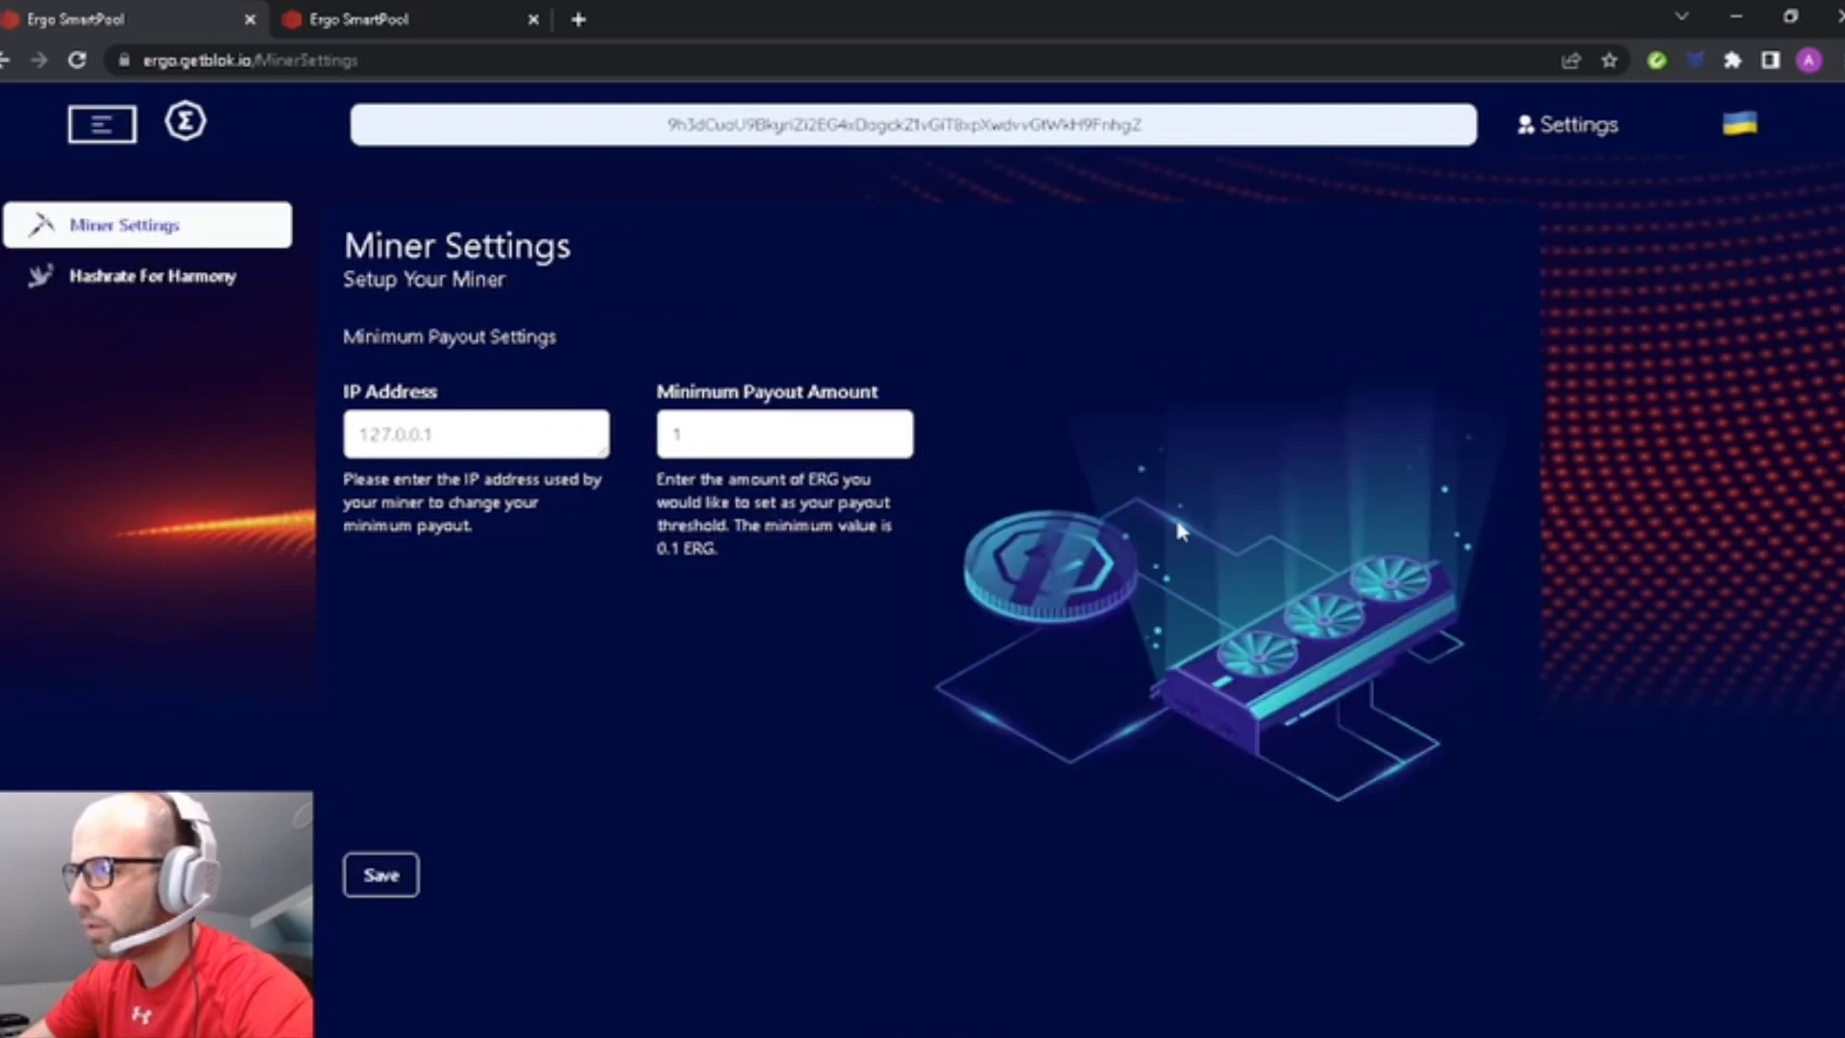
Navigate via the sidebar to SmartPools, showing the official pool card with 10 members, epoch 857.
click(100, 123)
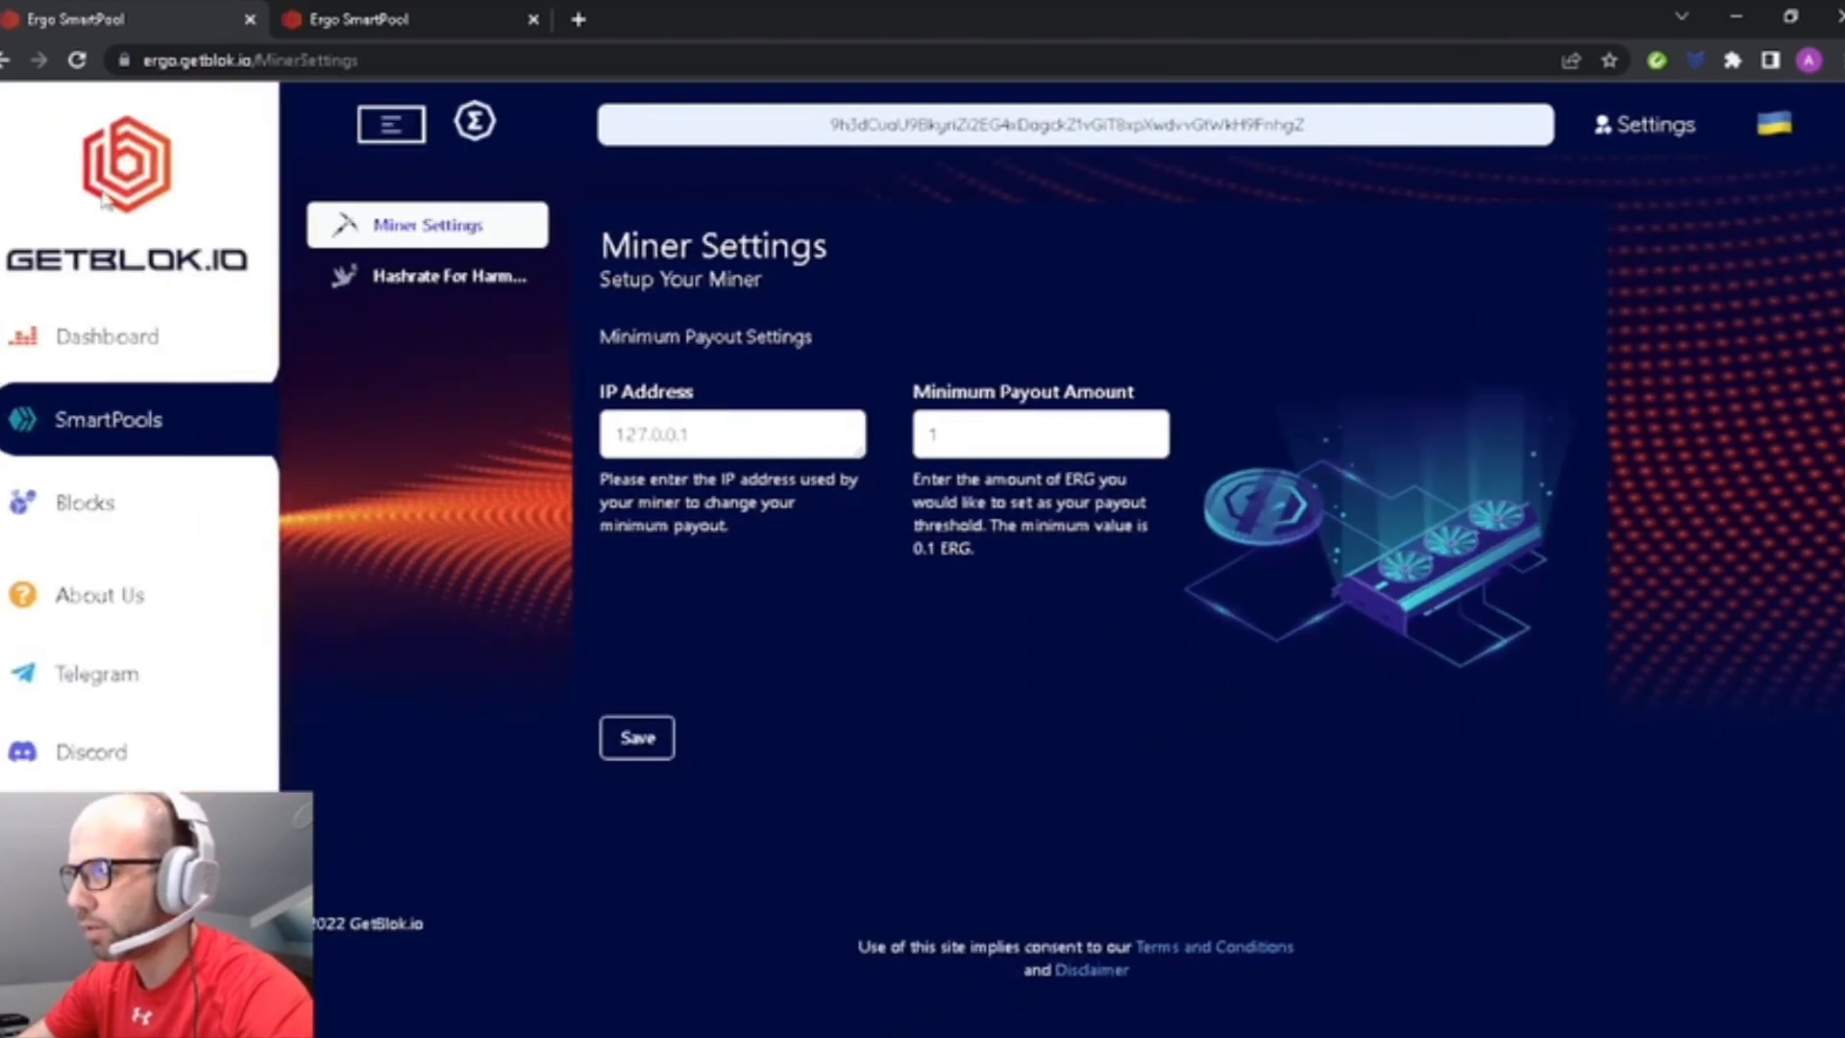
click(107, 419)
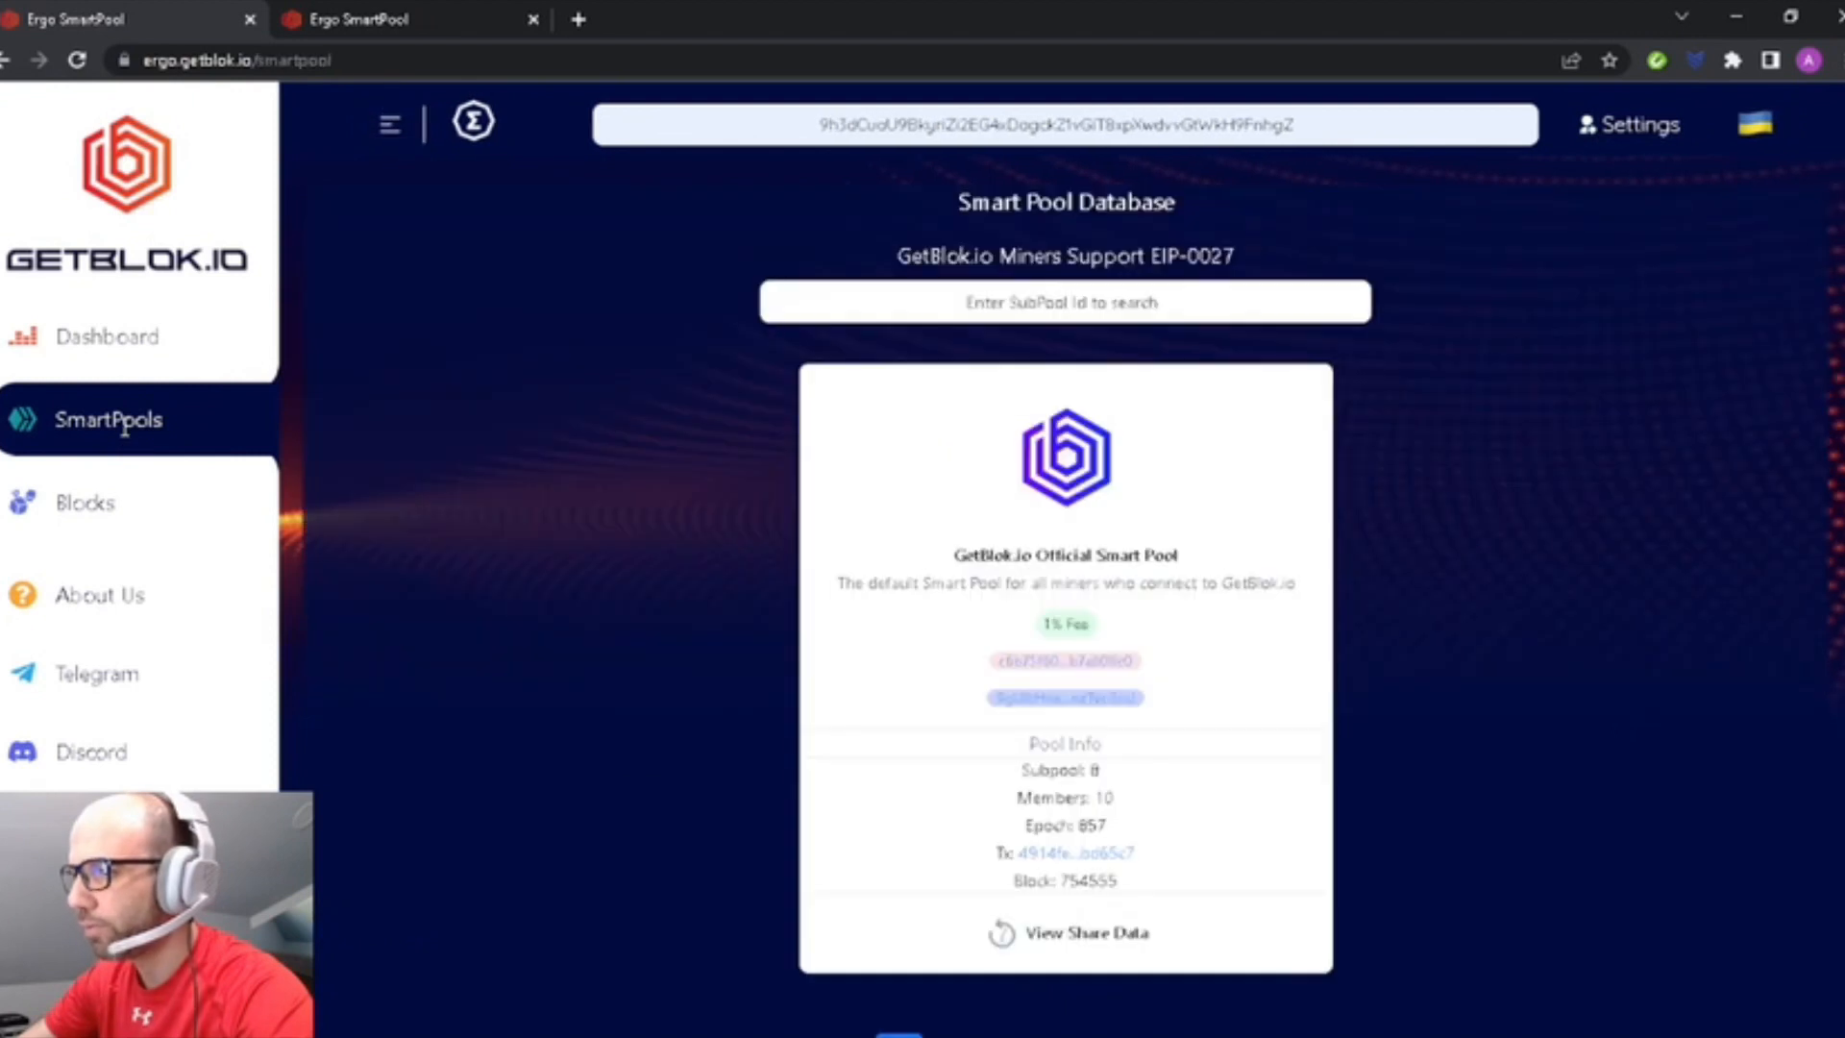
mouse_move(1403, 408)
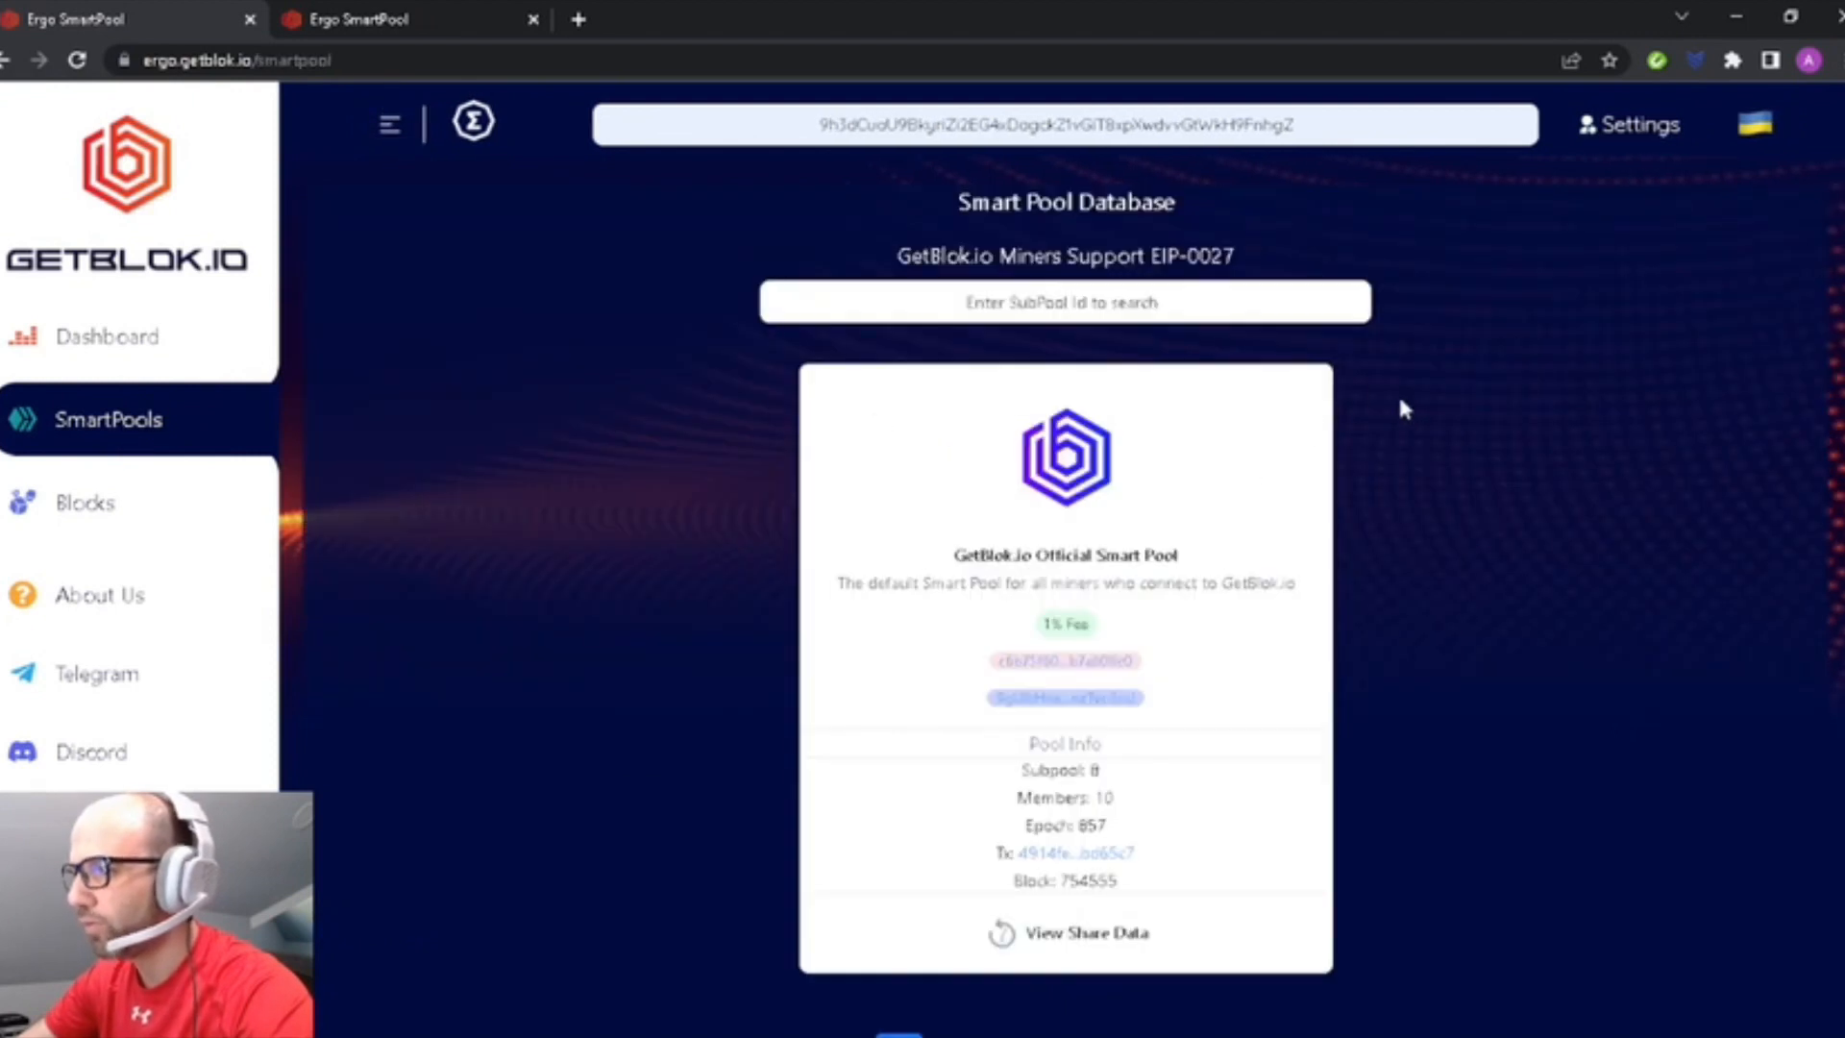
scroll(down, 3)
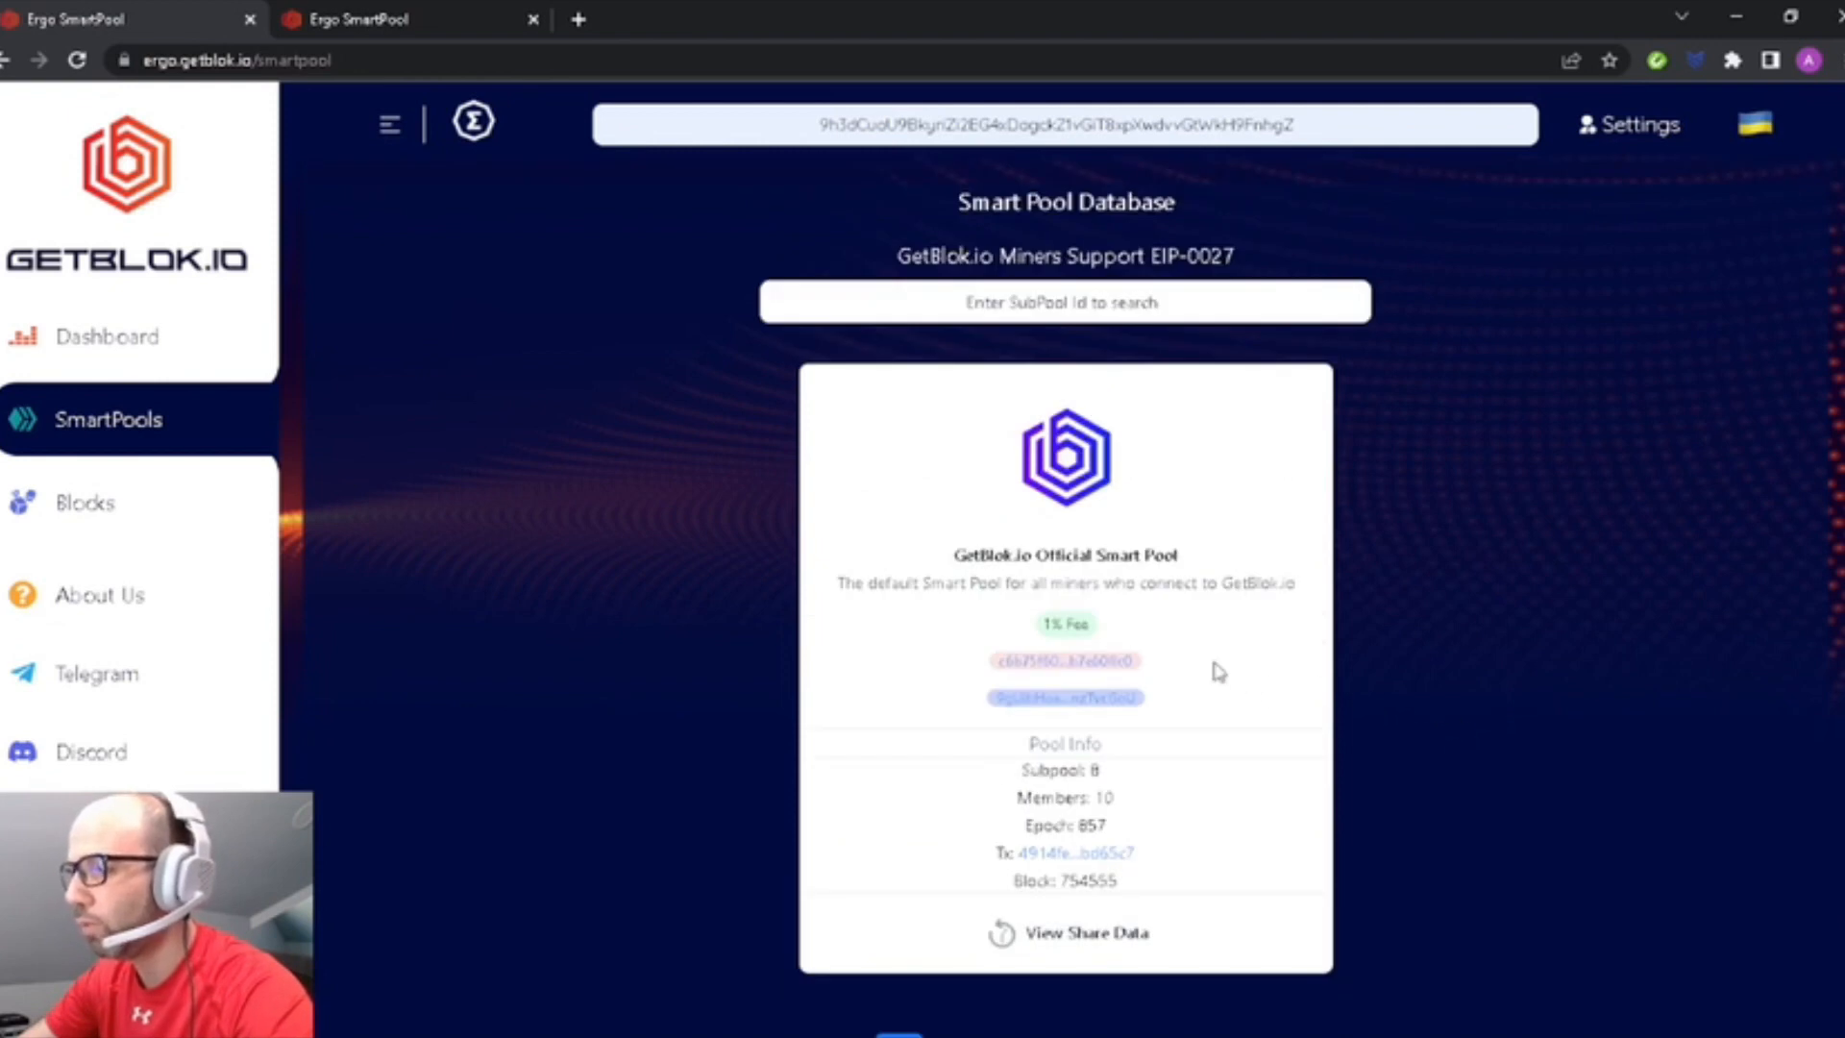
mouse_move(1124, 584)
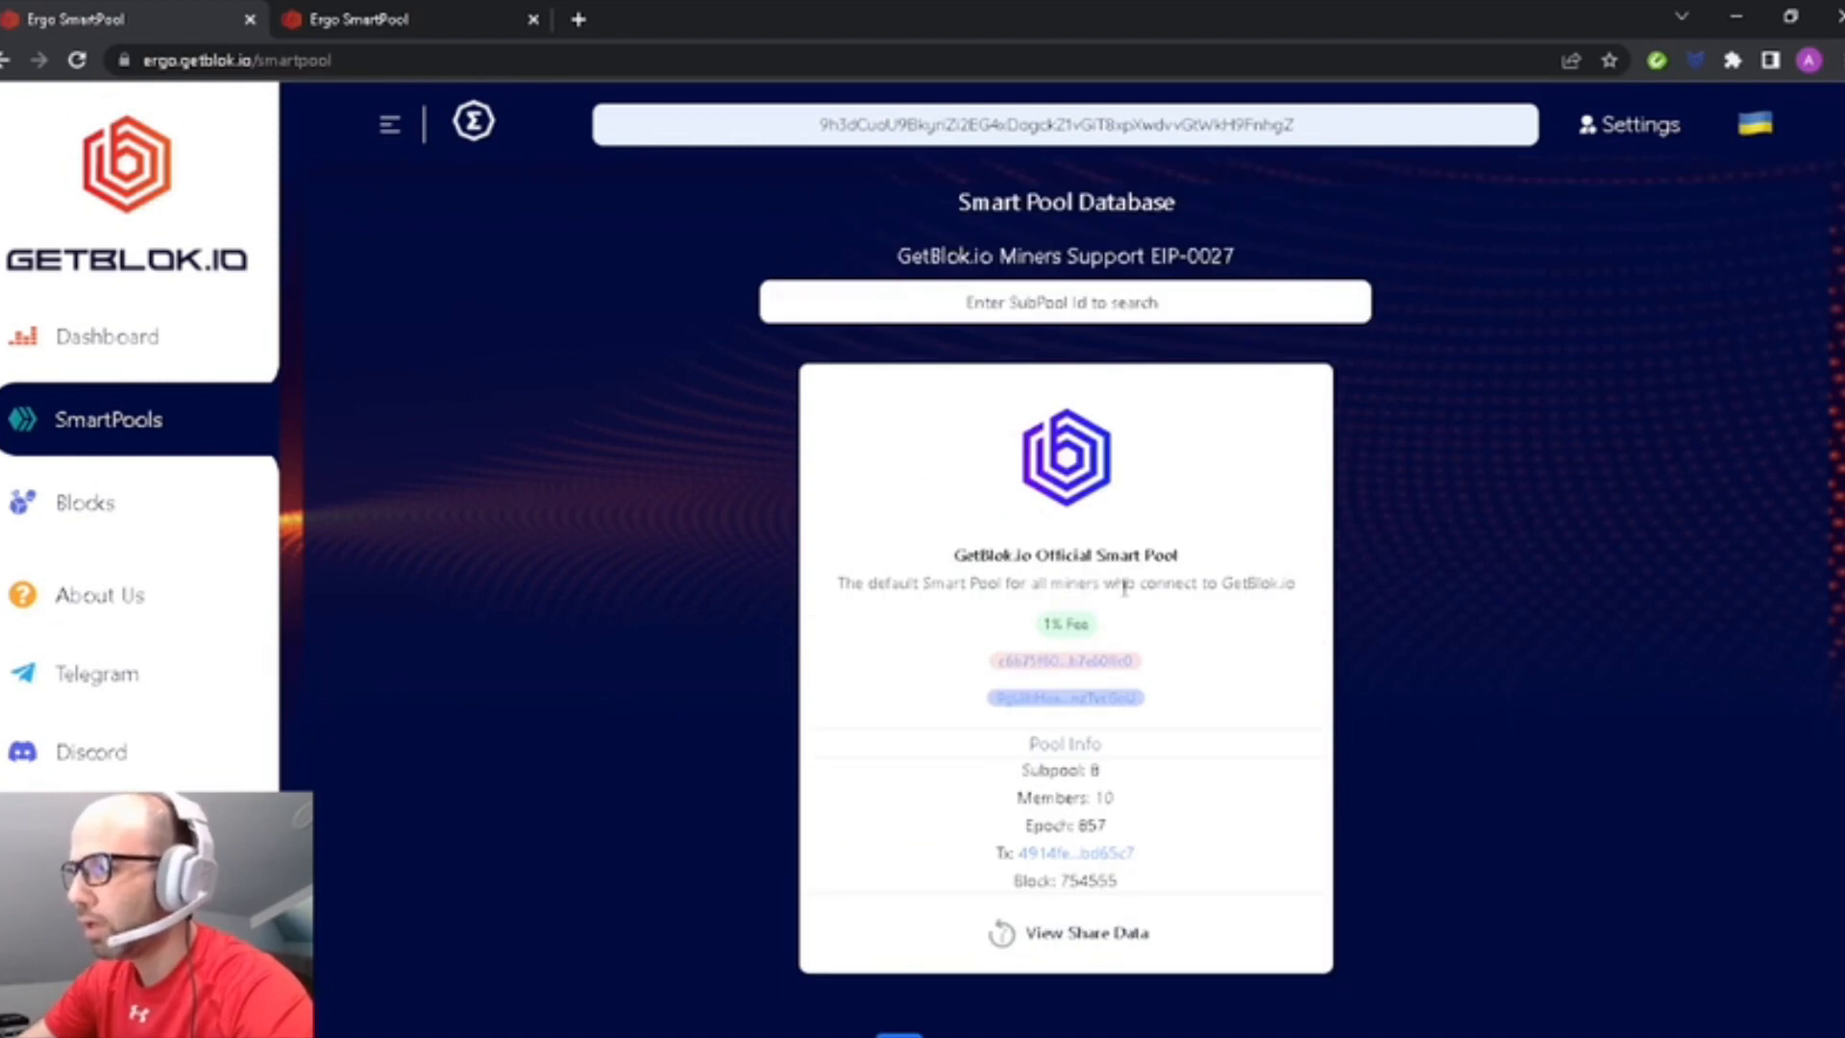
mouse_move(1236, 761)
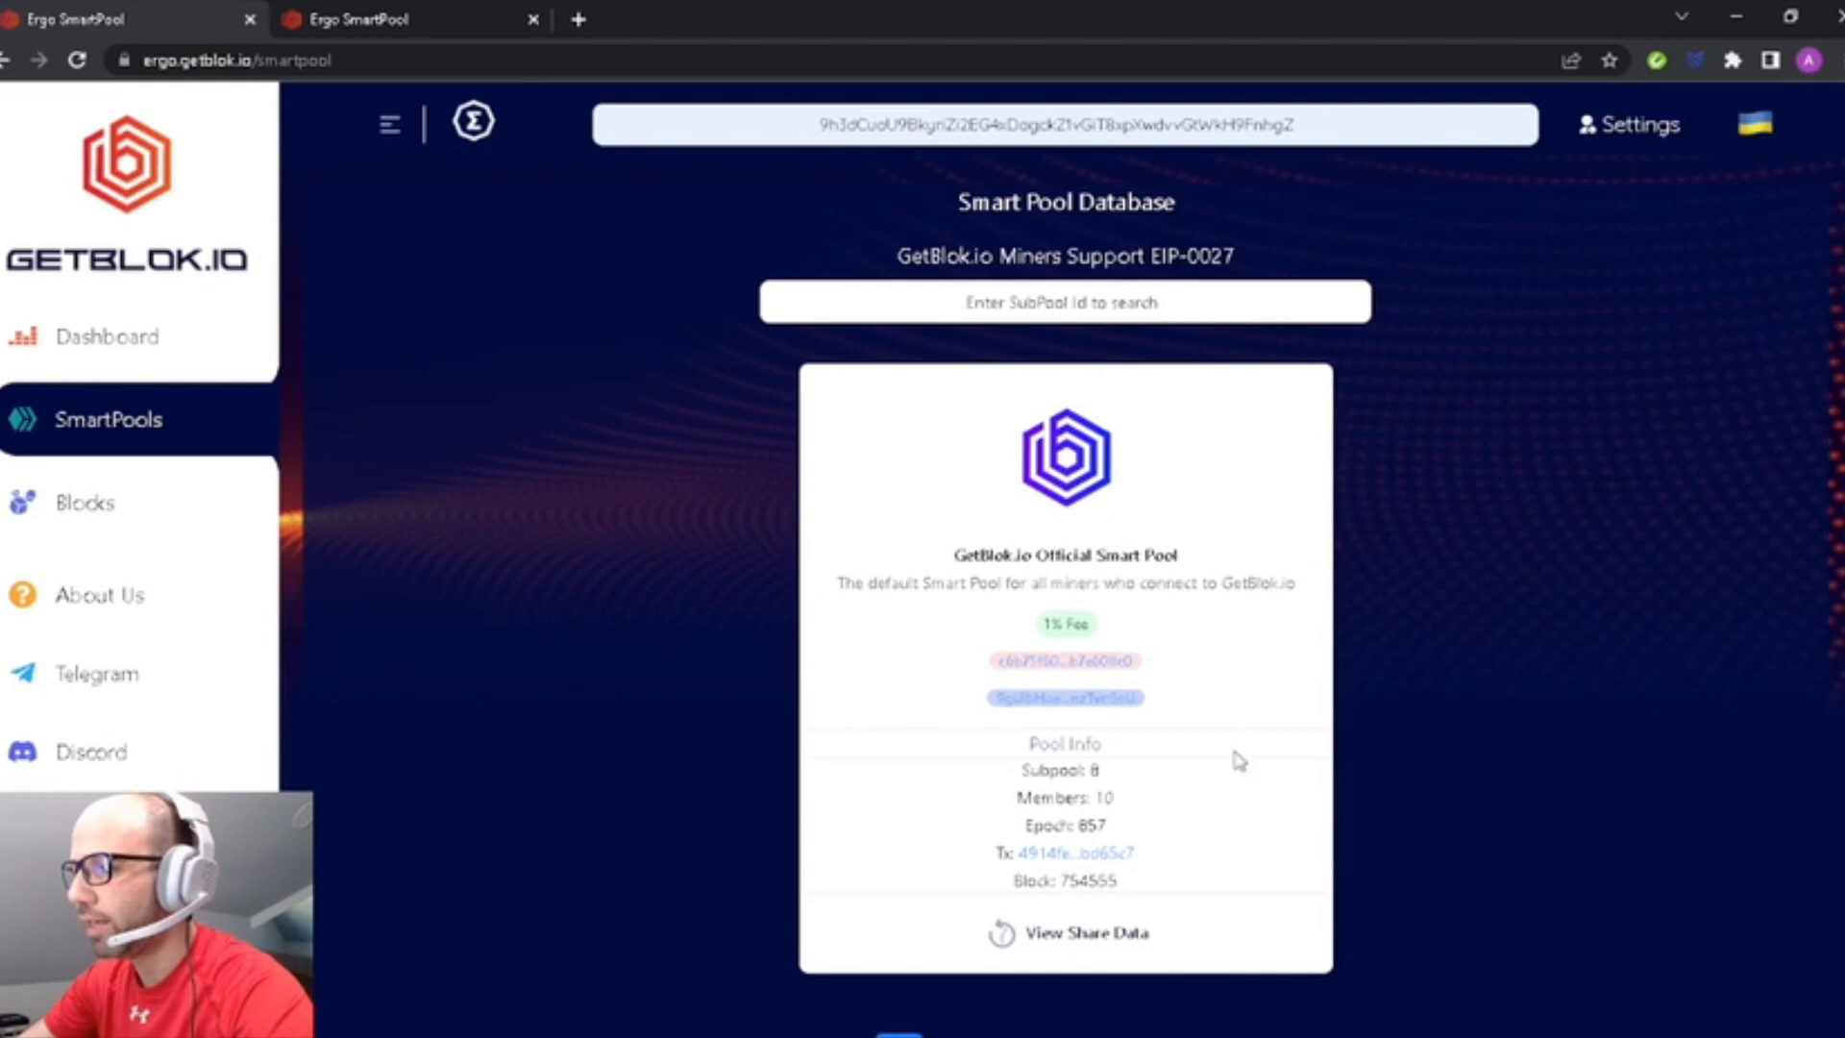
mouse_move(1134, 615)
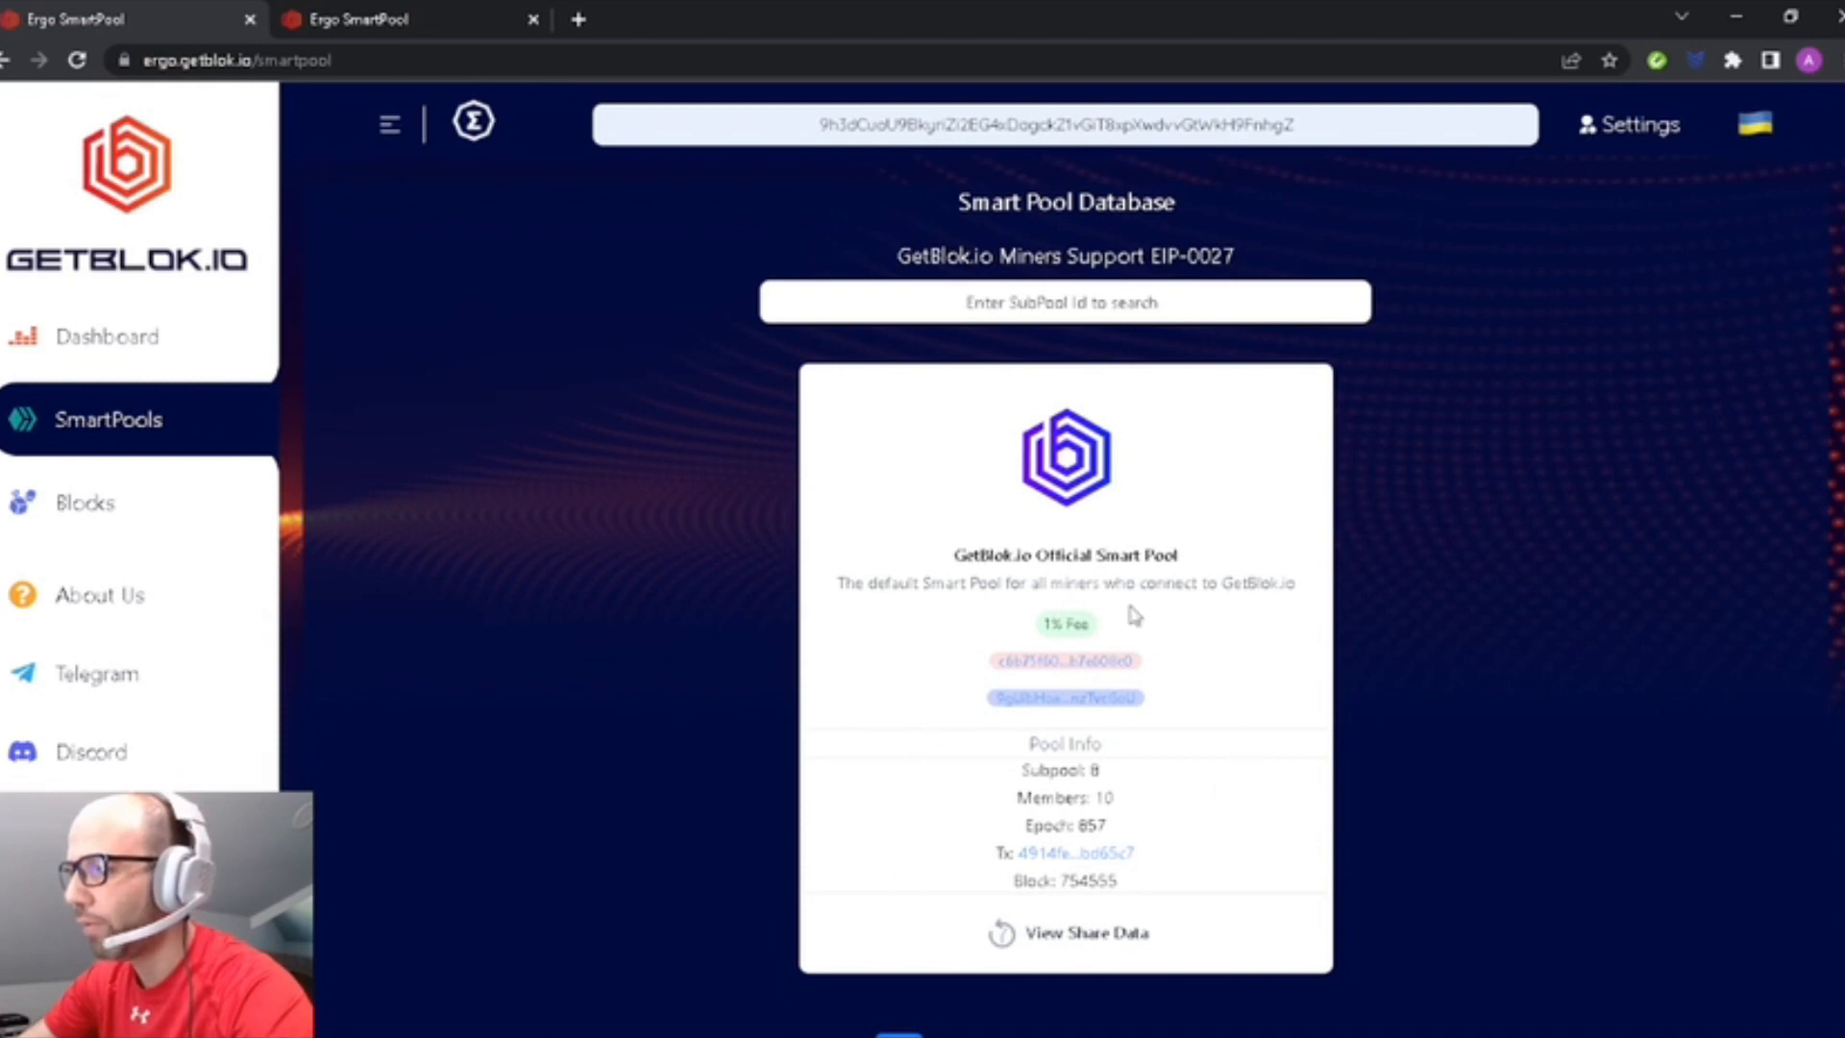
mouse_move(841, 913)
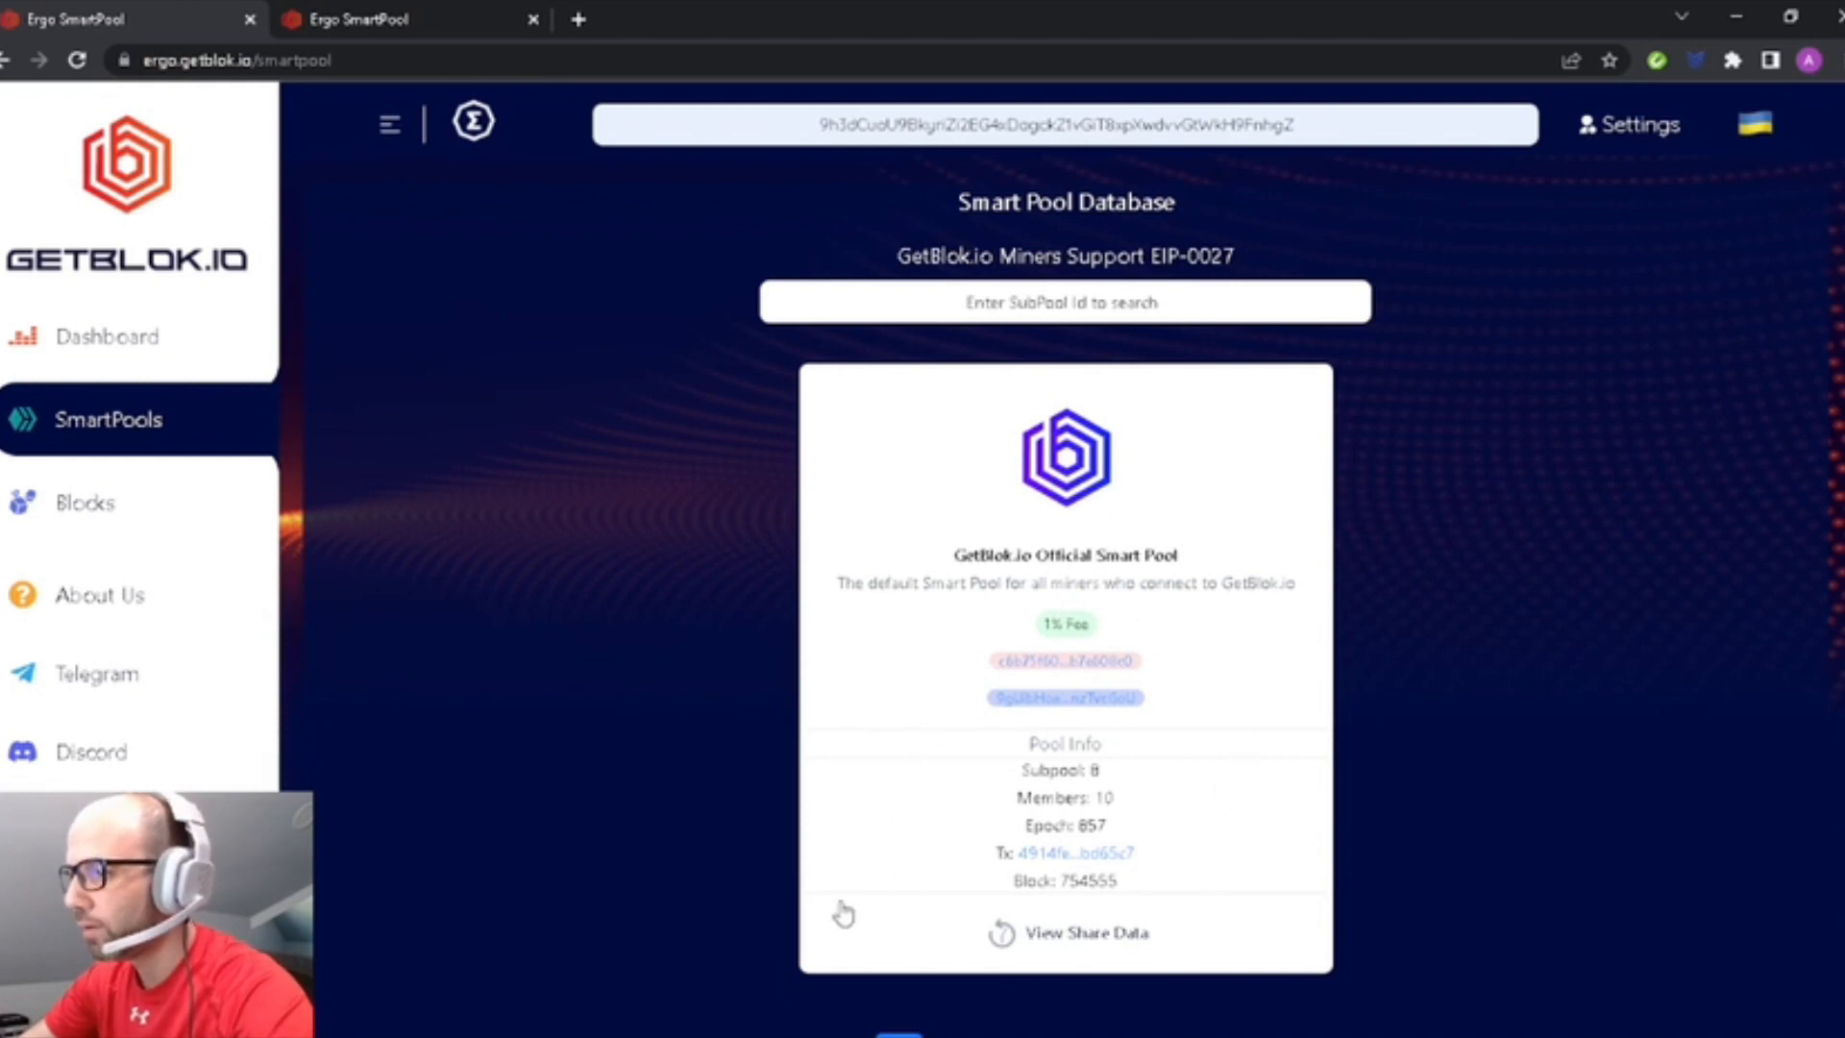
mouse_move(1014, 756)
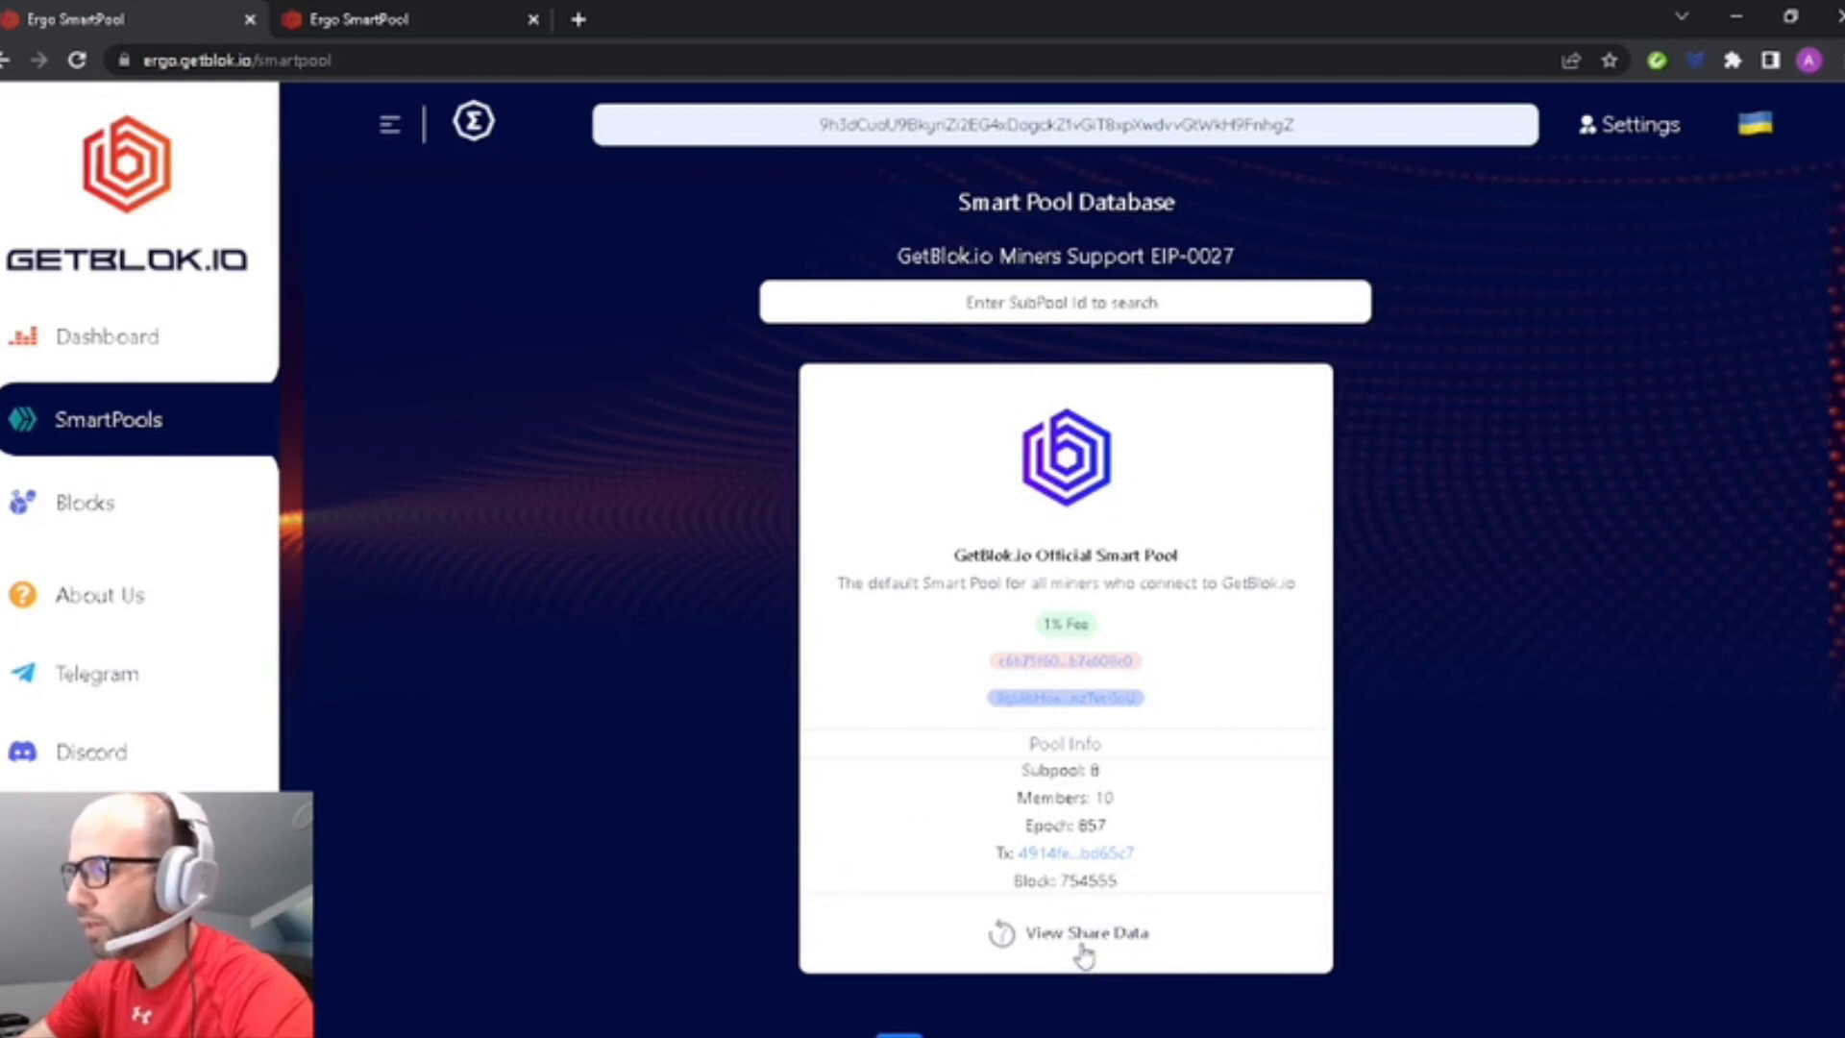
Show the official smart pool's Subpool 8 share records, paging back to epoch 854, block #754362.
click(1082, 934)
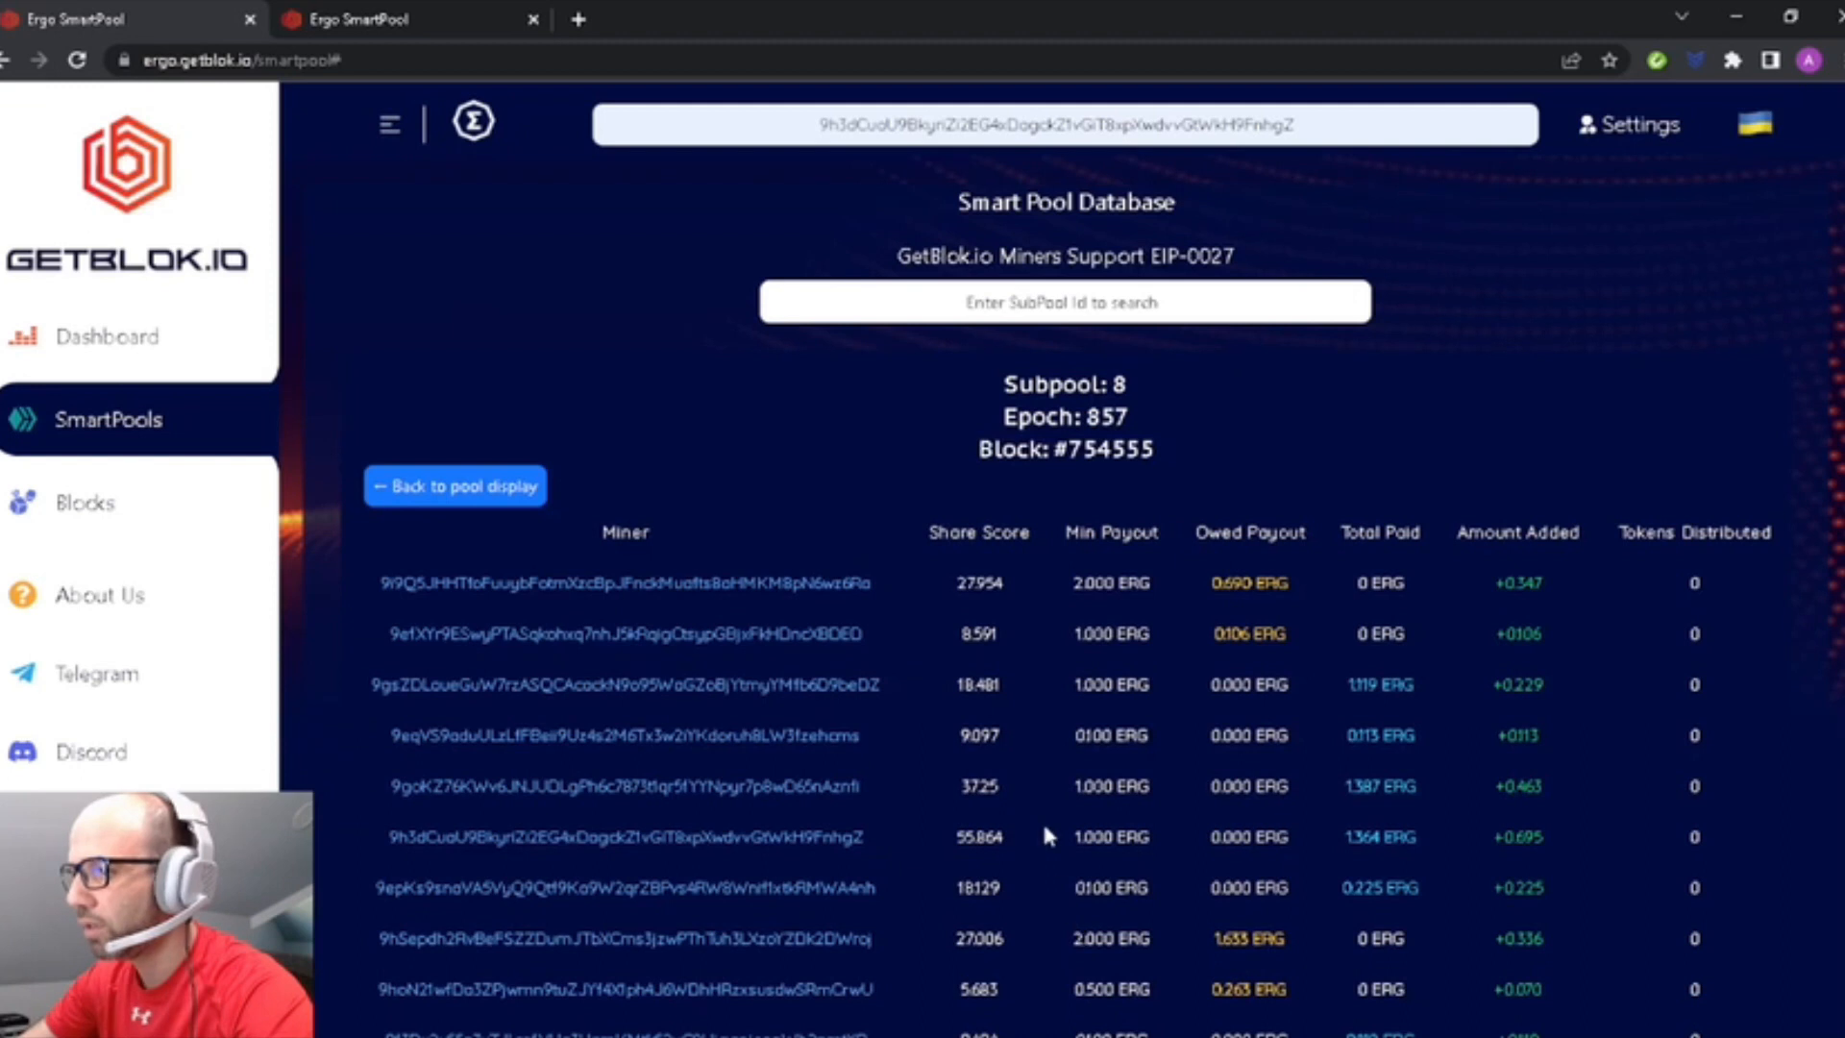
scroll(down, 3)
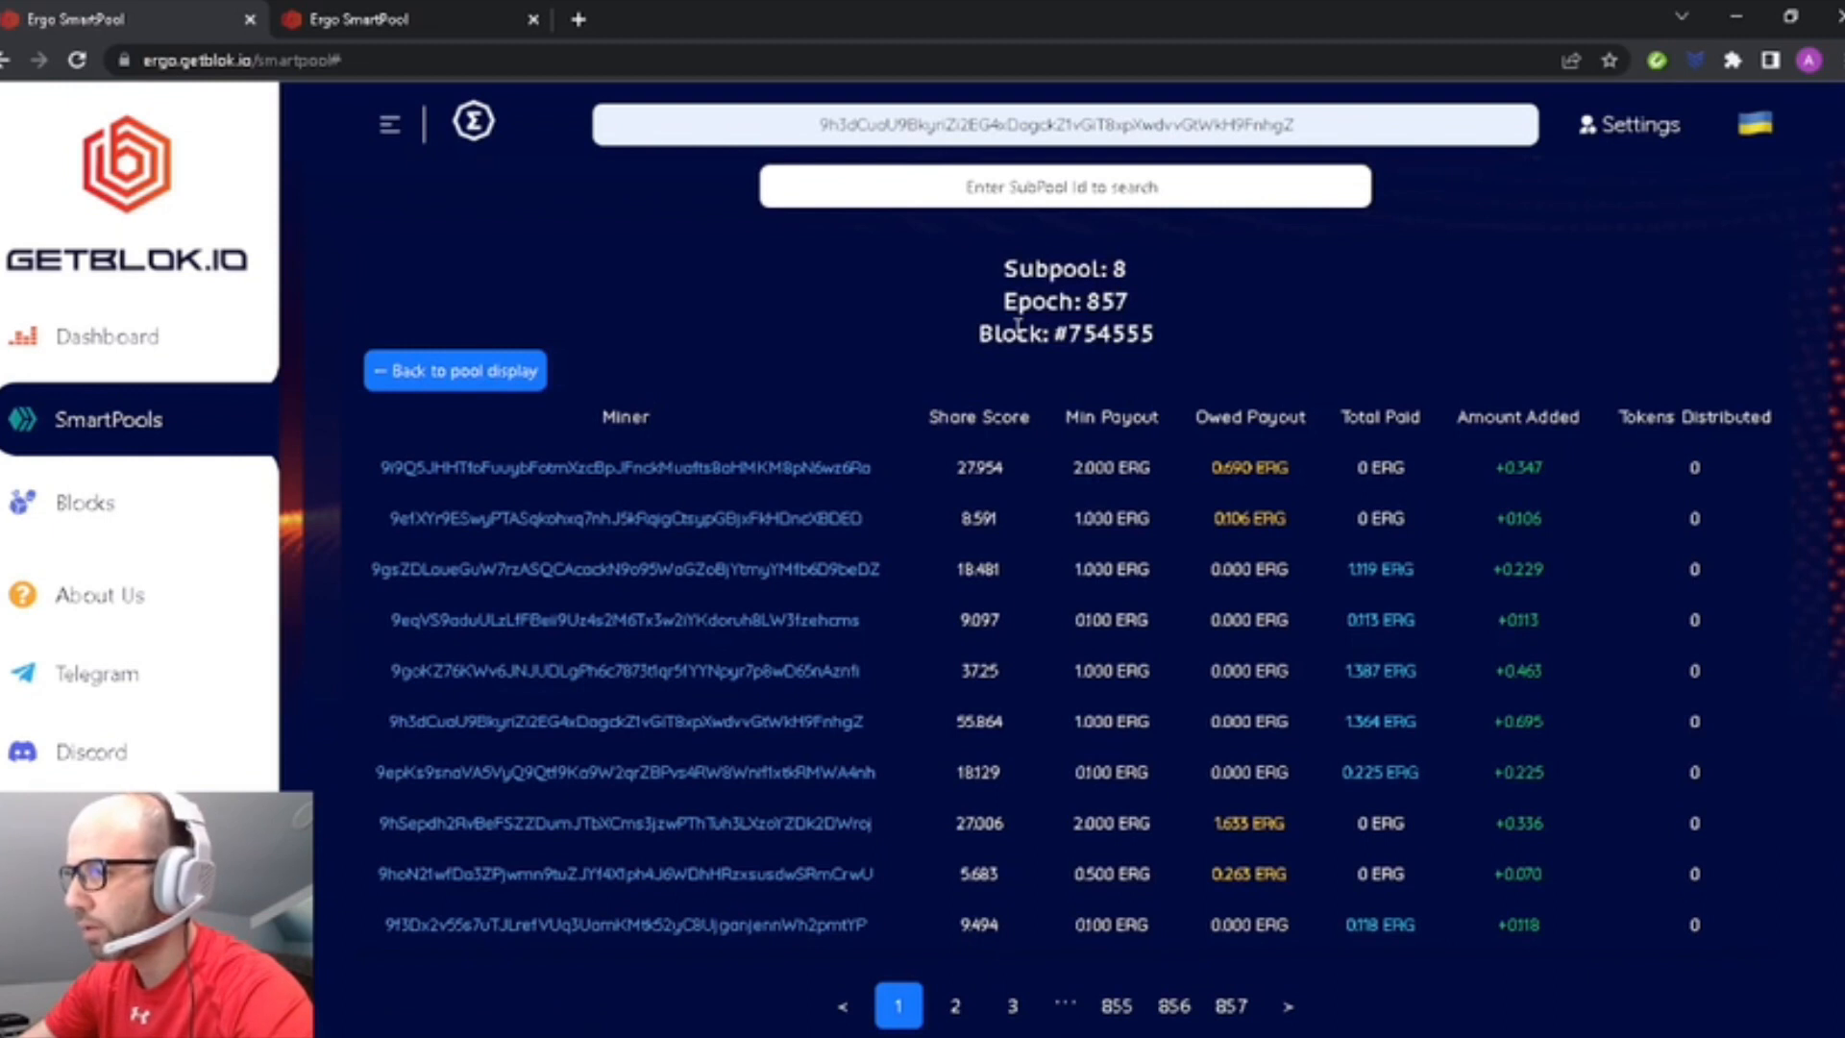
mouse_move(1017, 536)
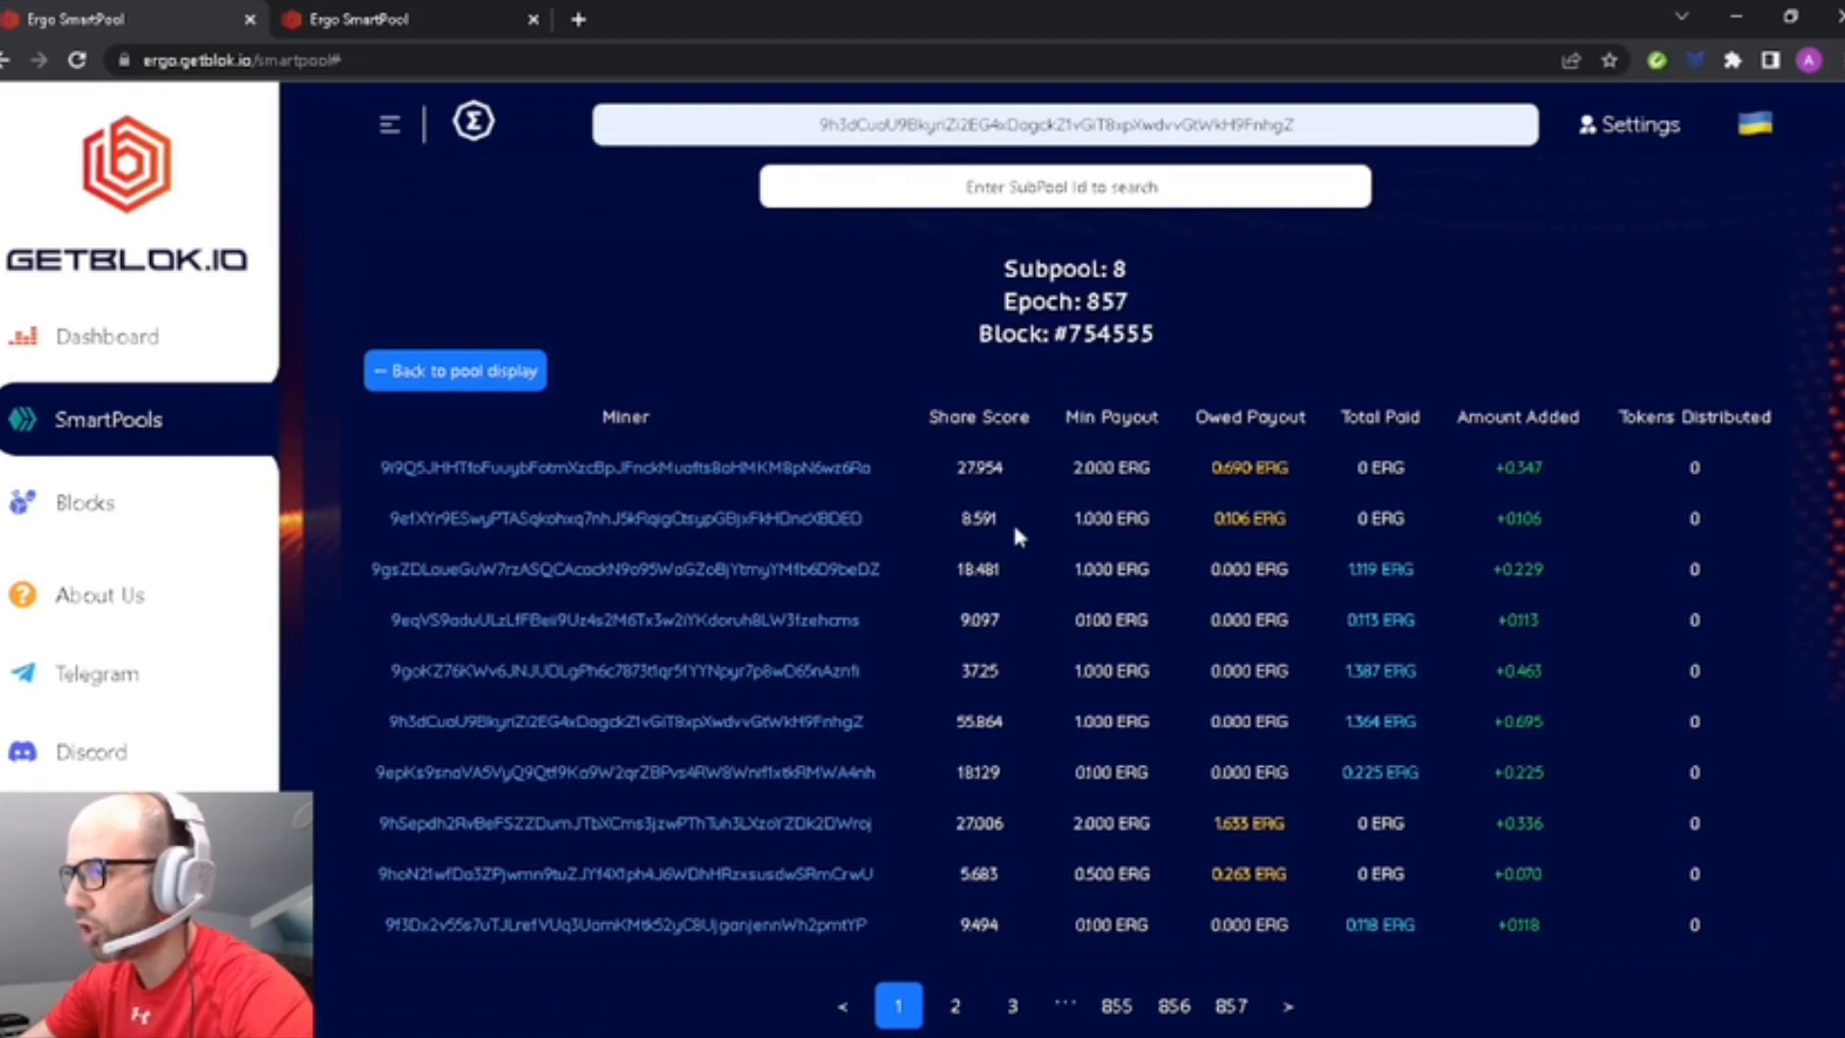
mouse_move(982, 948)
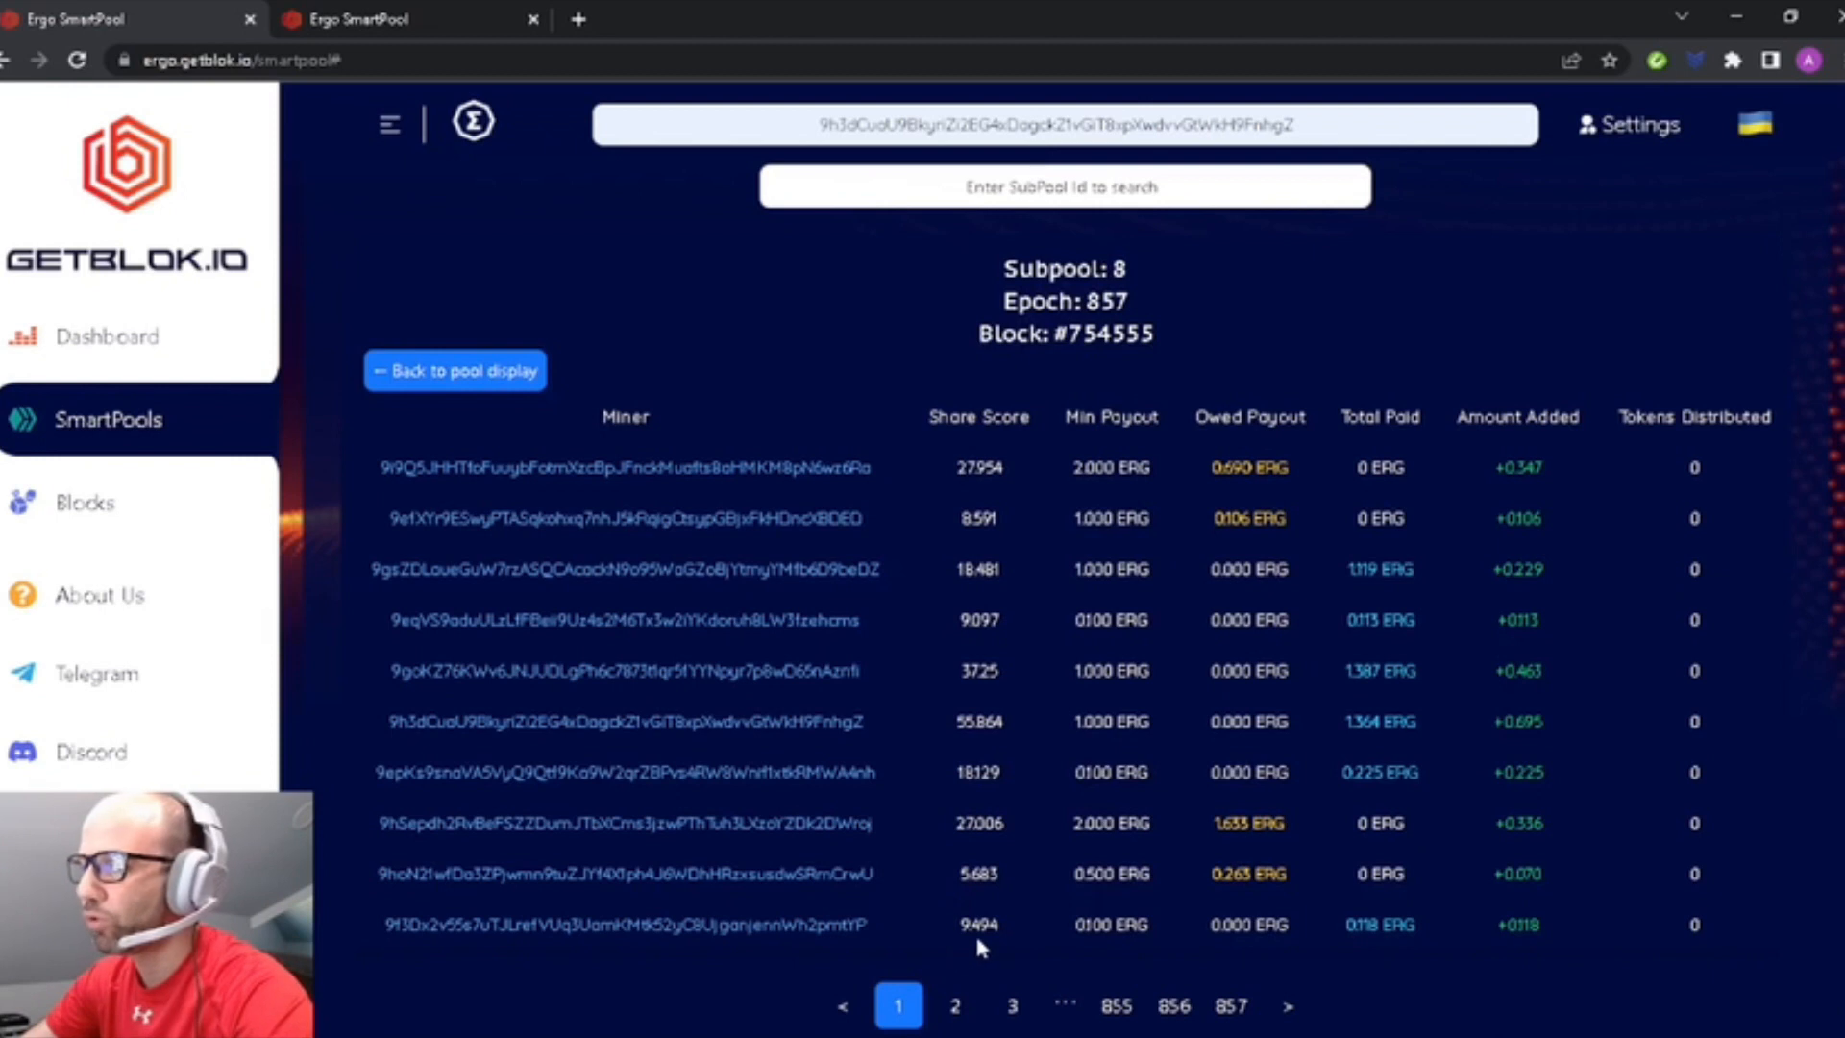
mouse_move(942, 941)
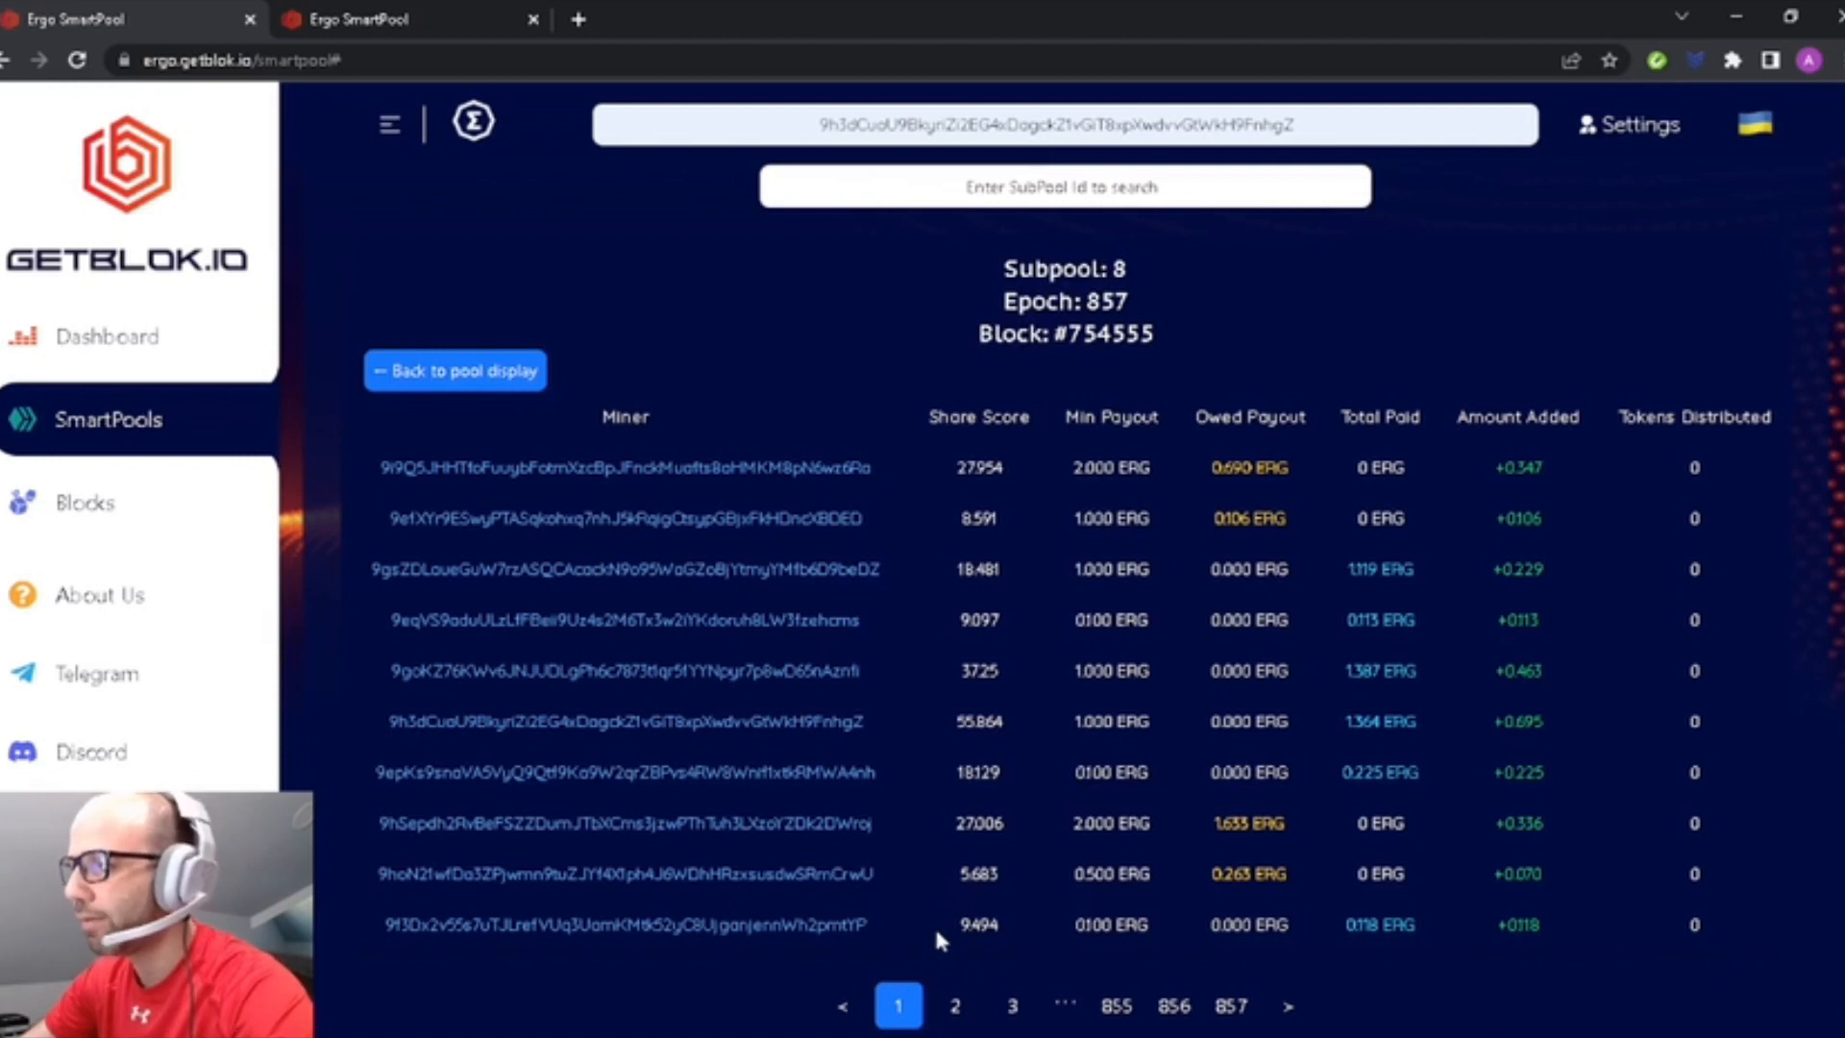
mouse_move(920, 606)
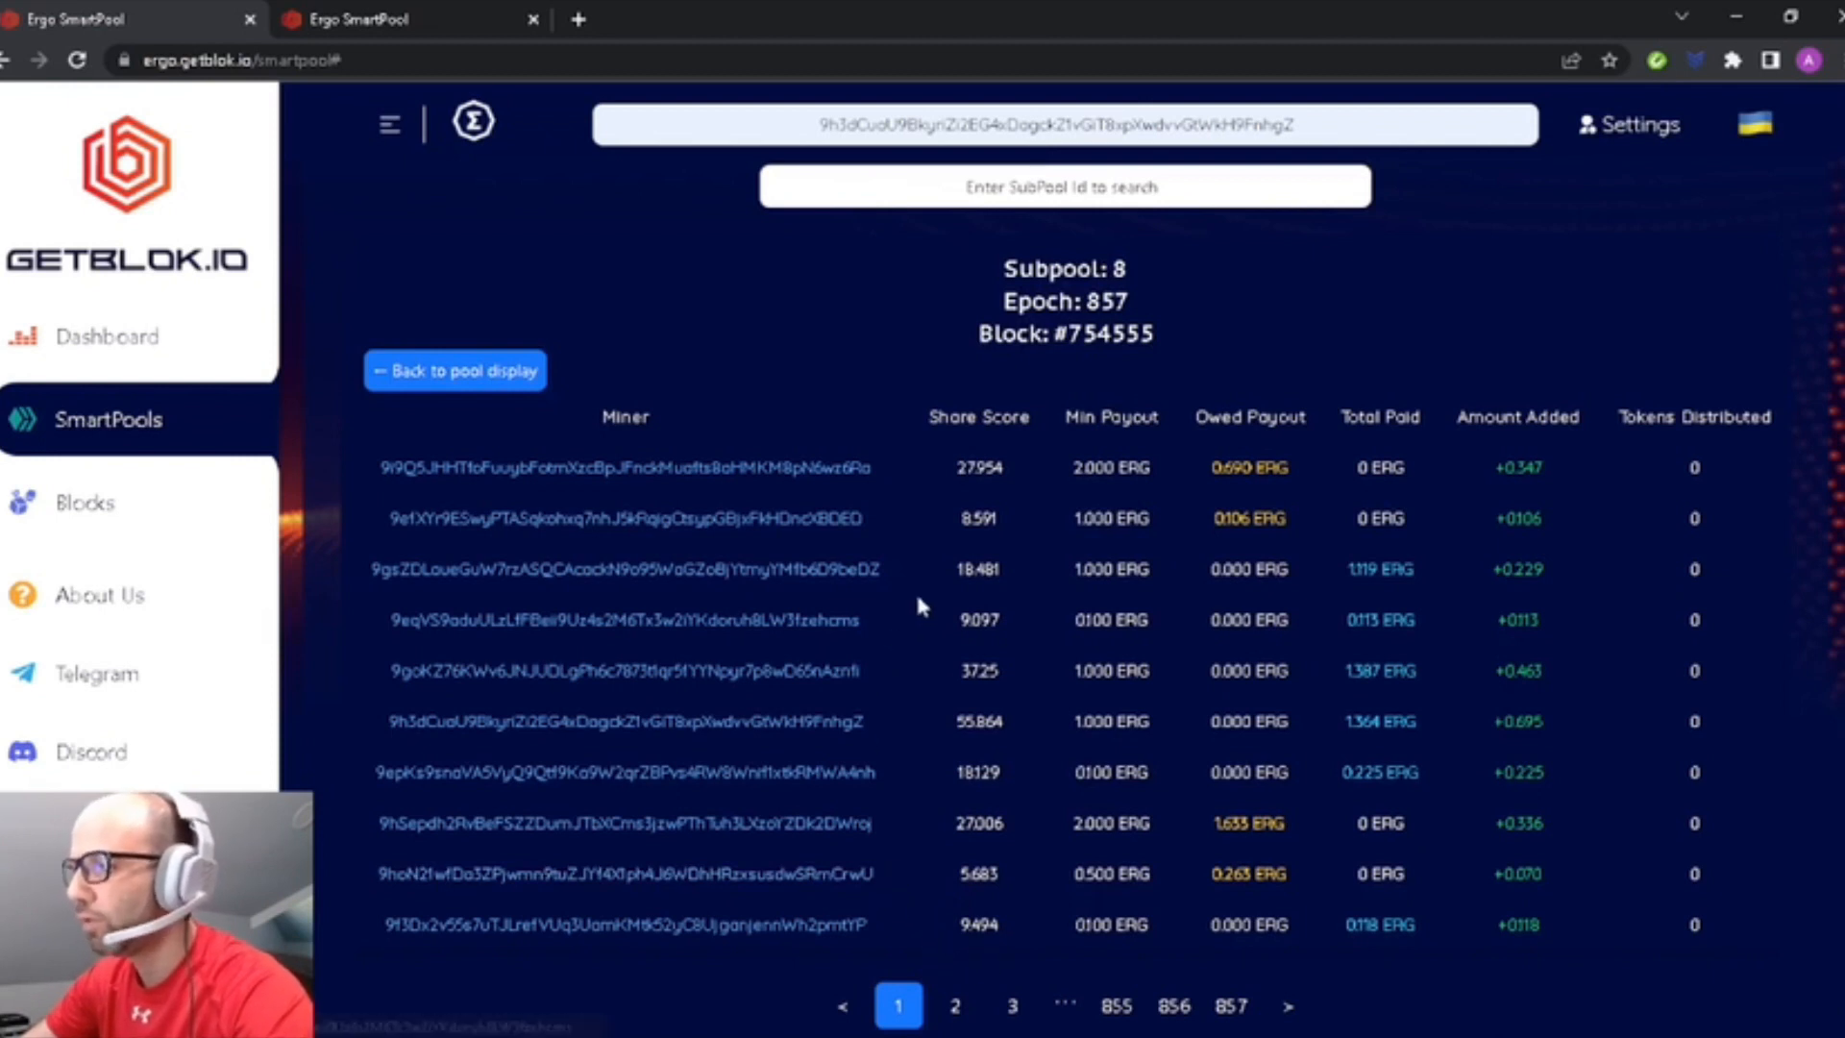
mouse_move(1114, 375)
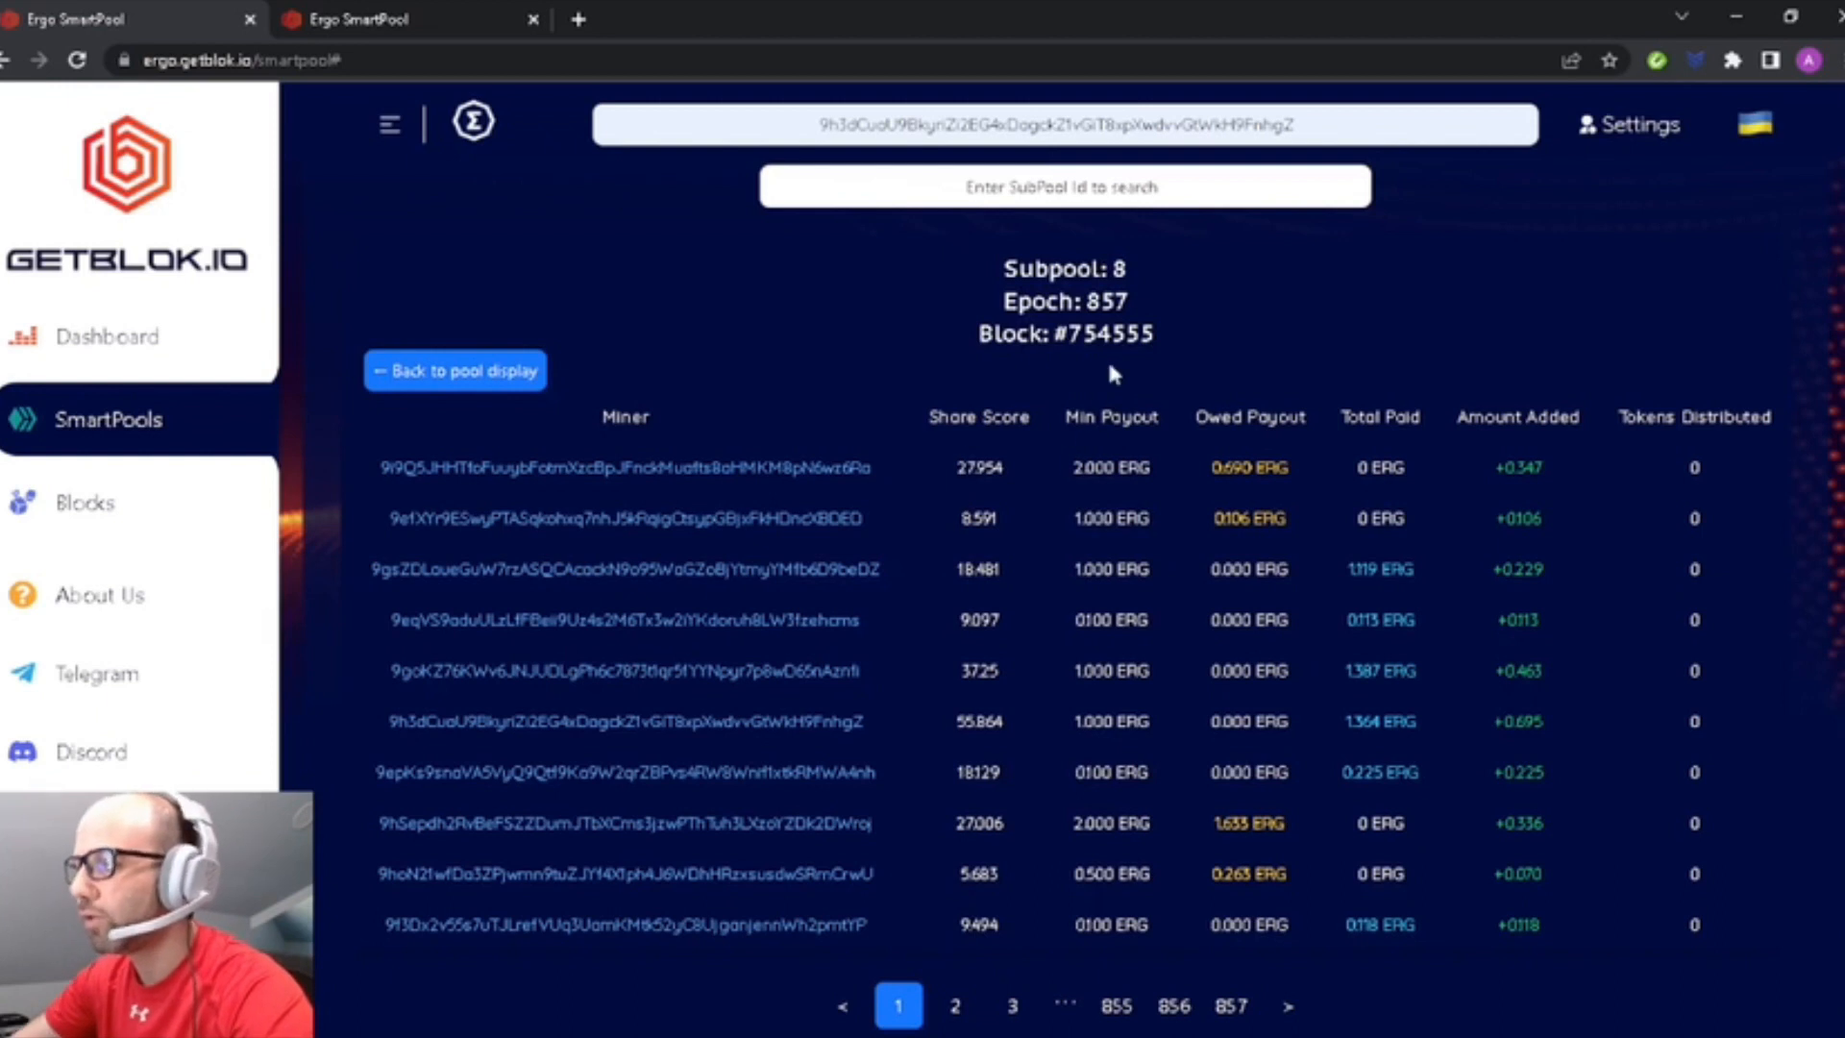
mouse_move(1255, 719)
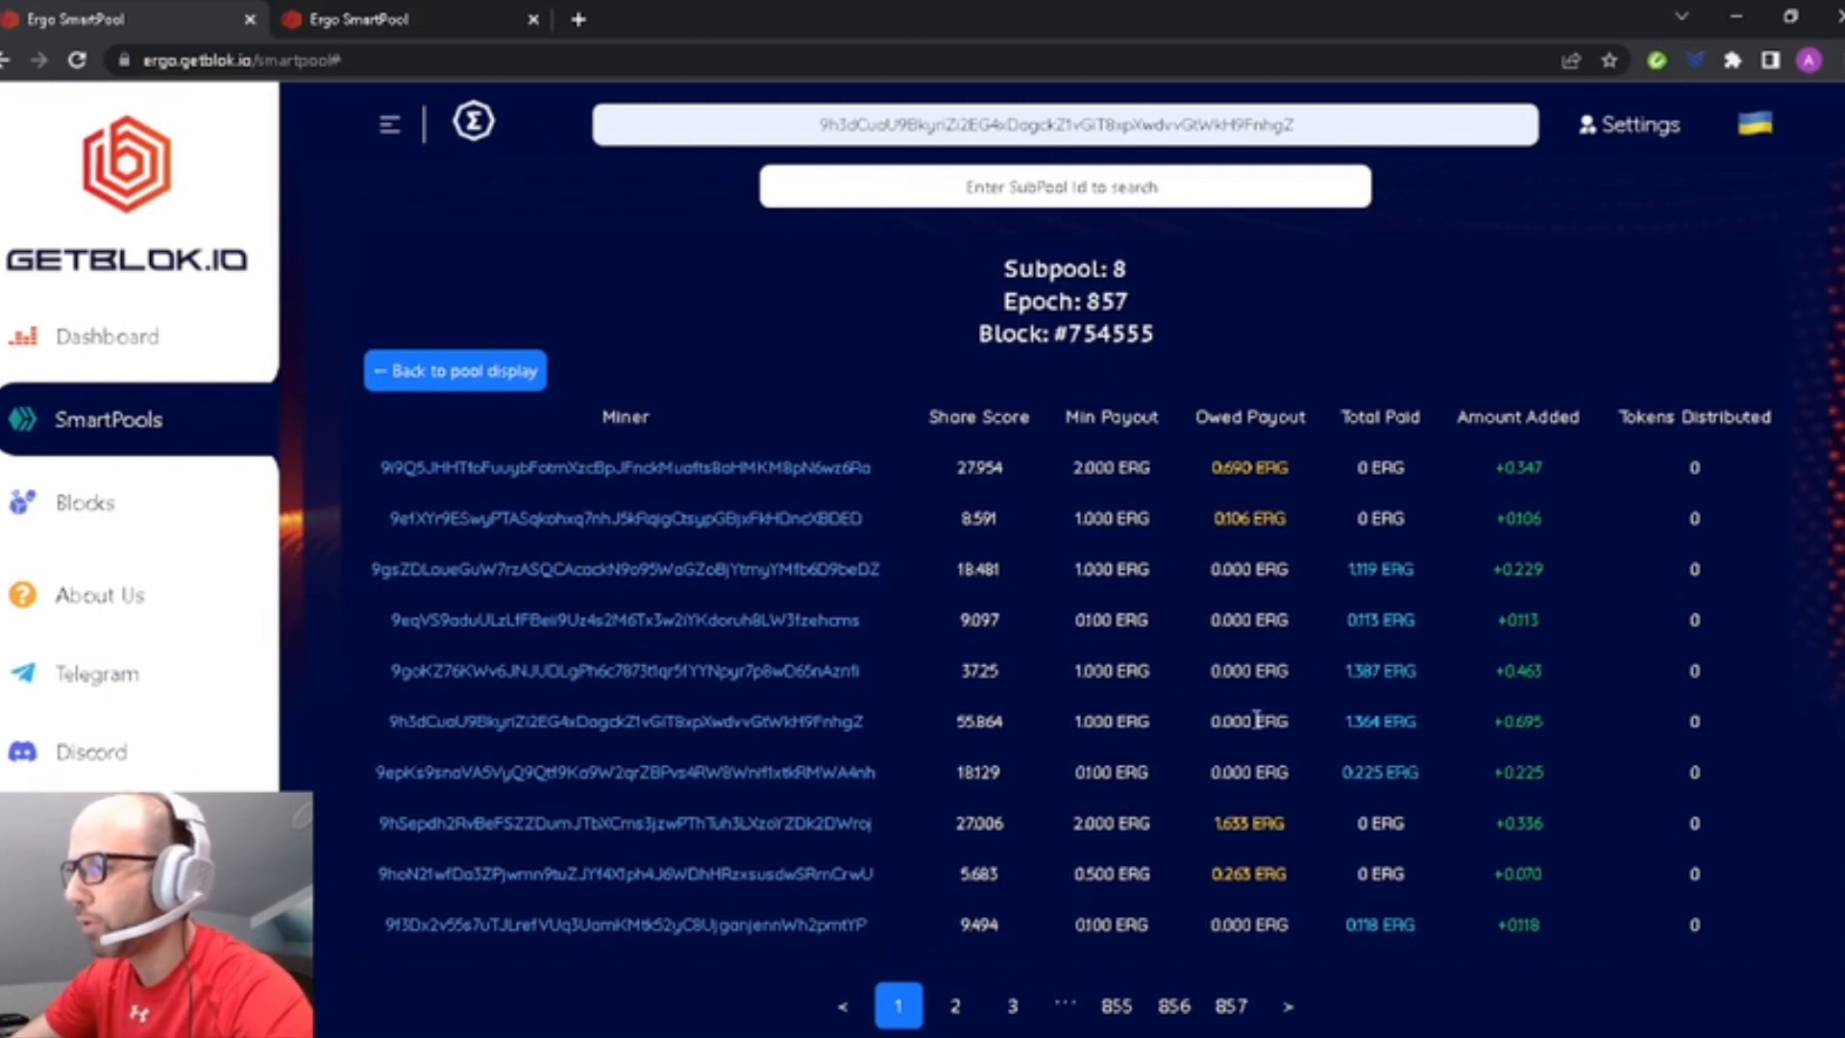
mouse_move(1382, 695)
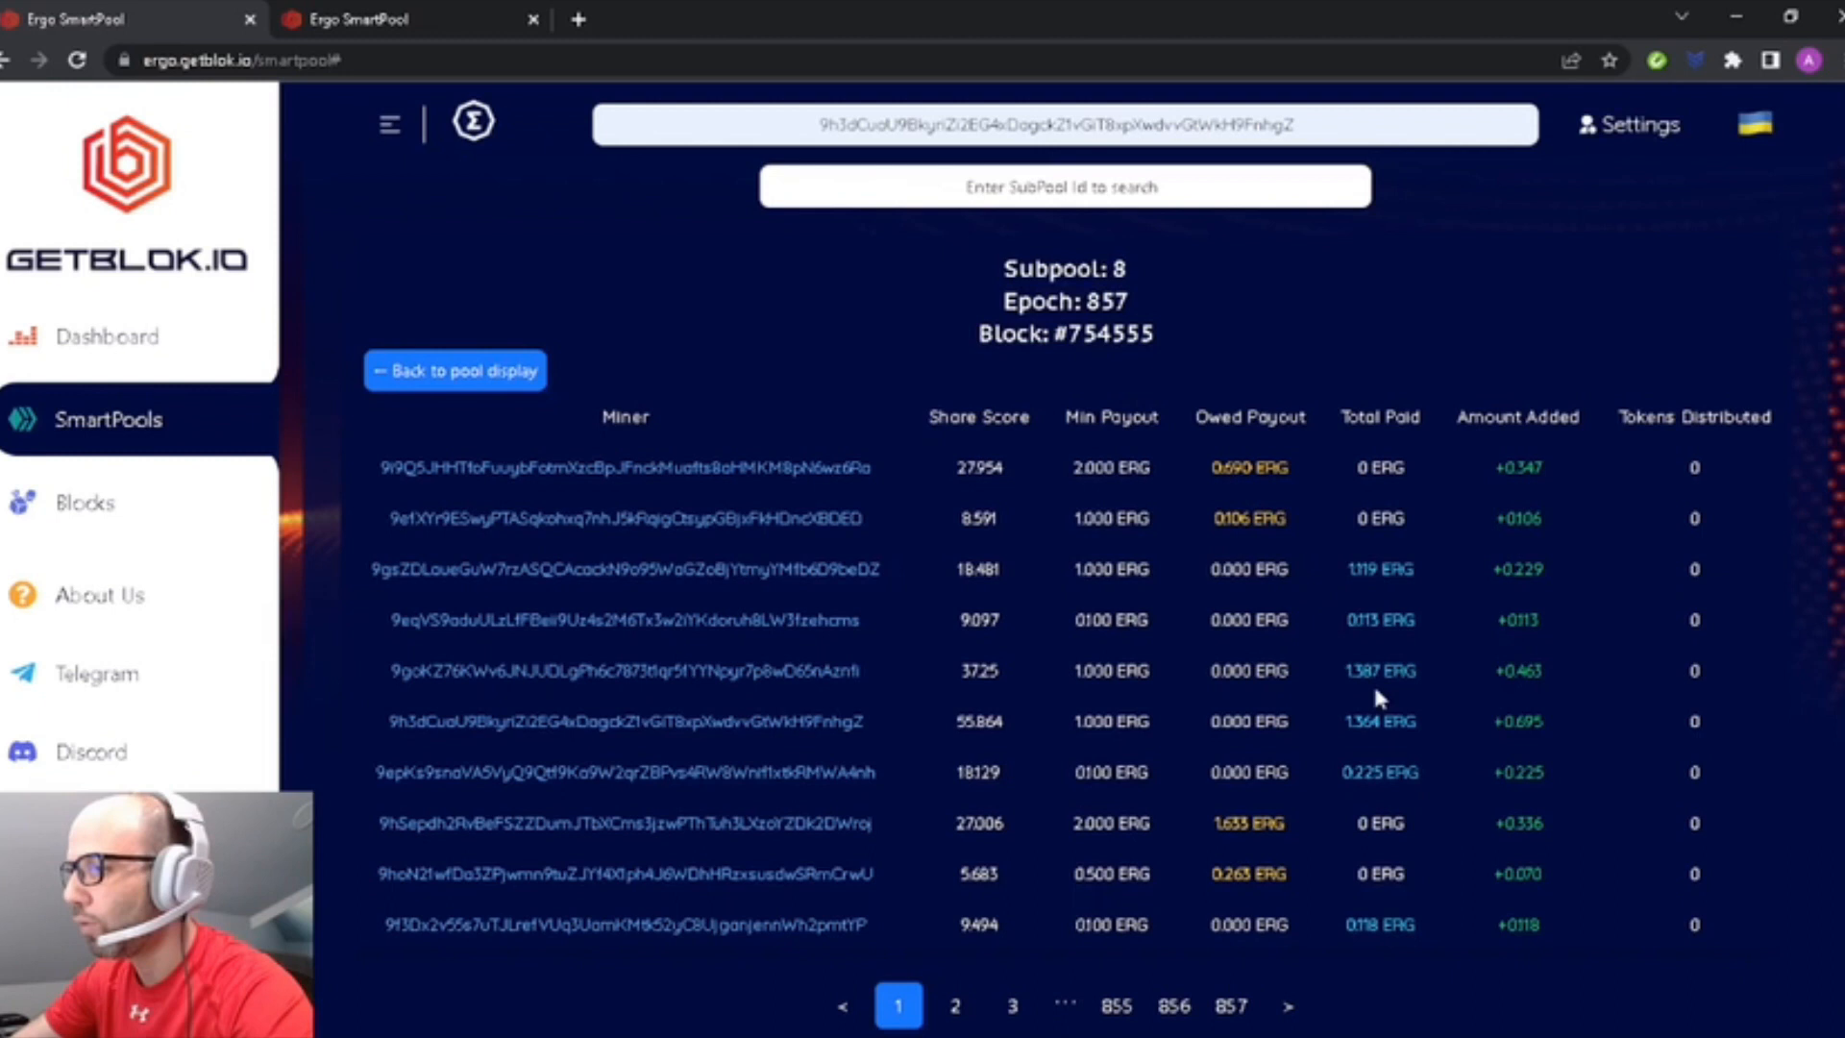
mouse_move(1409, 819)
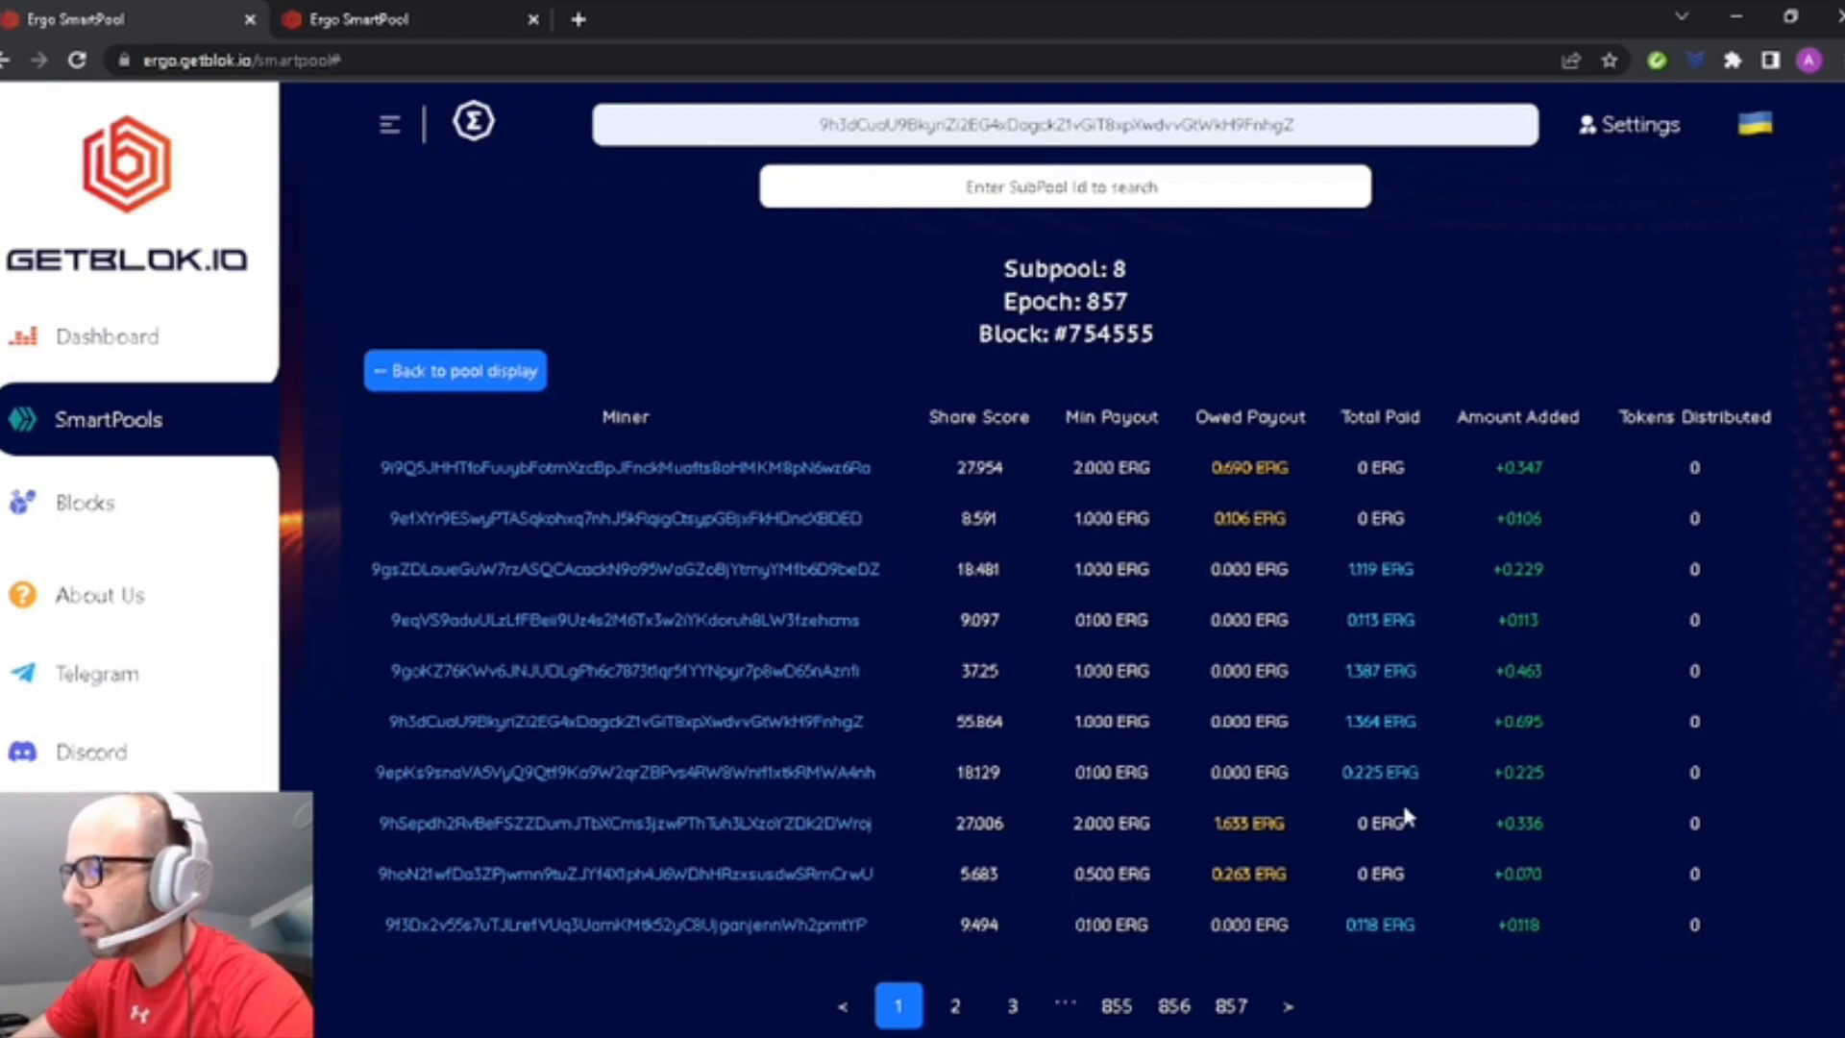
mouse_move(1547, 863)
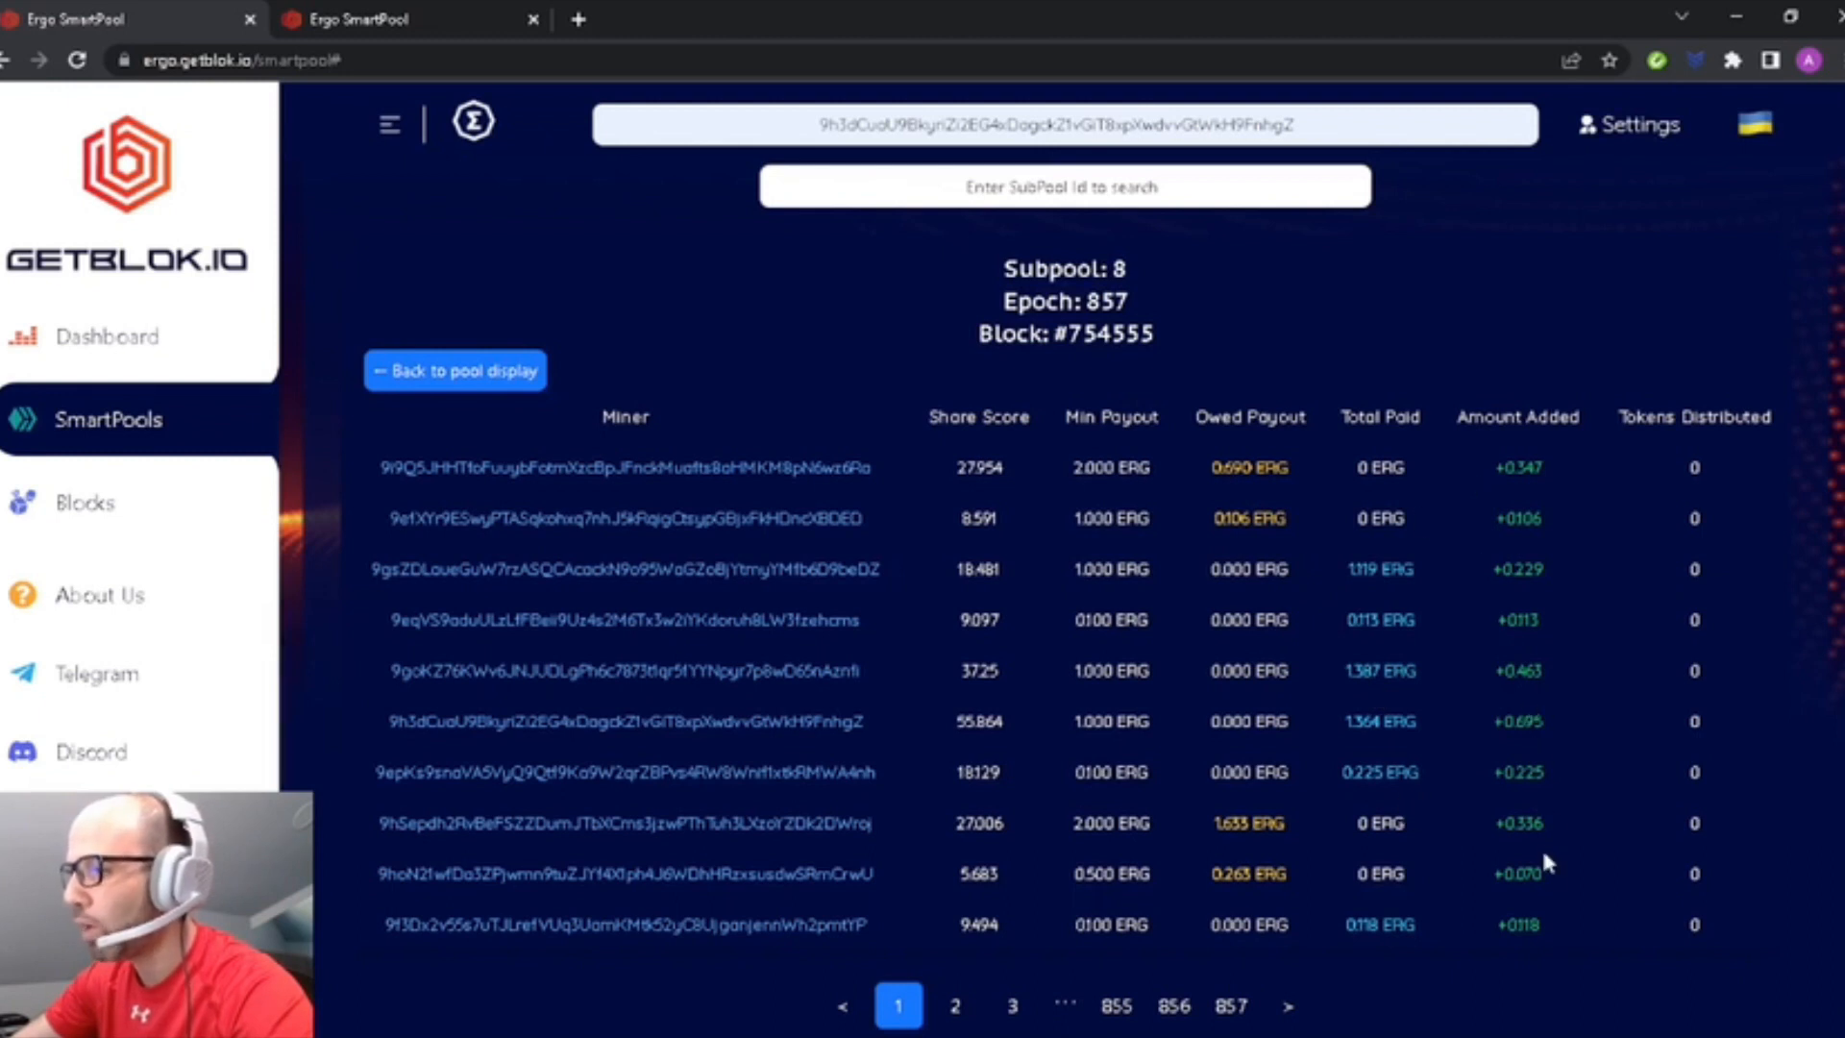
mouse_move(1553, 901)
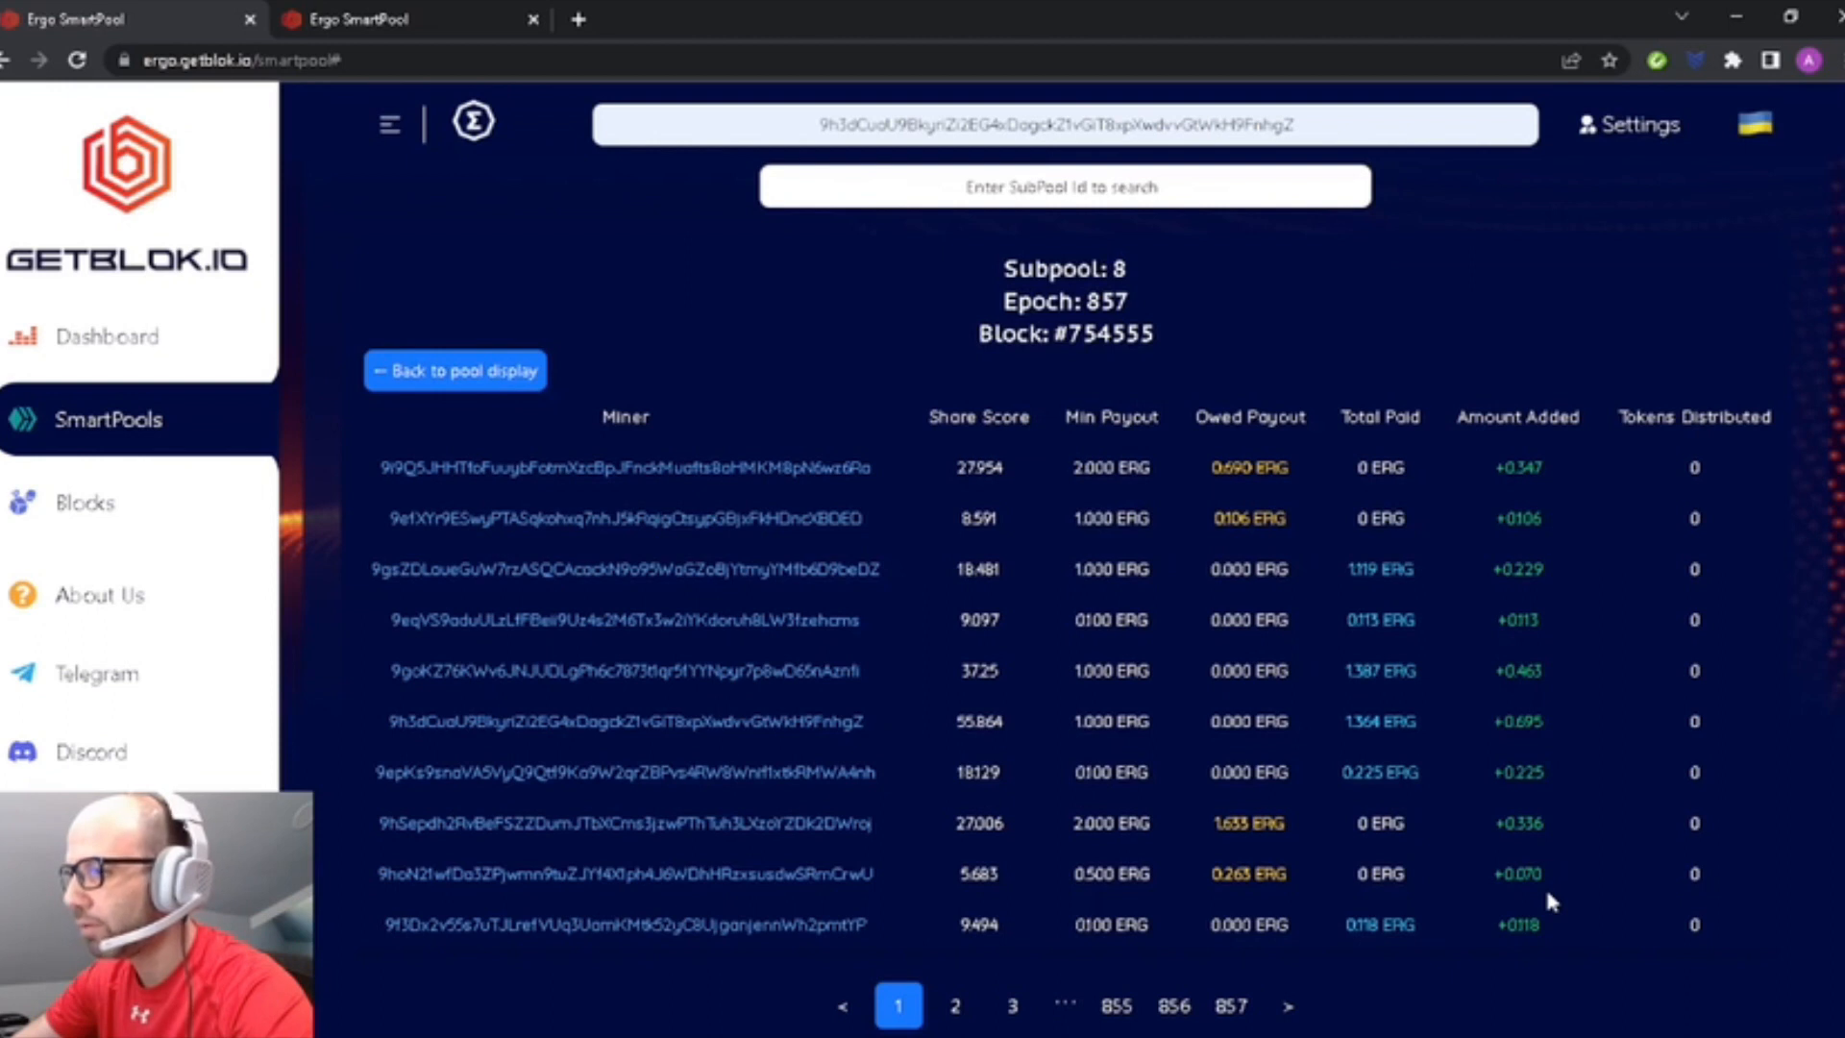
mouse_move(1669, 379)
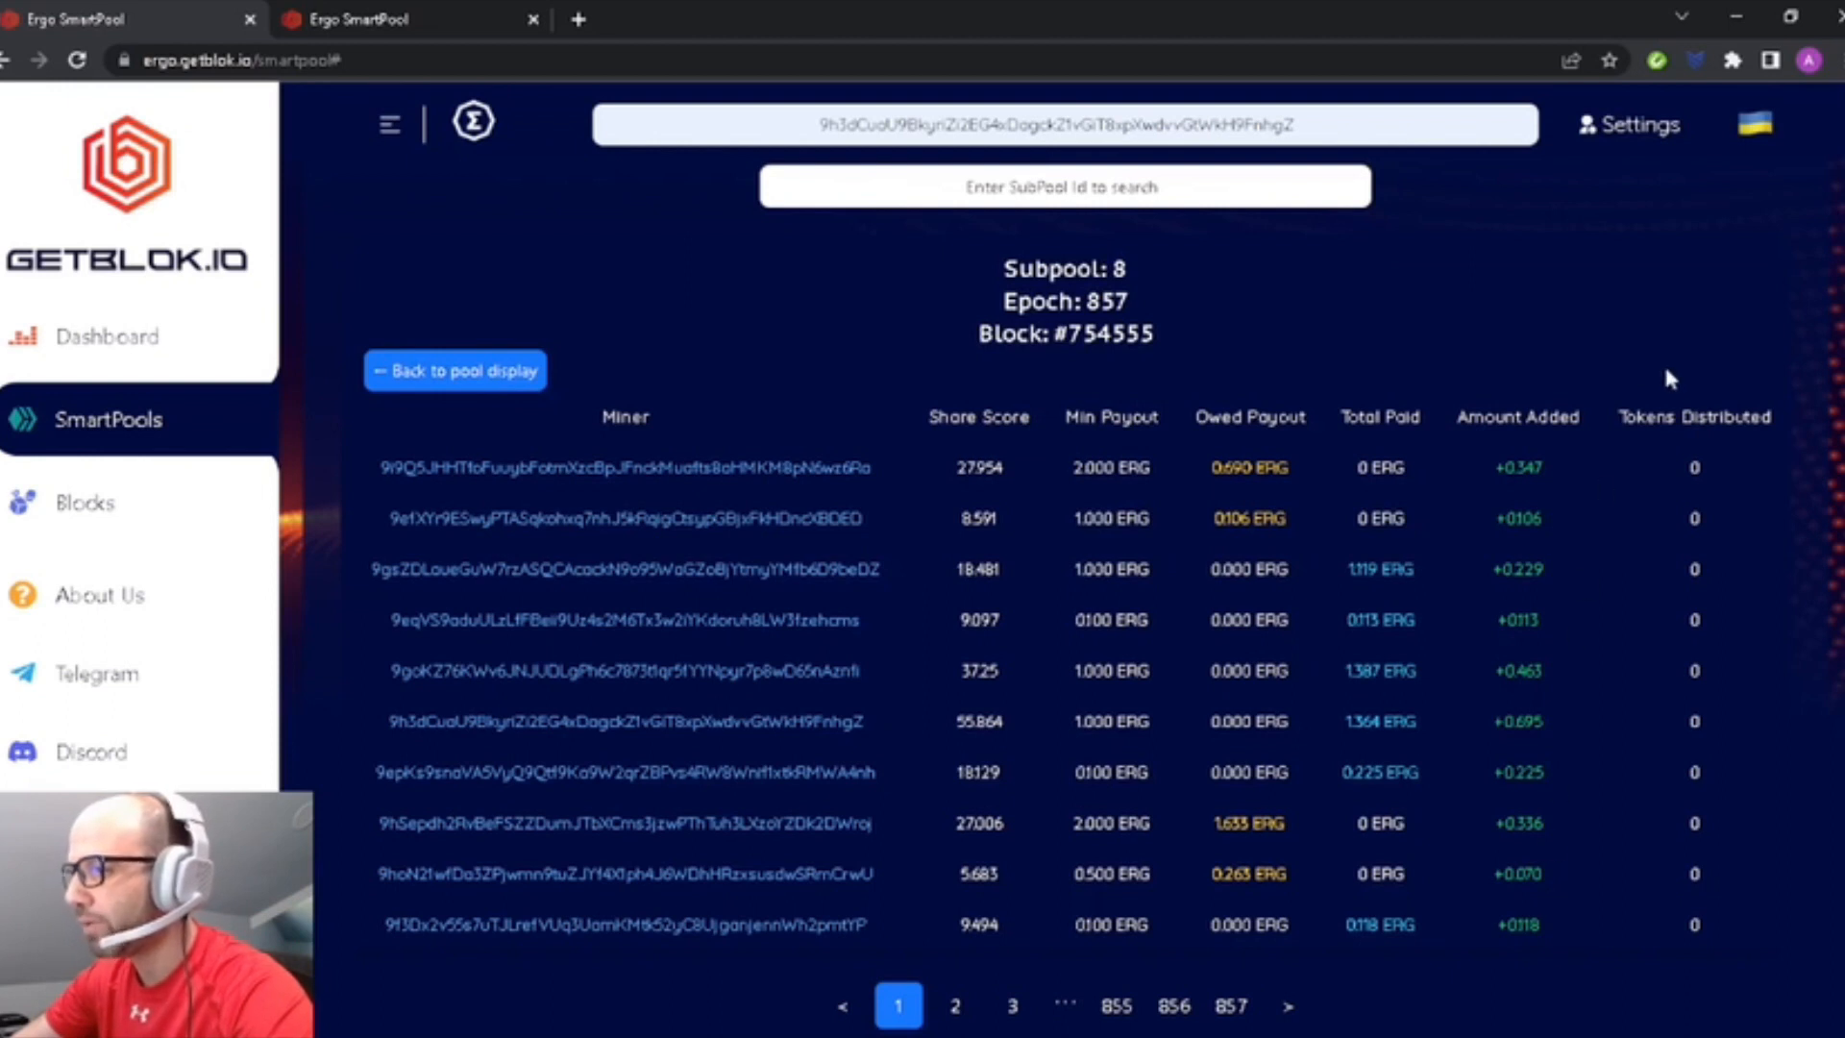
mouse_move(1687, 880)
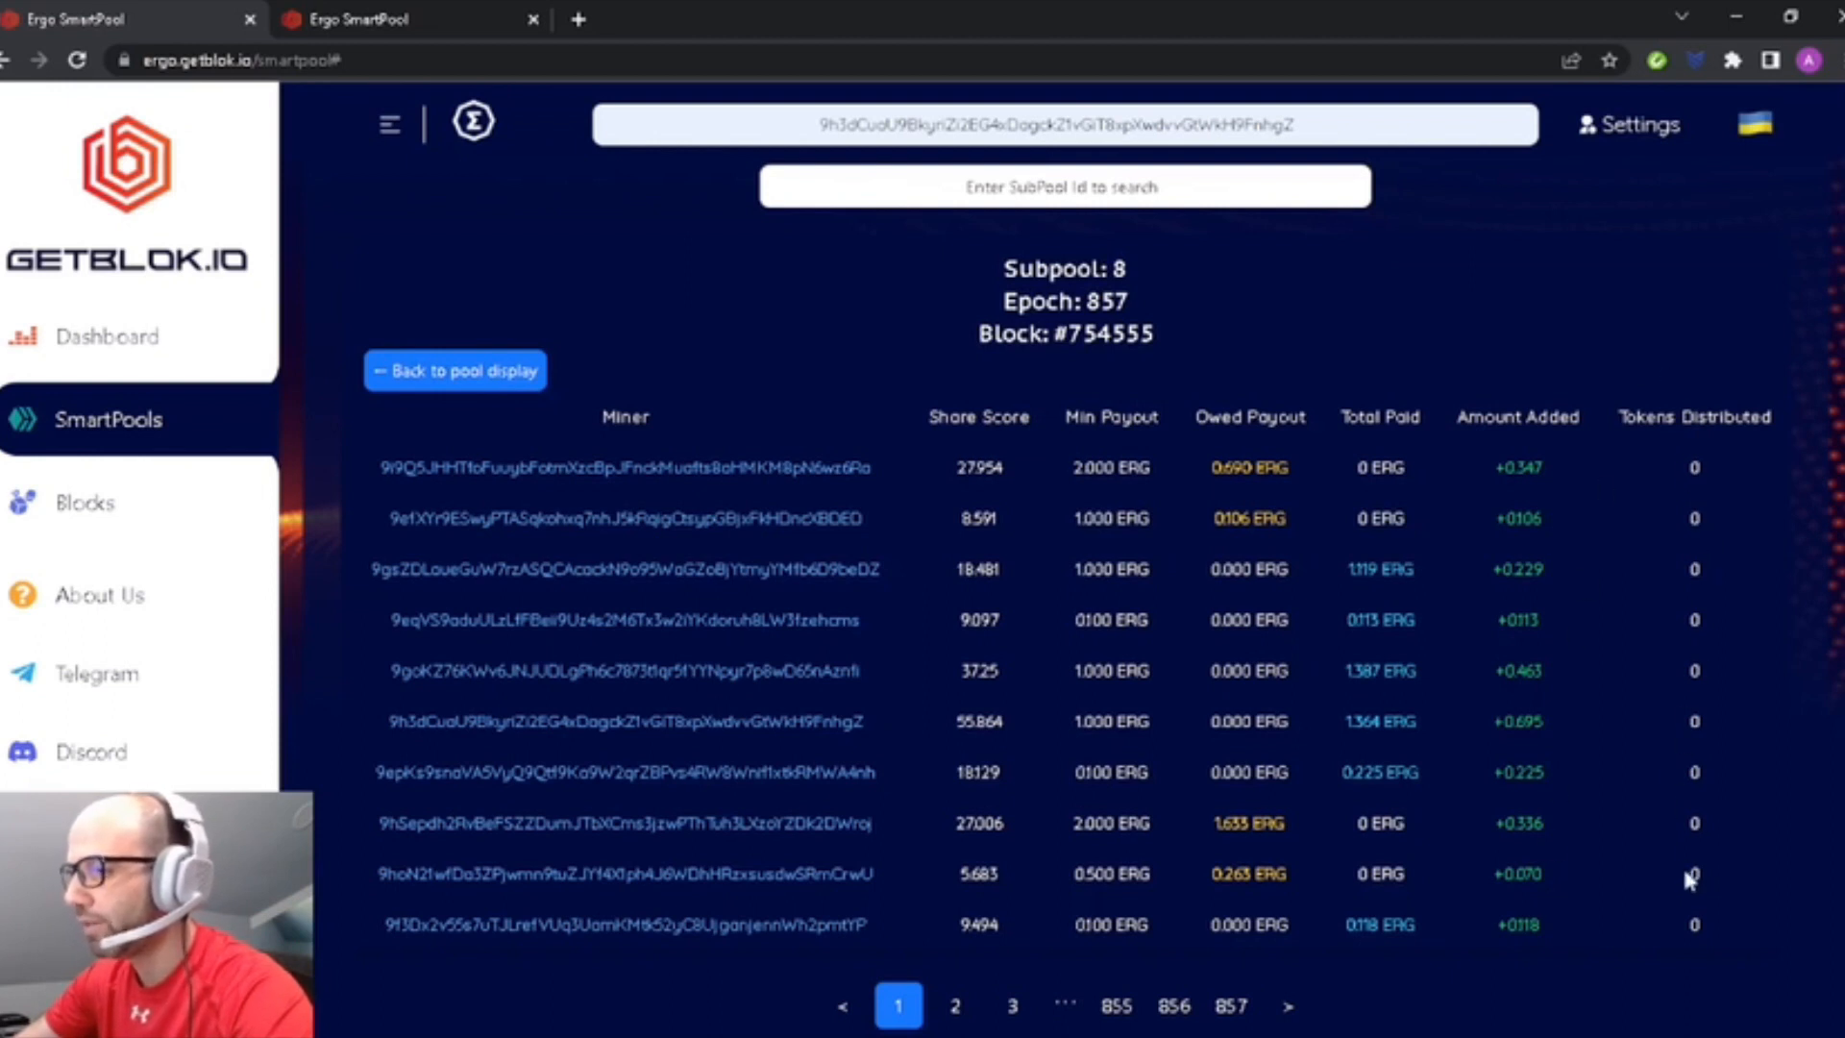
mouse_move(1130, 1034)
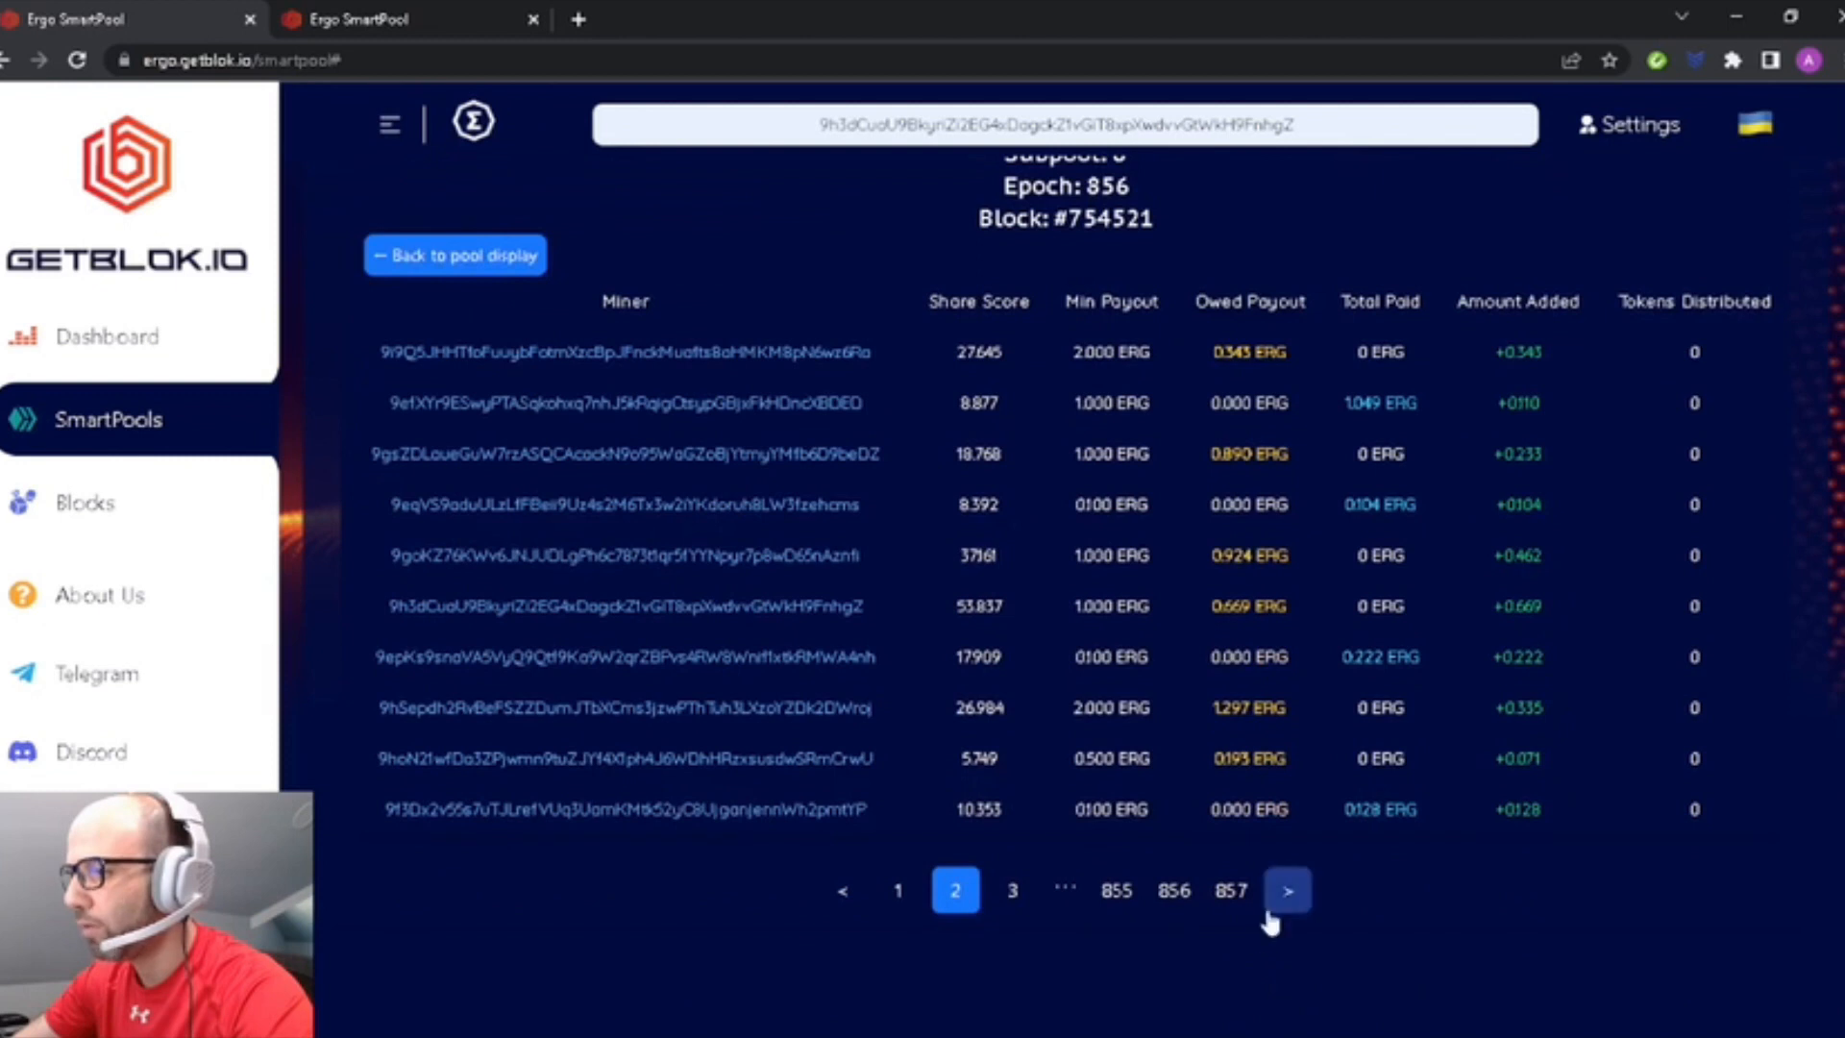
click(1286, 890)
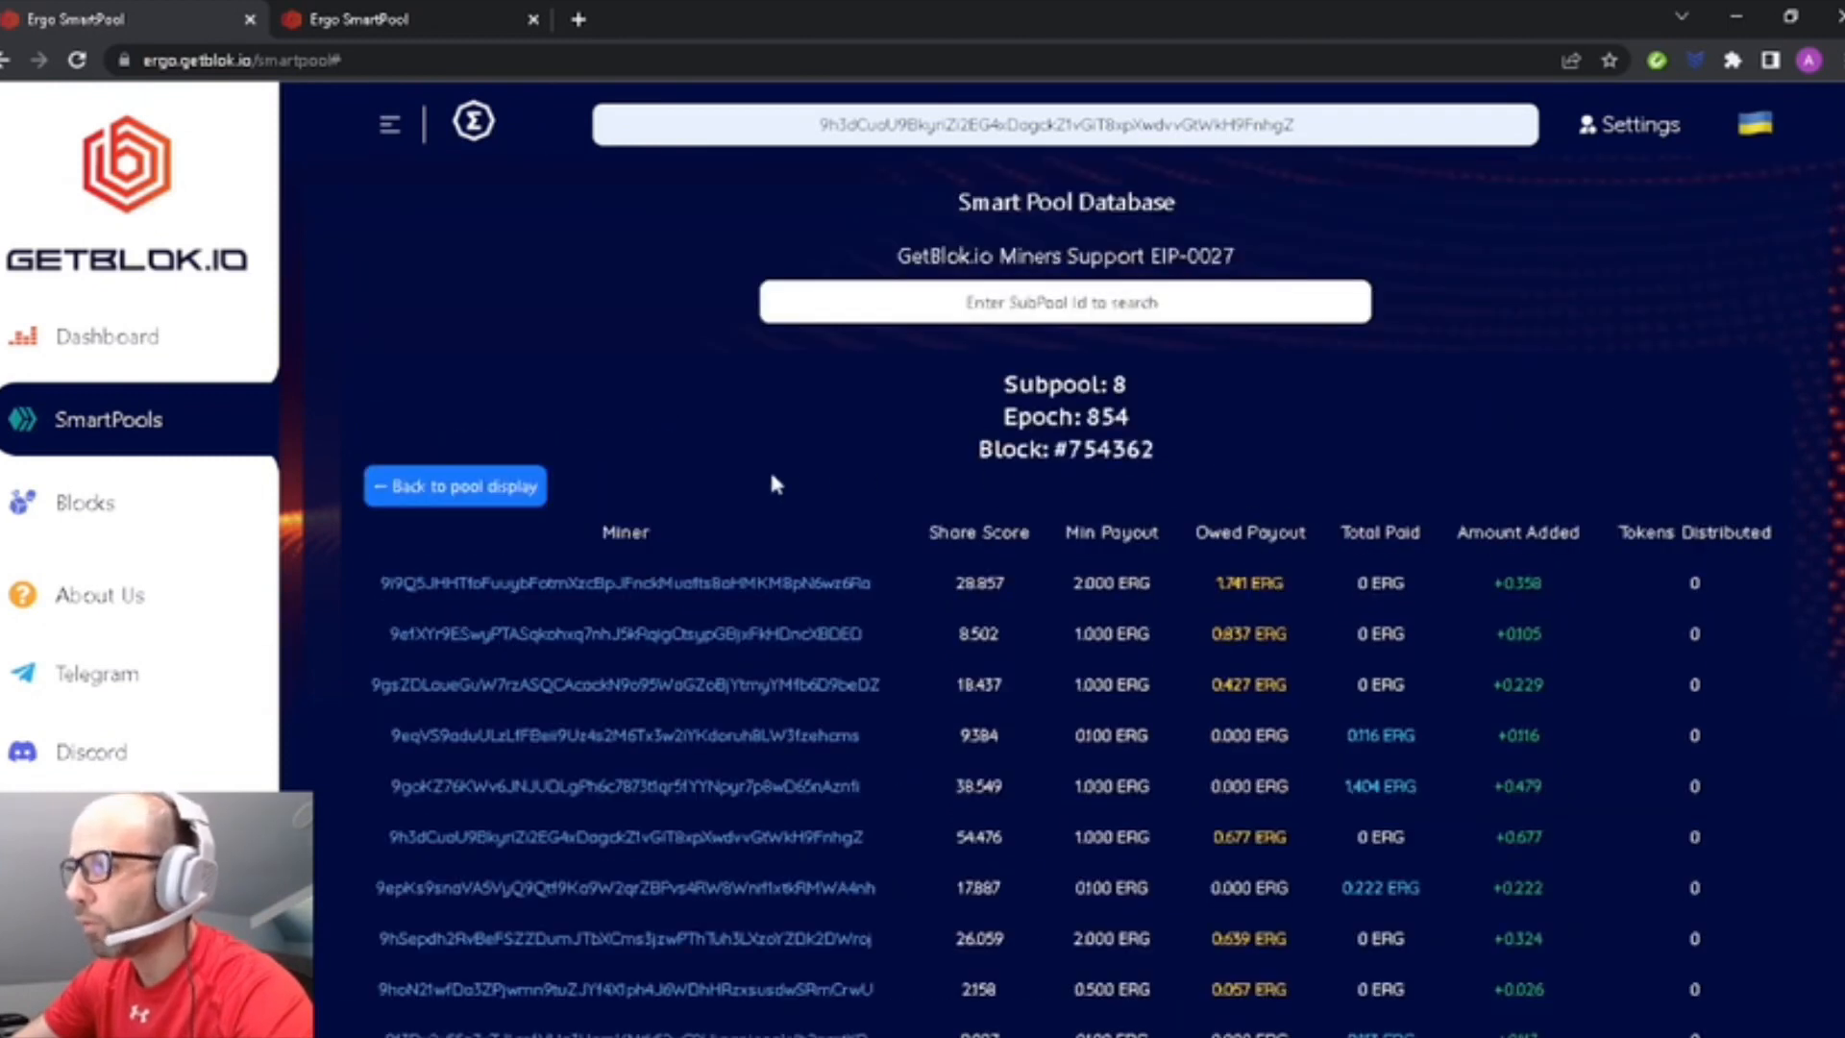
mouse_move(83, 501)
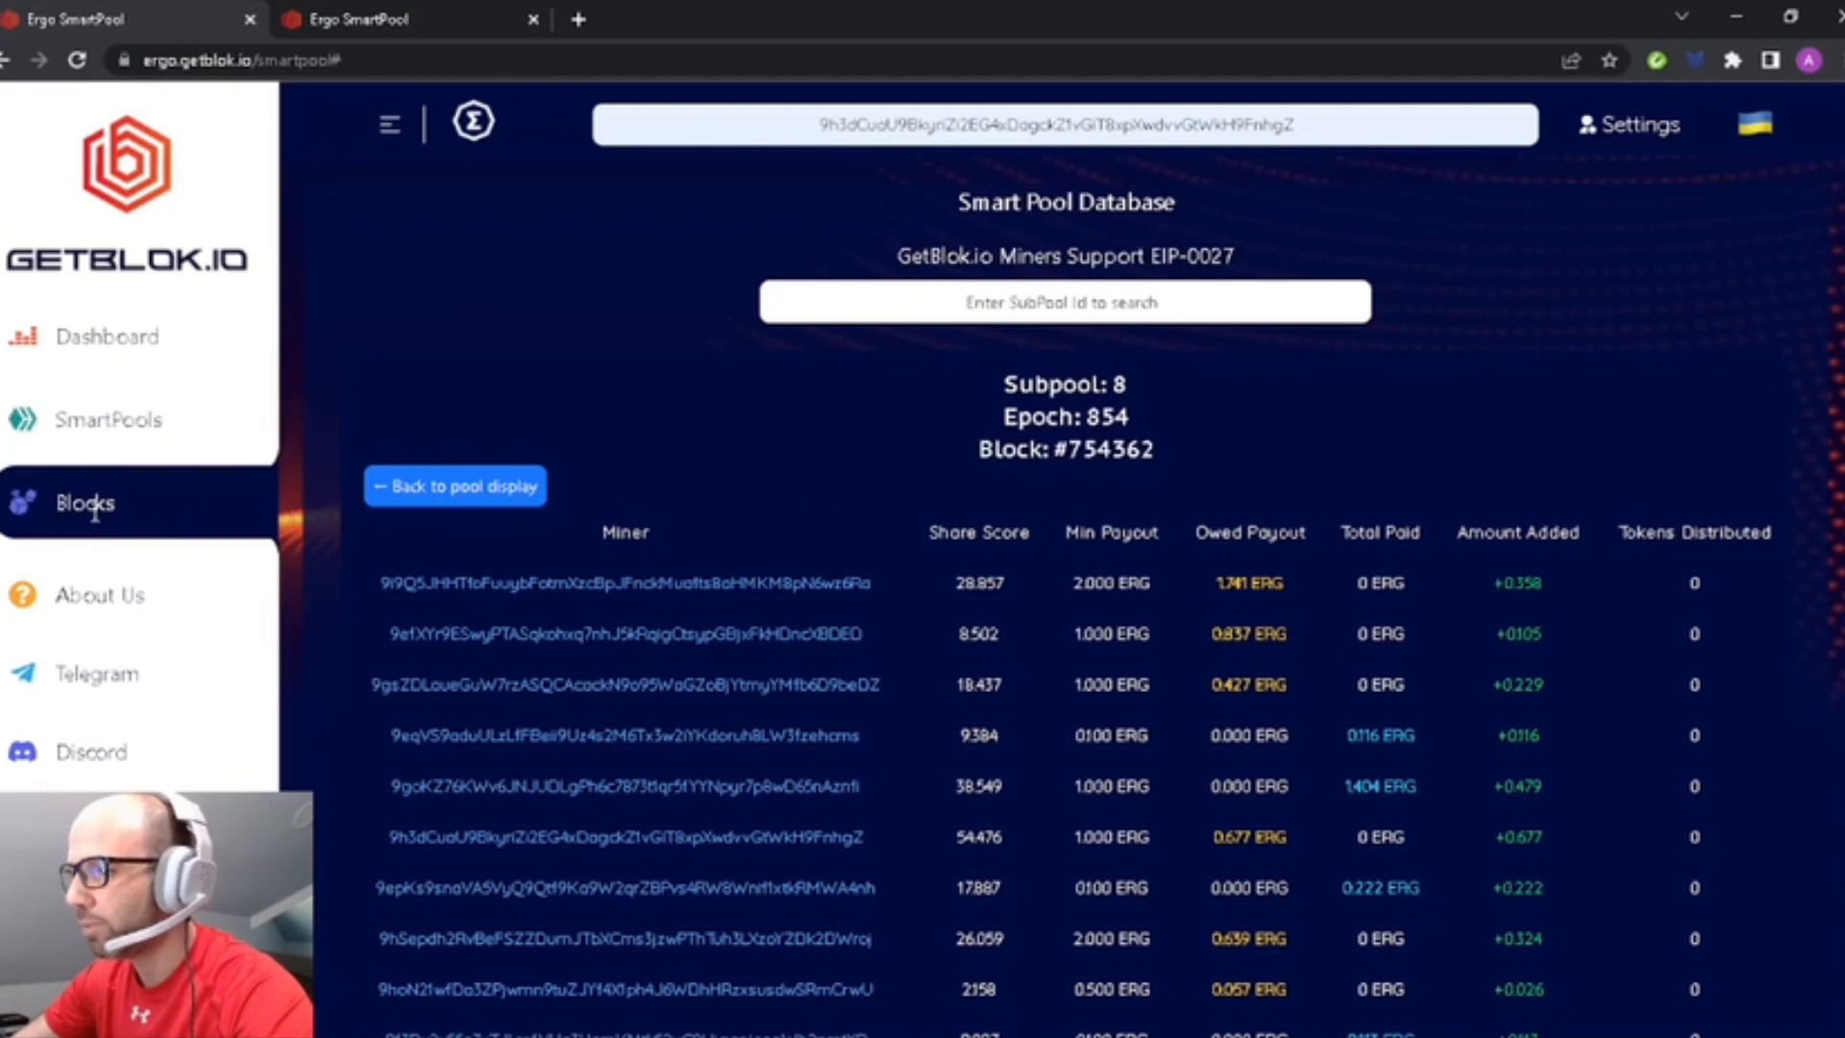
List the pool's found blocks and view block 754319 in Ergo Explorer.
click(83, 502)
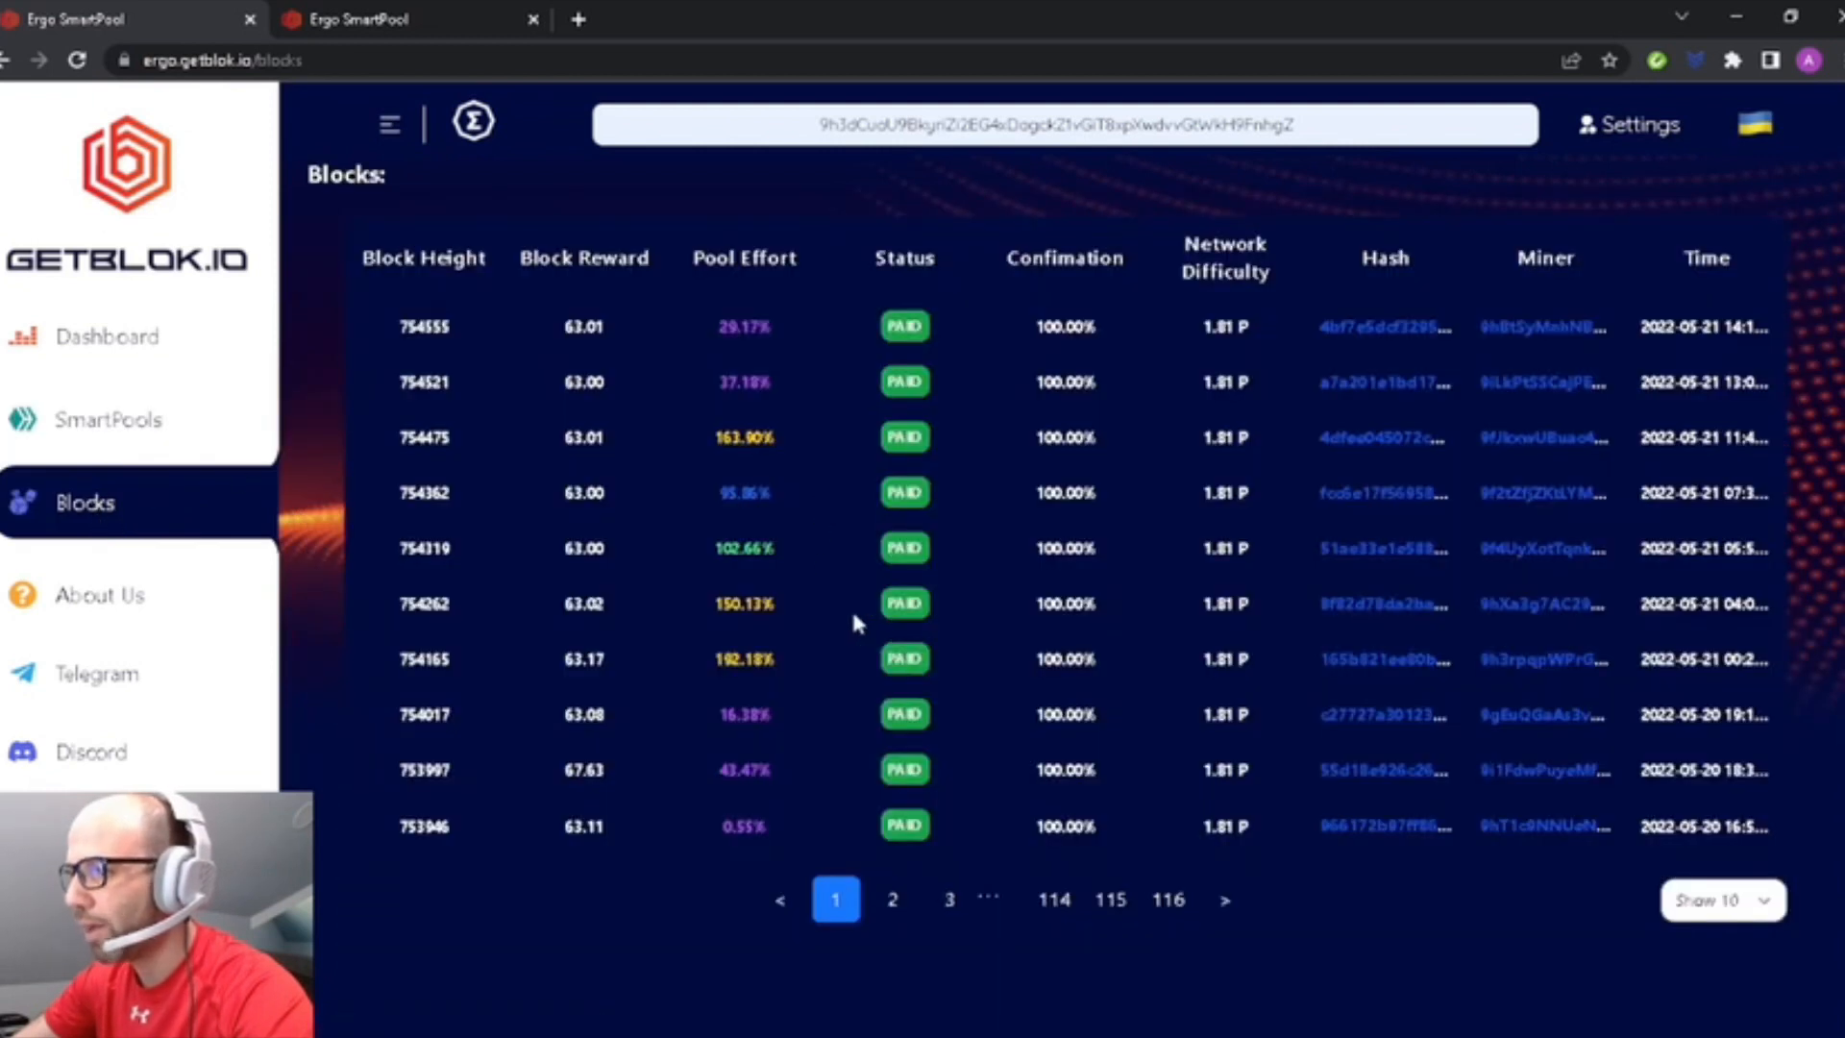
mouse_move(583, 375)
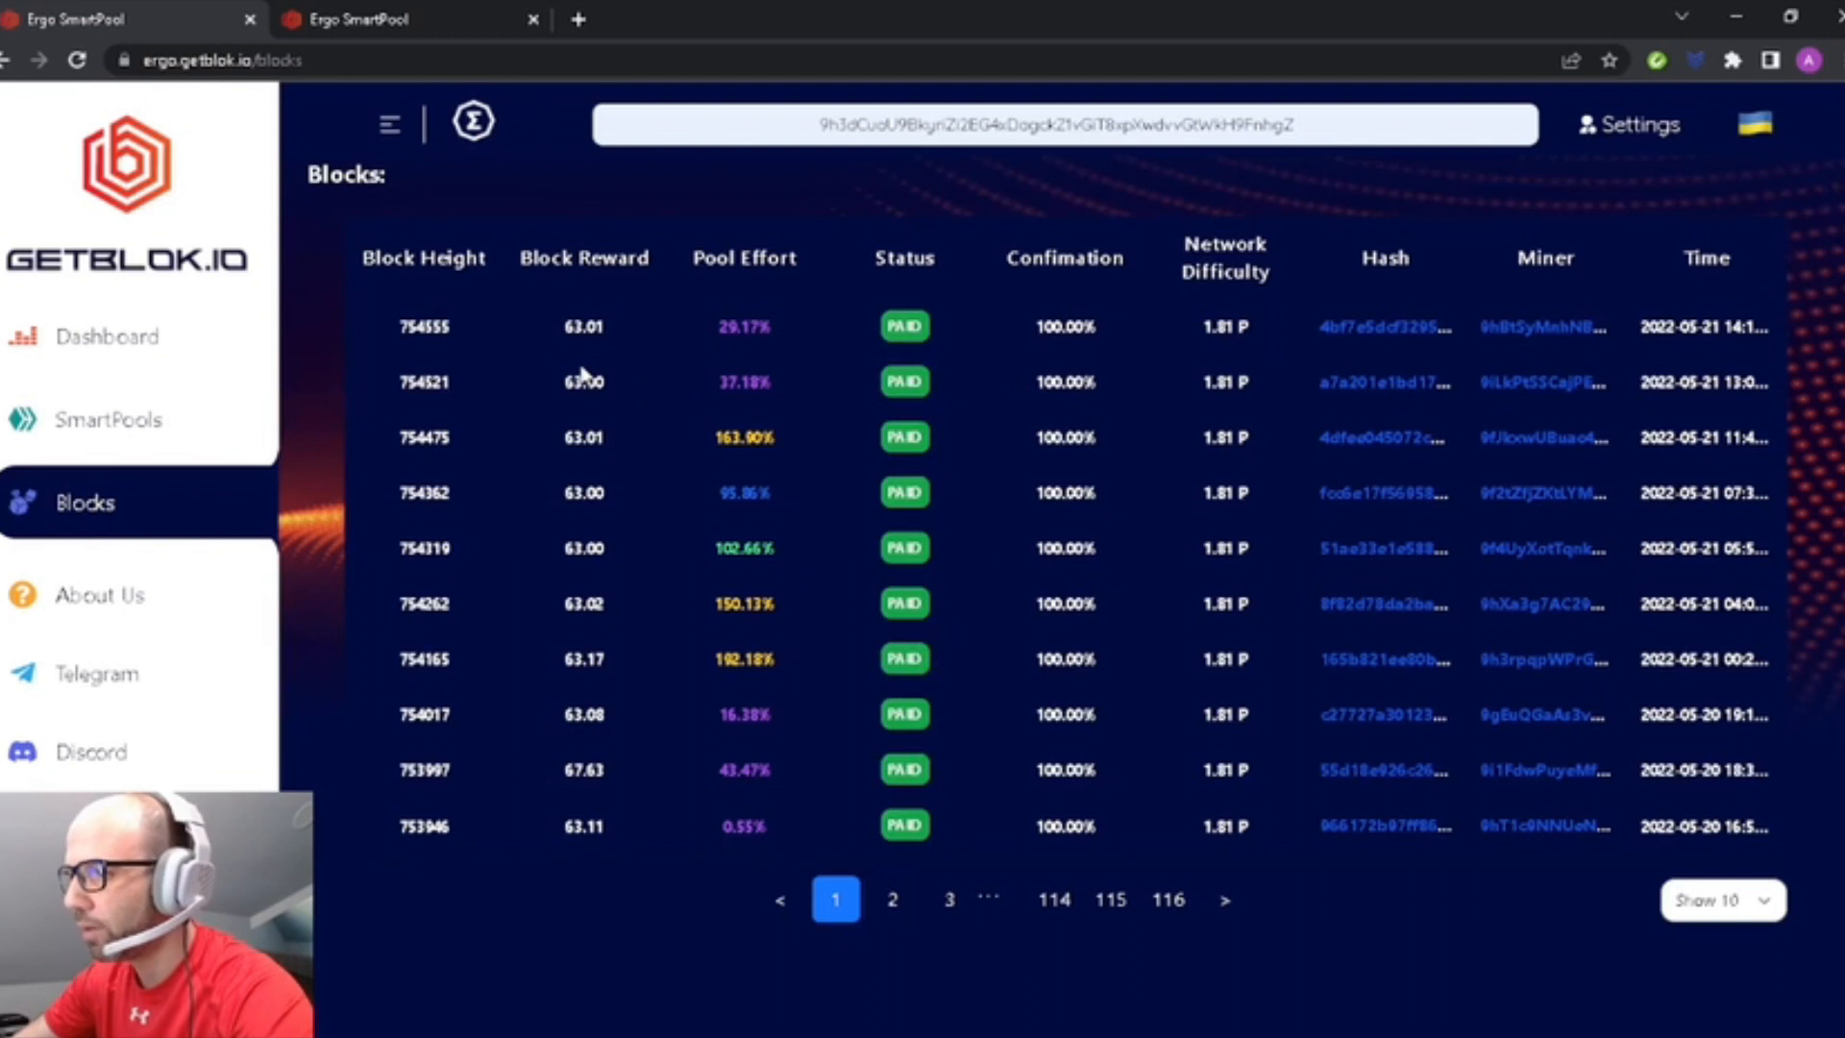
mouse_move(341, 228)
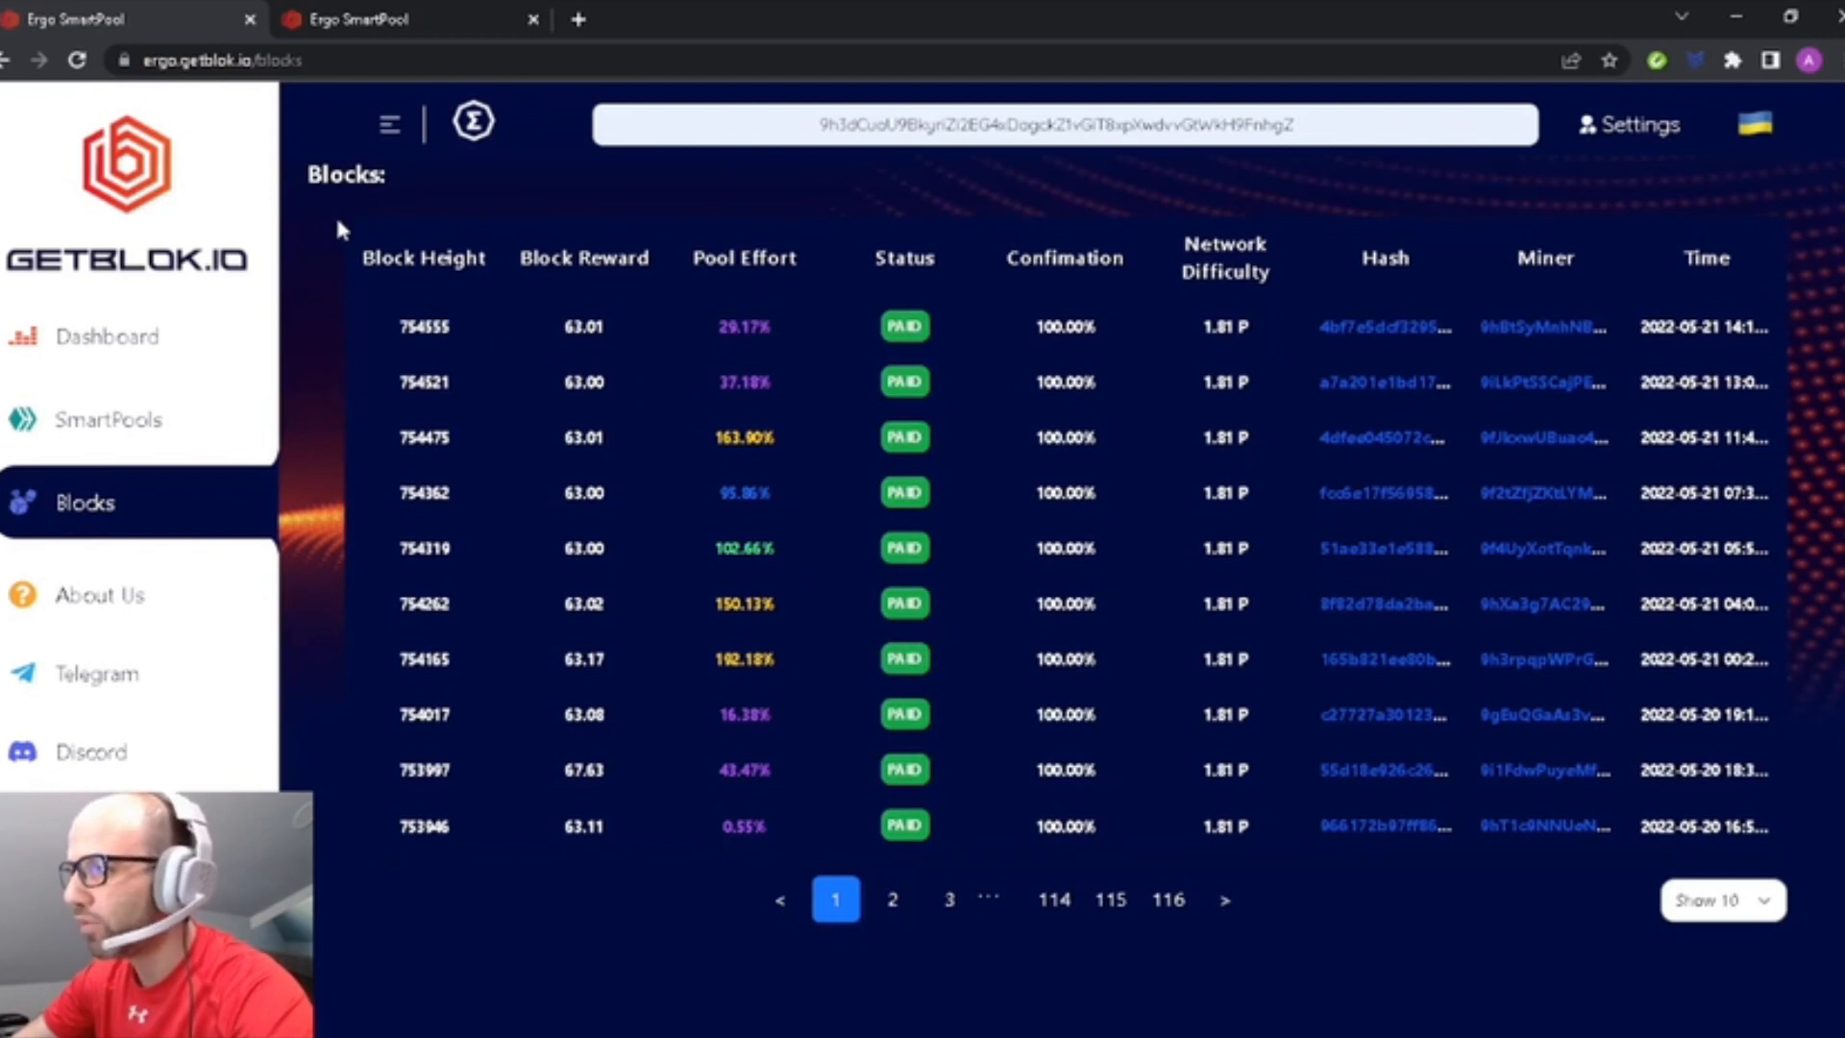
mouse_move(475, 846)
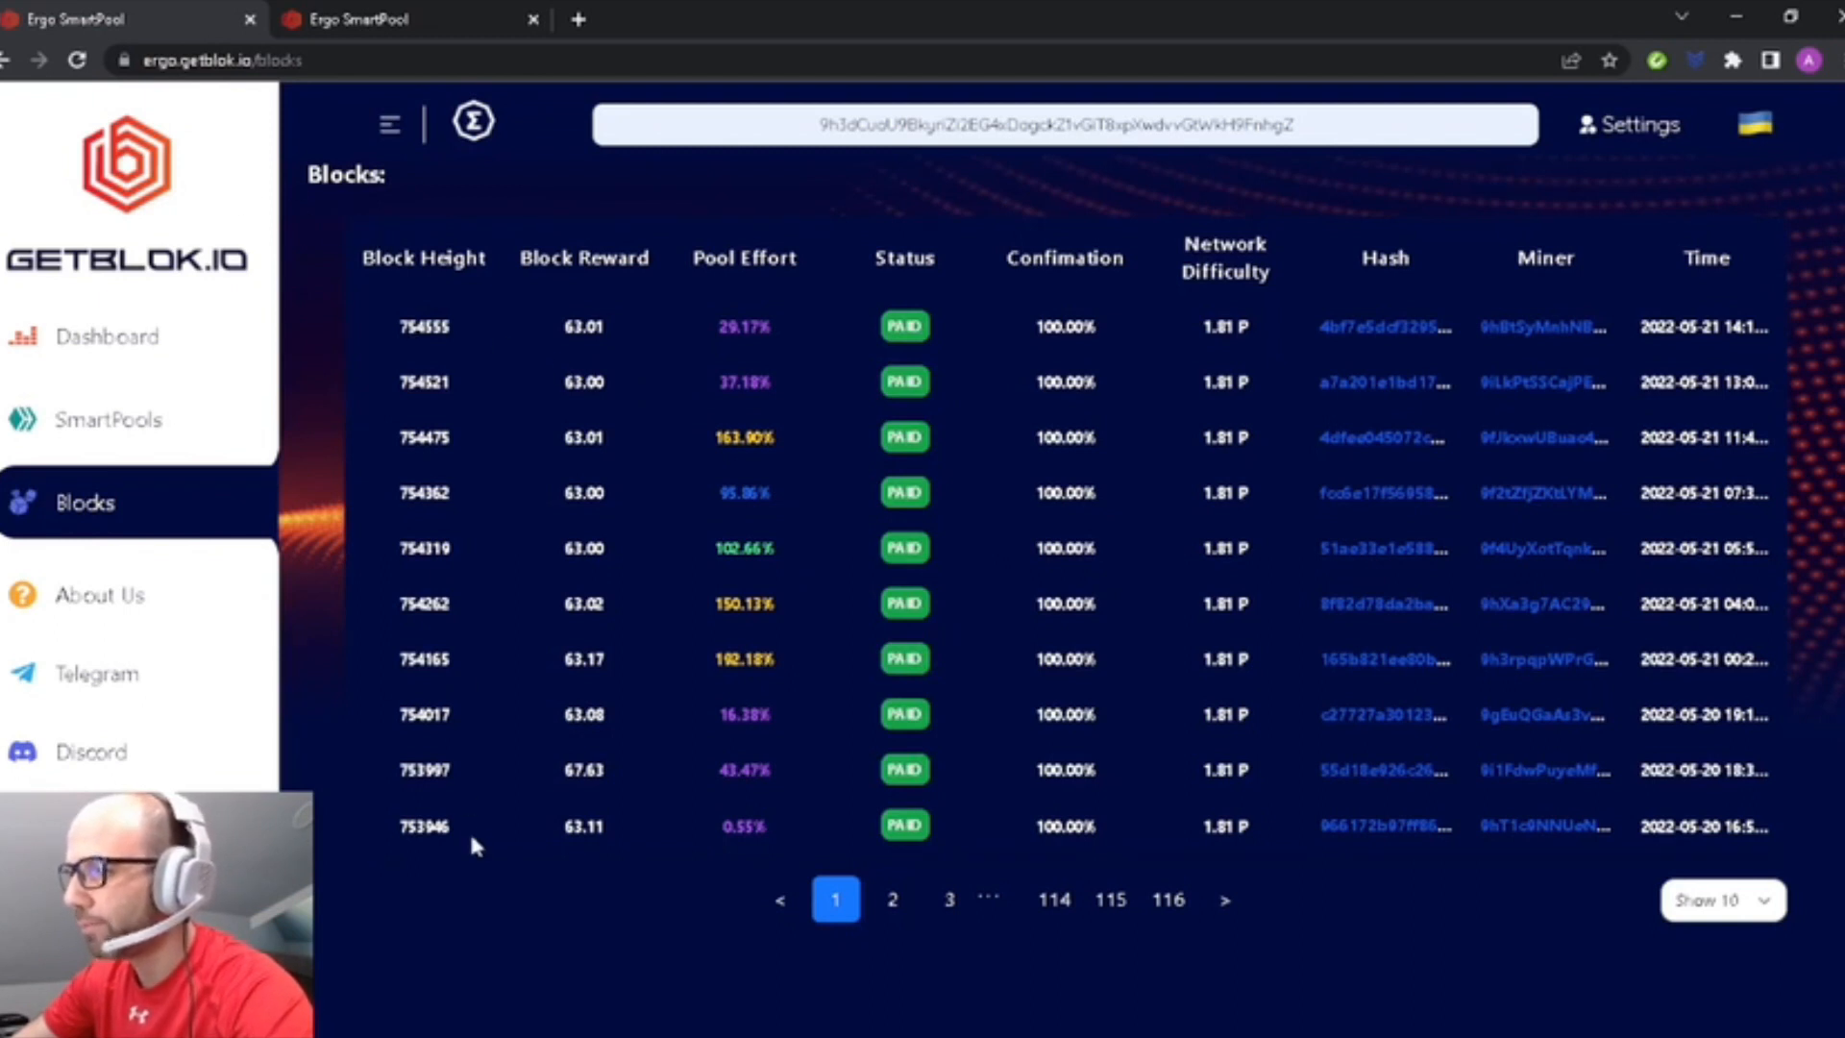
mouse_move(638, 419)
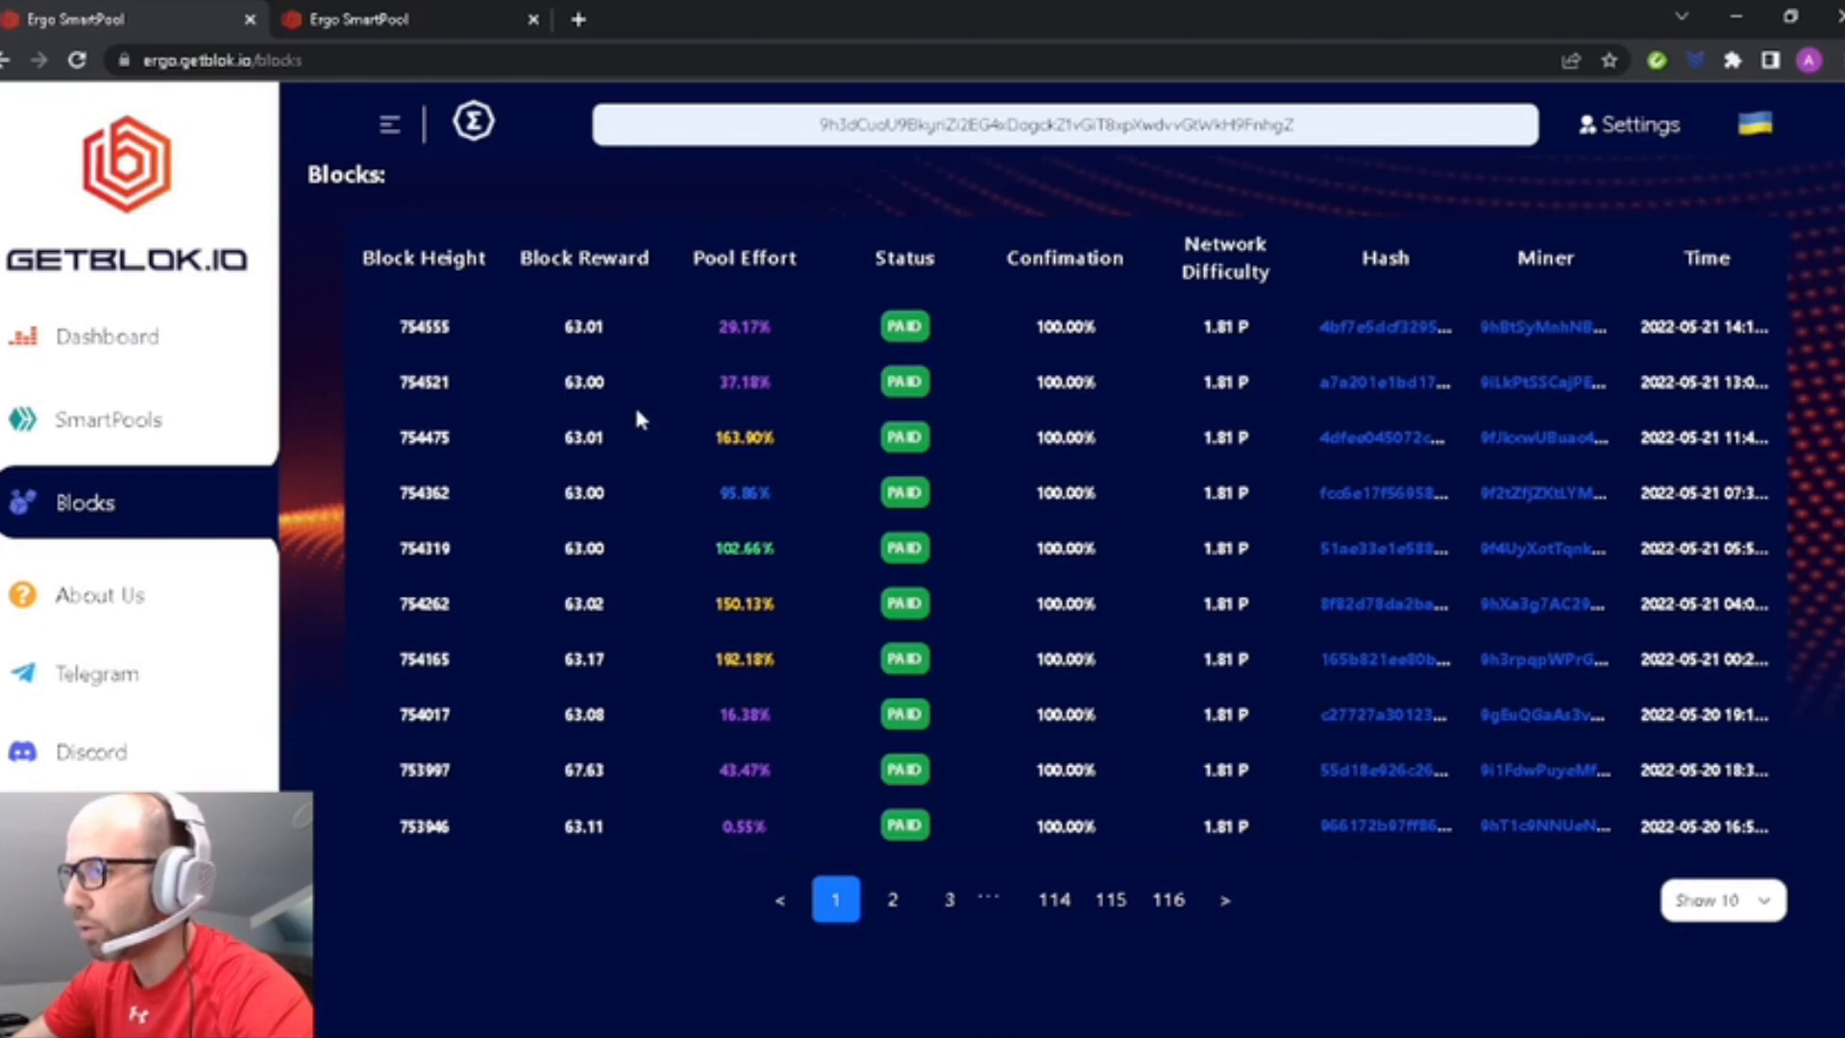
mouse_move(617, 715)
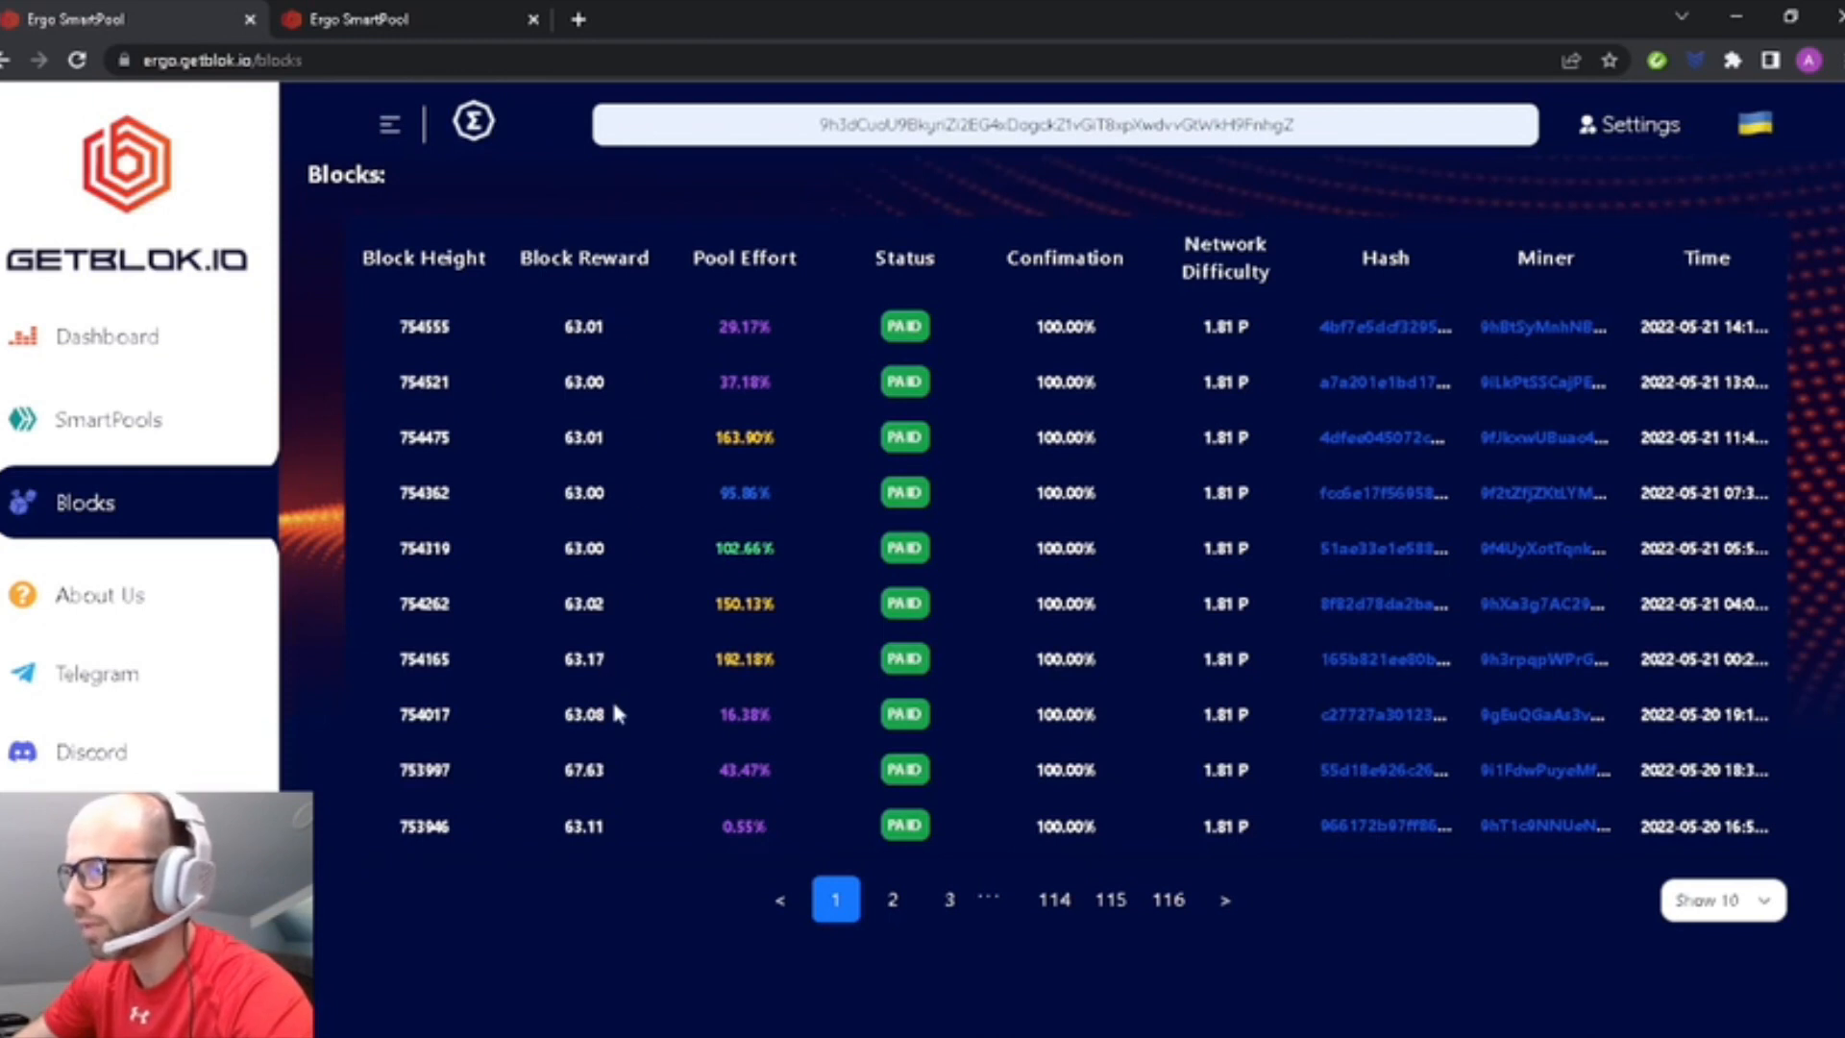
mouse_move(621, 800)
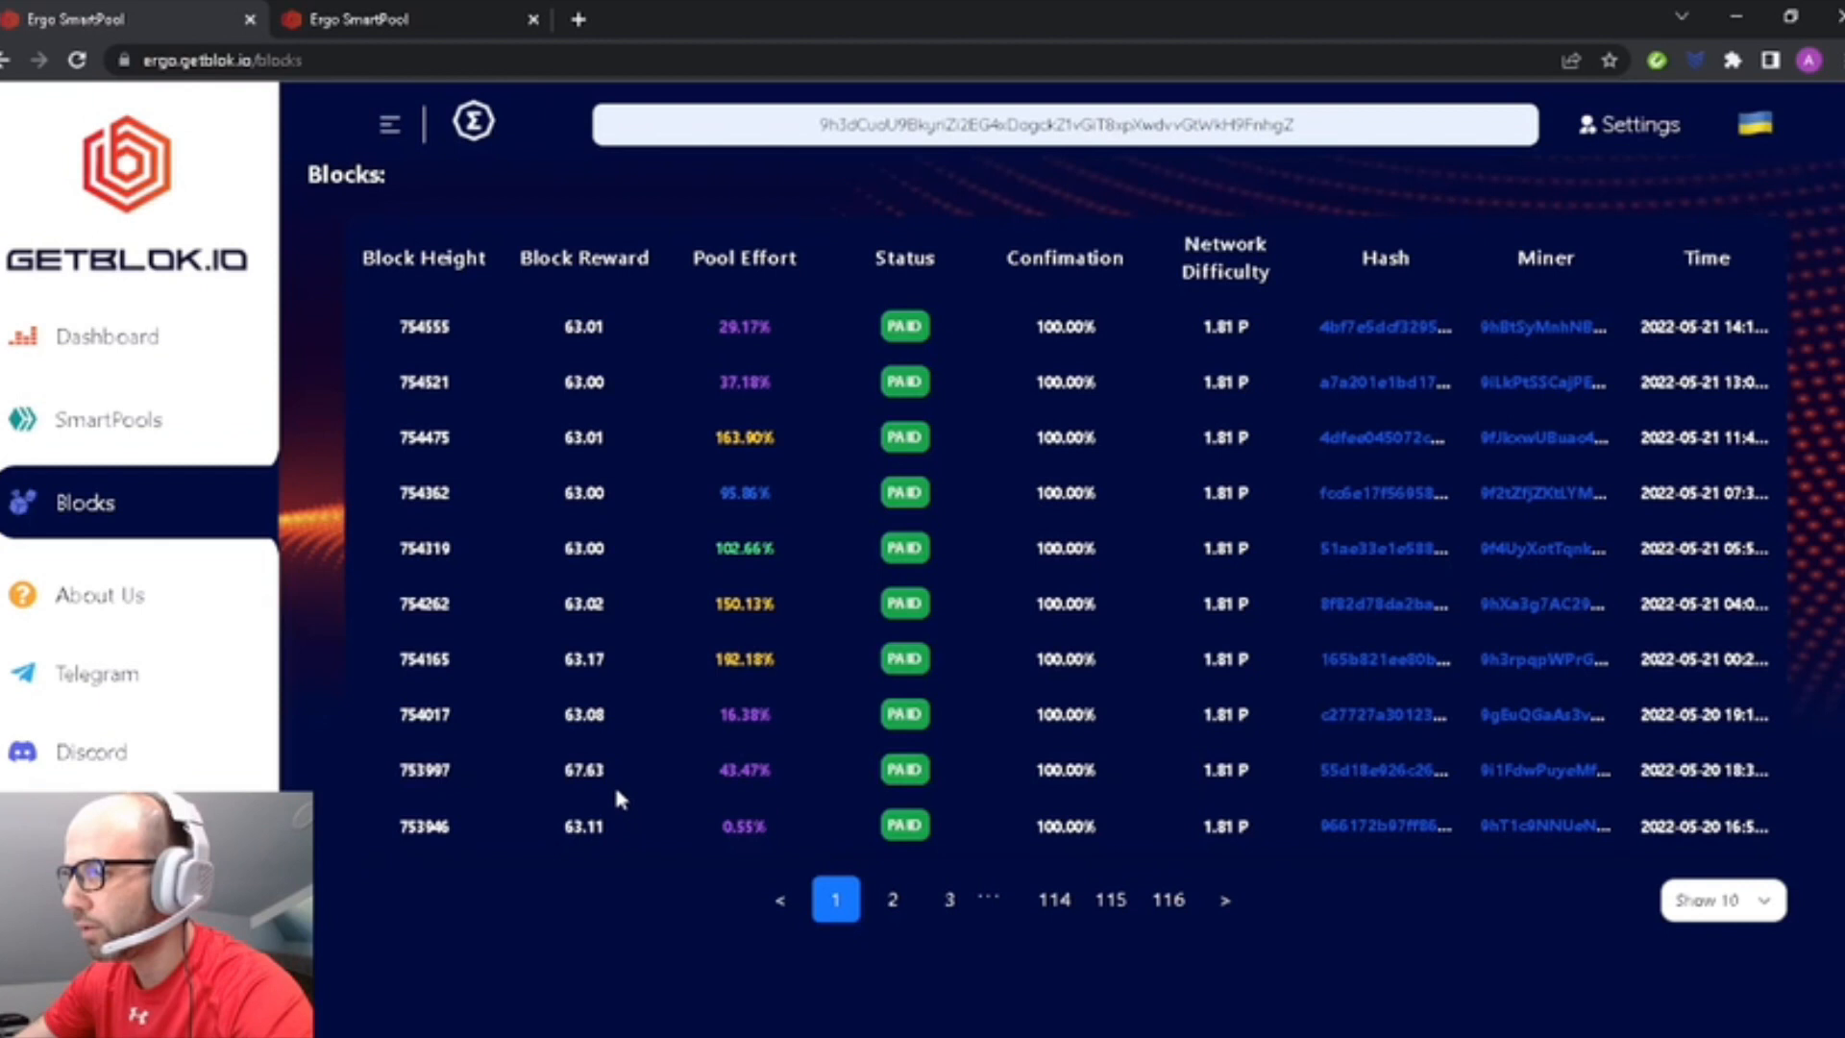
mouse_move(846, 771)
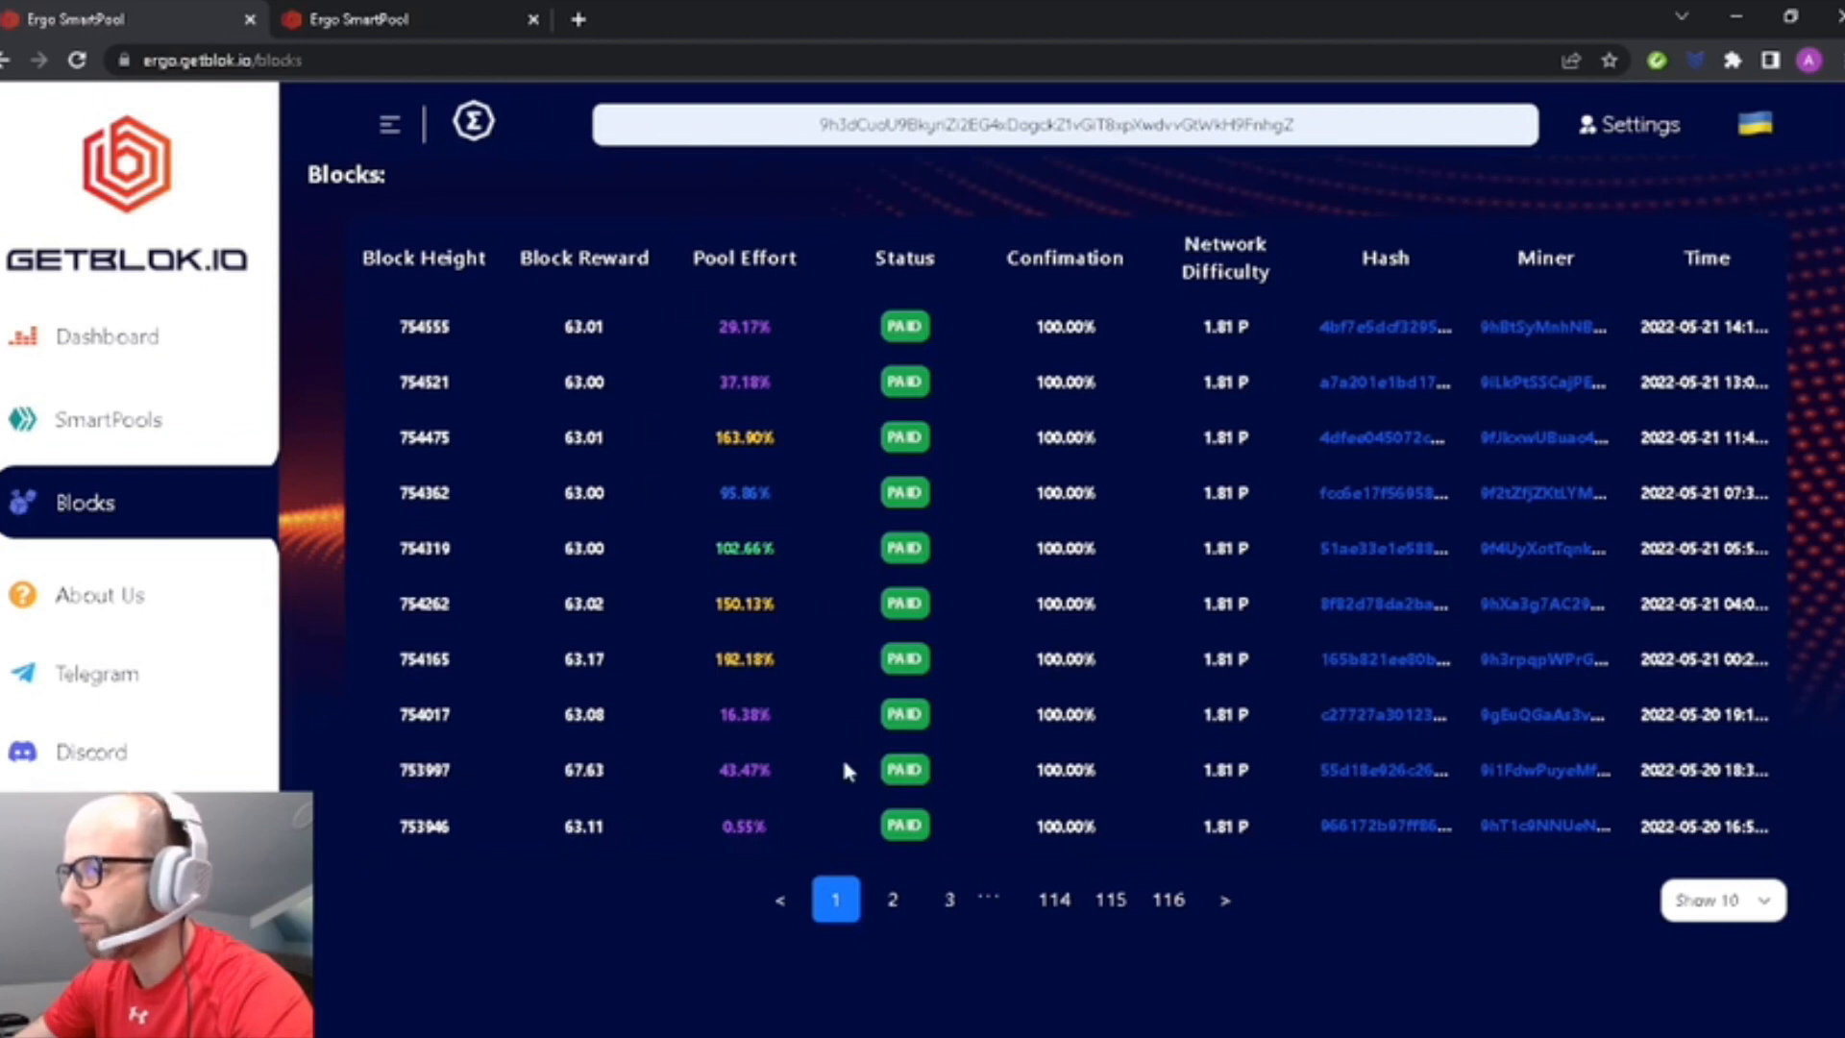
mouse_move(788, 596)
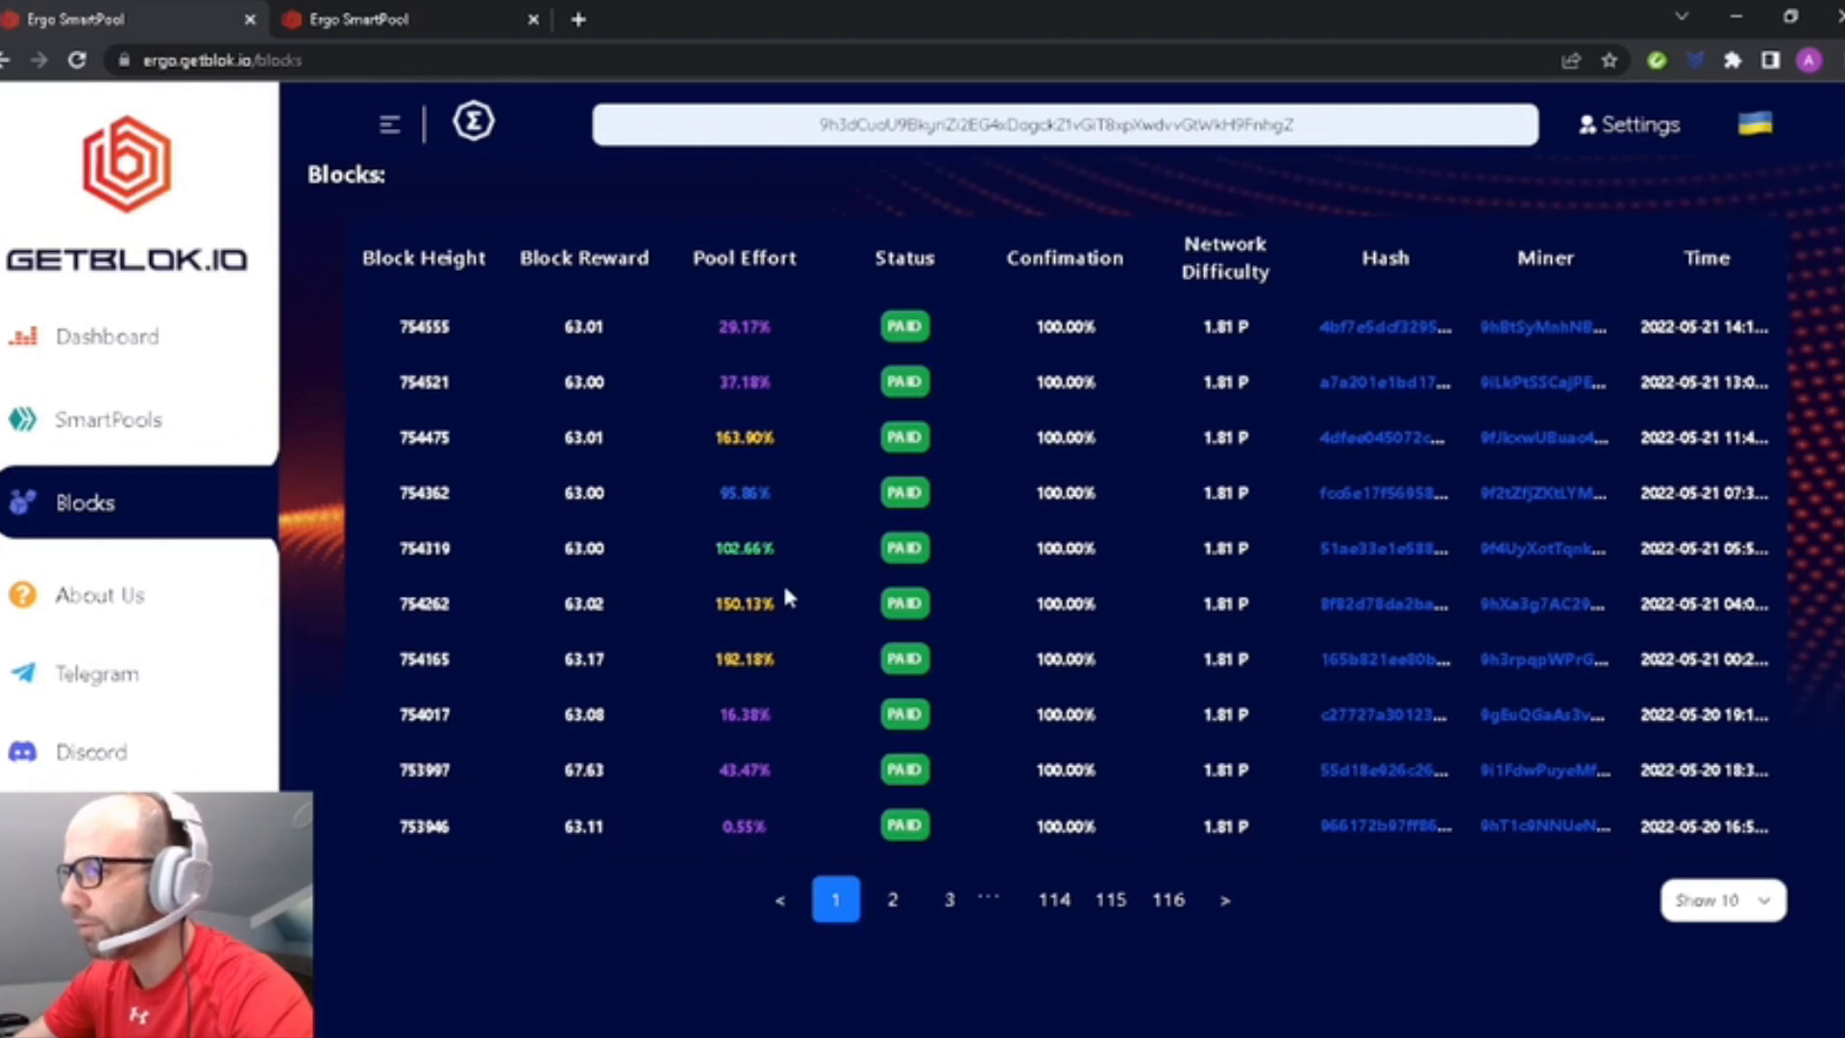
mouse_move(965, 539)
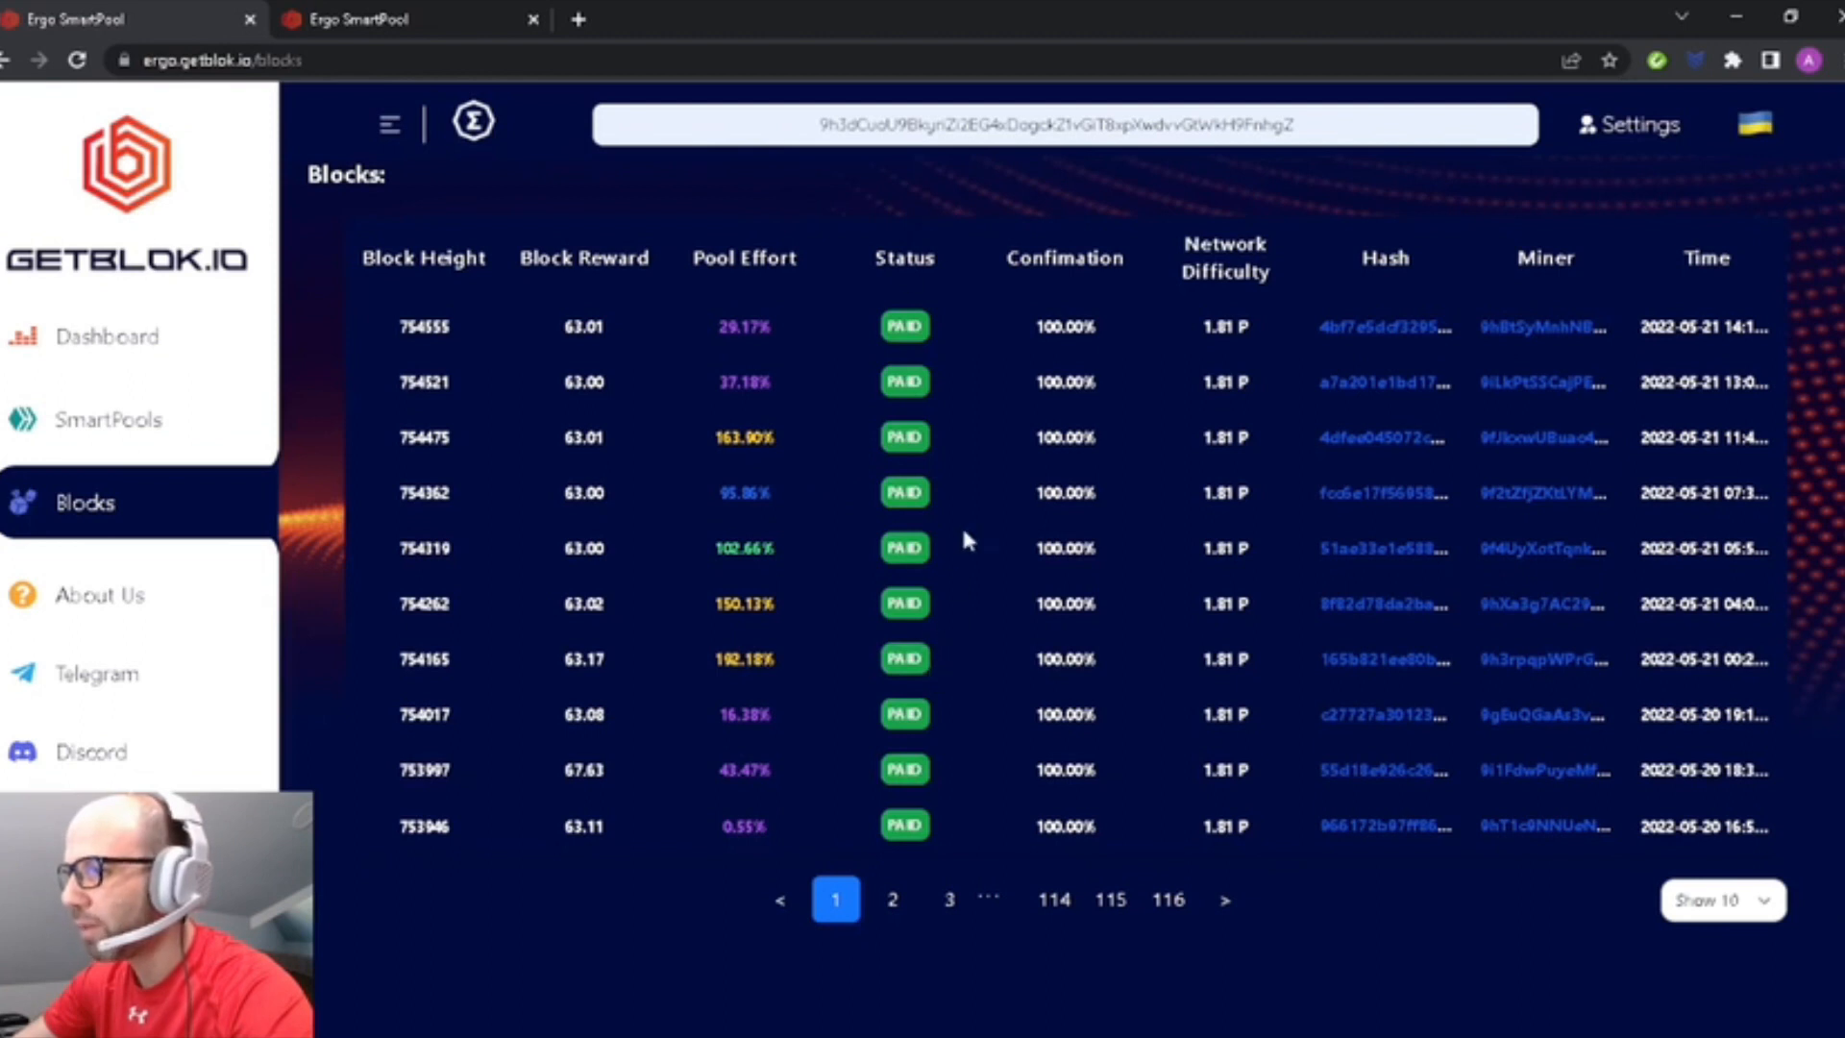
mouse_move(1094, 824)
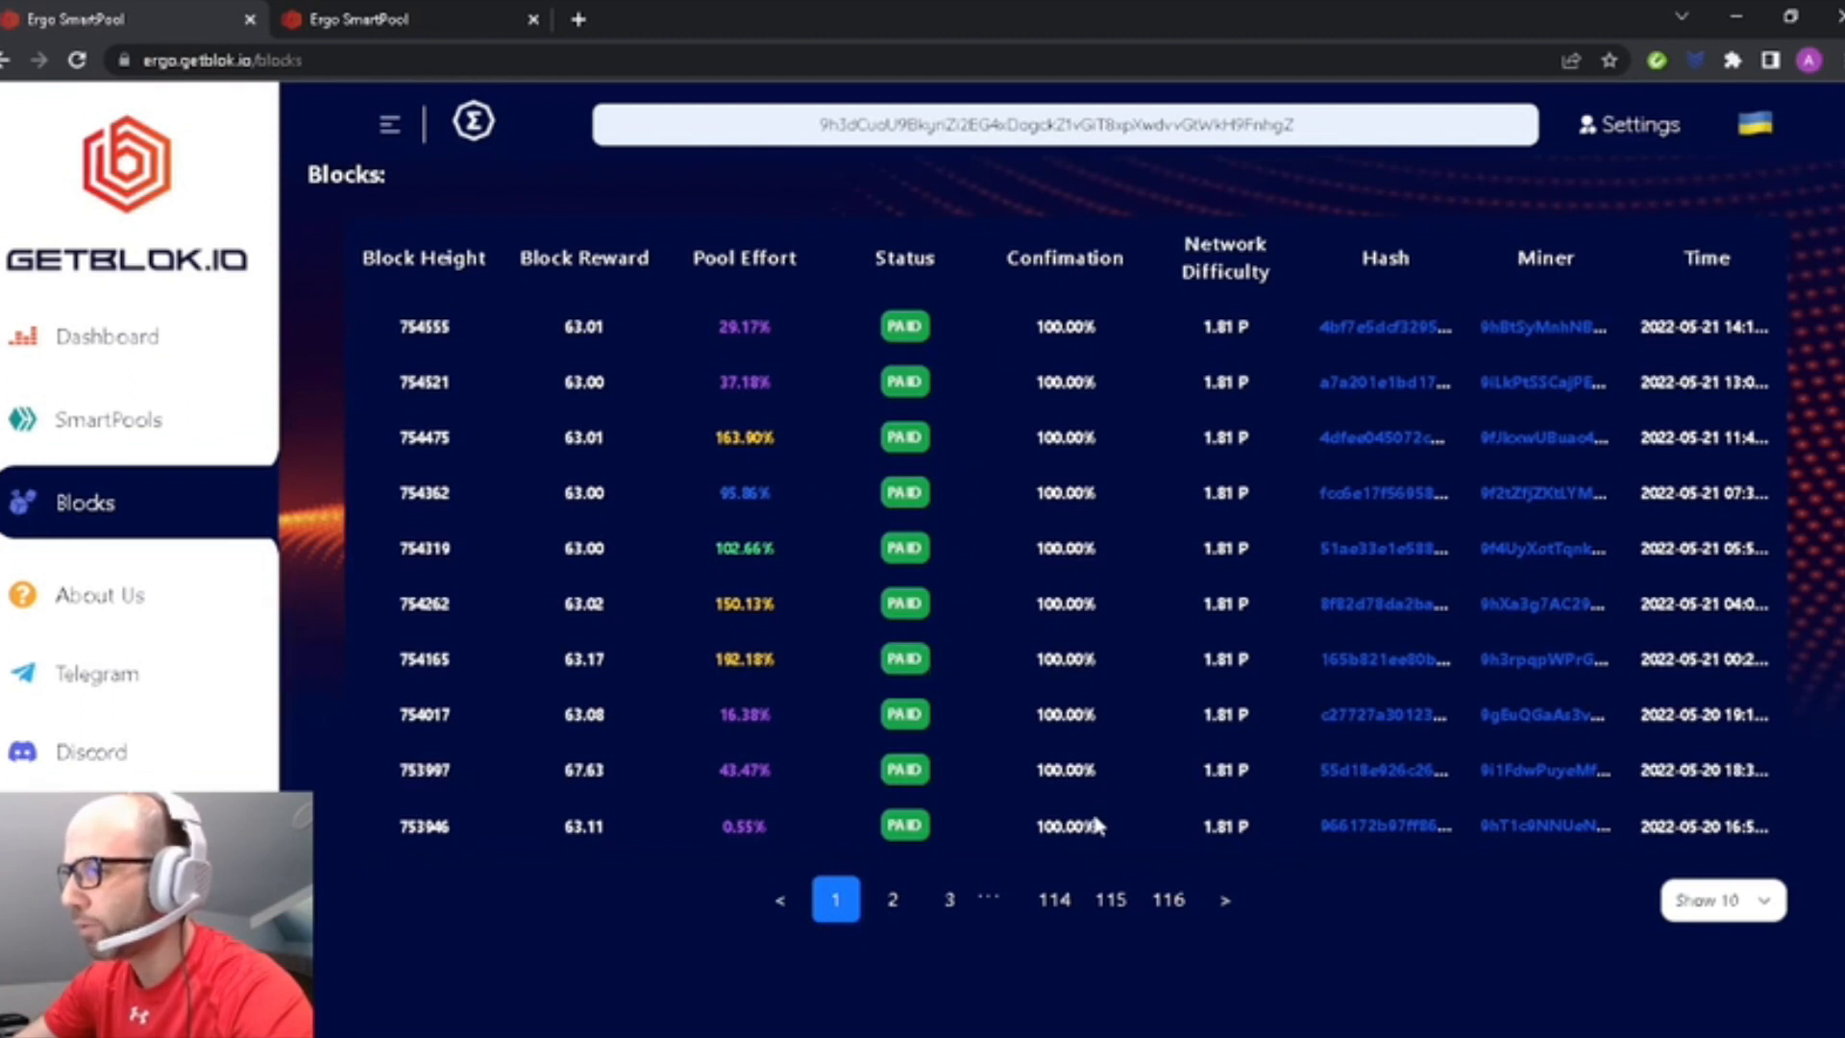
mouse_move(1214, 561)
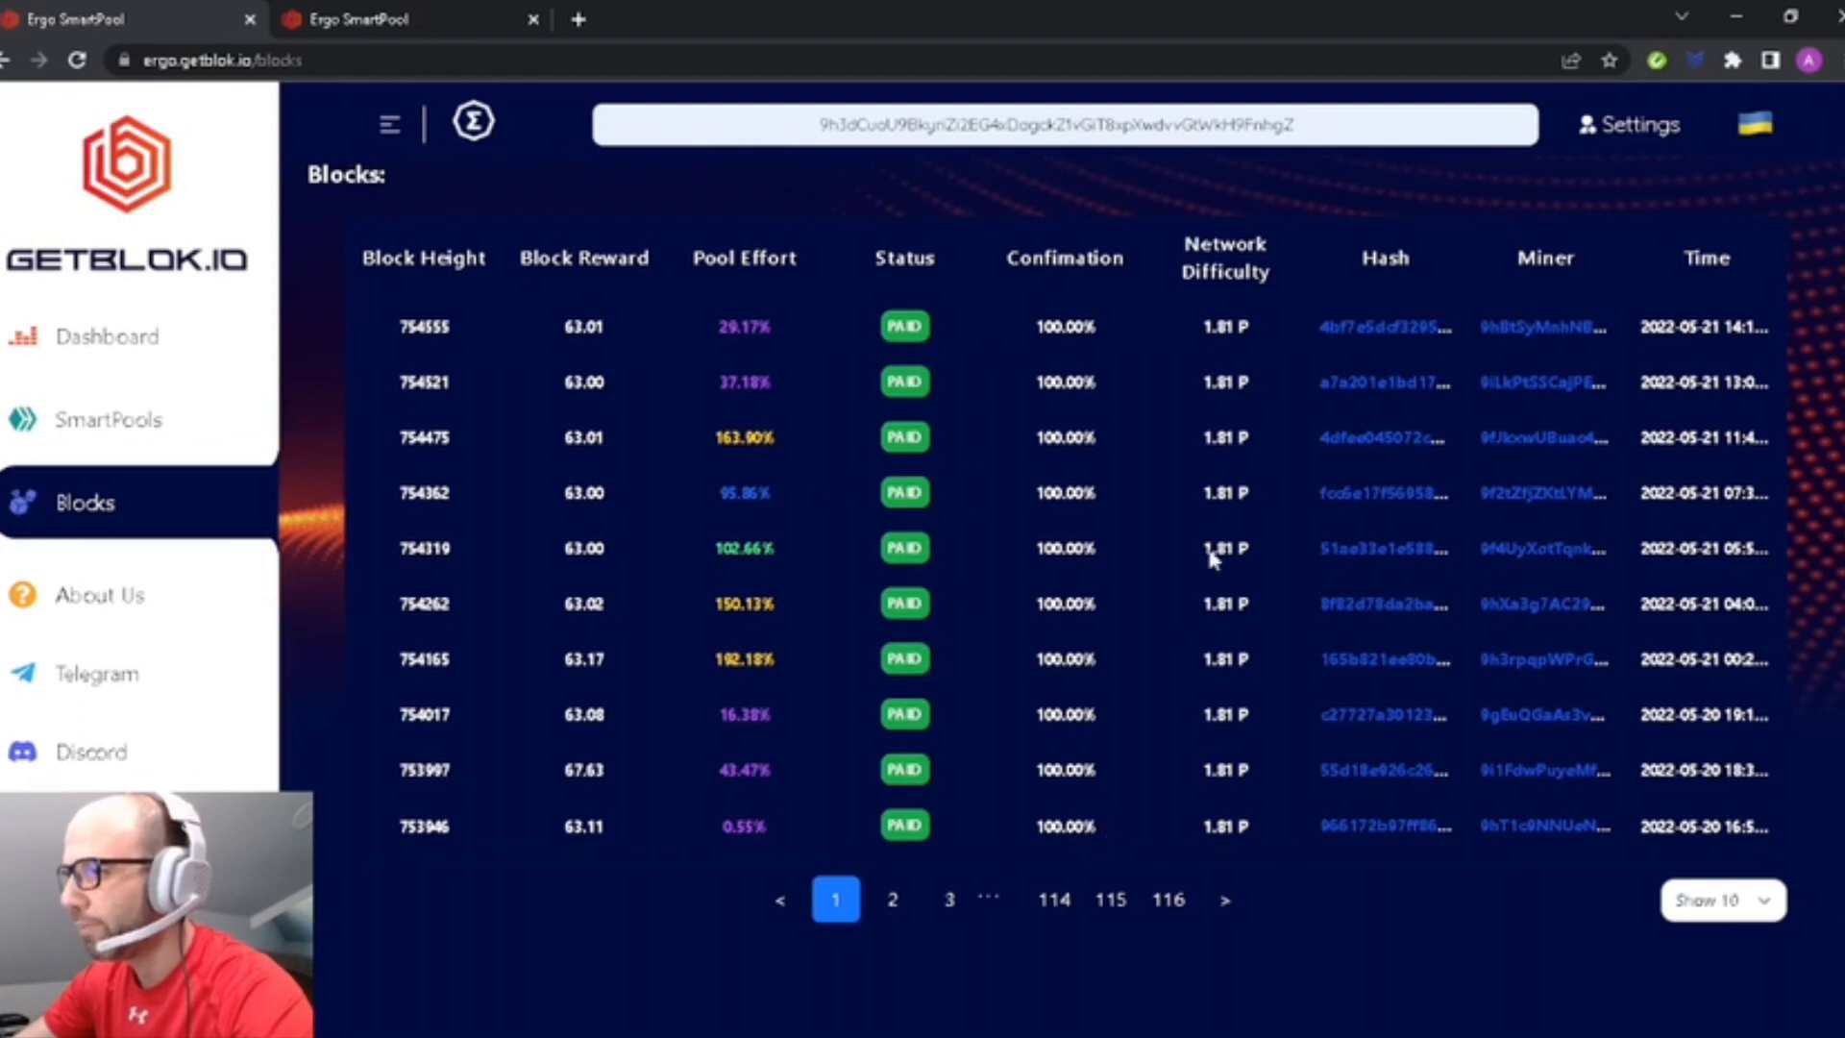
mouse_move(1241, 777)
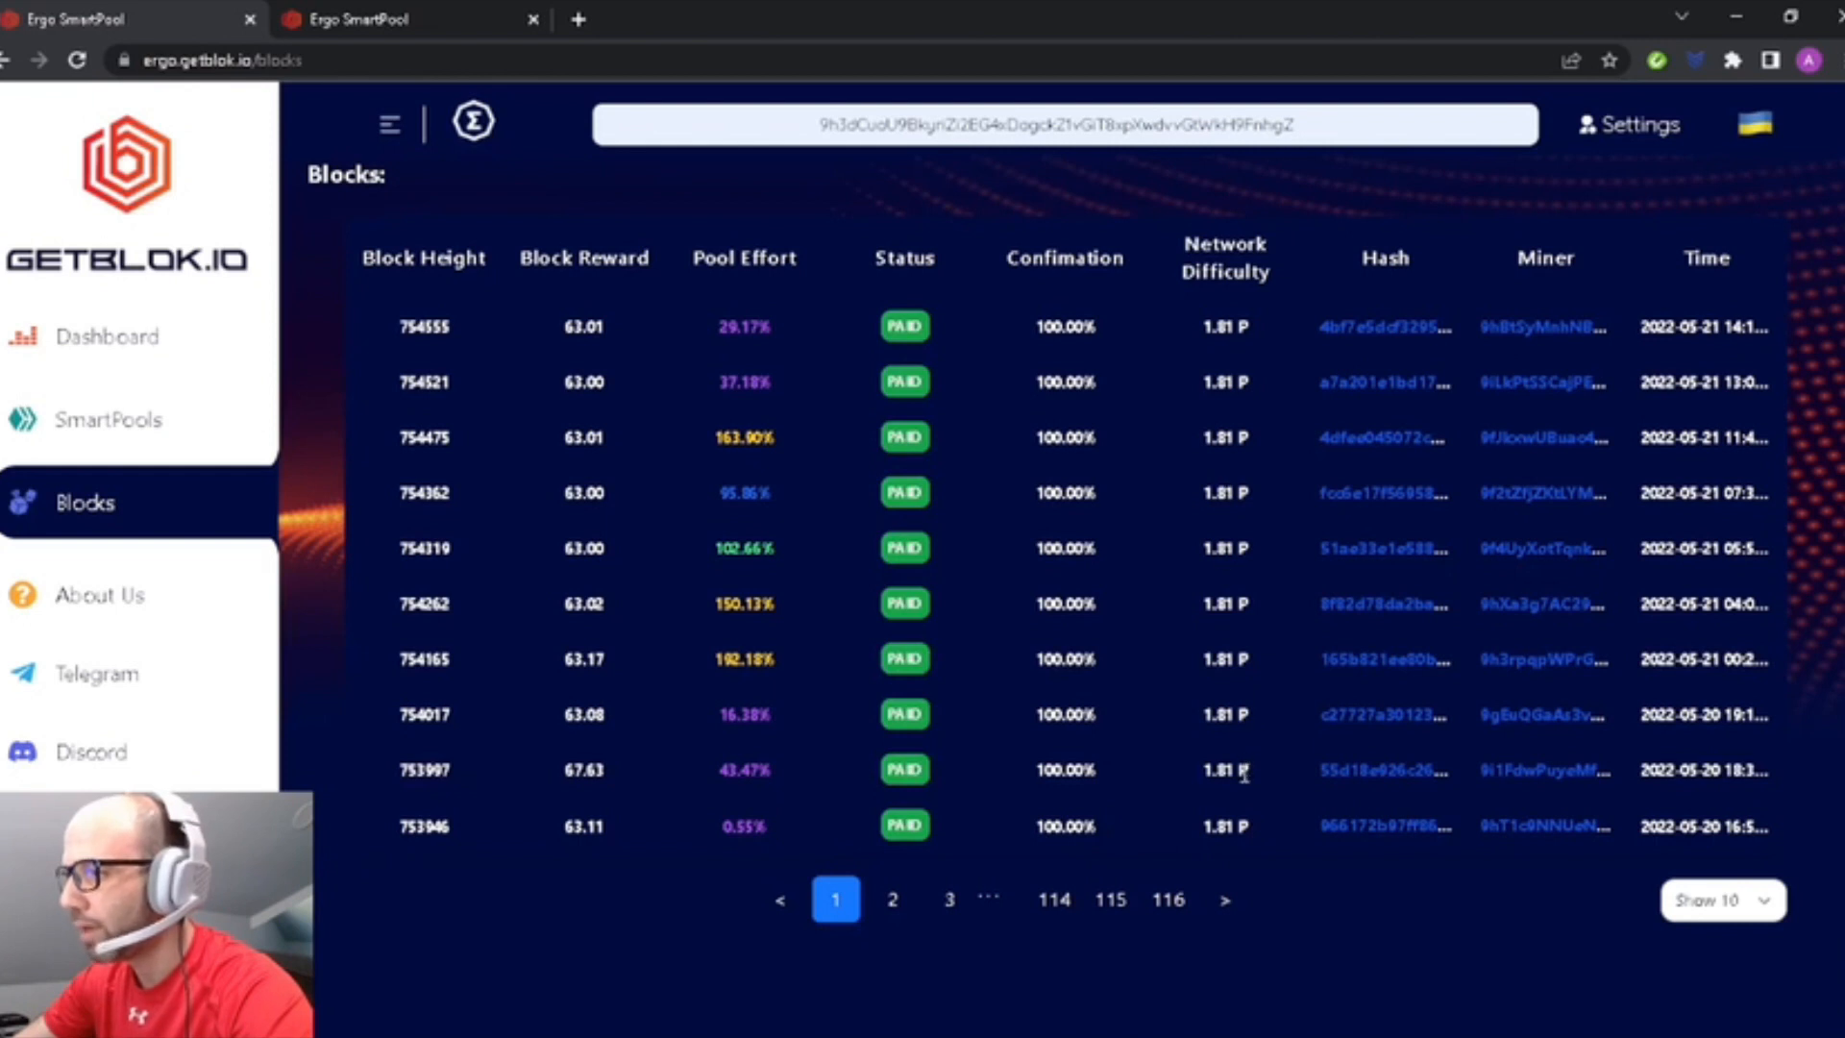
mouse_move(1370, 571)
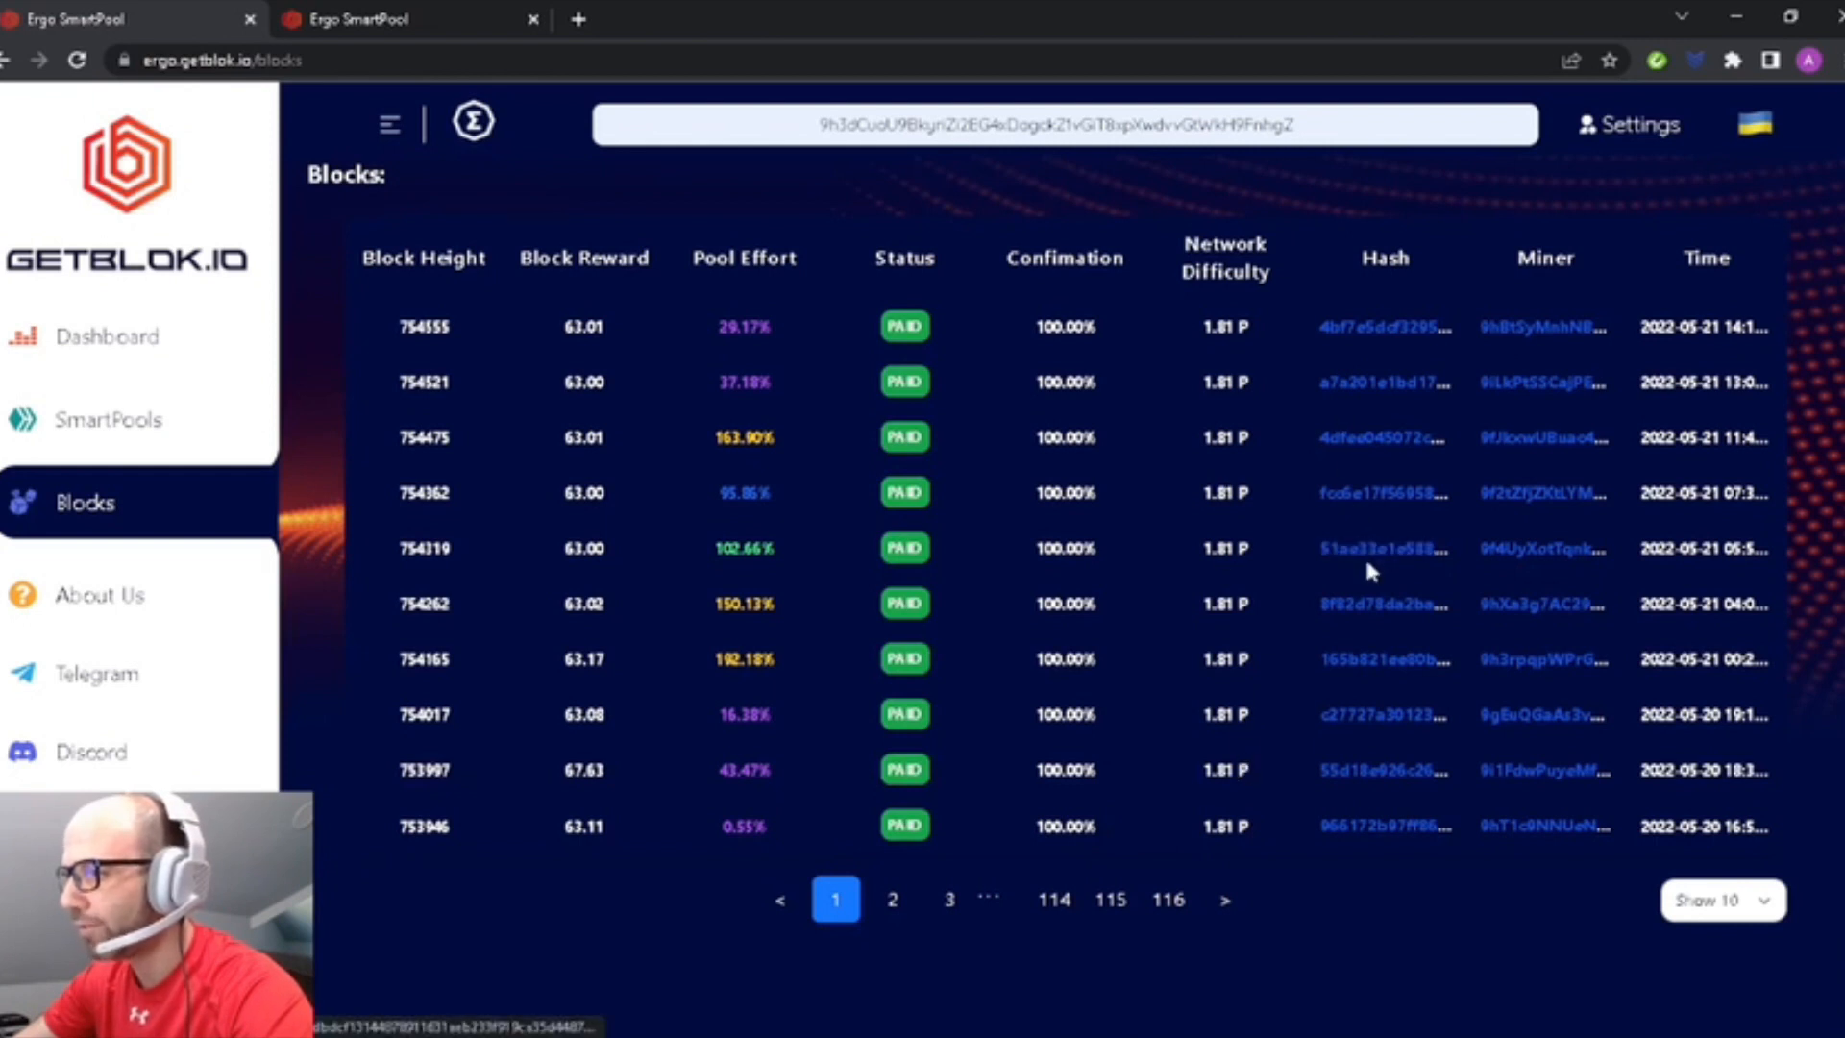
click(1382, 548)
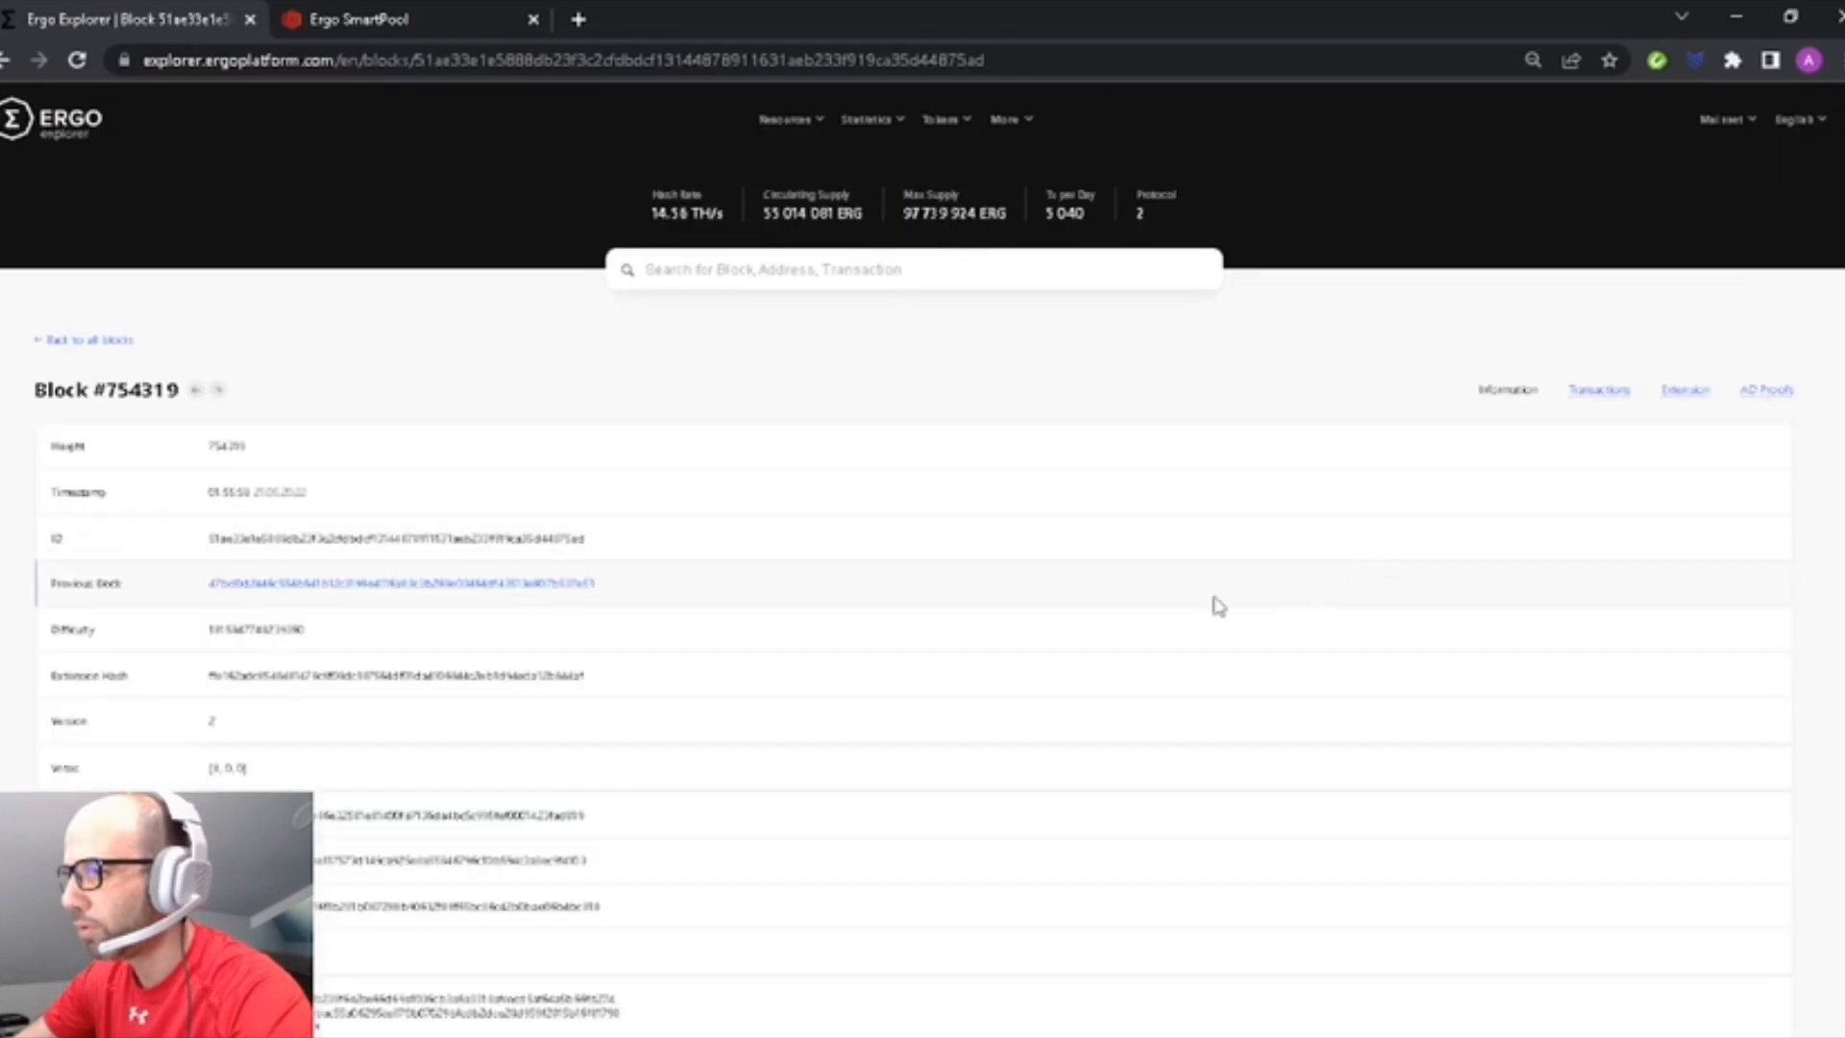
mouse_move(906, 673)
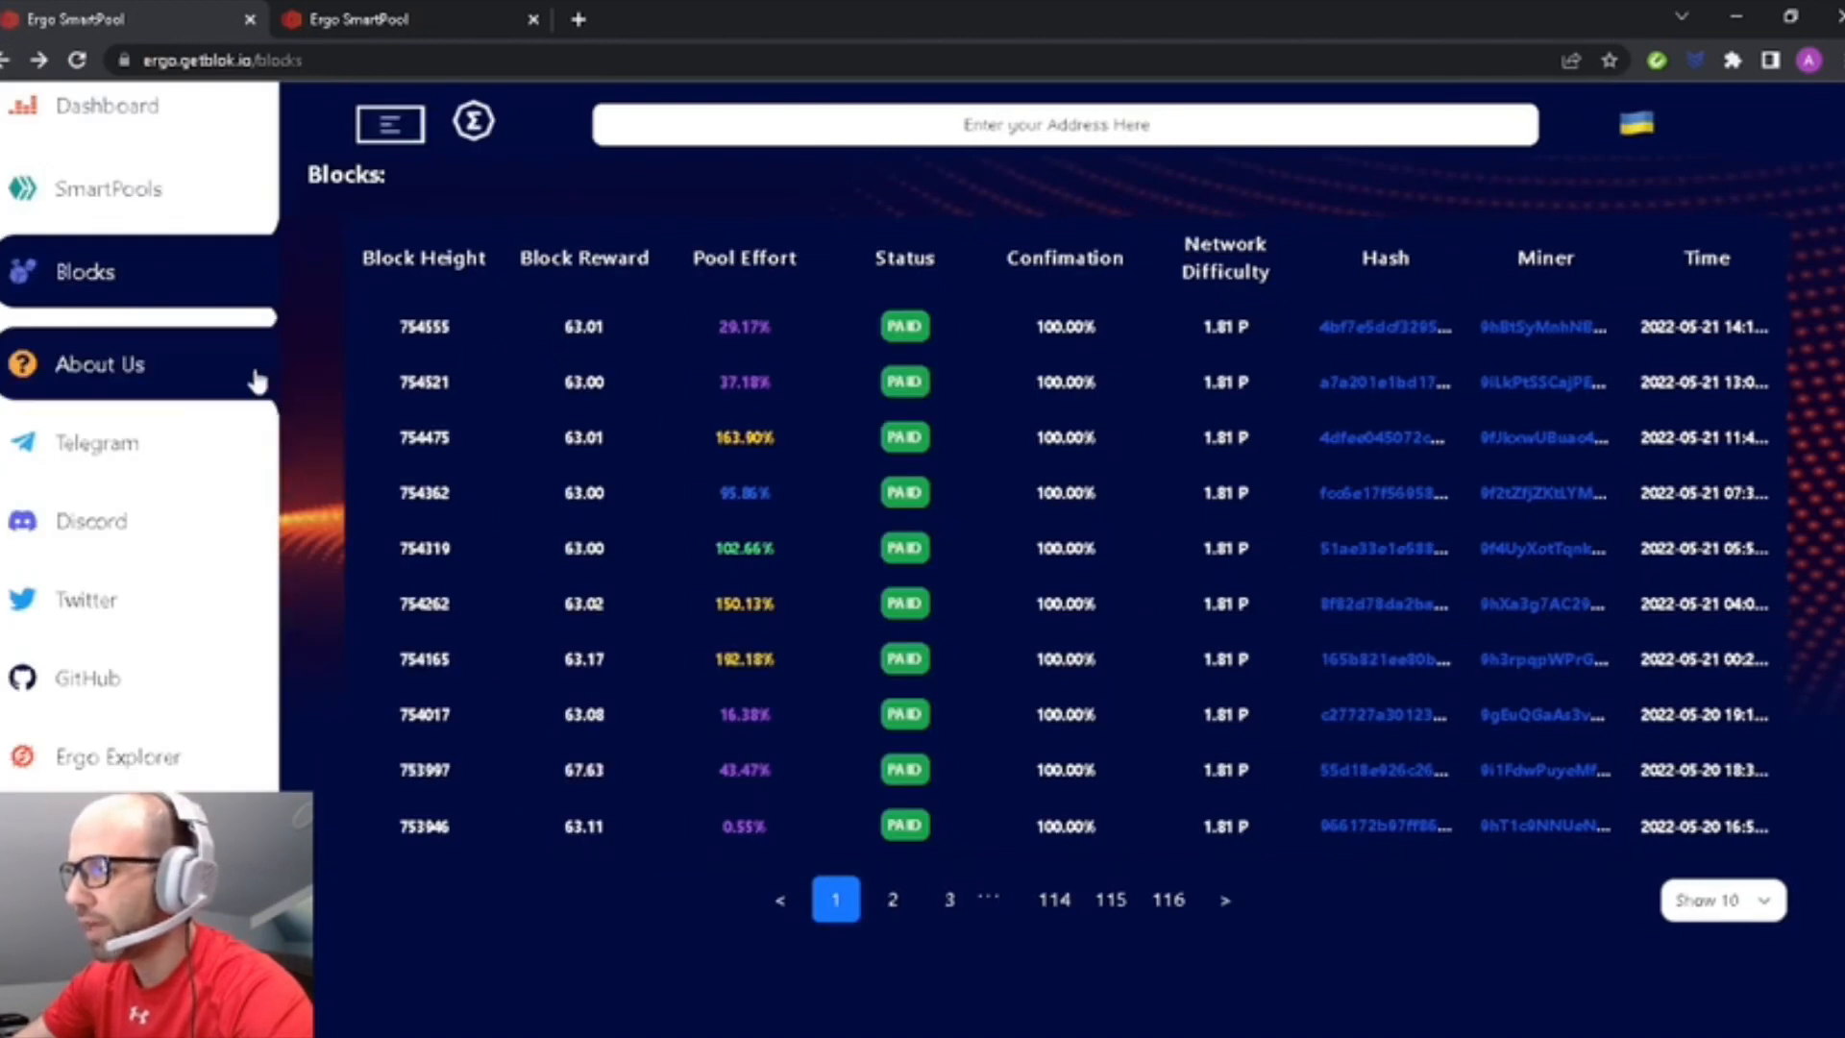
mouse_move(144, 386)
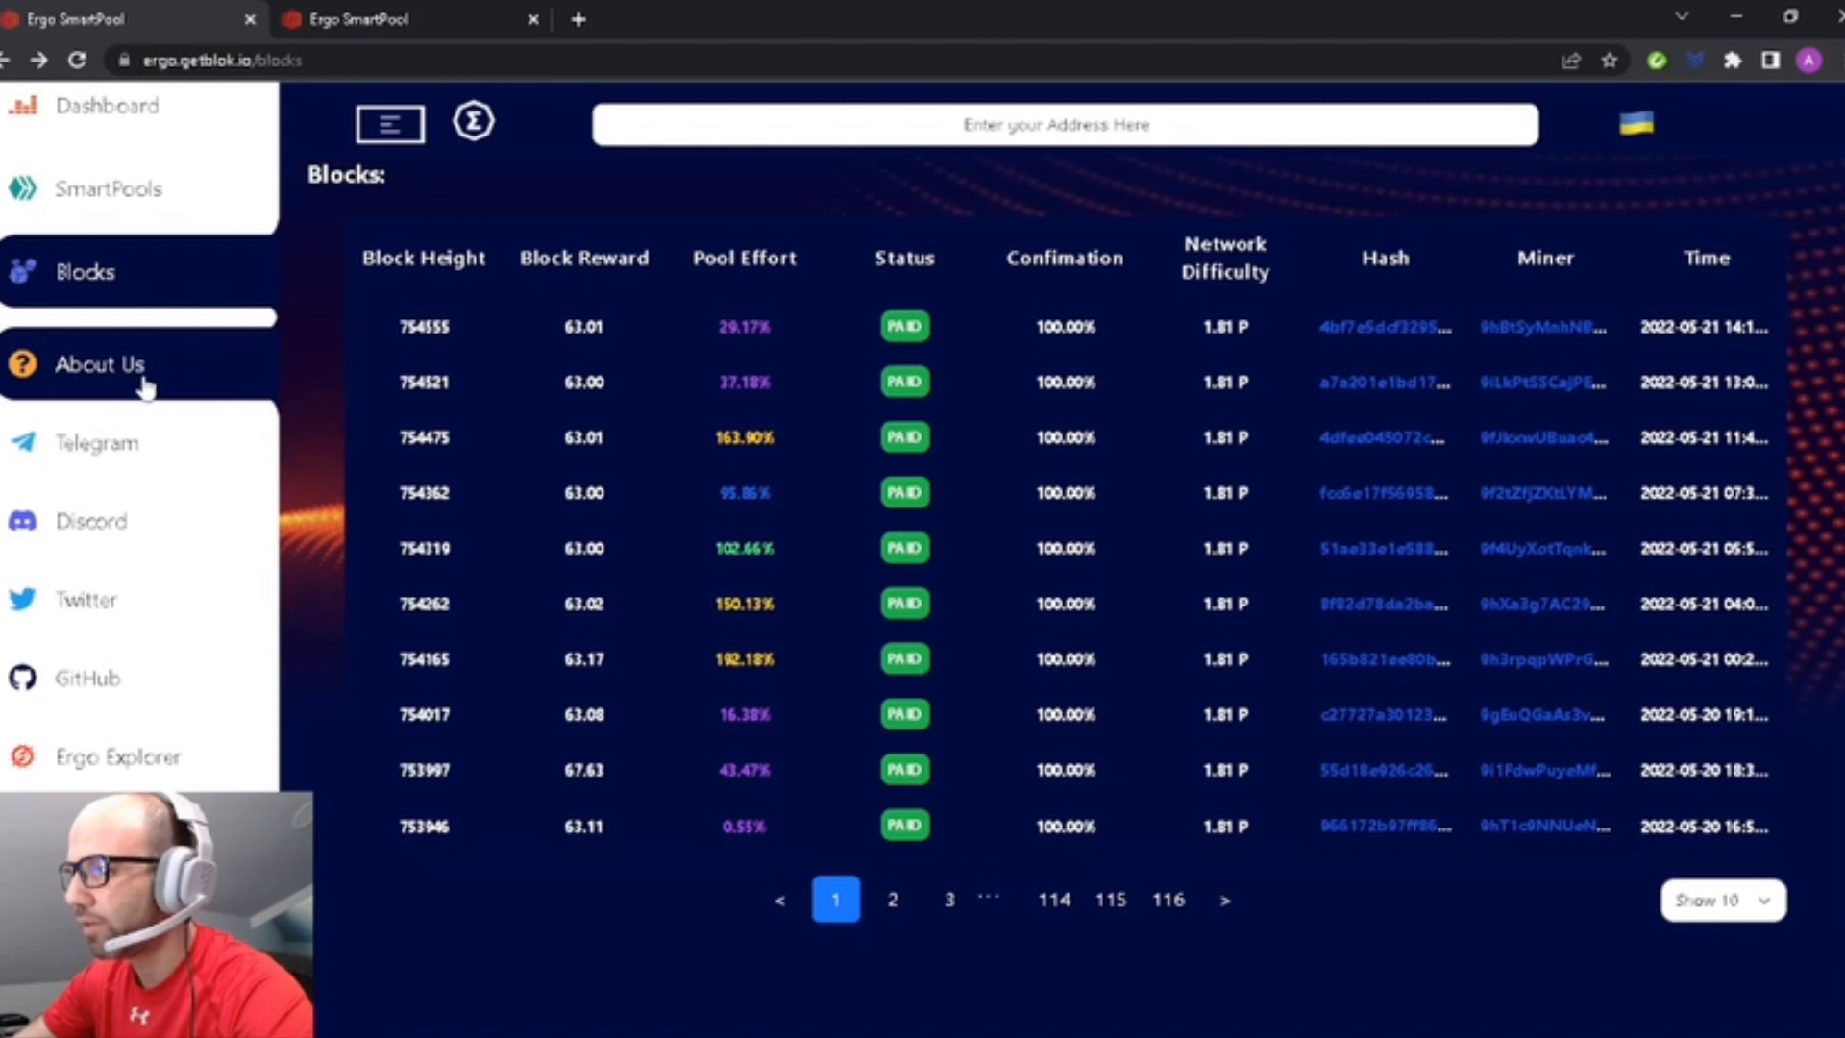
scroll(down, 3)
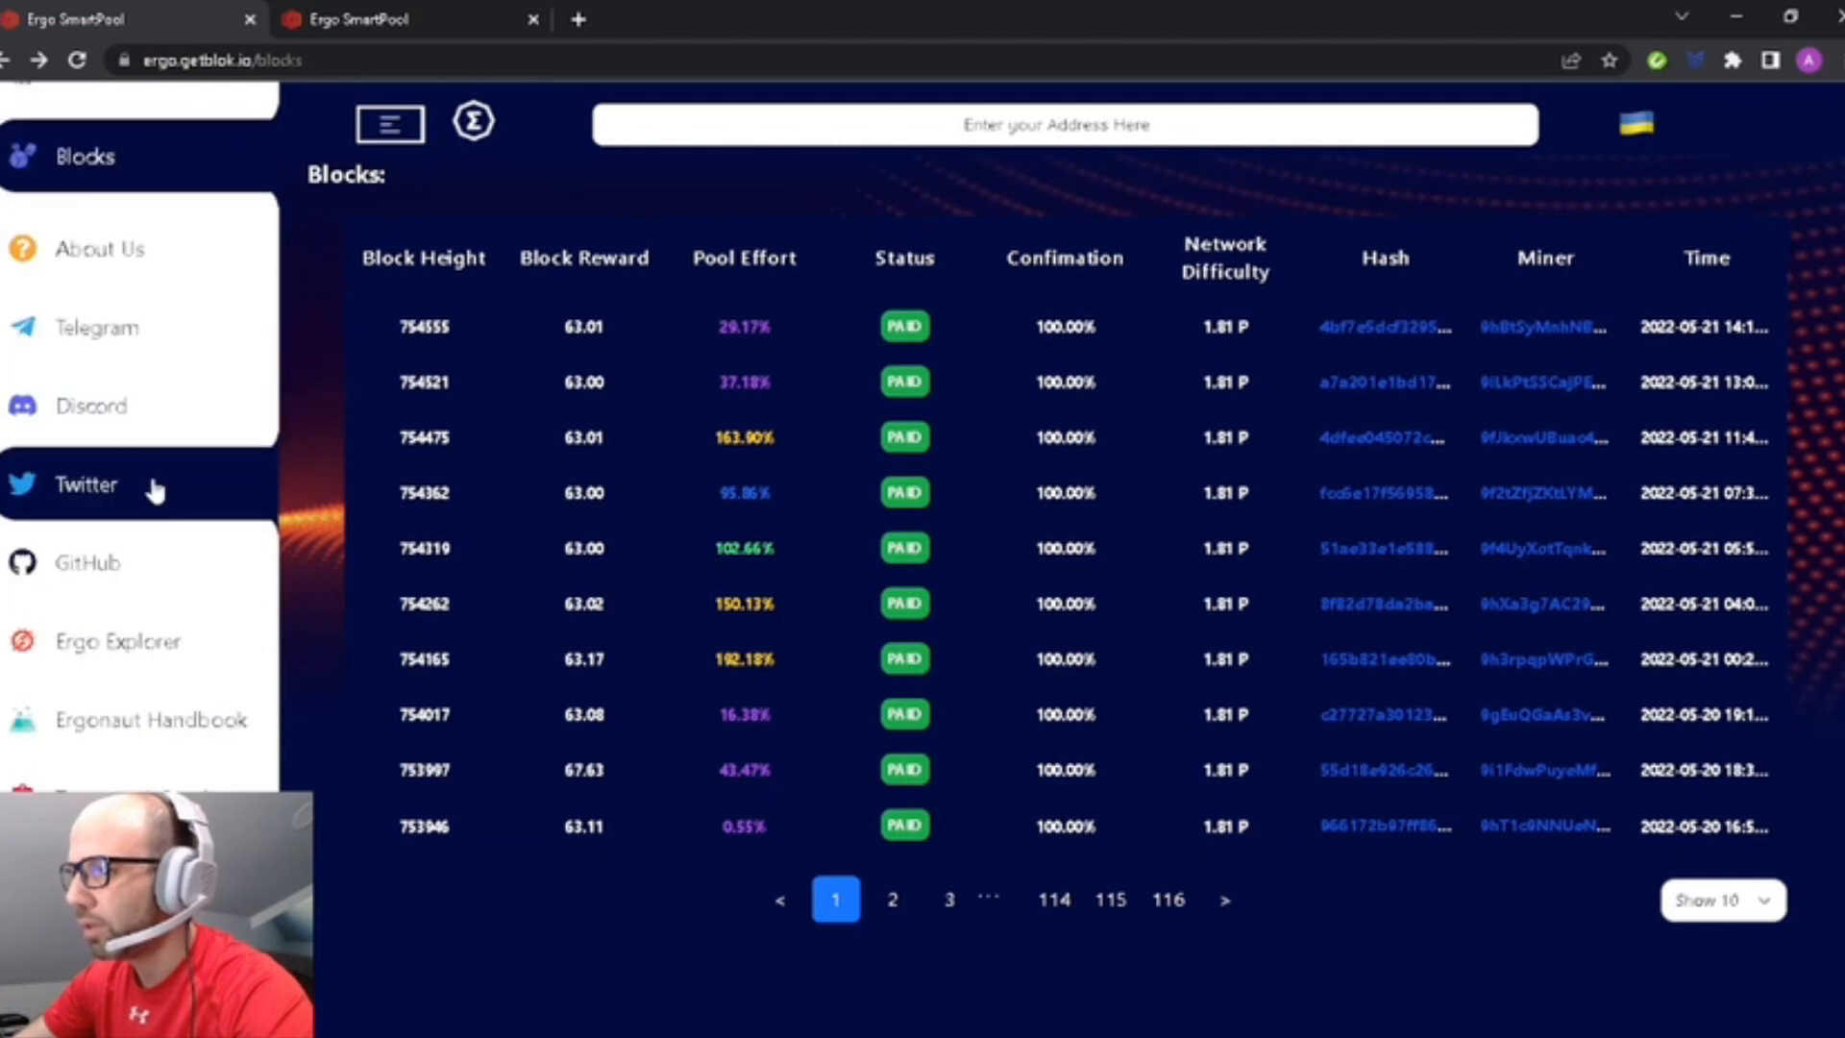
mouse_move(153, 506)
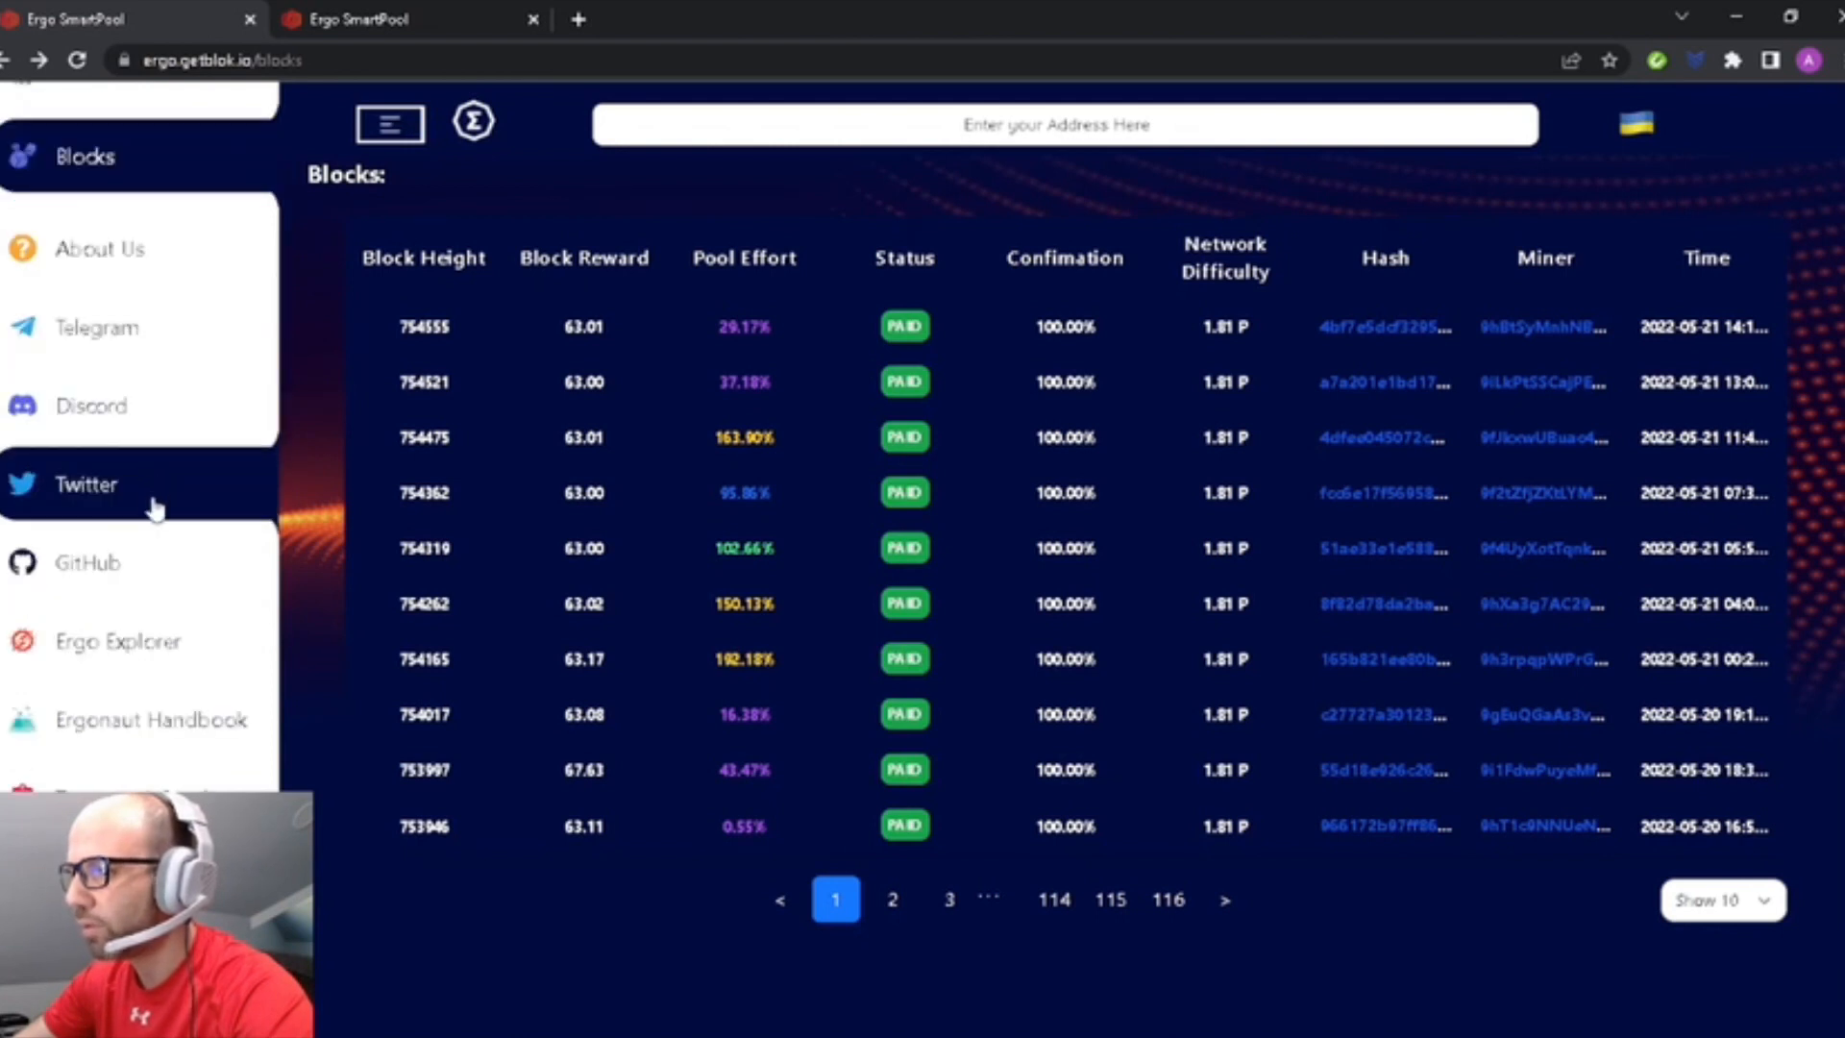
scroll(down, 3)
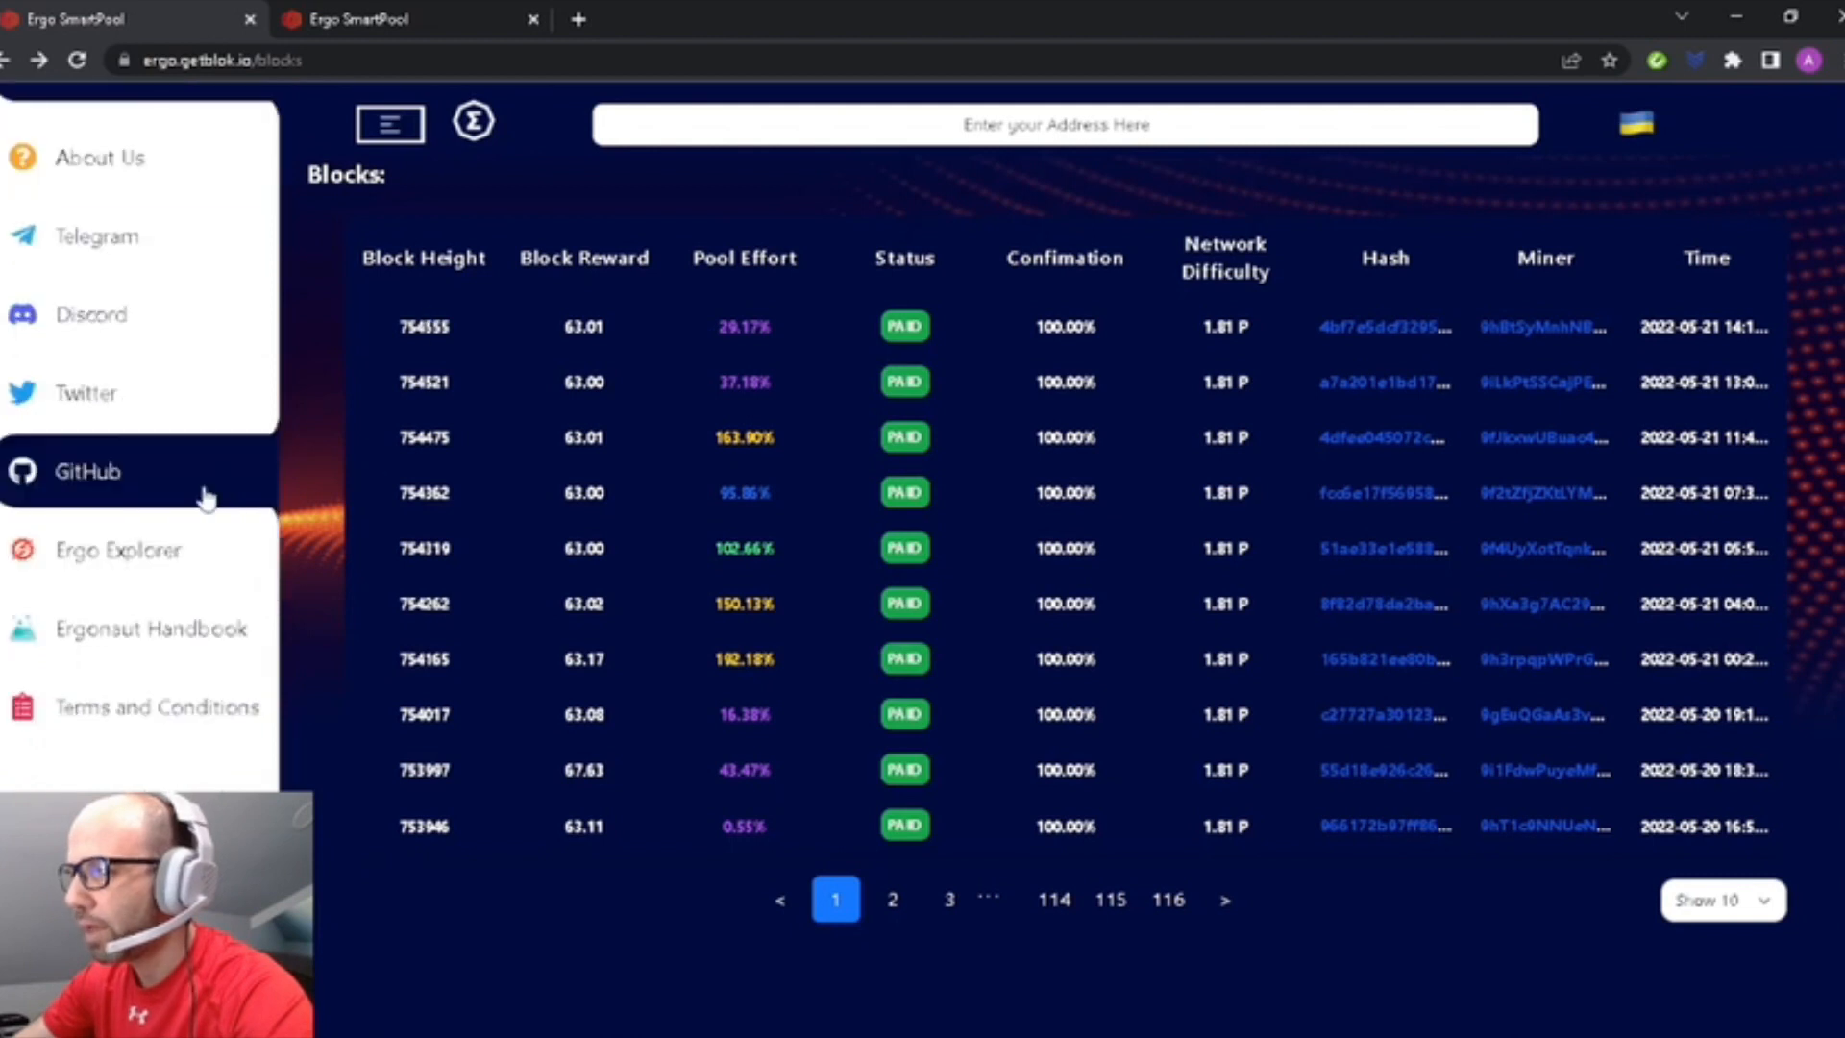
mouse_move(117, 550)
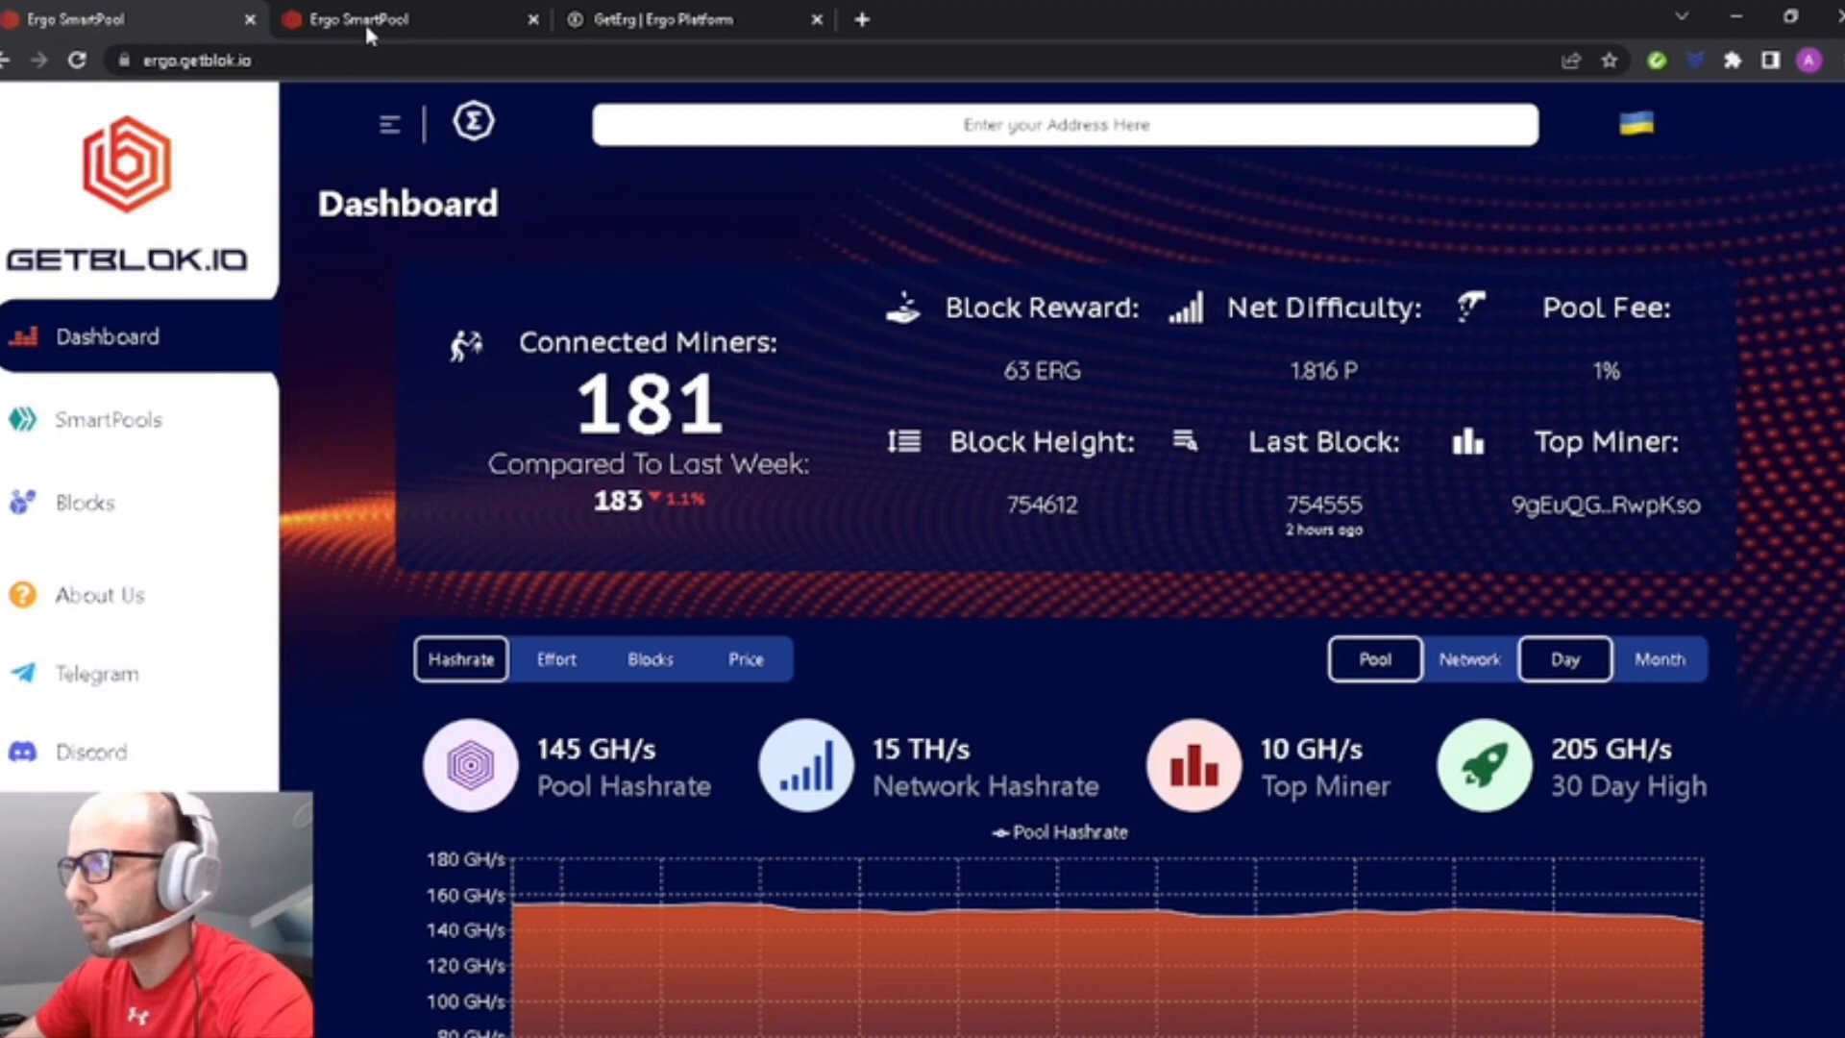
mouse_move(371, 20)
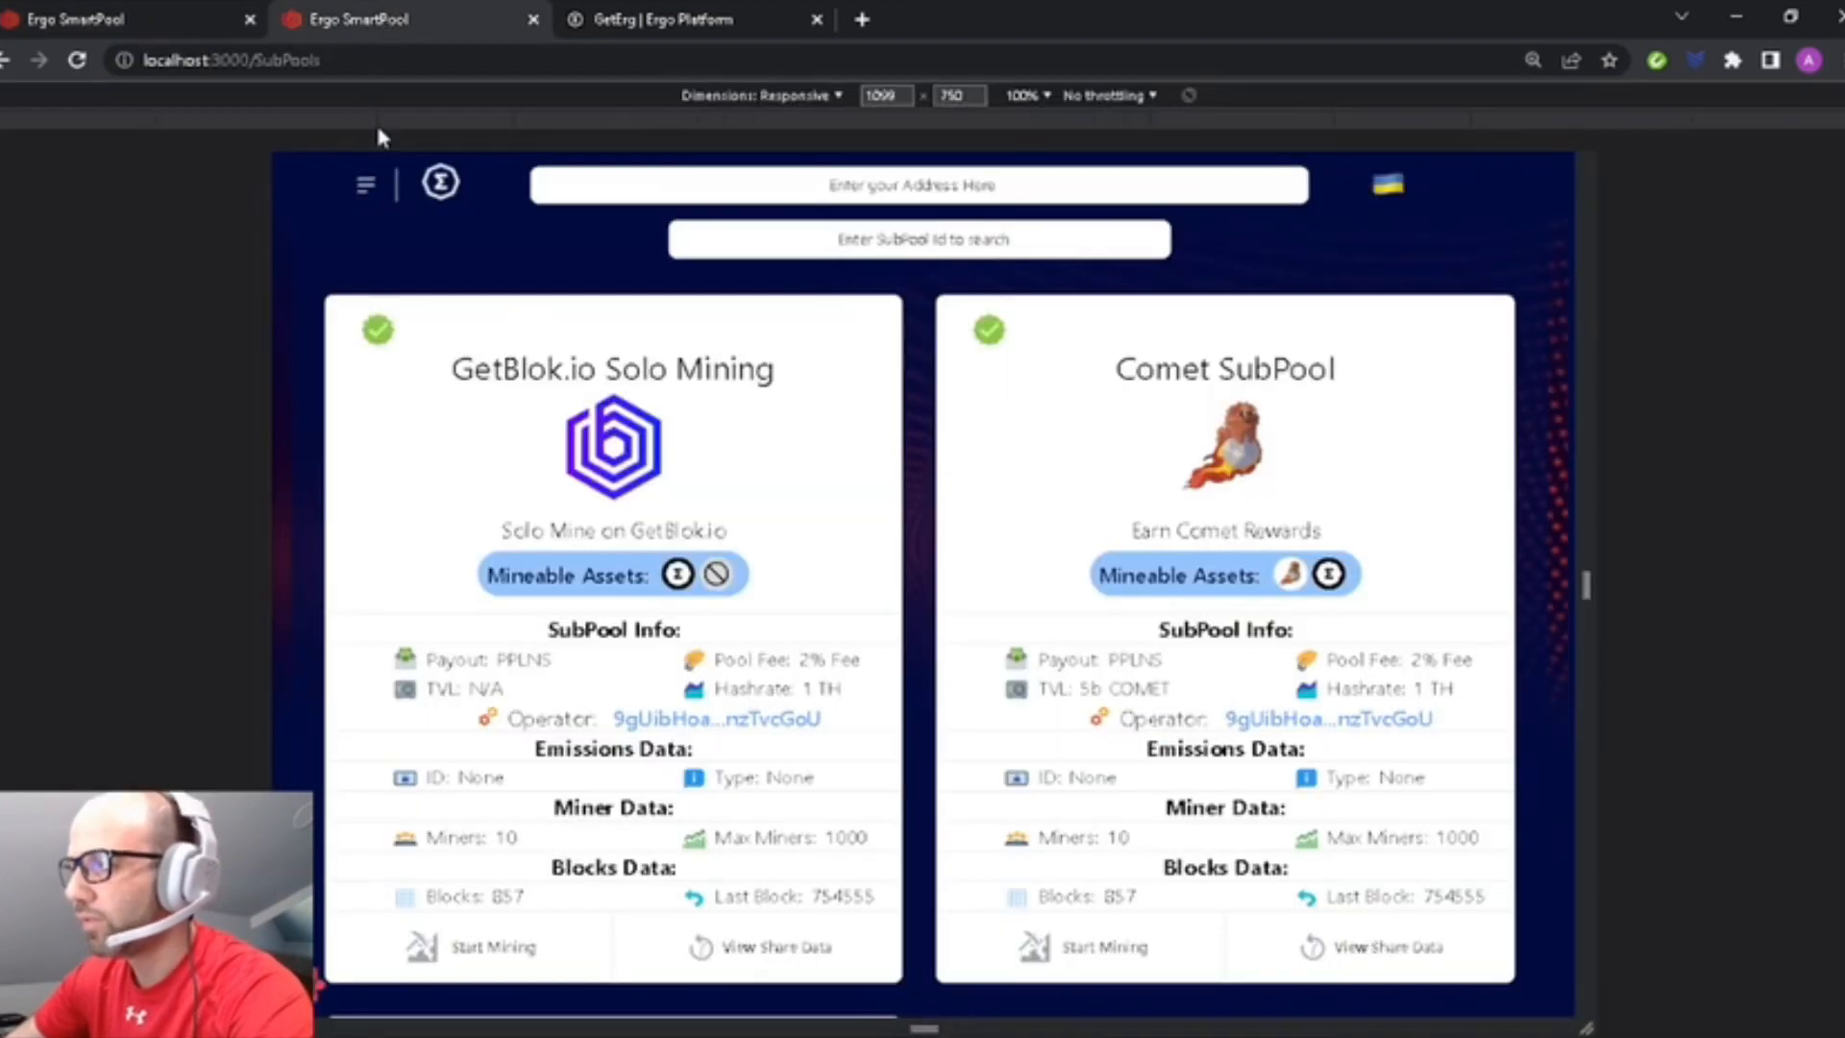
mouse_move(1401, 544)
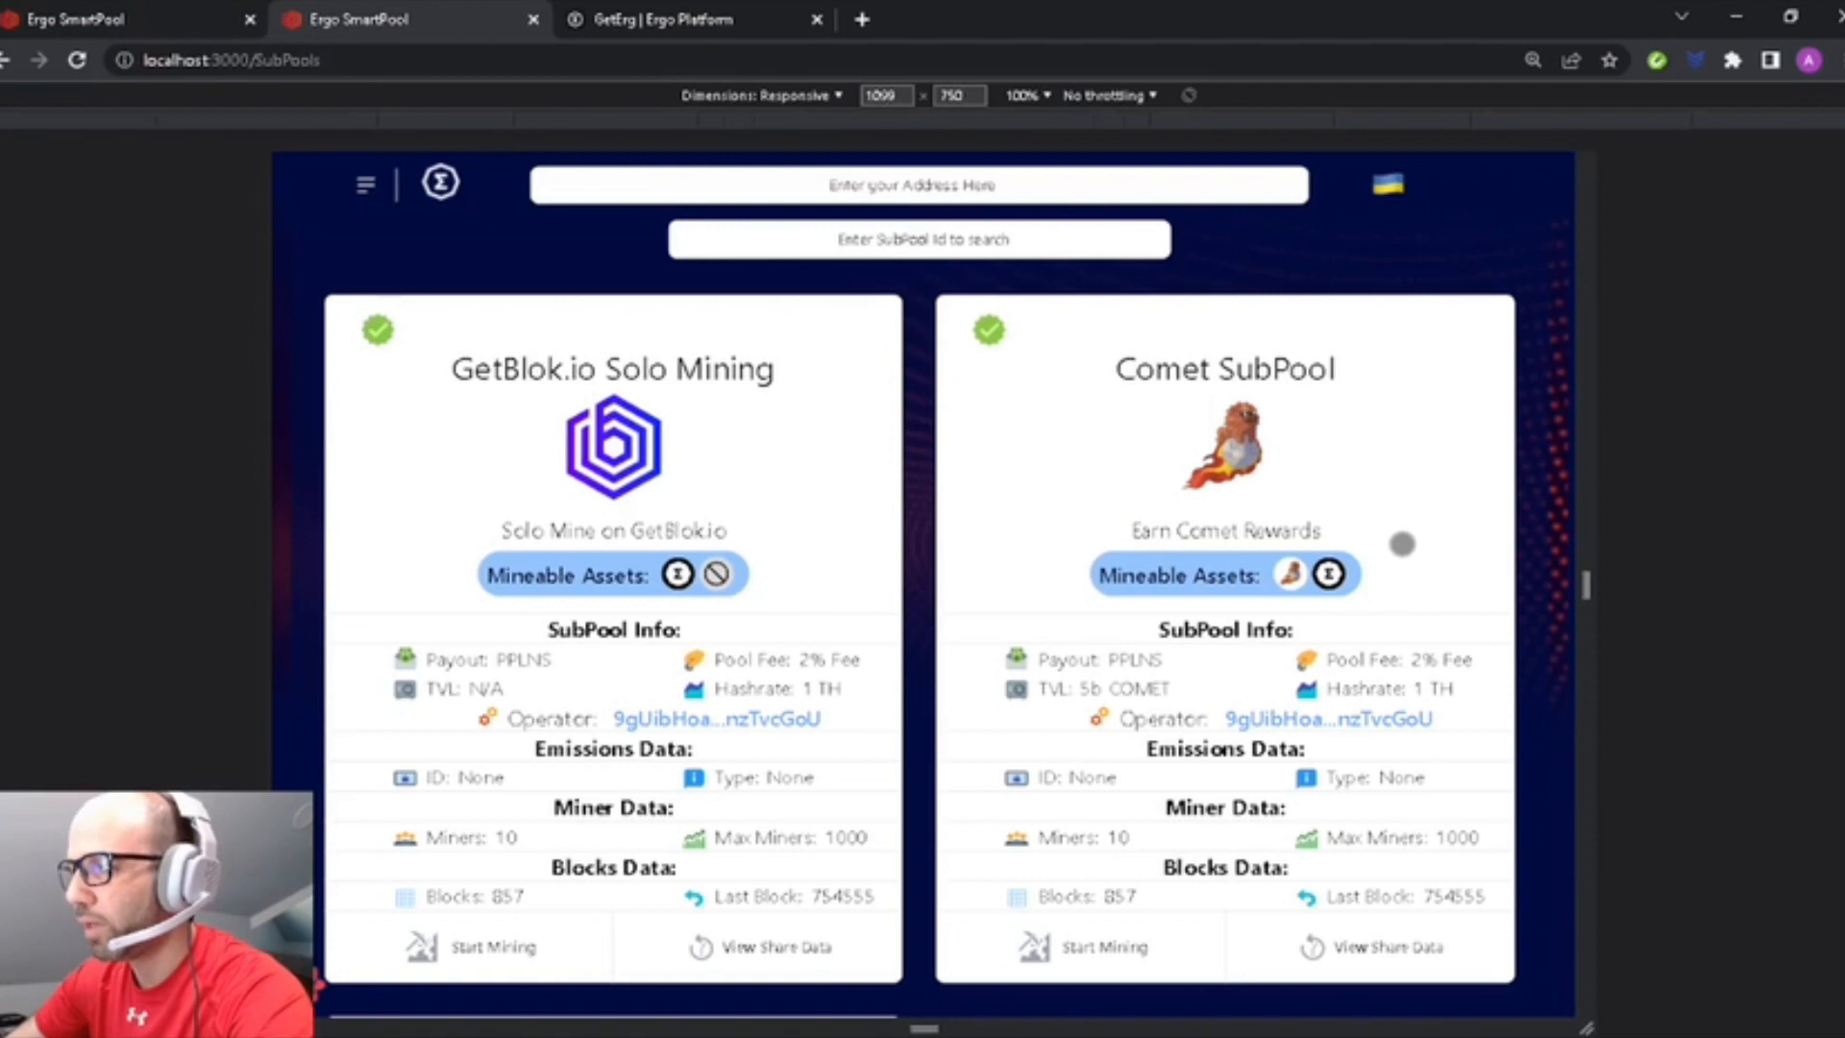
Scroll the Available SubPools page to reveal the Solo Mining and Comet SubPool cards.
scroll(up, 3)
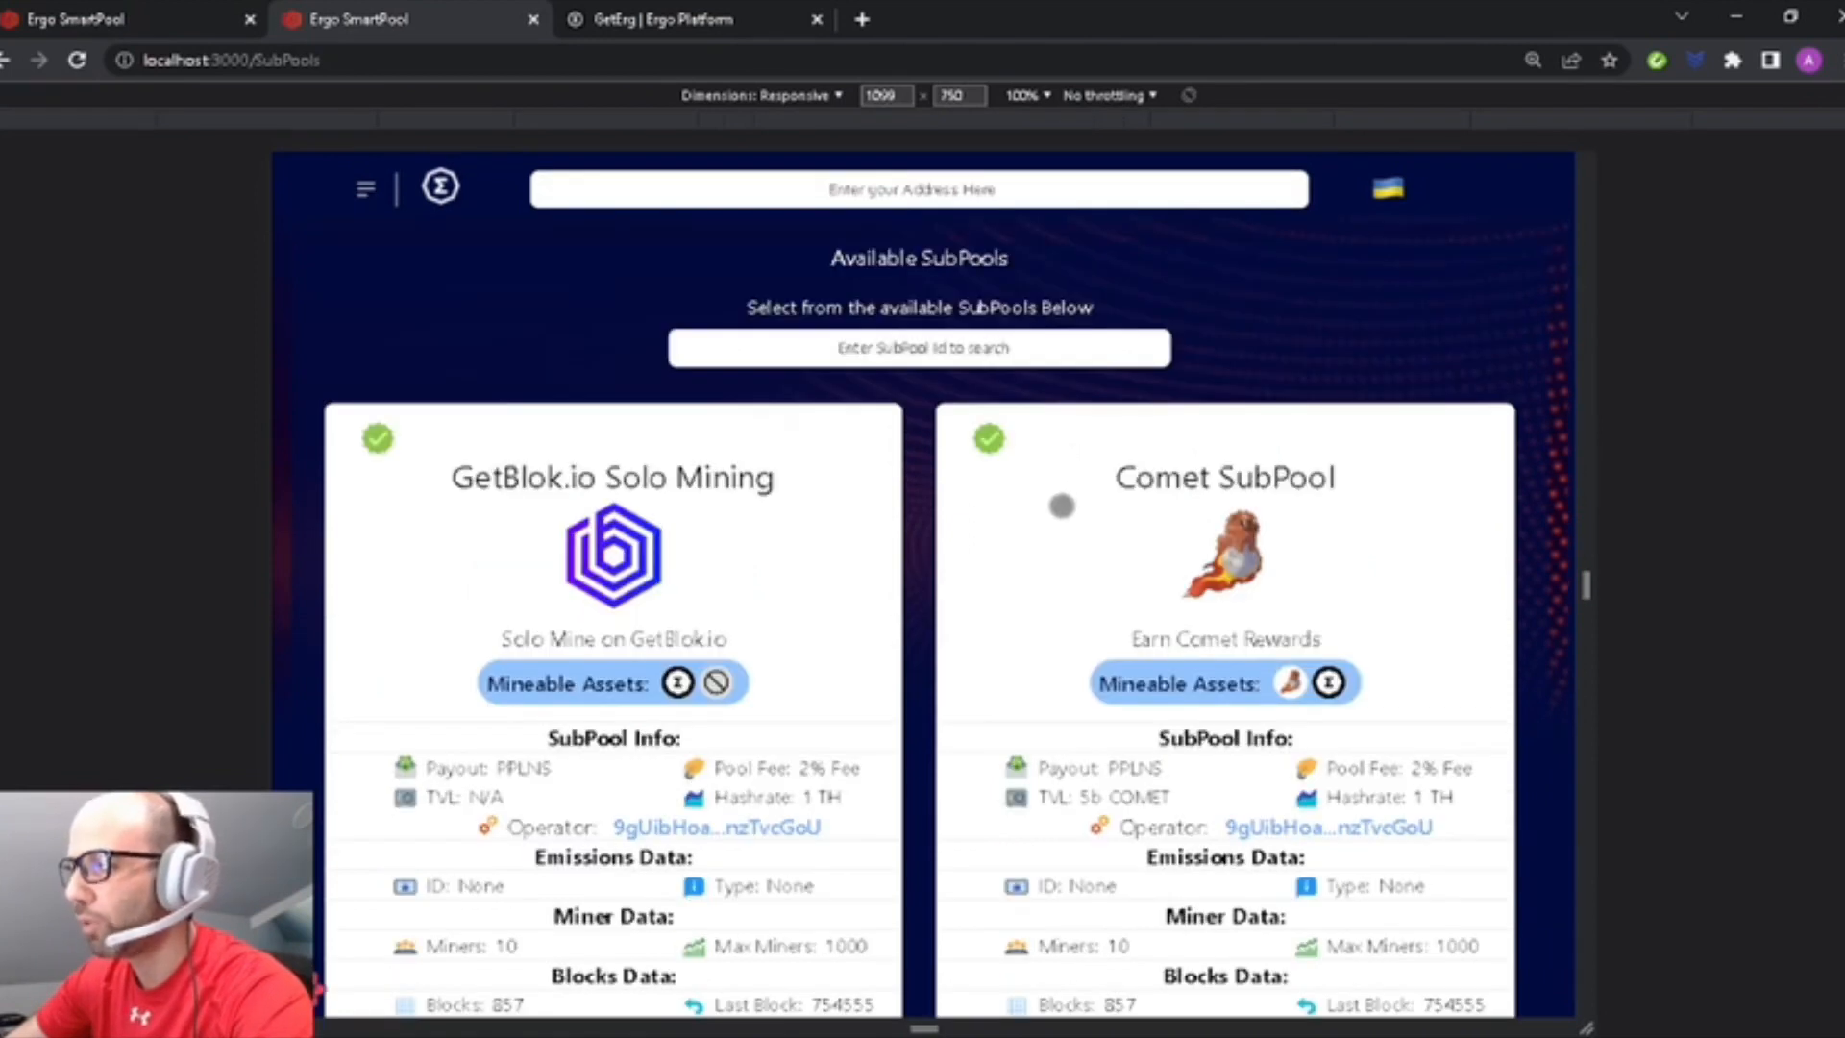
scroll(down, 3)
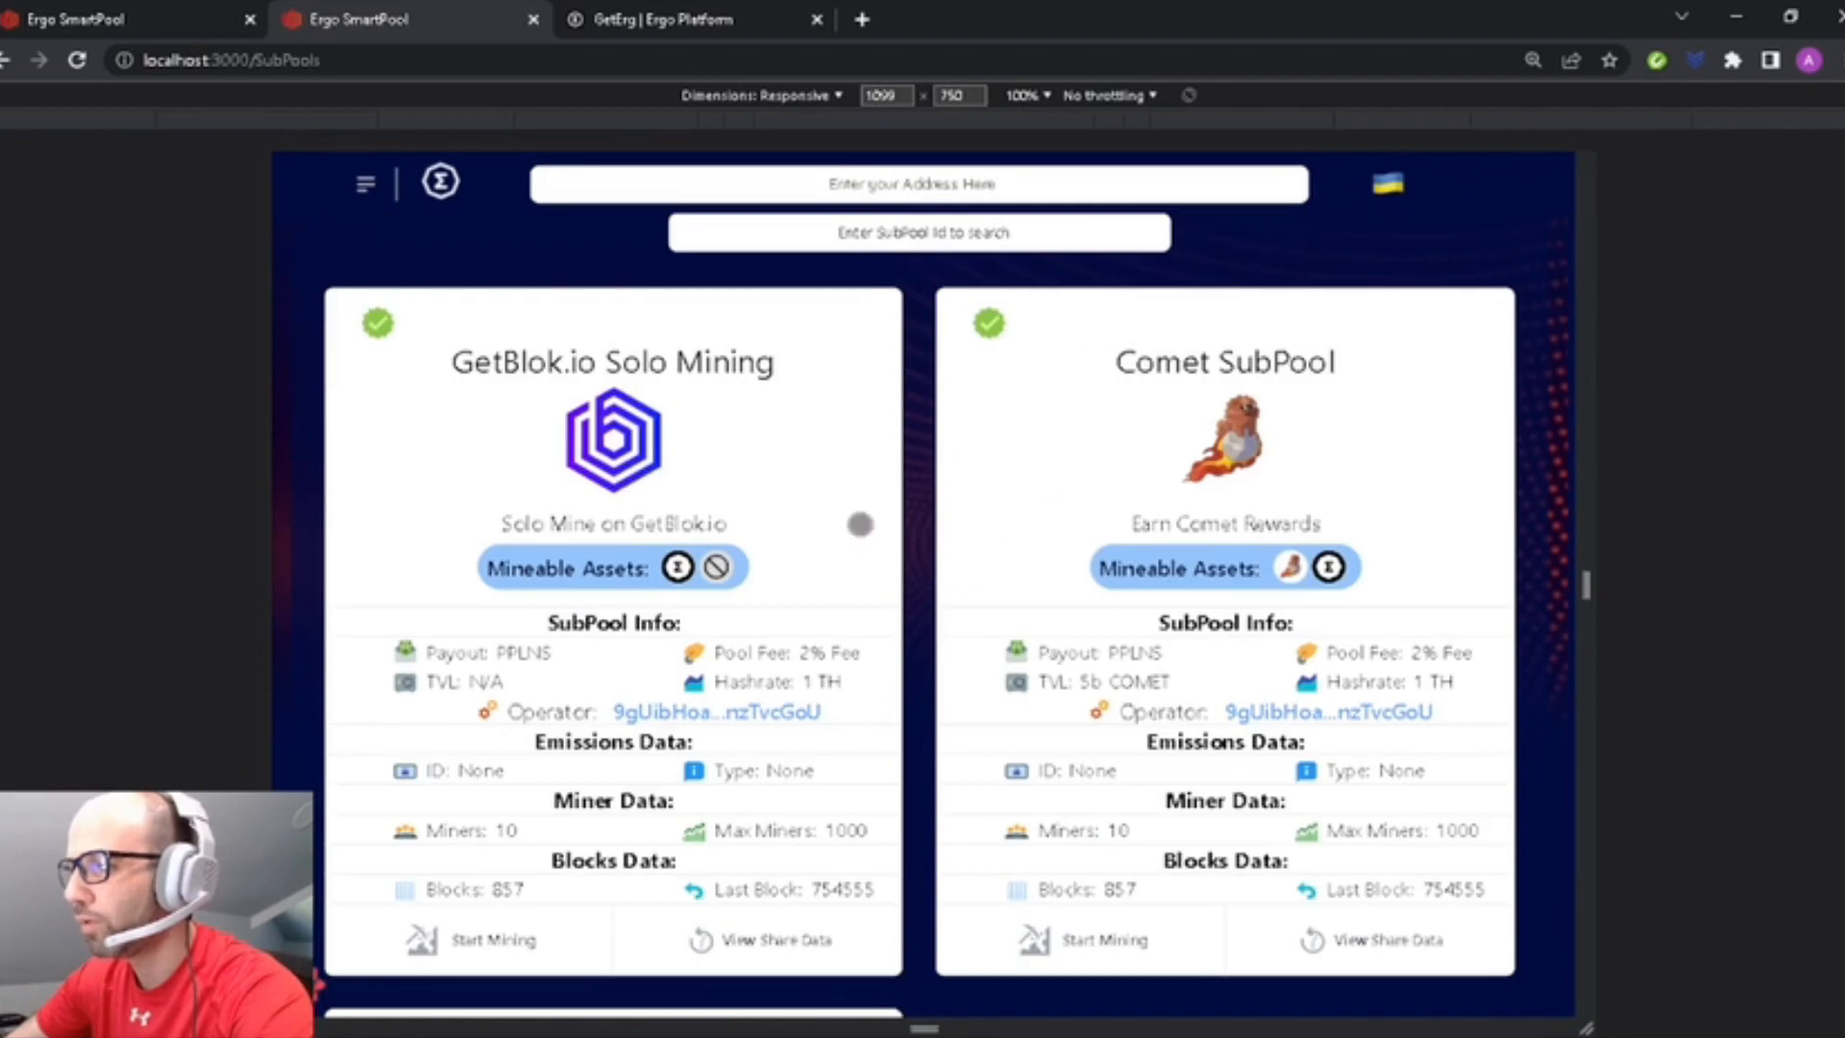
mouse_move(575, 490)
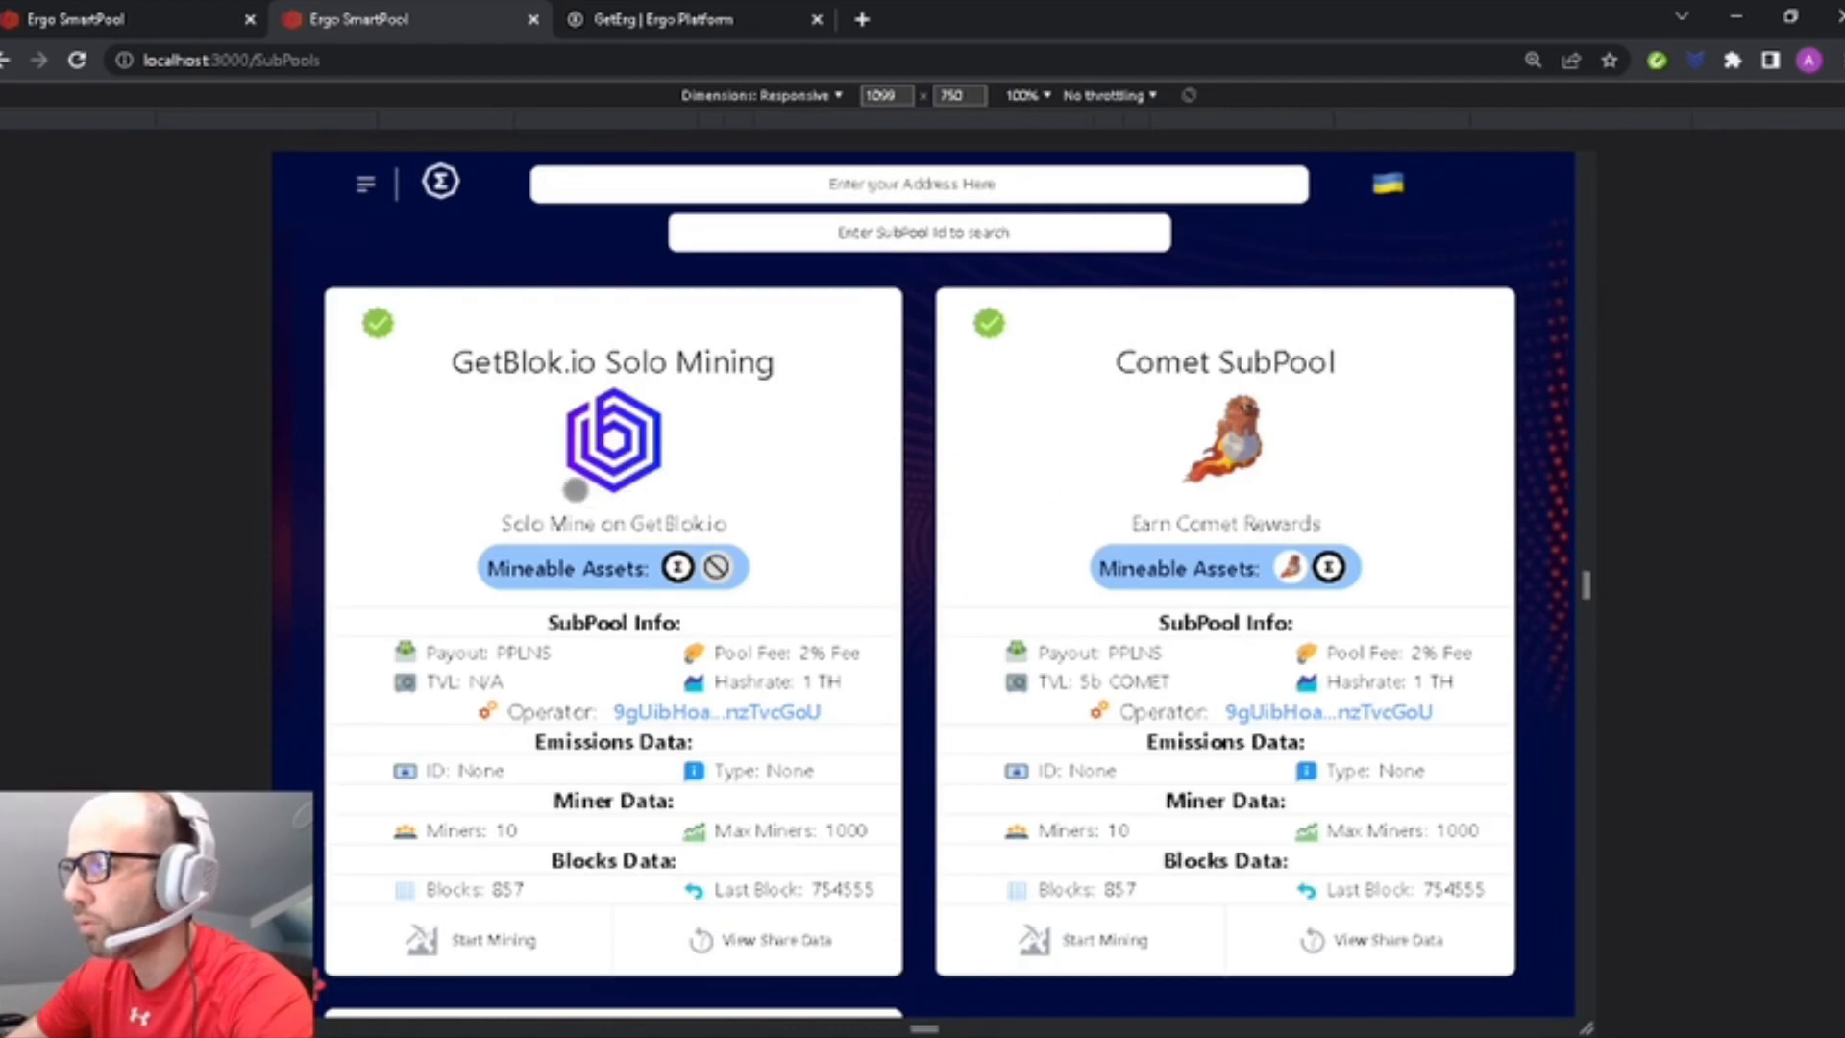
mouse_move(726, 491)
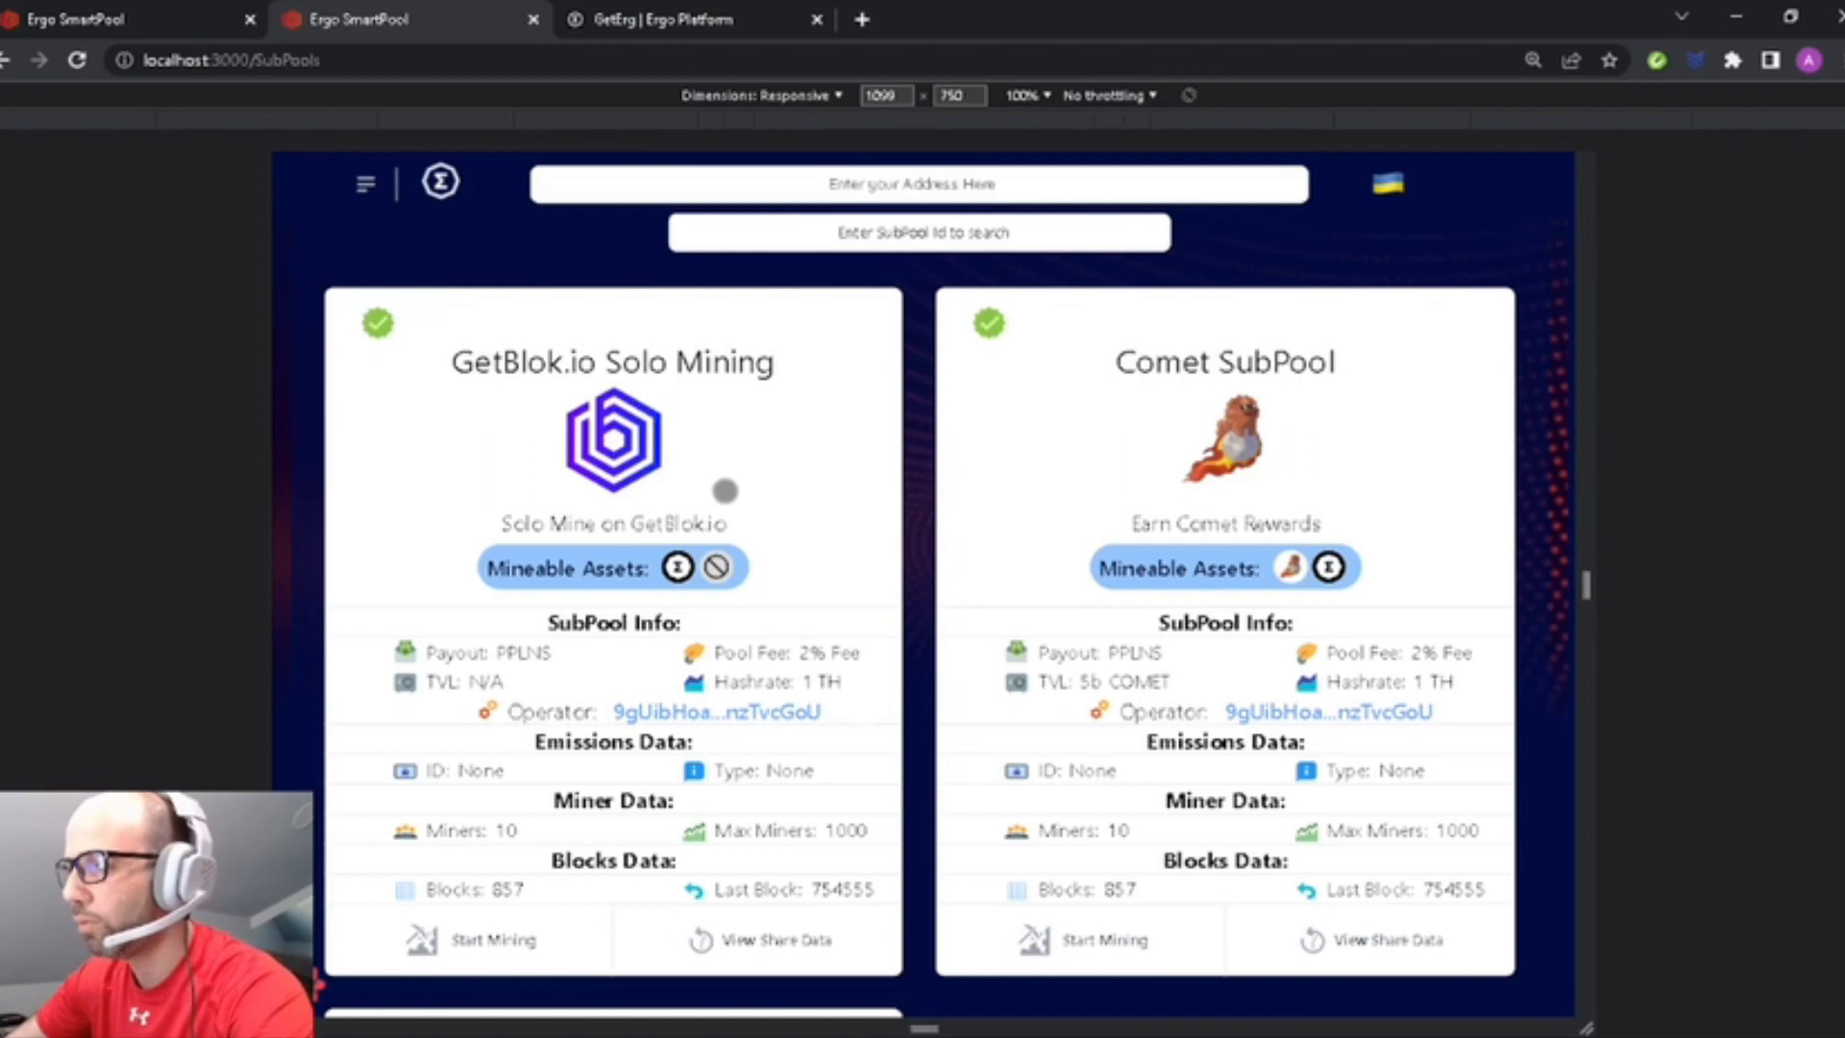
mouse_move(744, 485)
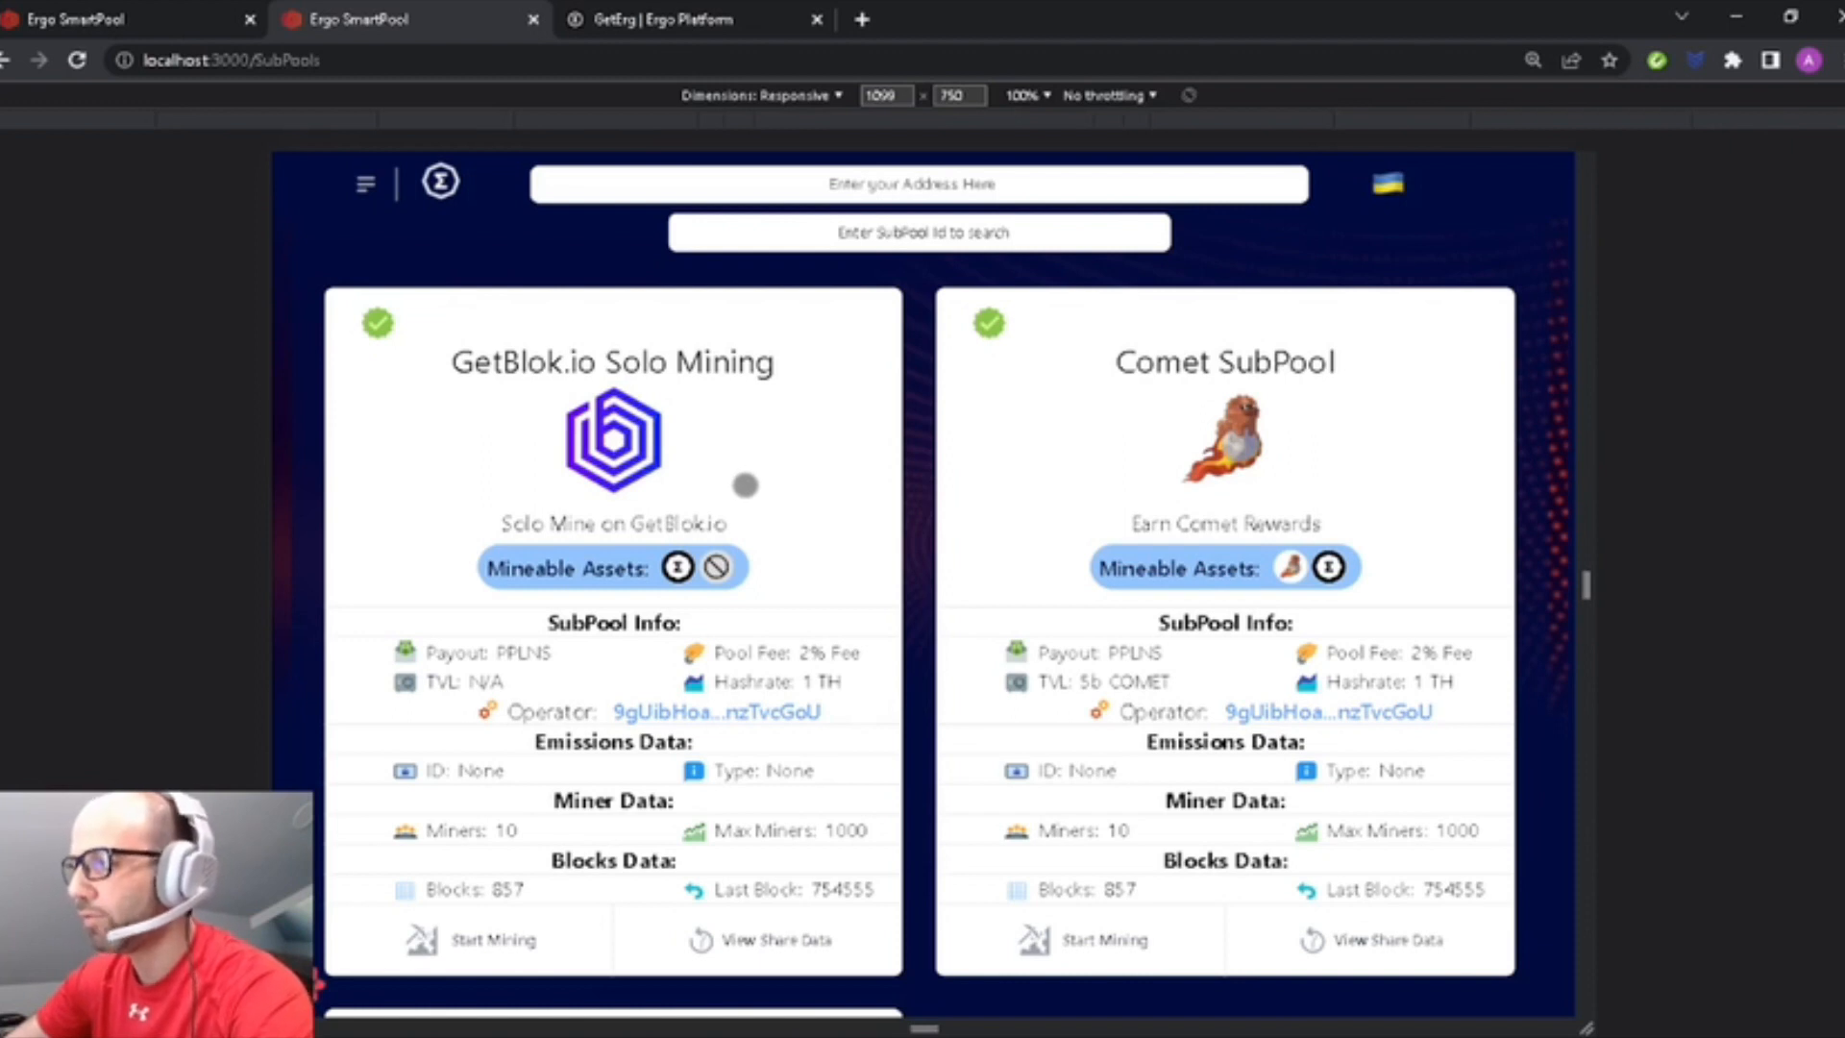
mouse_move(736, 459)
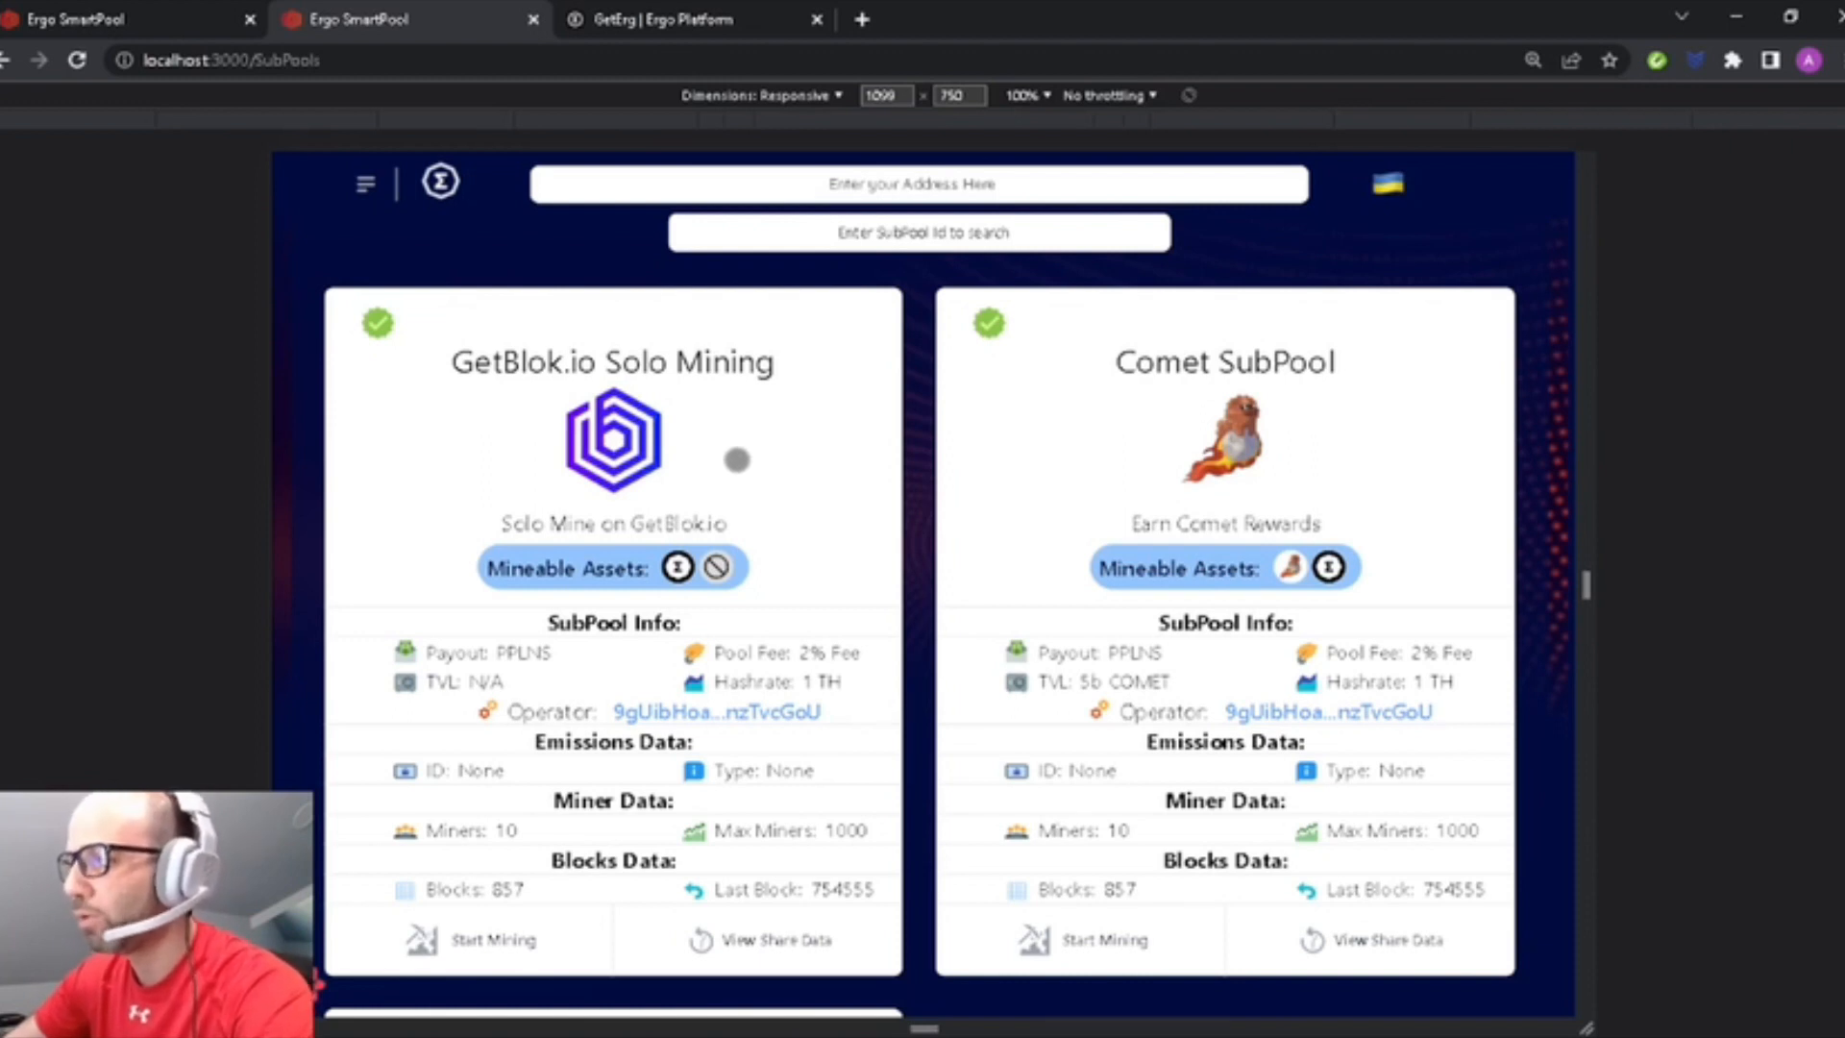
mouse_move(735, 473)
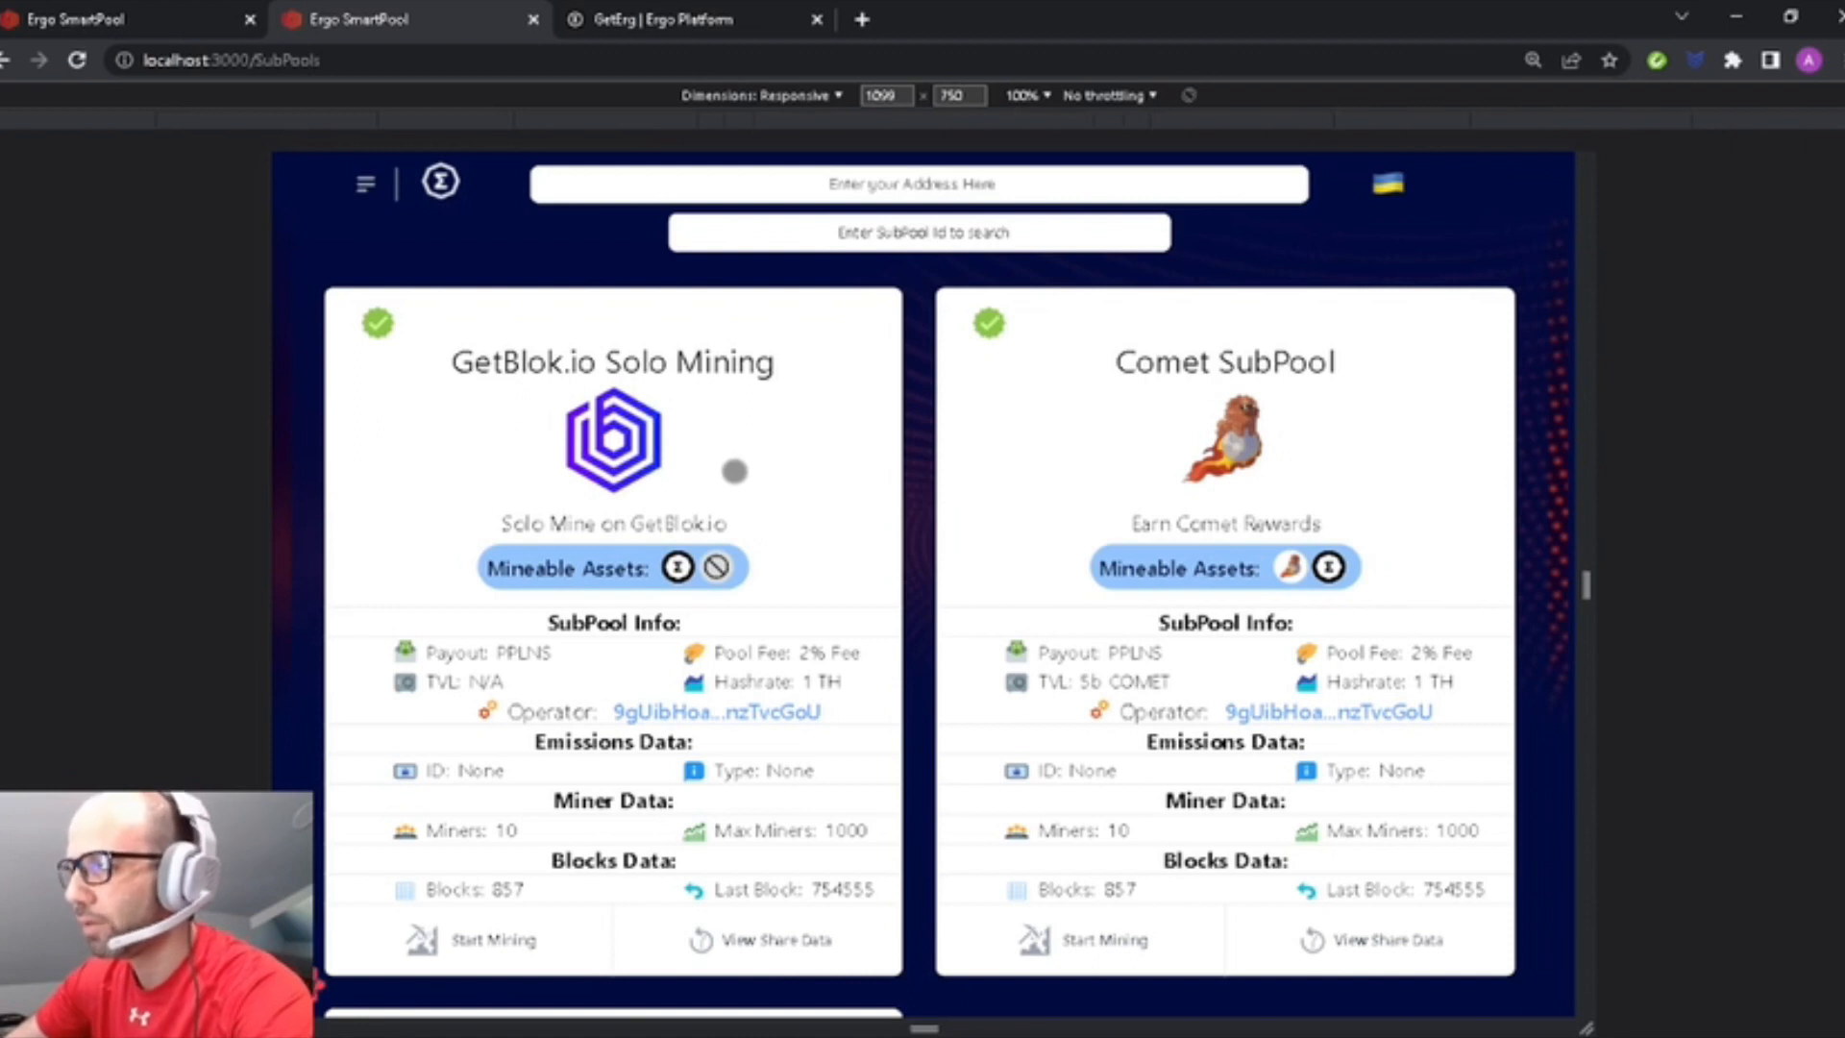
mouse_move(776, 576)
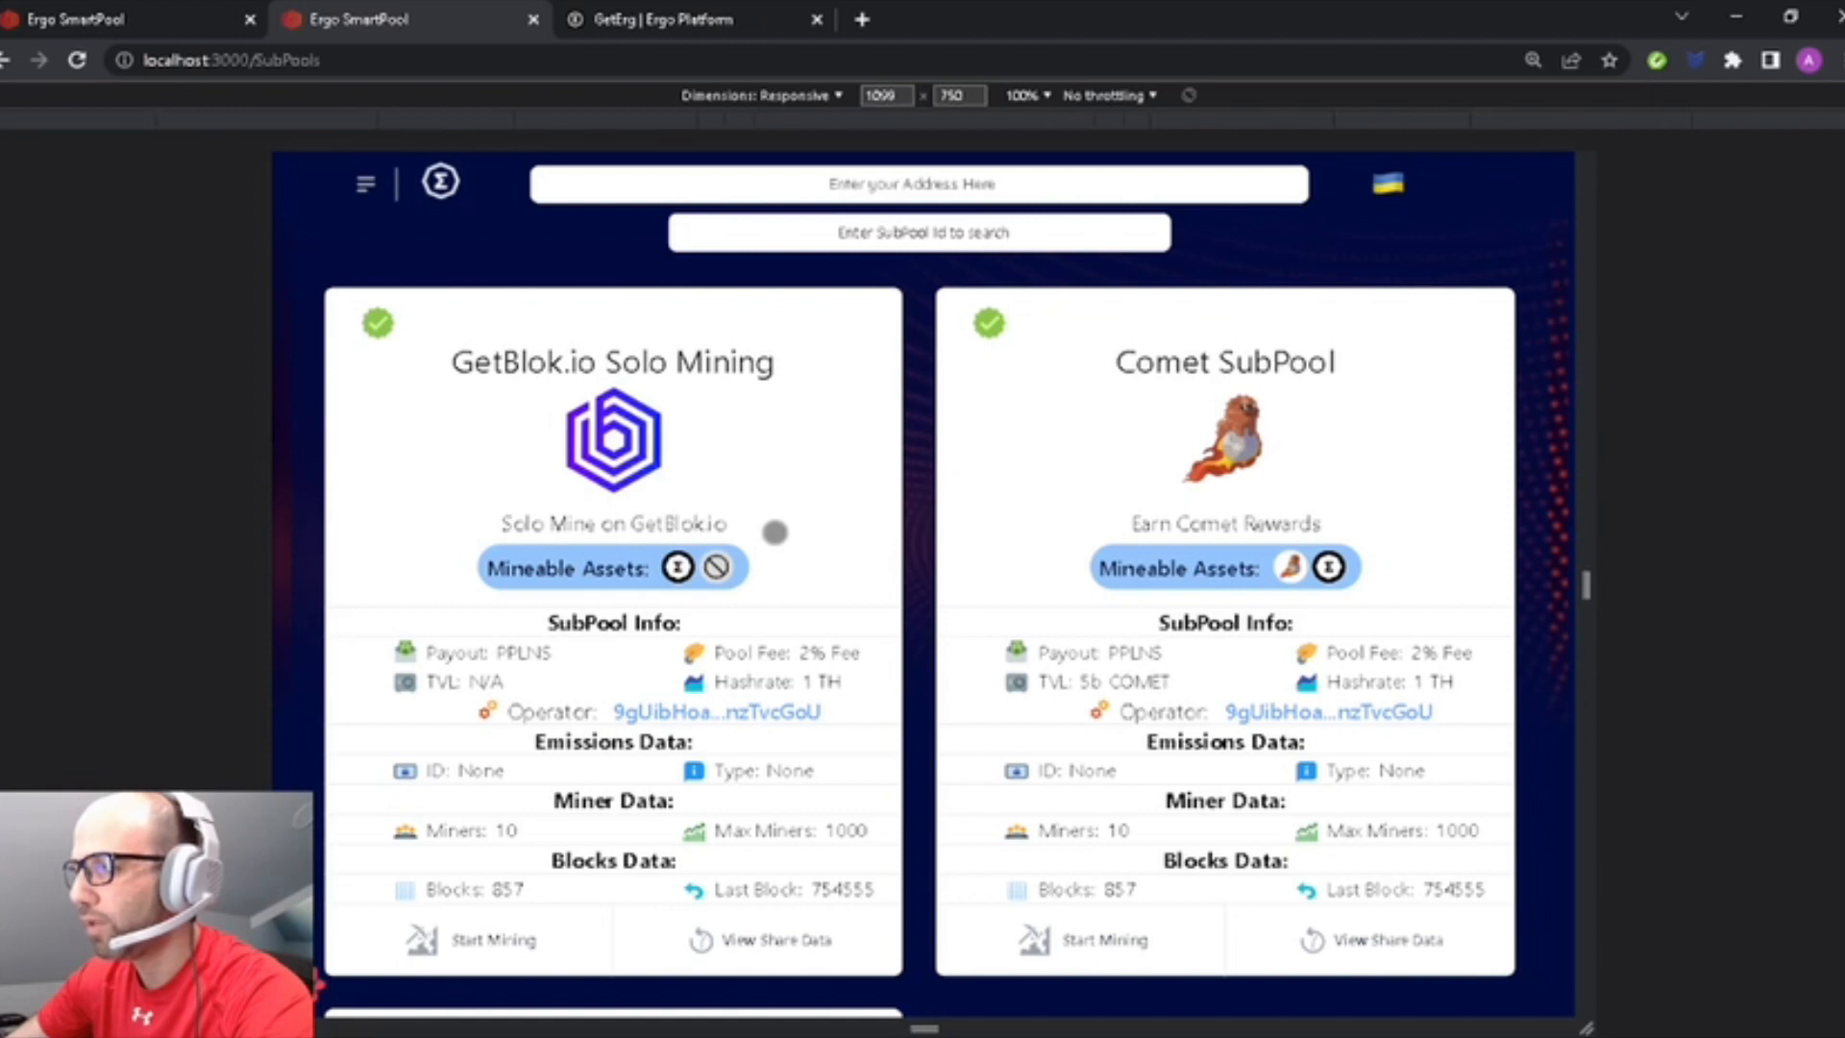
mouse_move(822, 540)
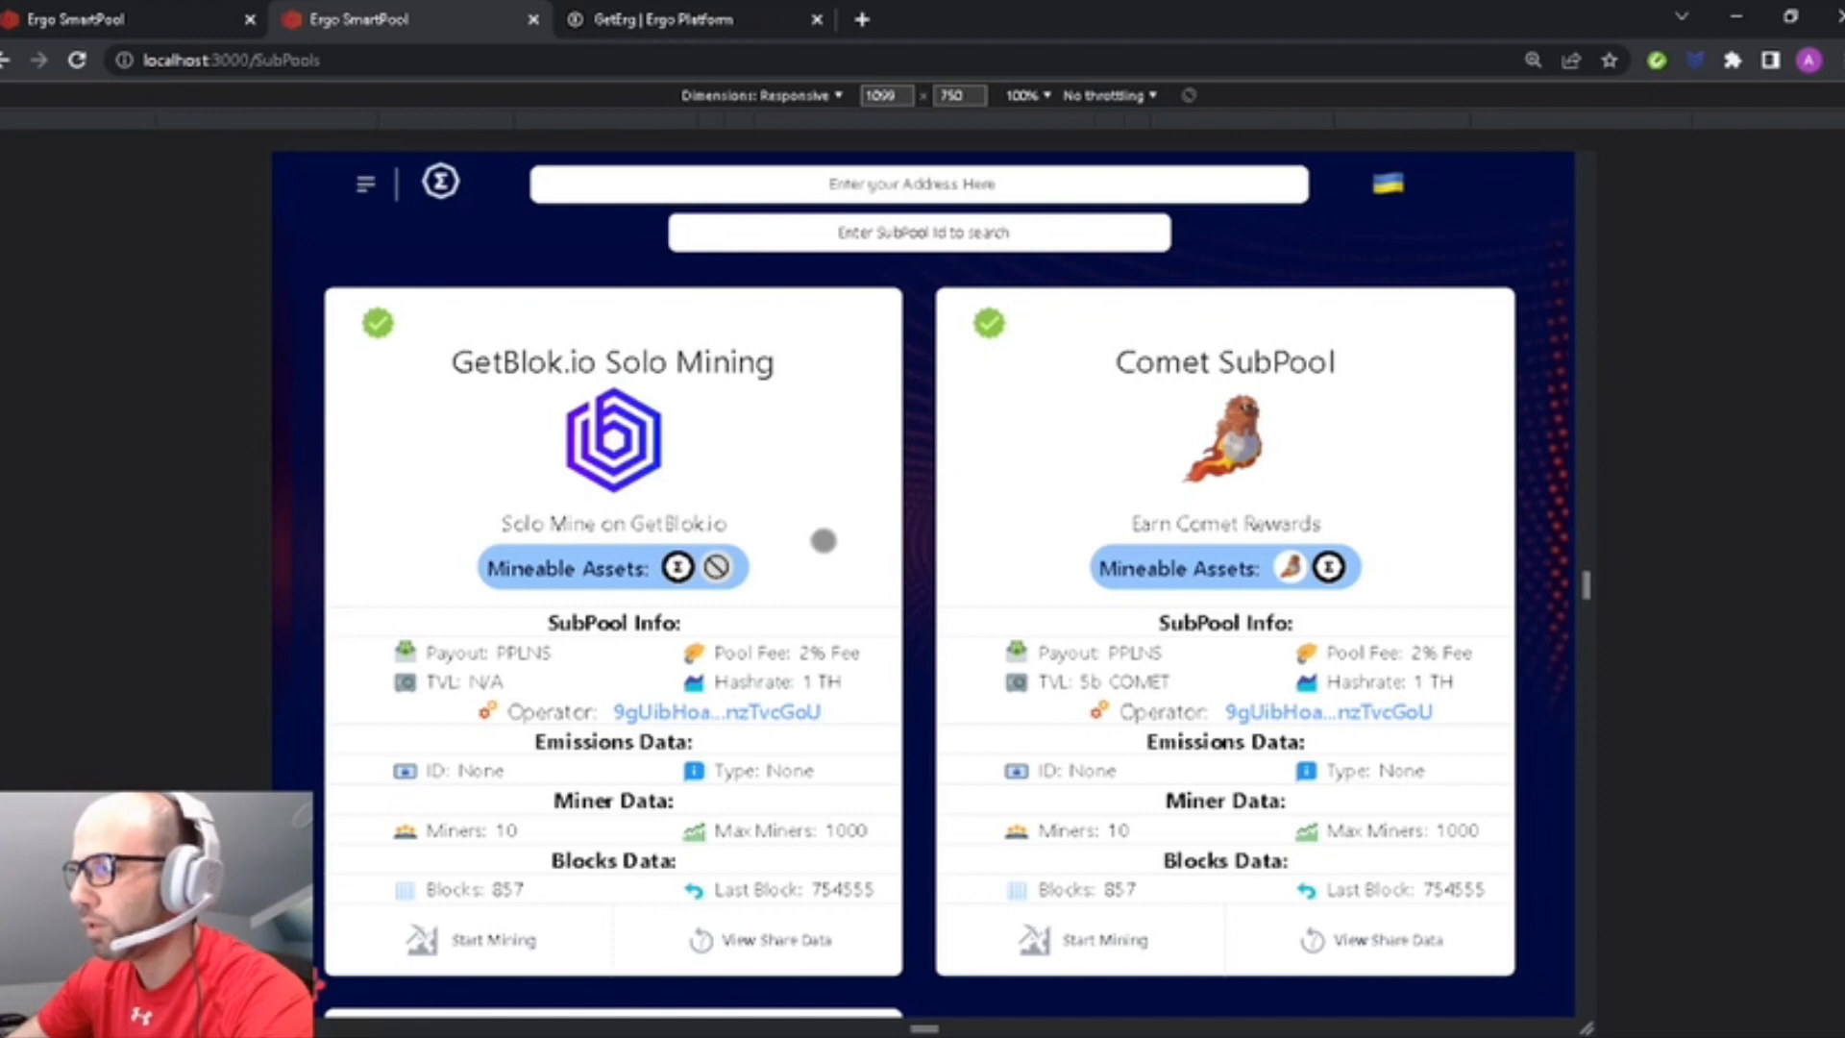
mouse_move(1013, 544)
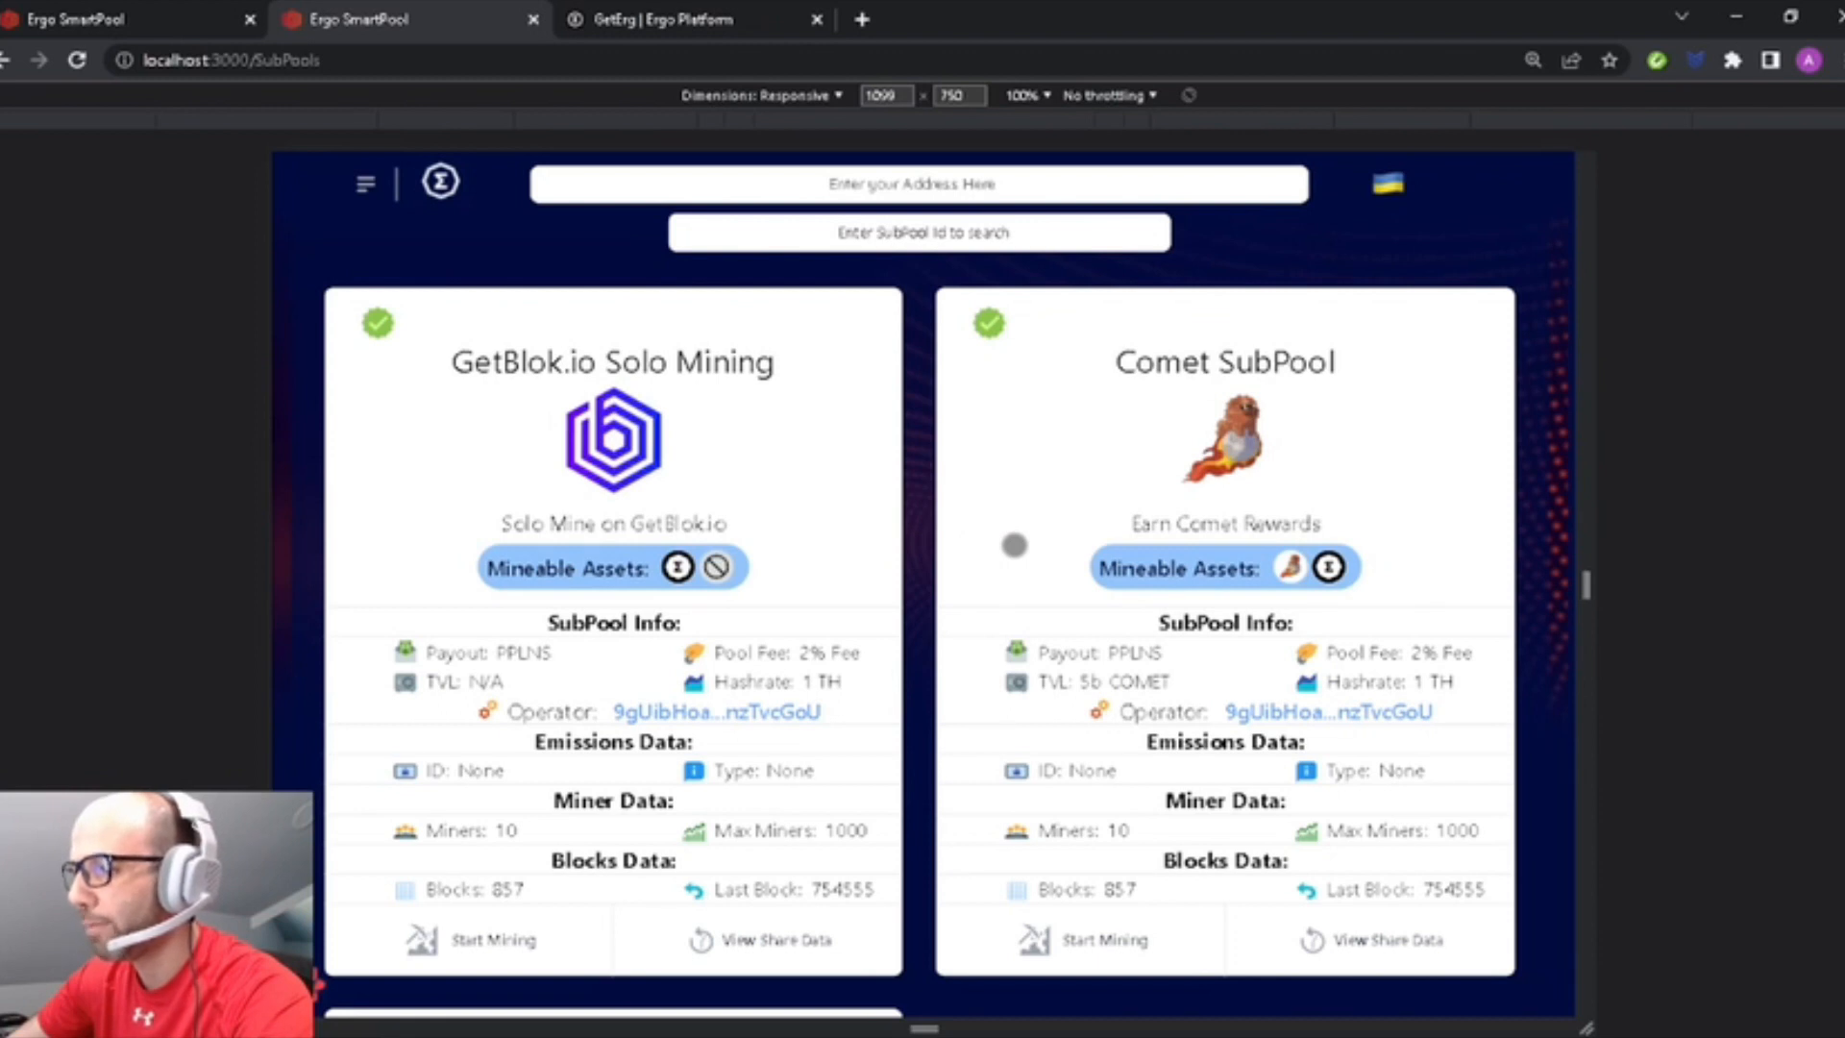
Start mining with the Comet SubPool, reaching the SubPool Settings join form.
scroll(down, 3)
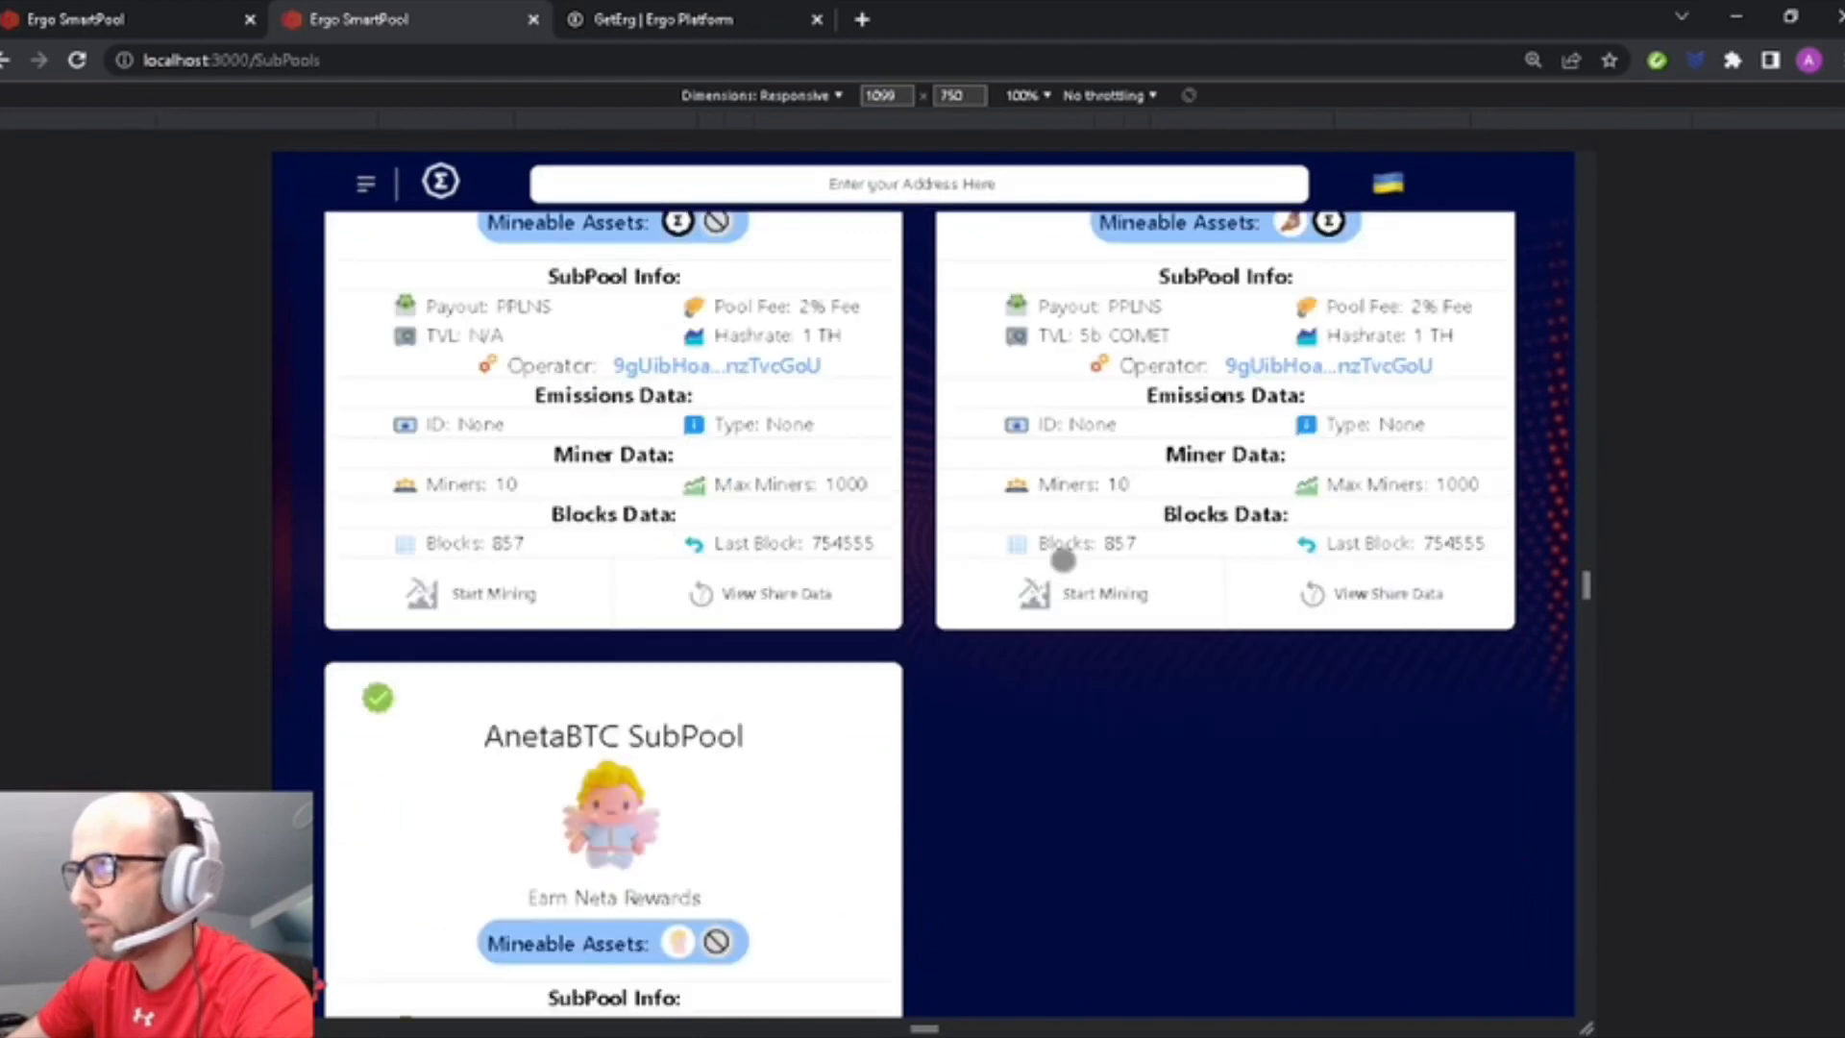
scroll(up, 3)
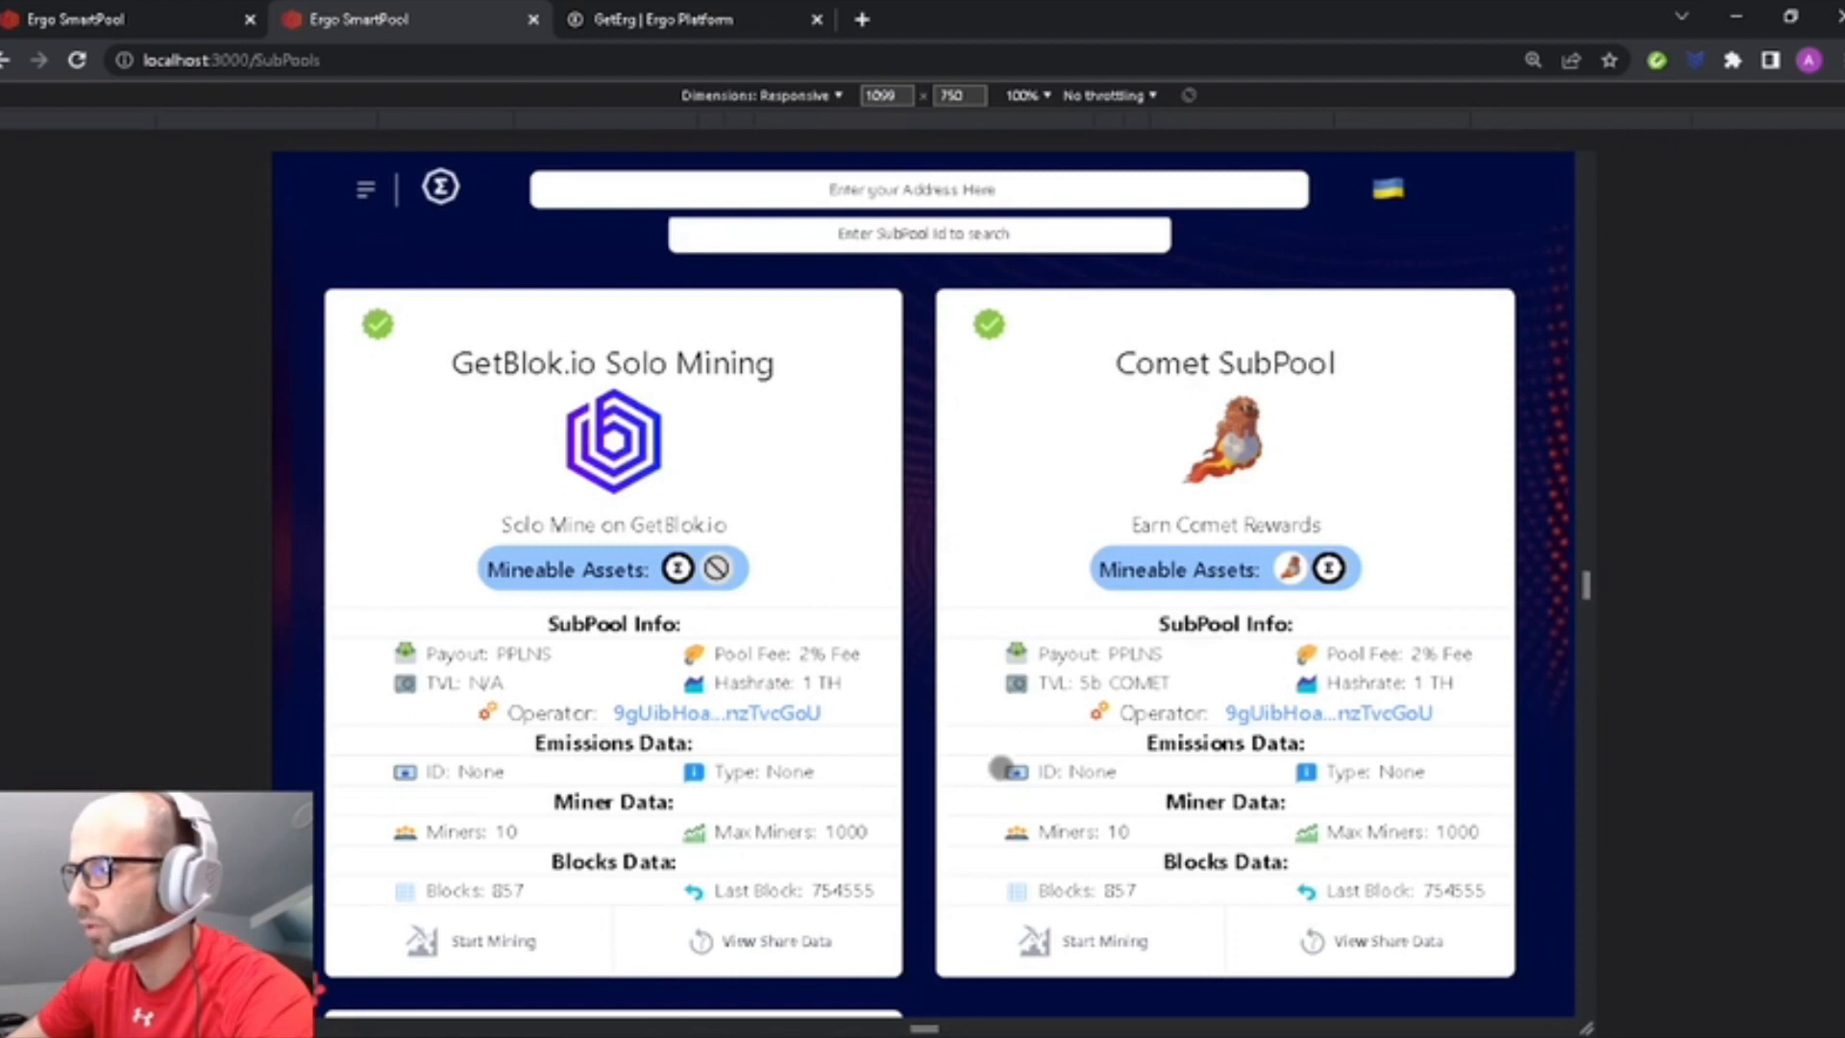
mouse_move(1239, 911)
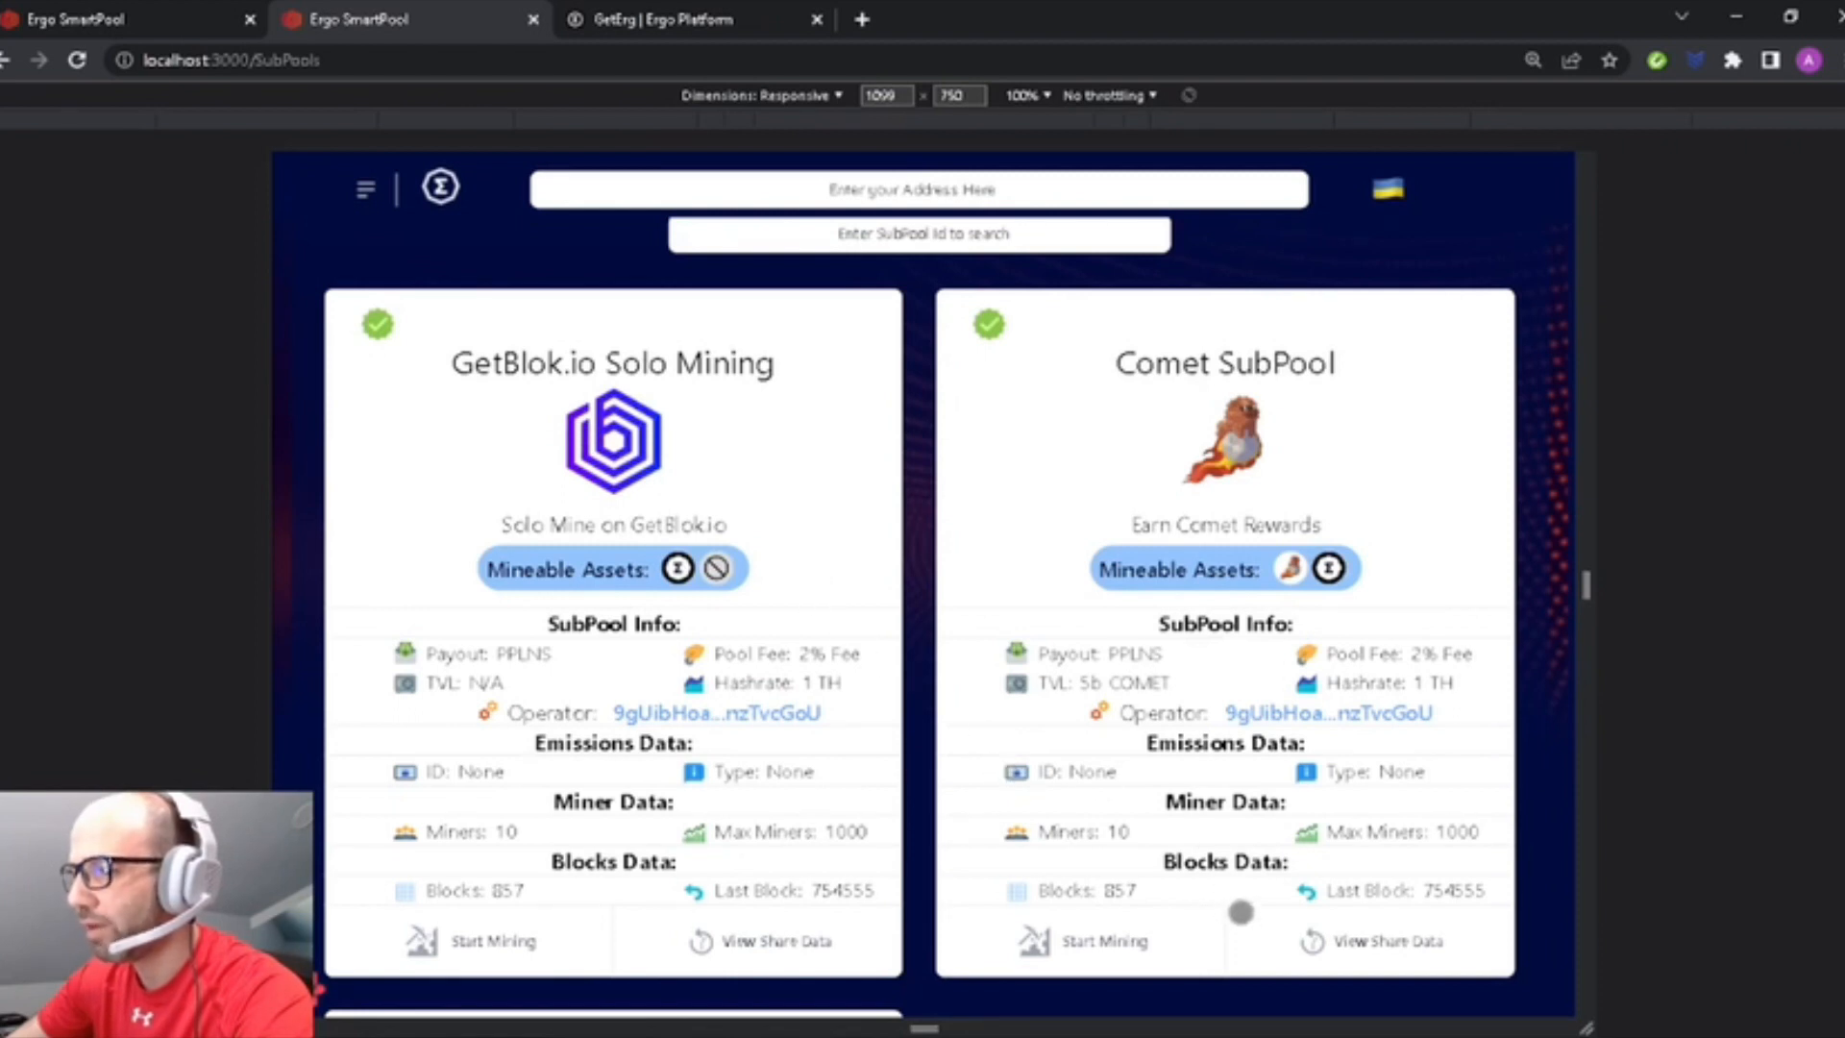
mouse_move(1065, 947)
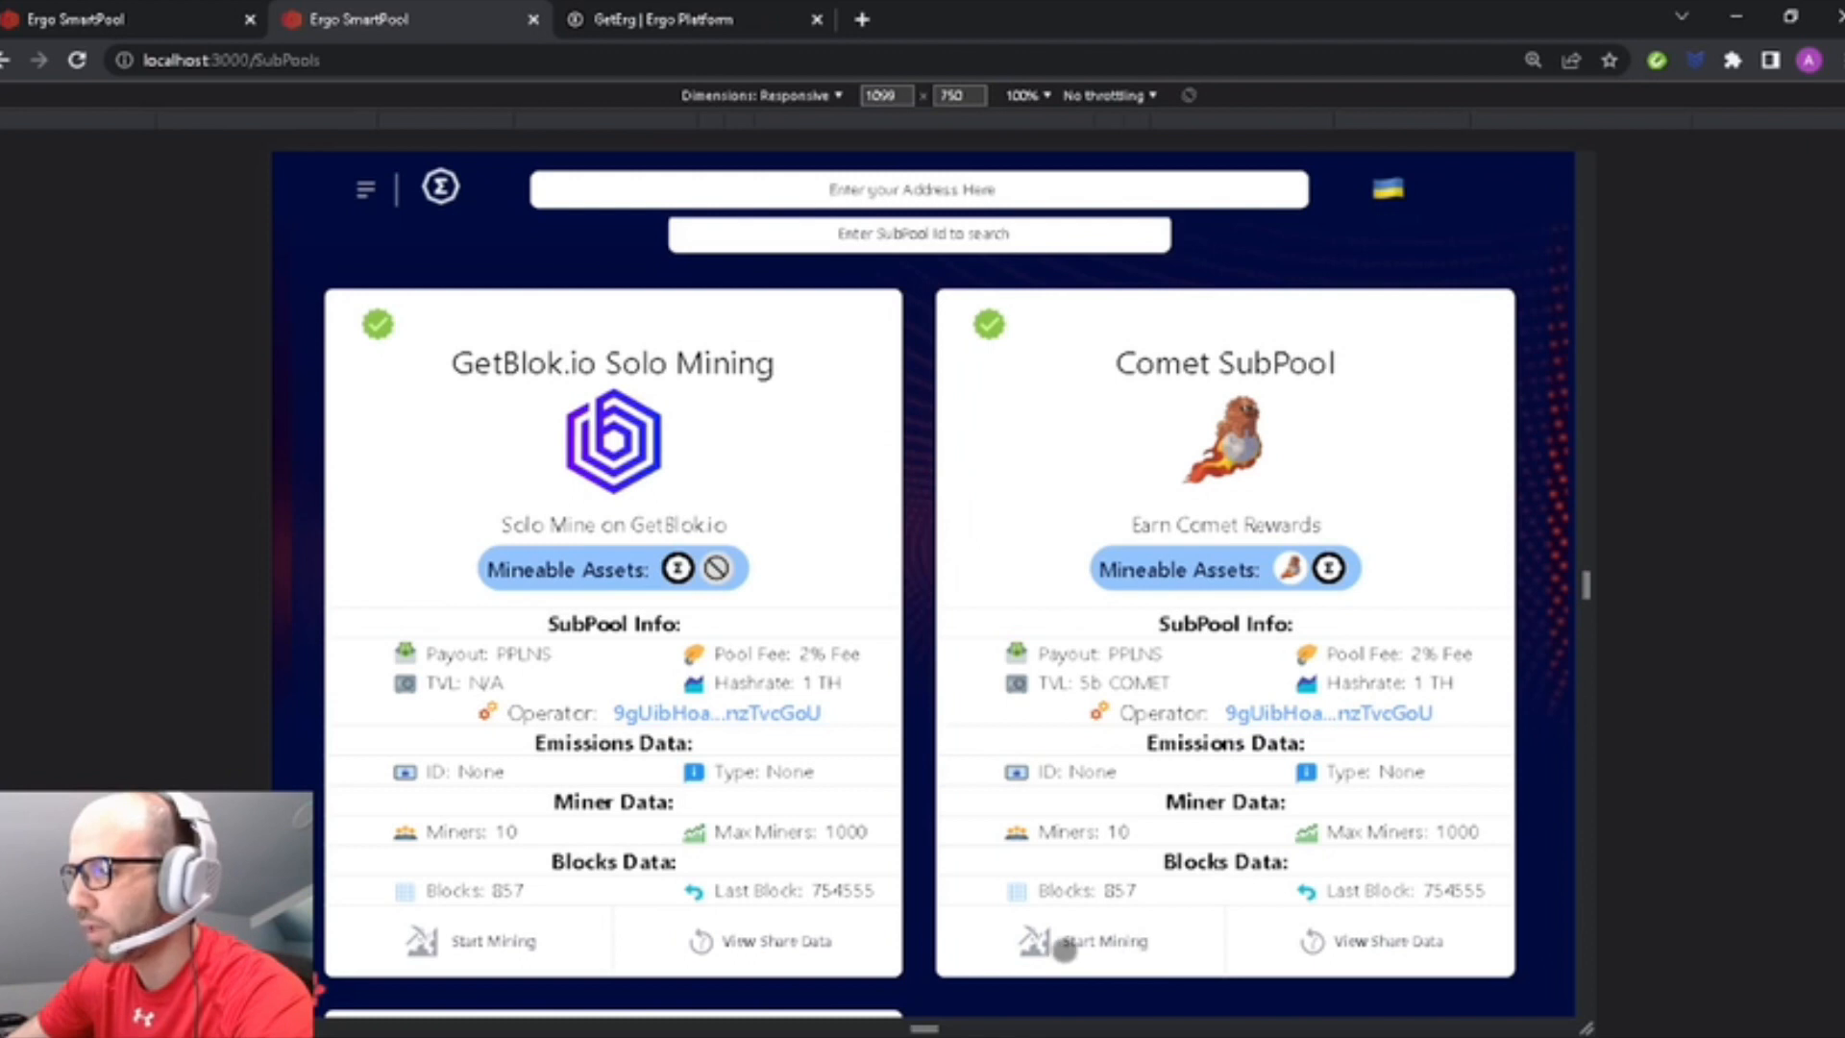
click(1099, 940)
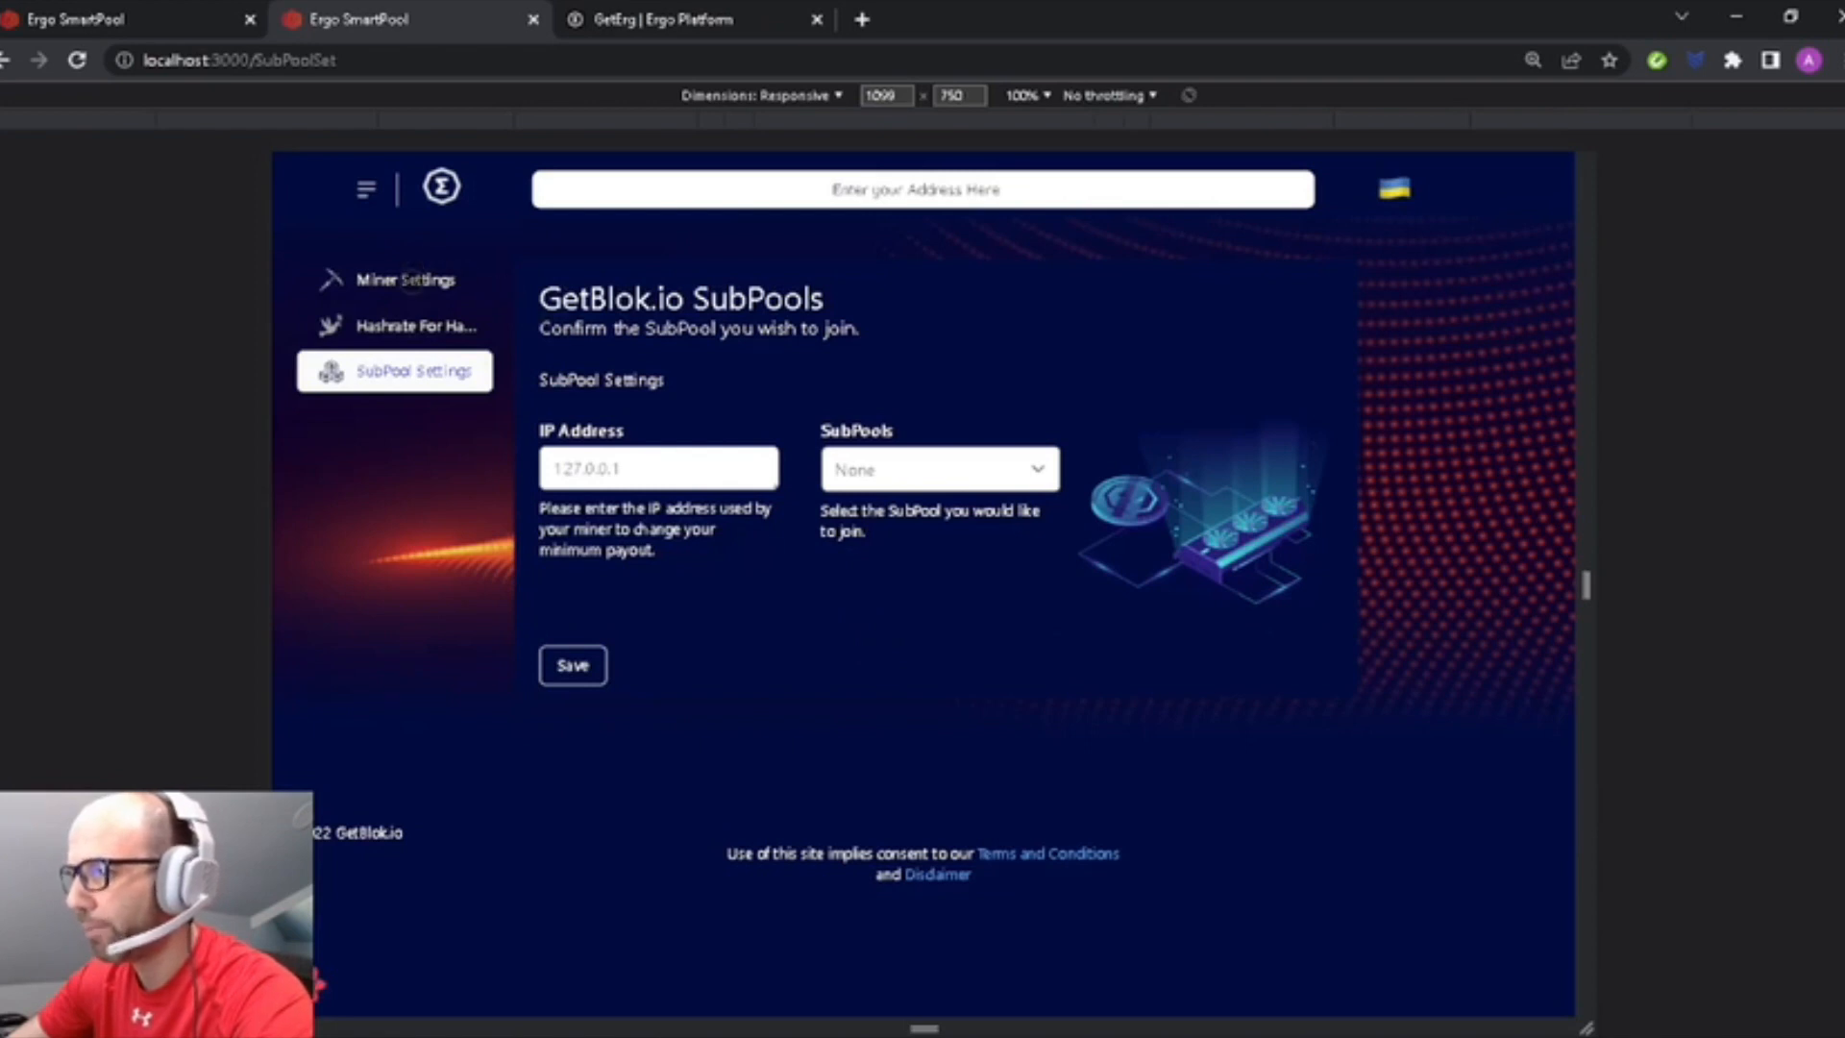
click(936, 469)
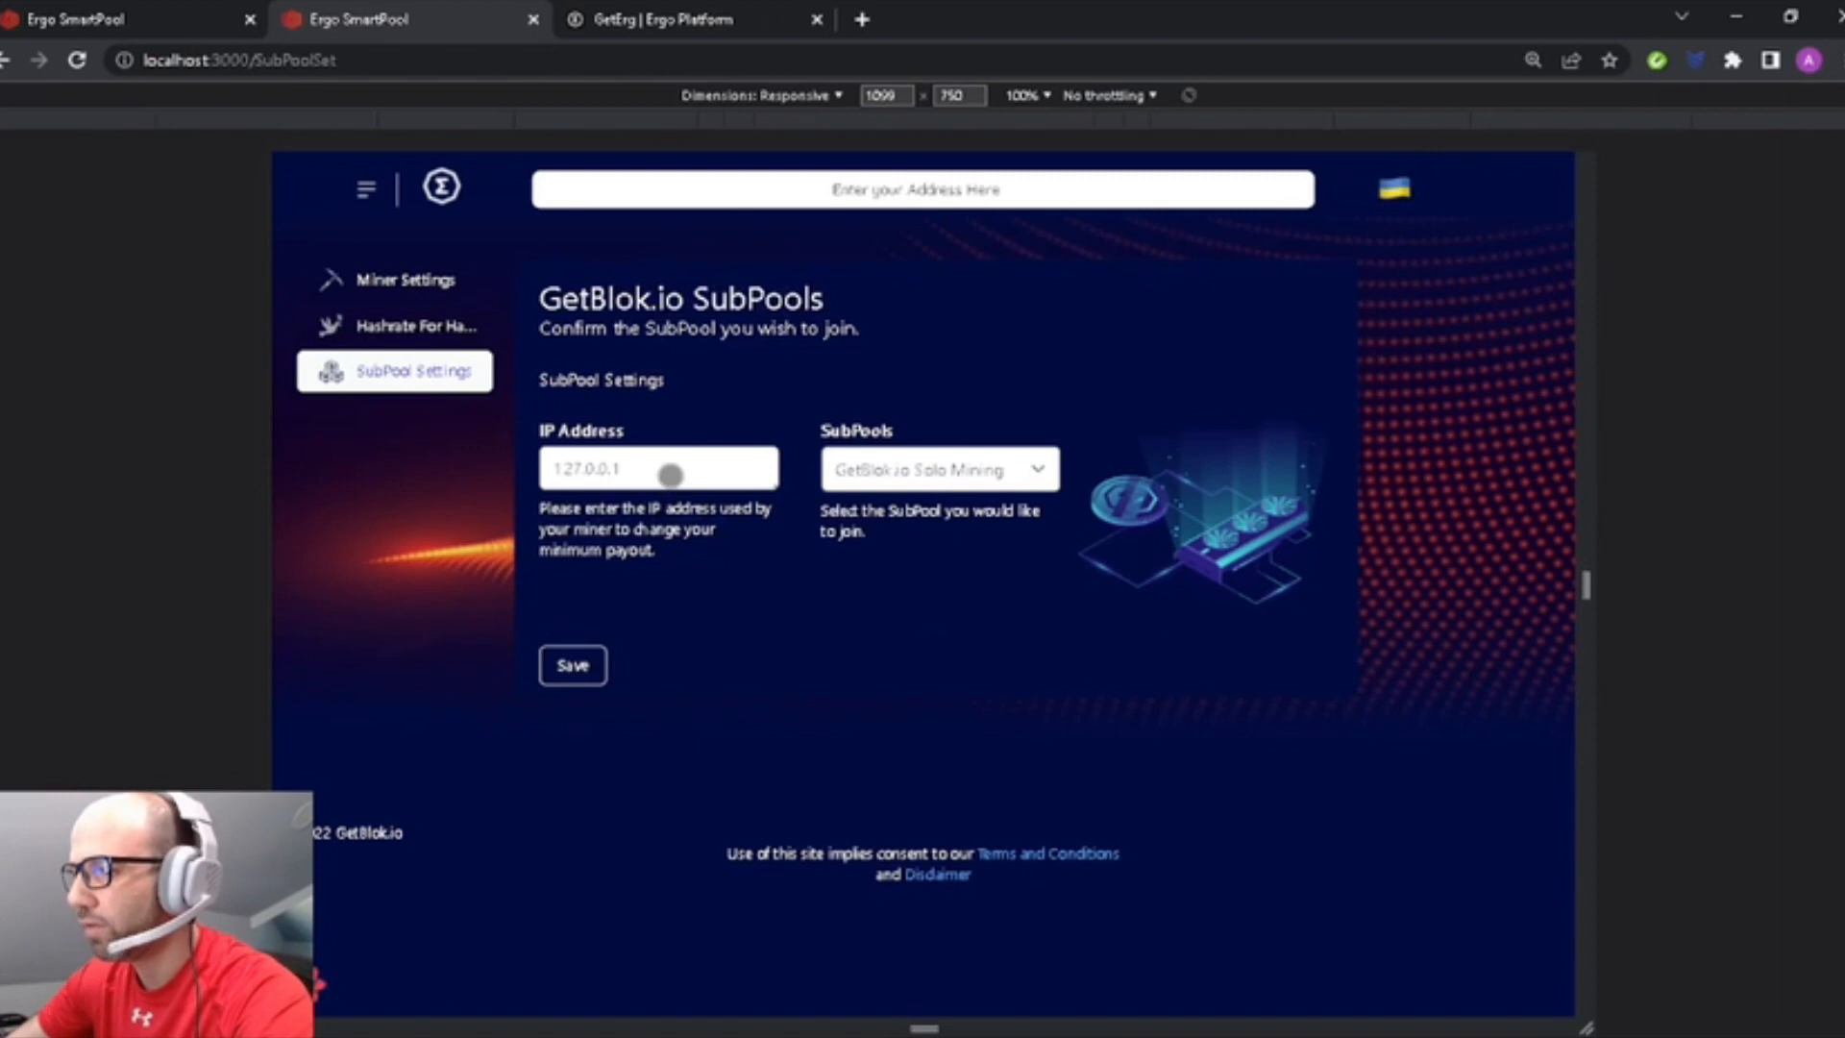
mouse_move(871, 471)
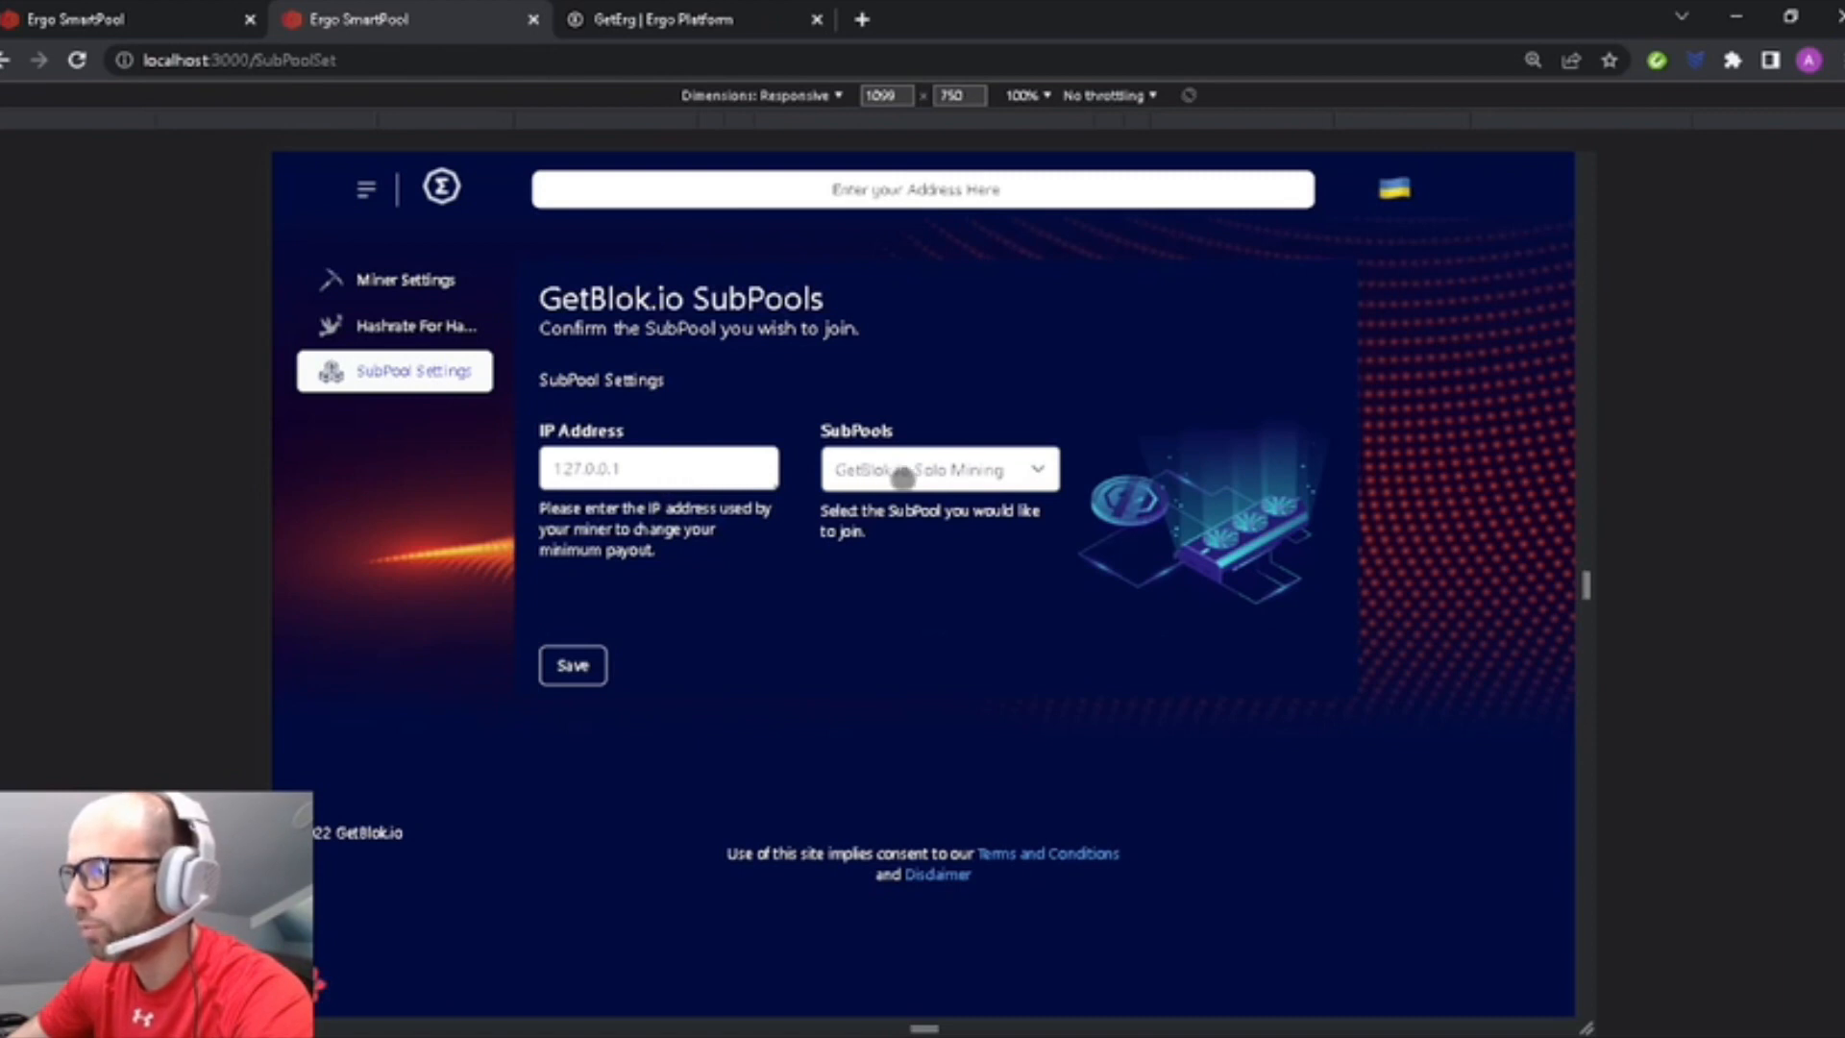
click(937, 469)
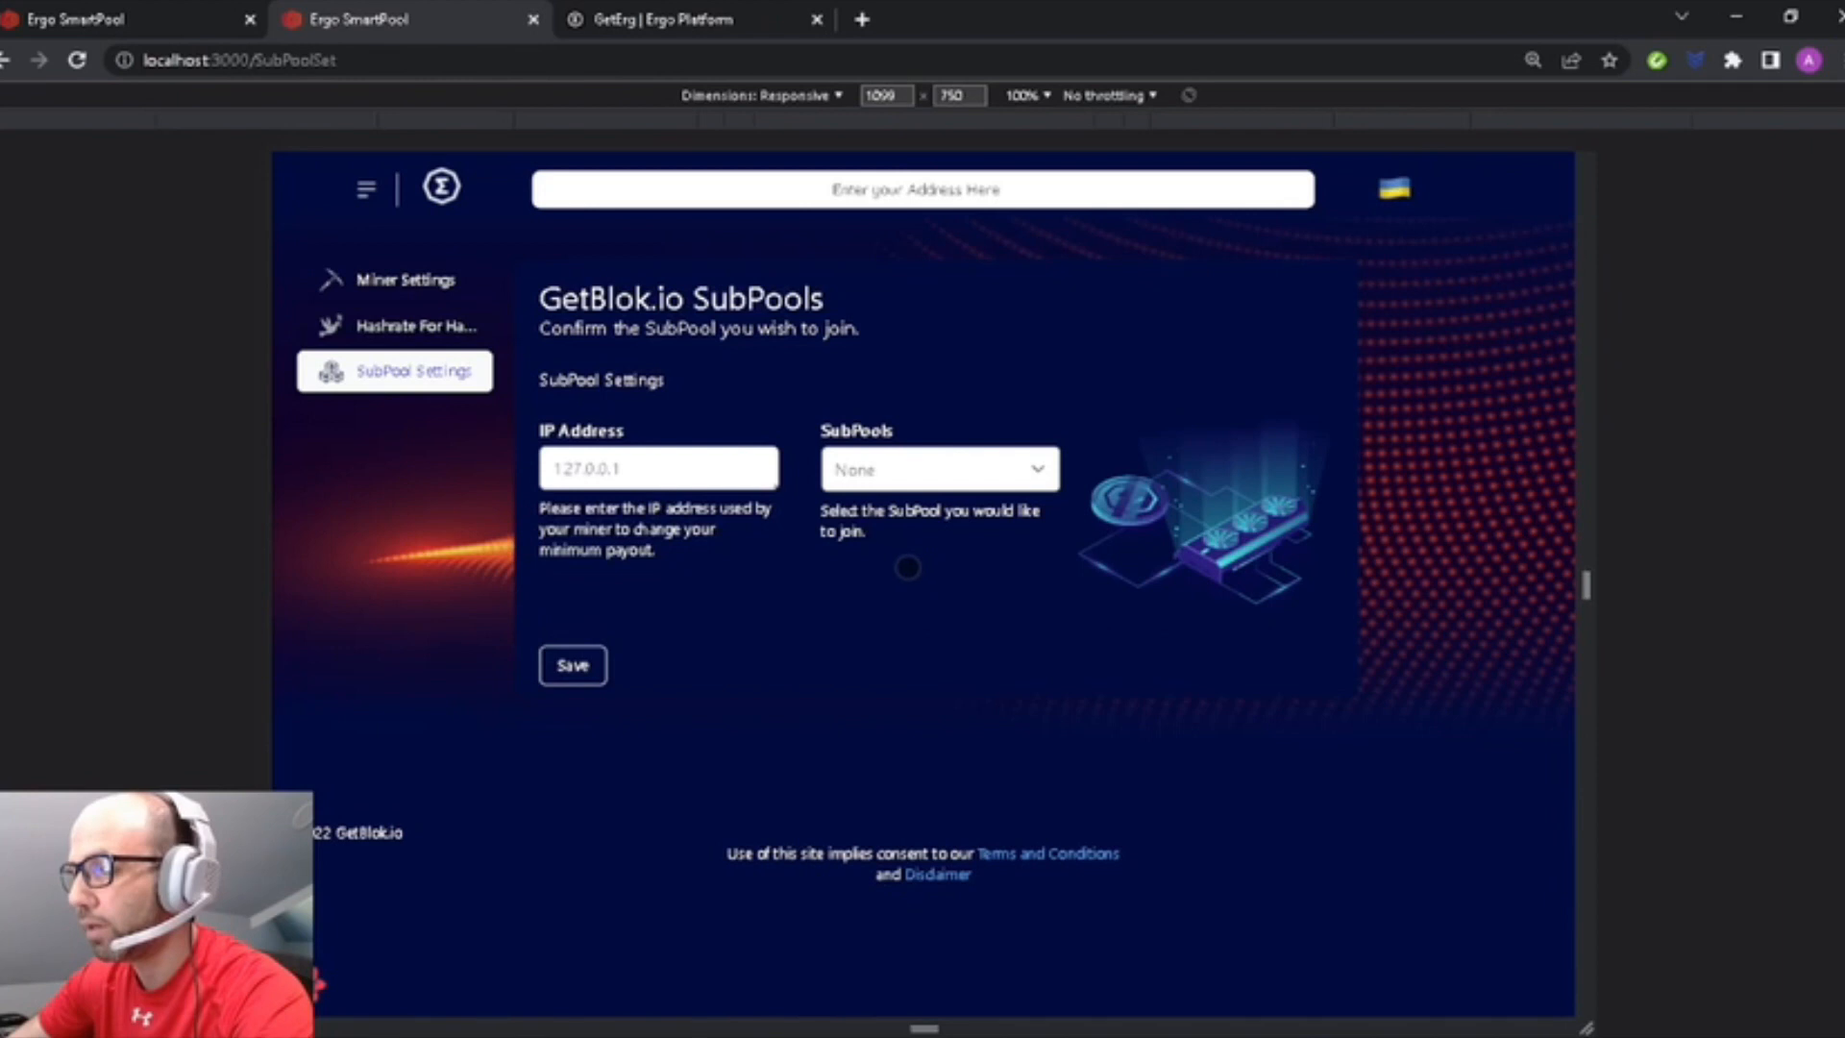
mouse_move(939, 542)
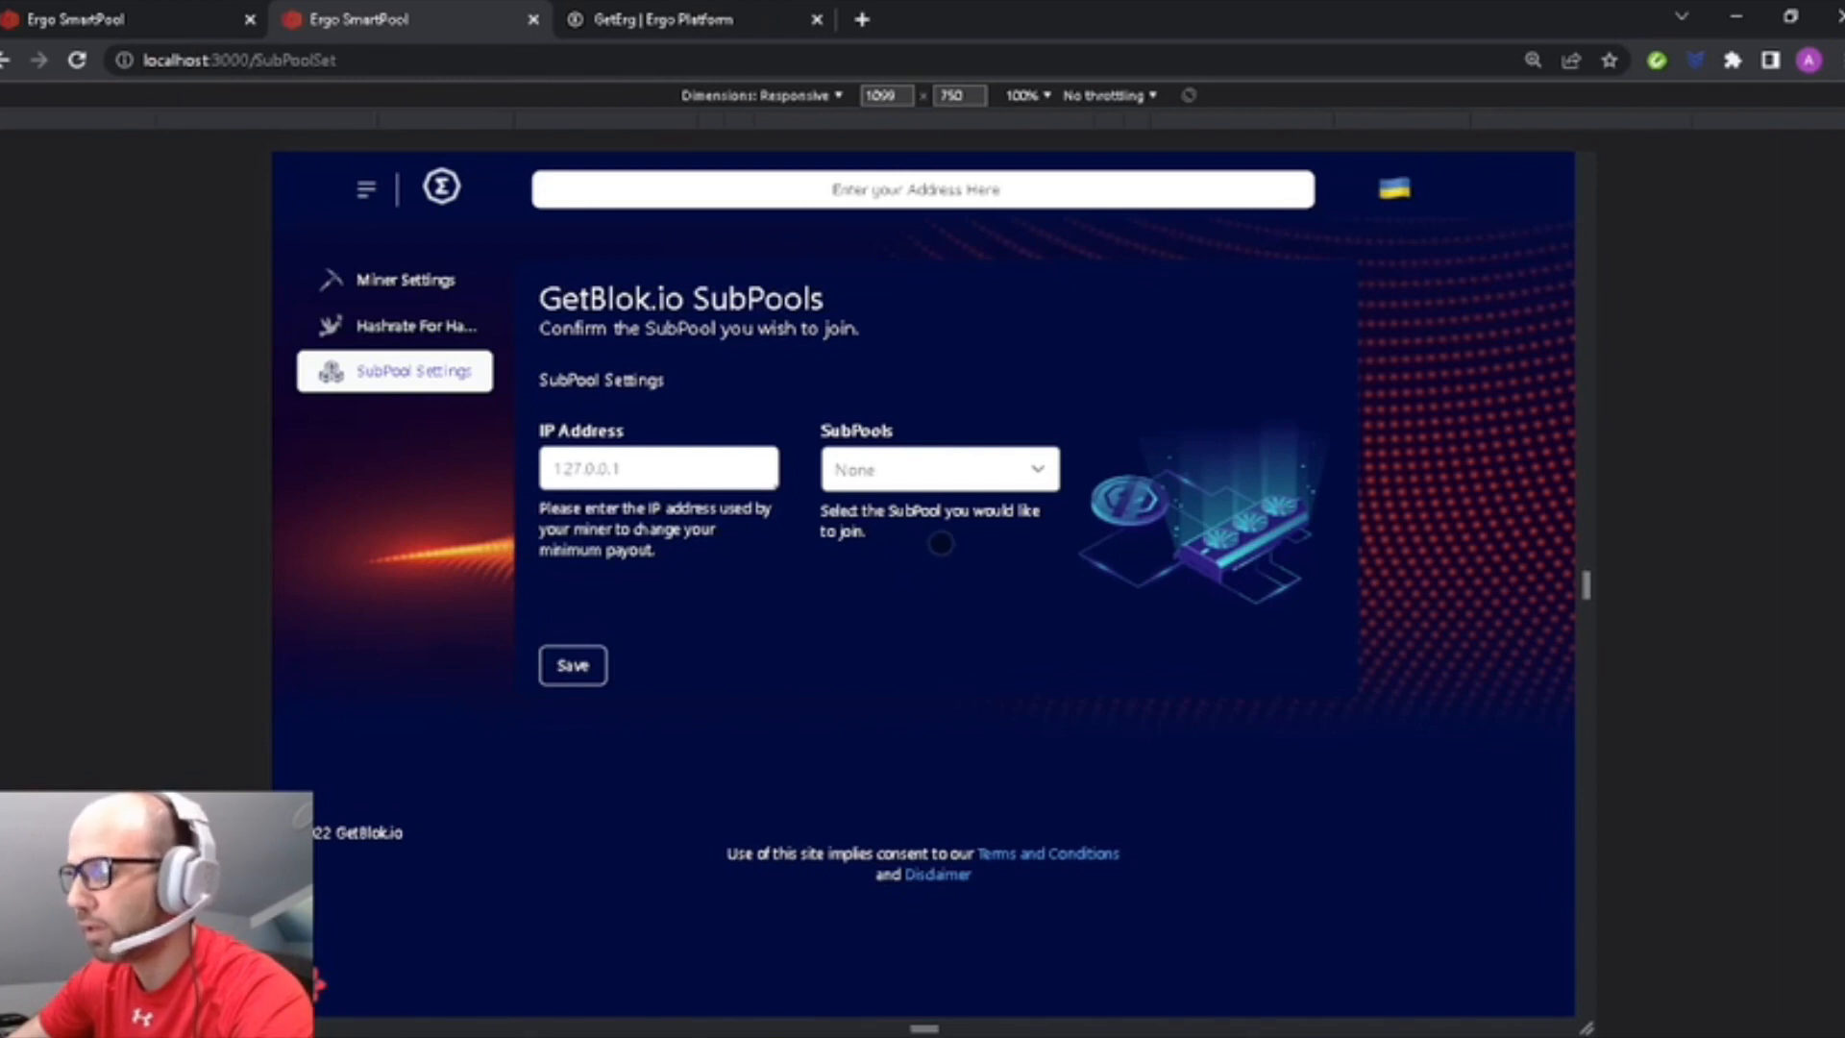